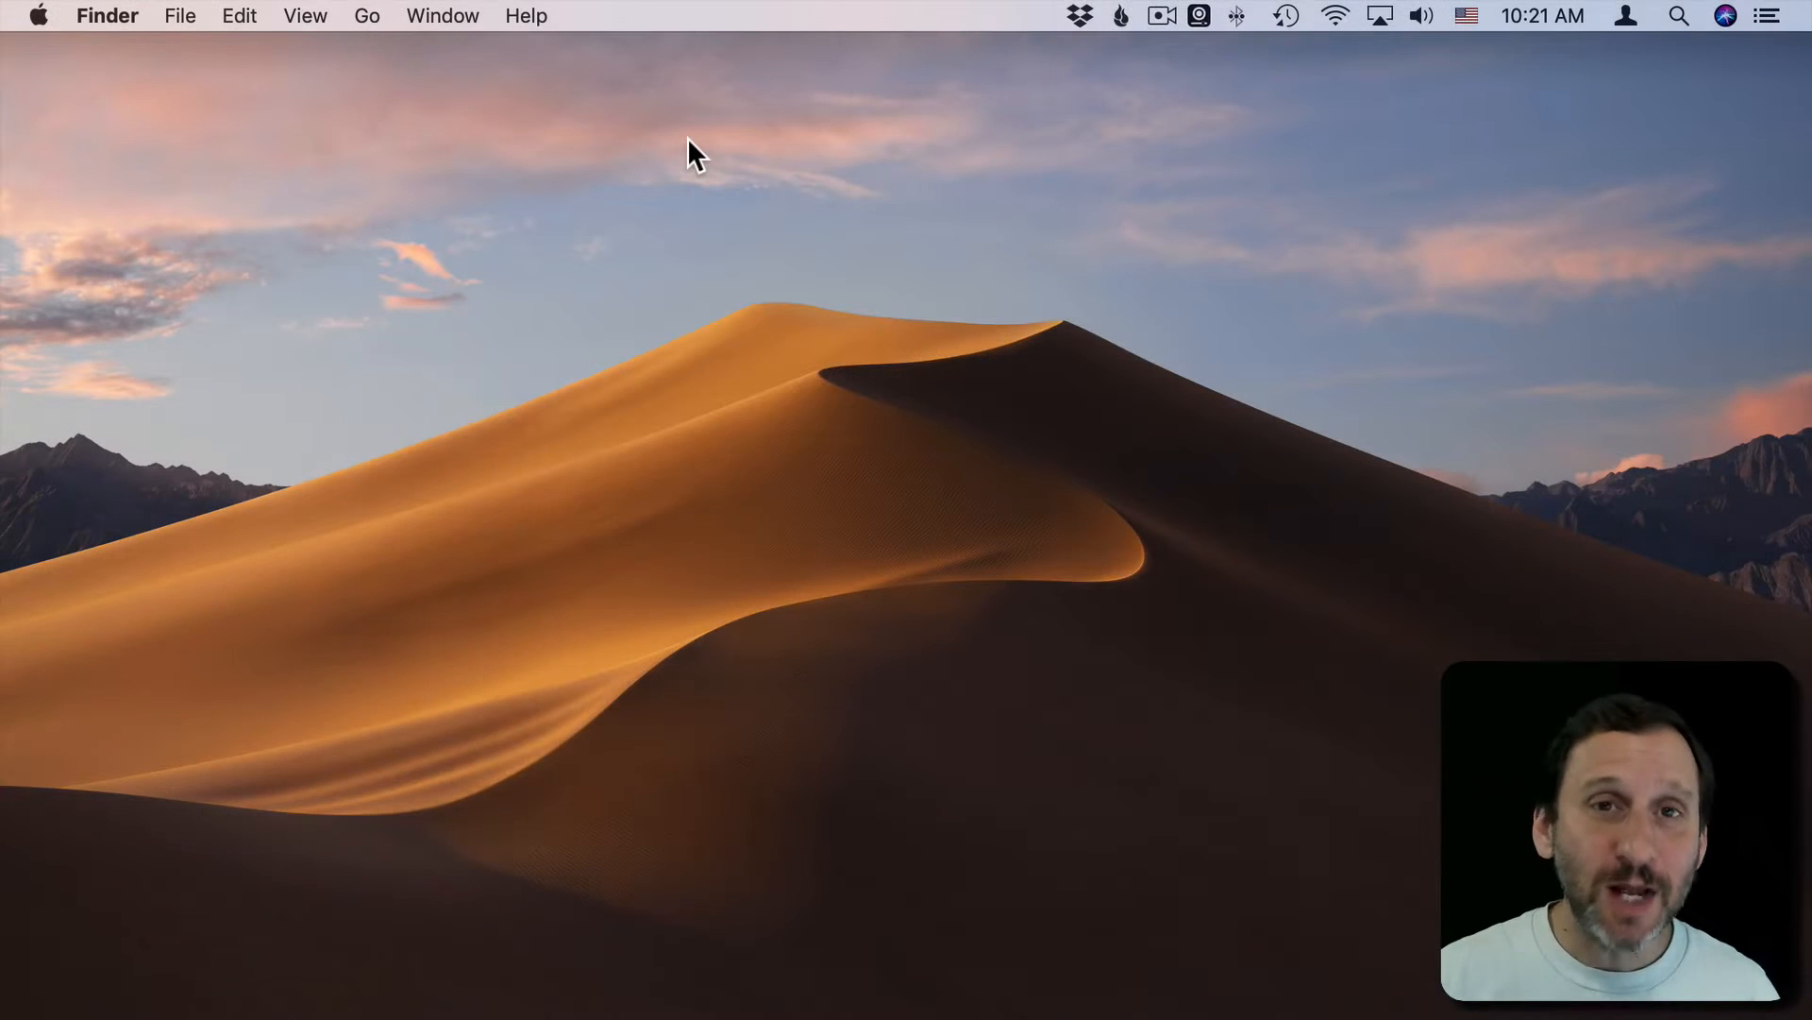
{"action": "mouse_move", "coordinate": [228, 195]}
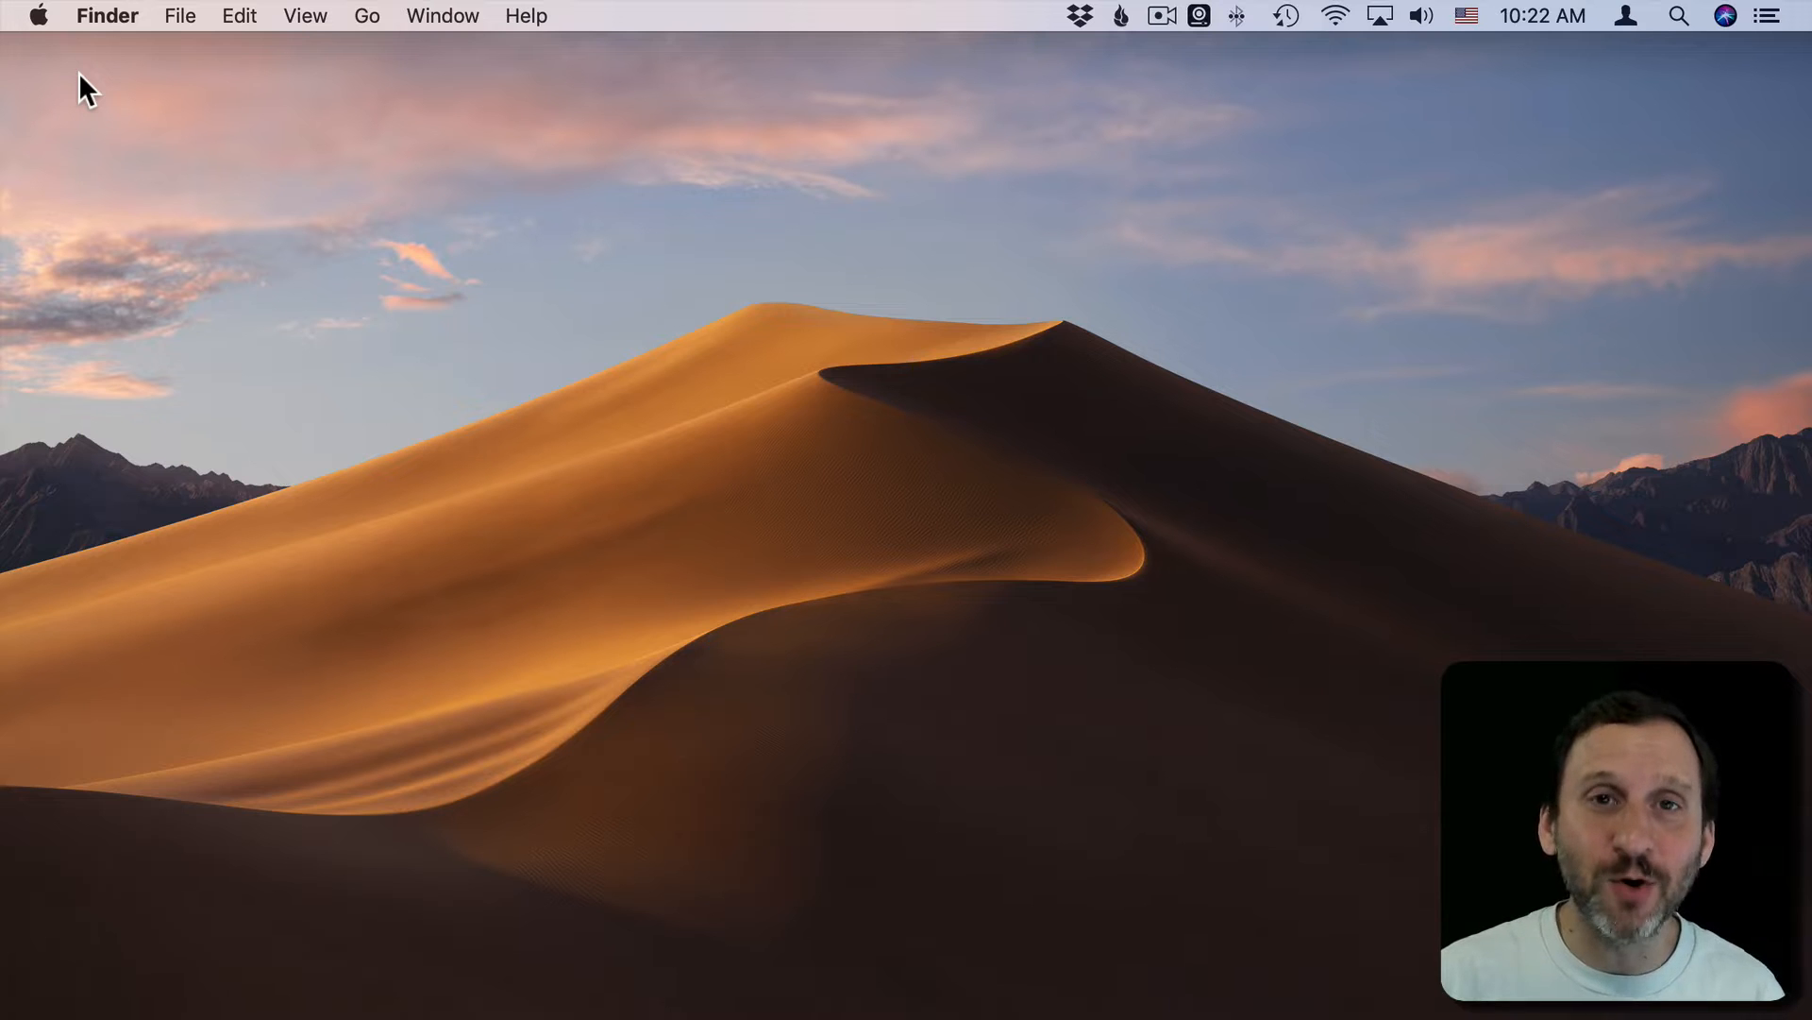
Step: Reach the Keyboard pane of Accessibility in System Preferences
{"action": "left_click", "coordinate": [36, 15]}
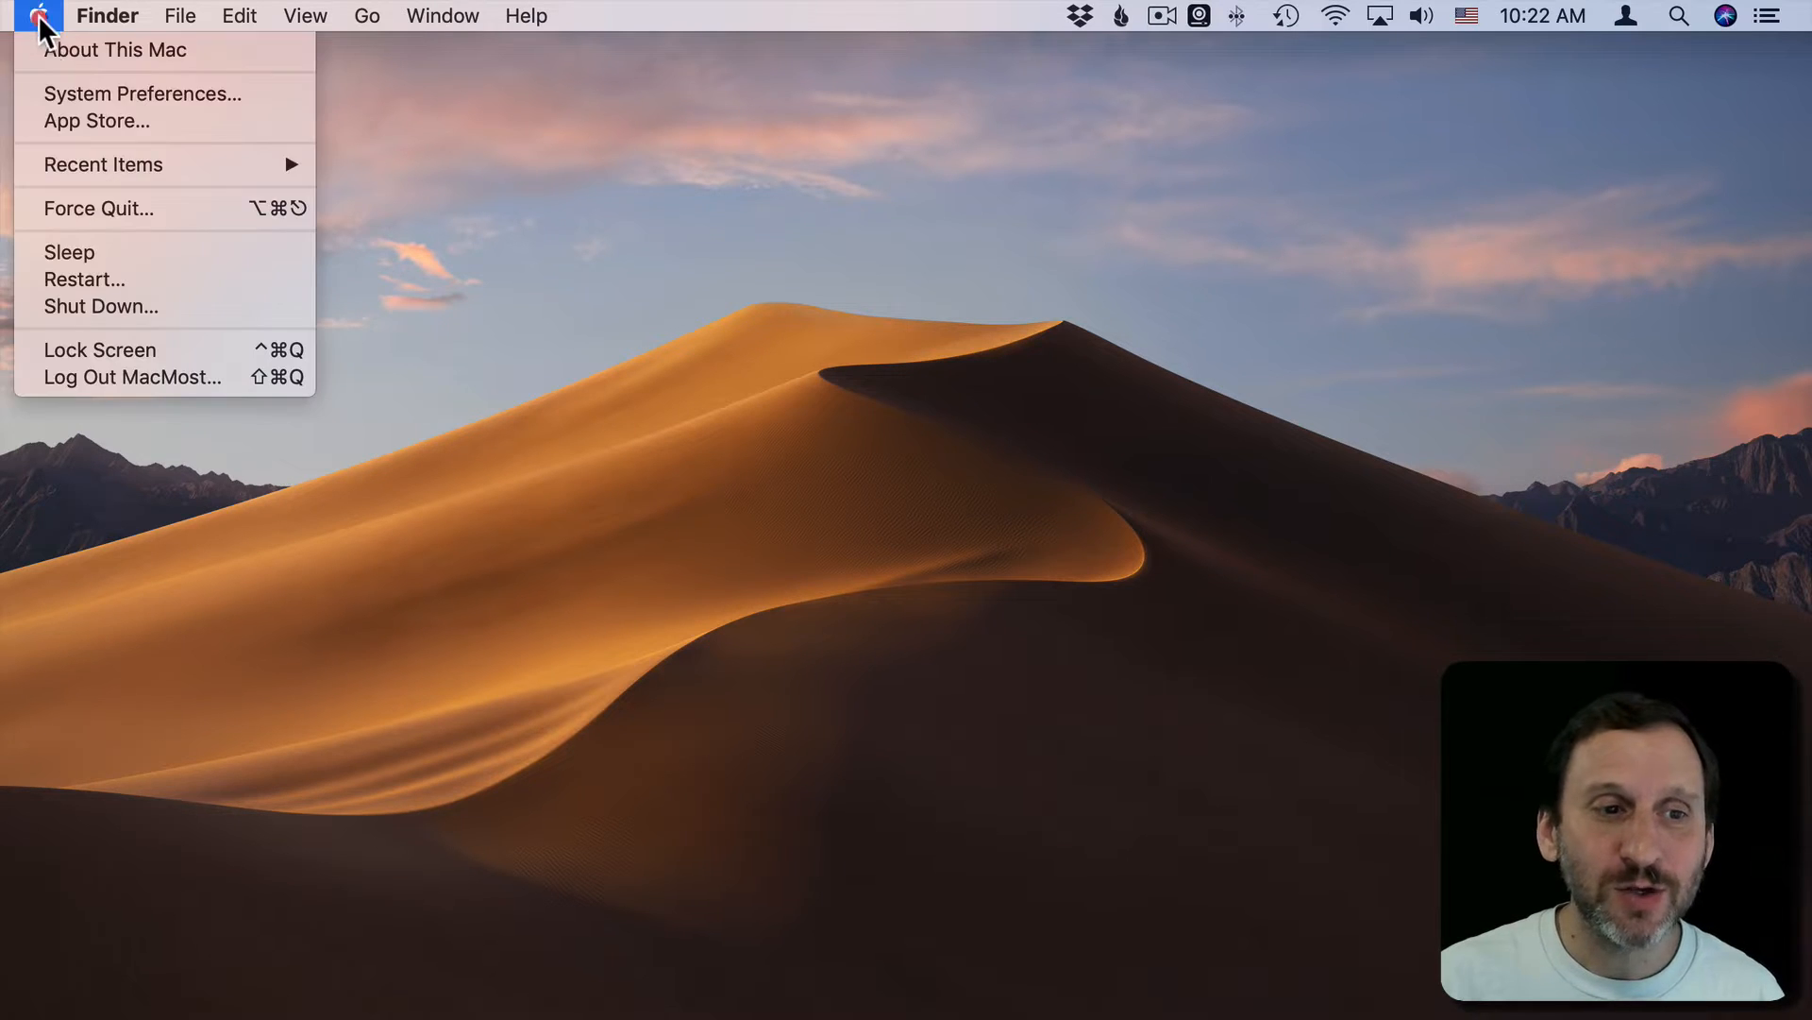
{"action": "left_click", "coordinate": [141, 95]}
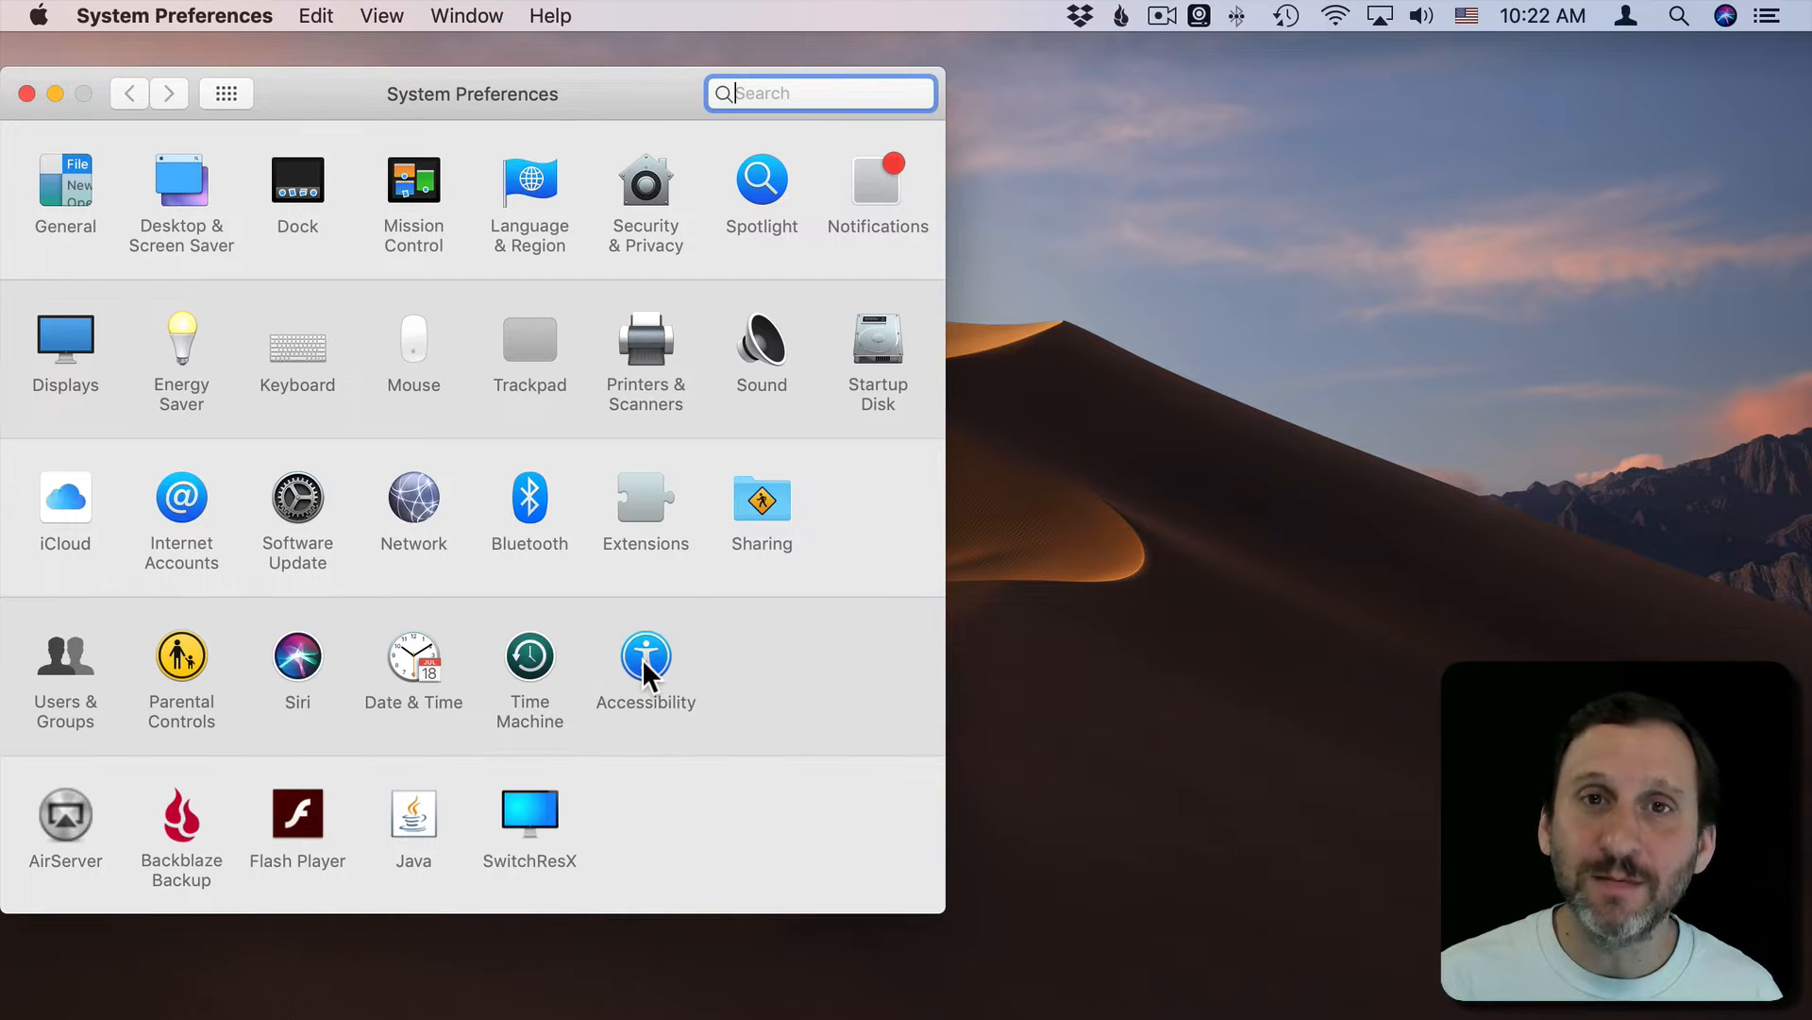
{"action": "left_click", "coordinate": [645, 657]}
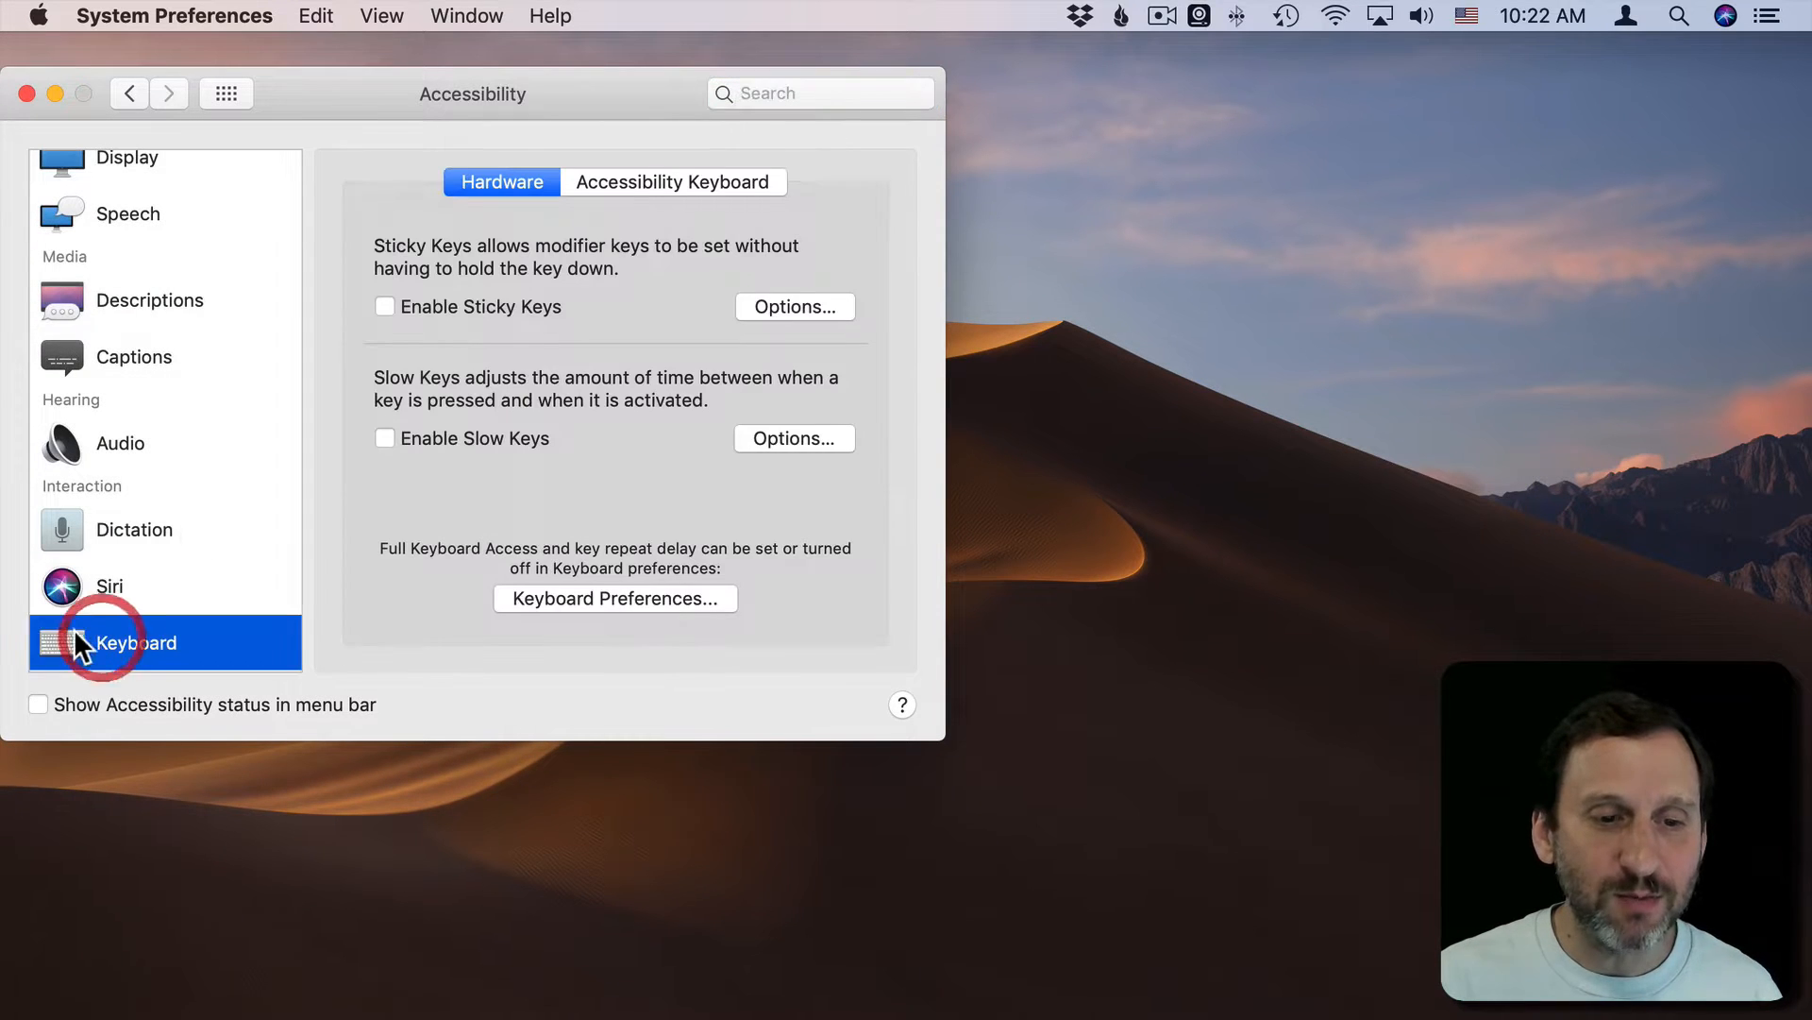
{"action": "left_click", "coordinate": [674, 181]}
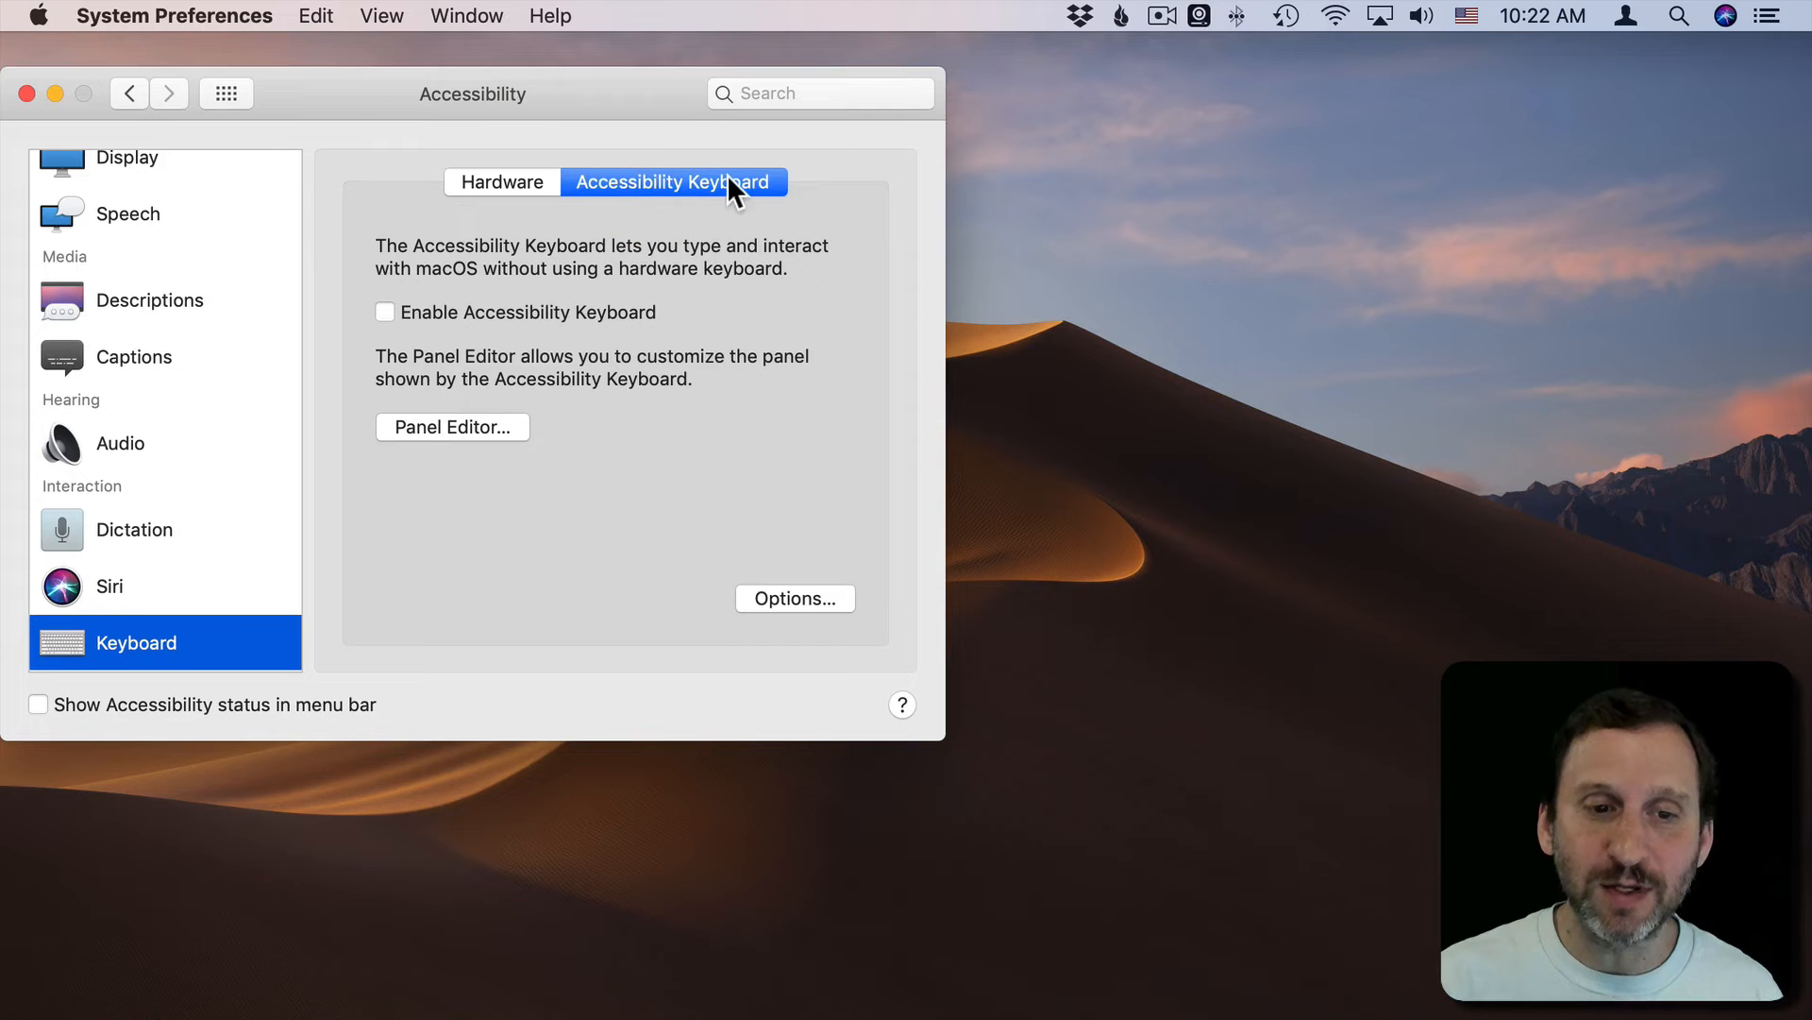
Step: Enable the Accessibility Keyboard so the on-screen keyboard appears
{"action": "left_click", "coordinate": [385, 311]}
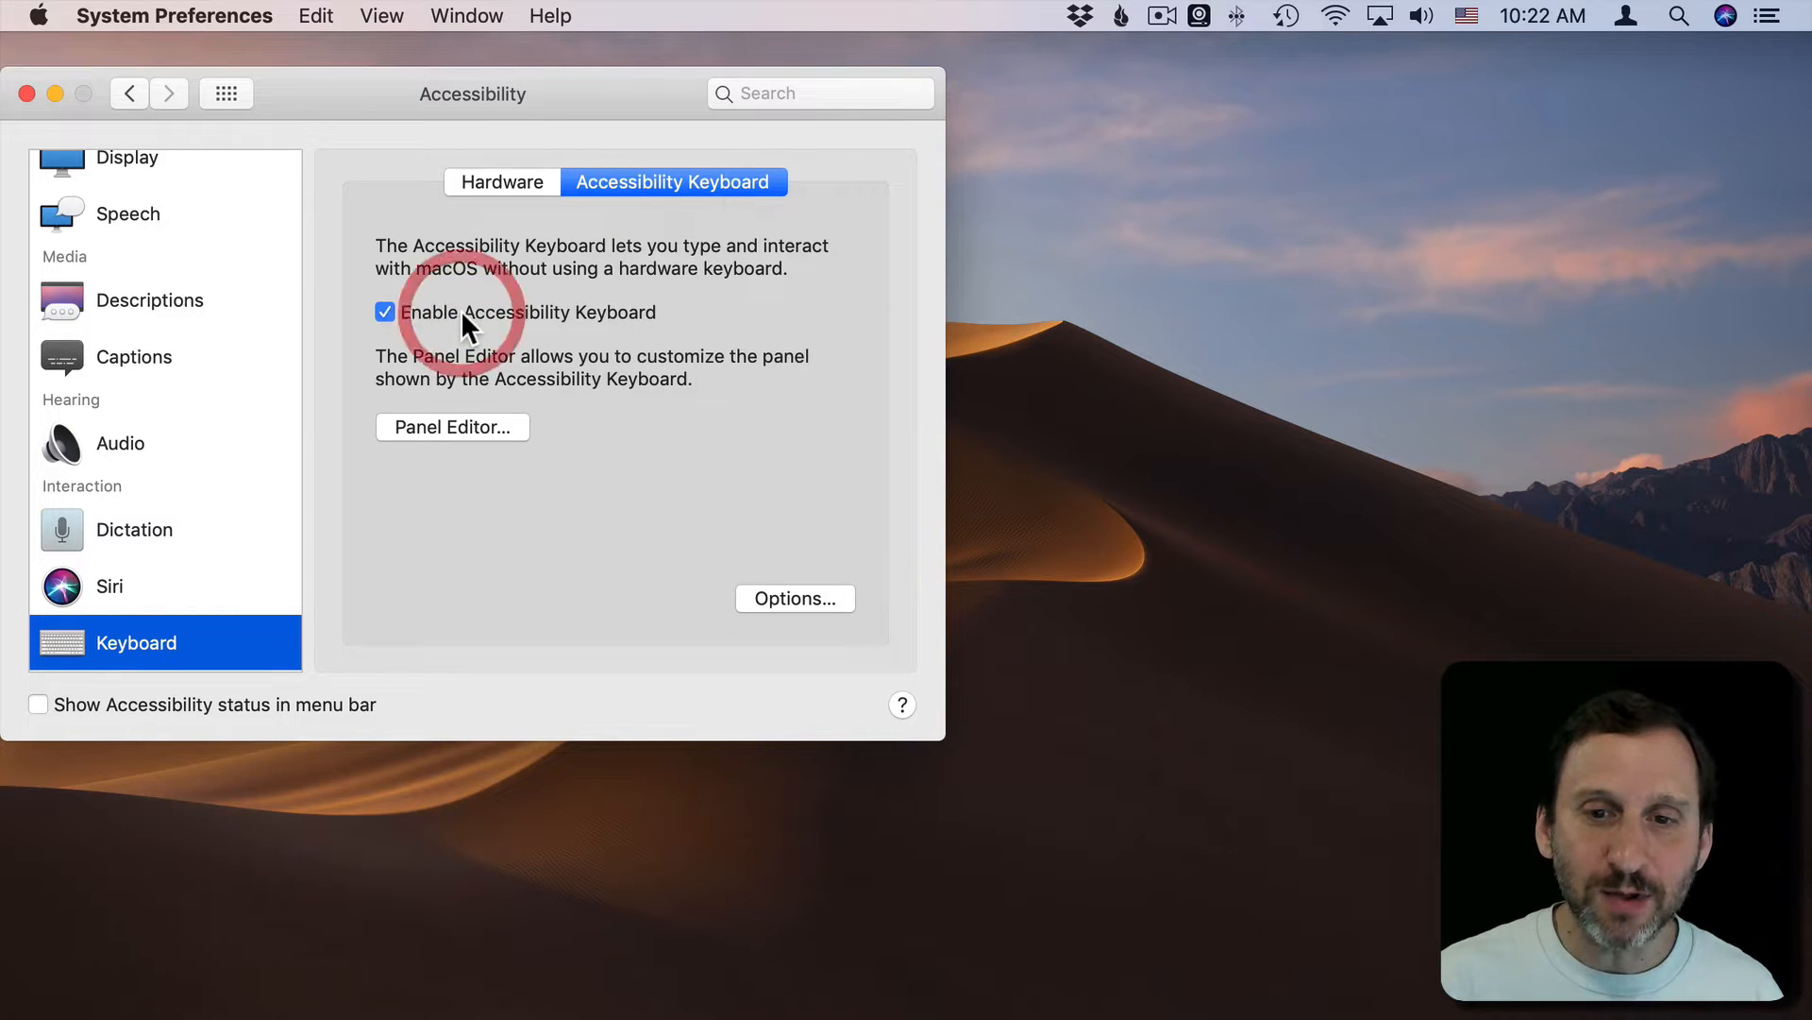
{"action": "left_click", "coordinate": [386, 312]}
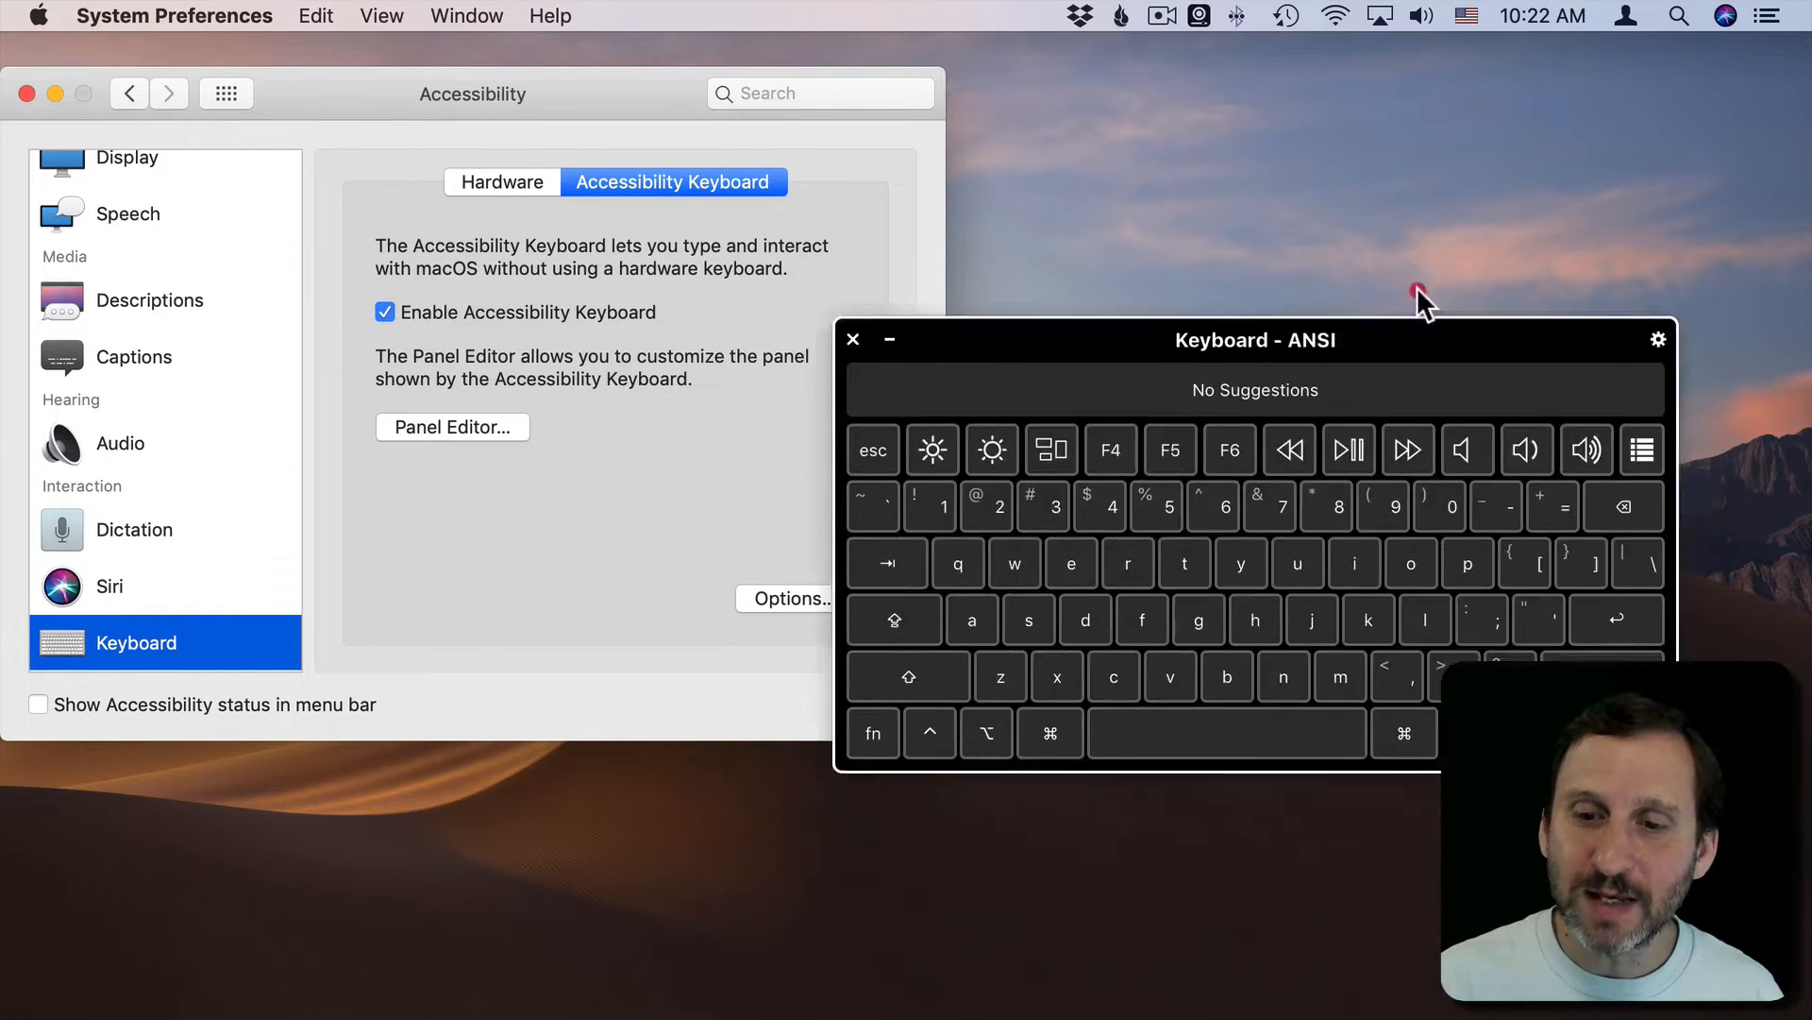
Step: Move the on-screen Accessibility Keyboard higher up toward the top right
{"action": "left_click_drag", "start_coordinate": [1253, 338], "coordinate": [1301, 136]}
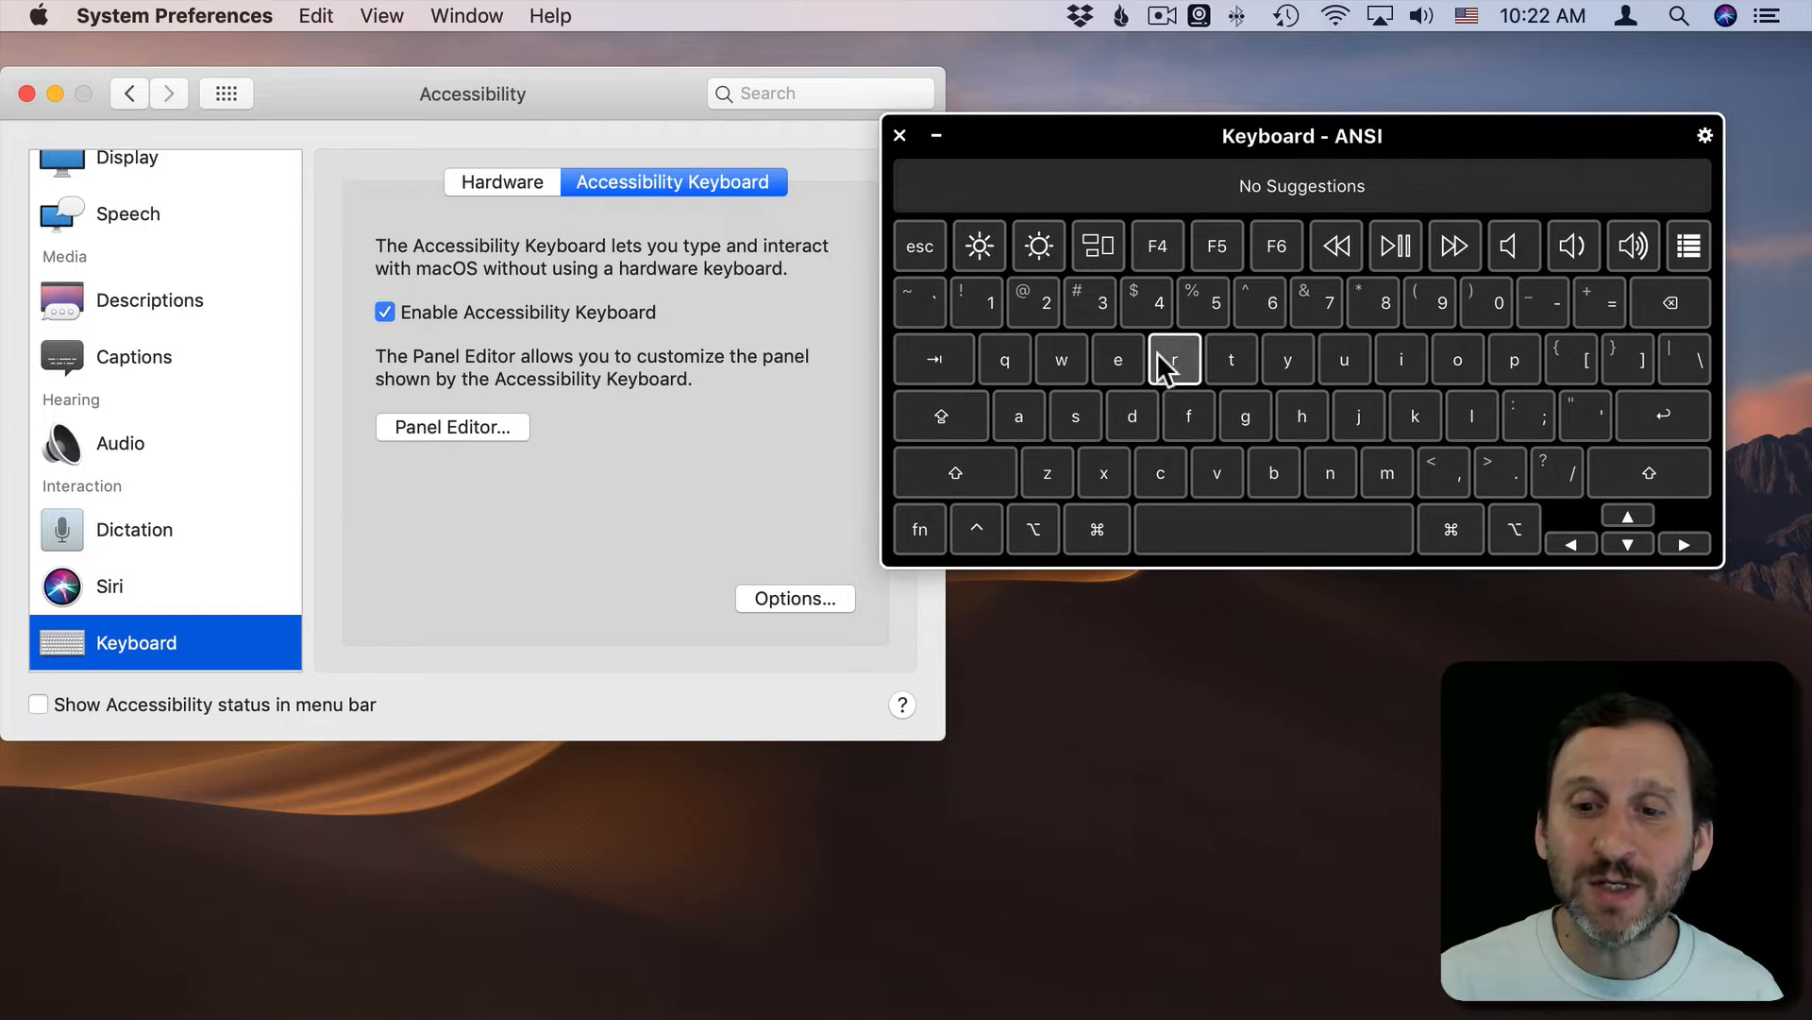
{"action": "mouse_move", "coordinate": [1514, 358]}
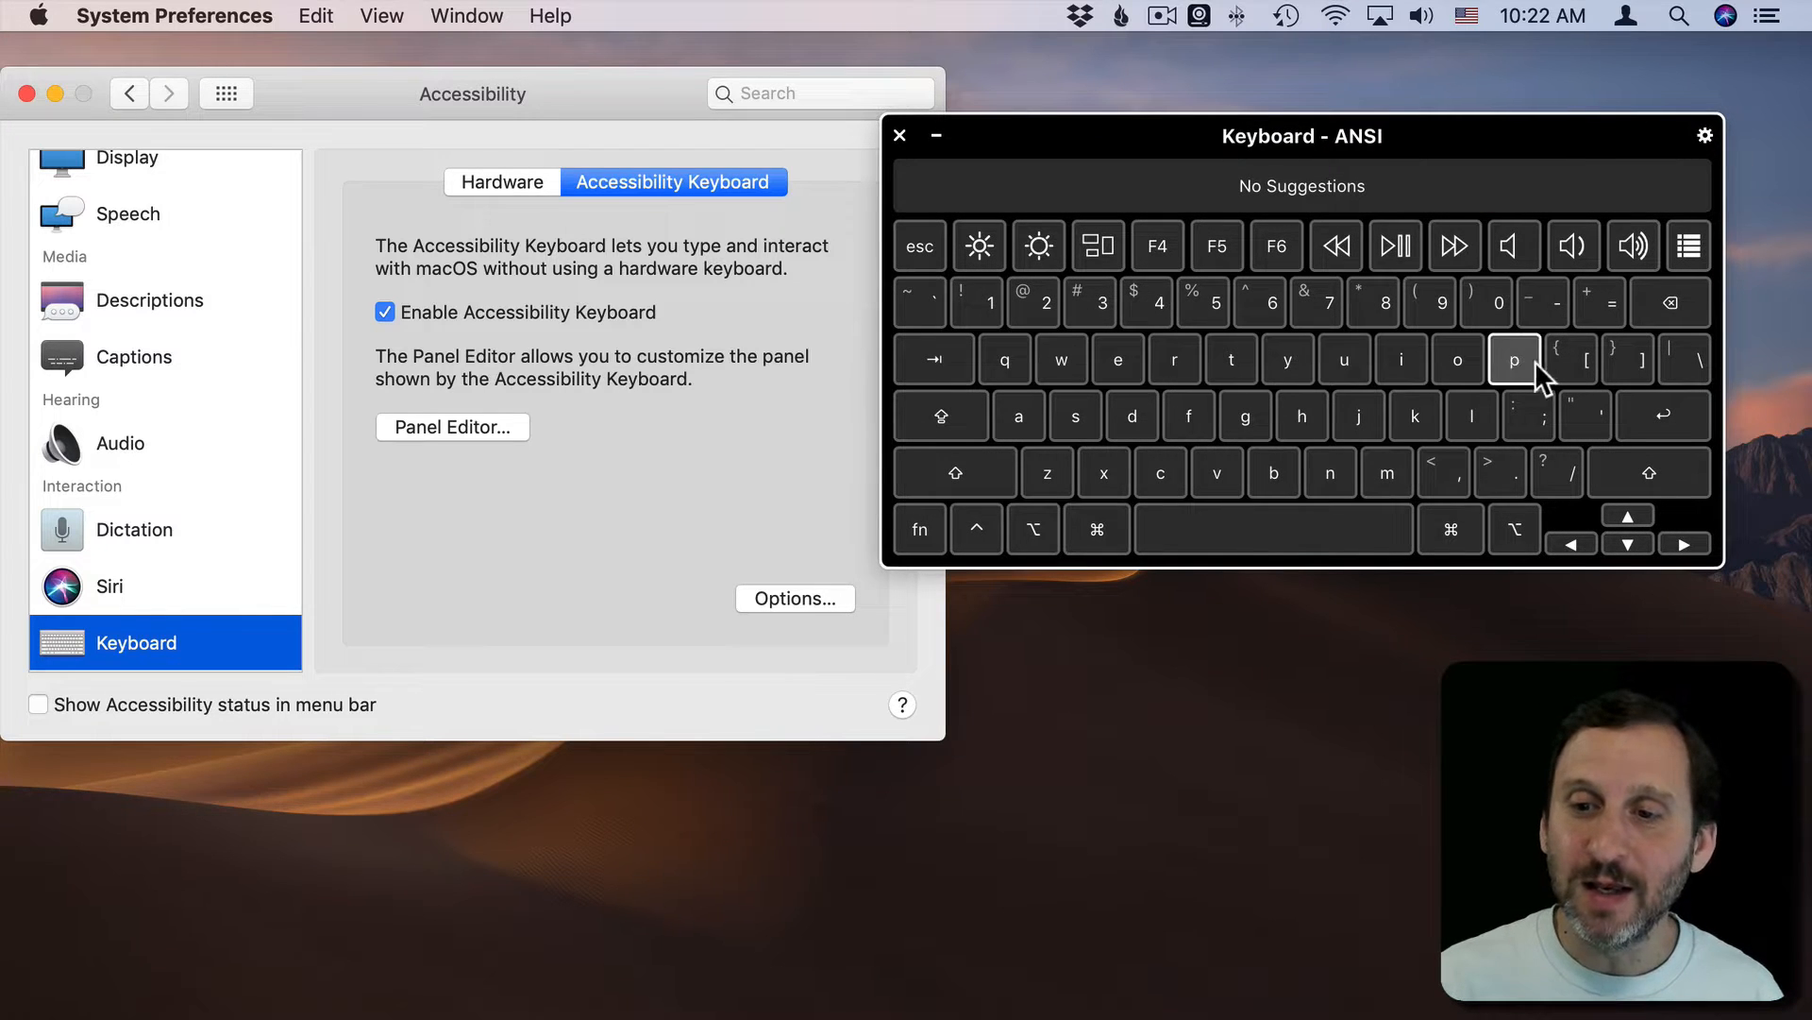
{"action": "mouse_move", "coordinate": [1231, 359]}
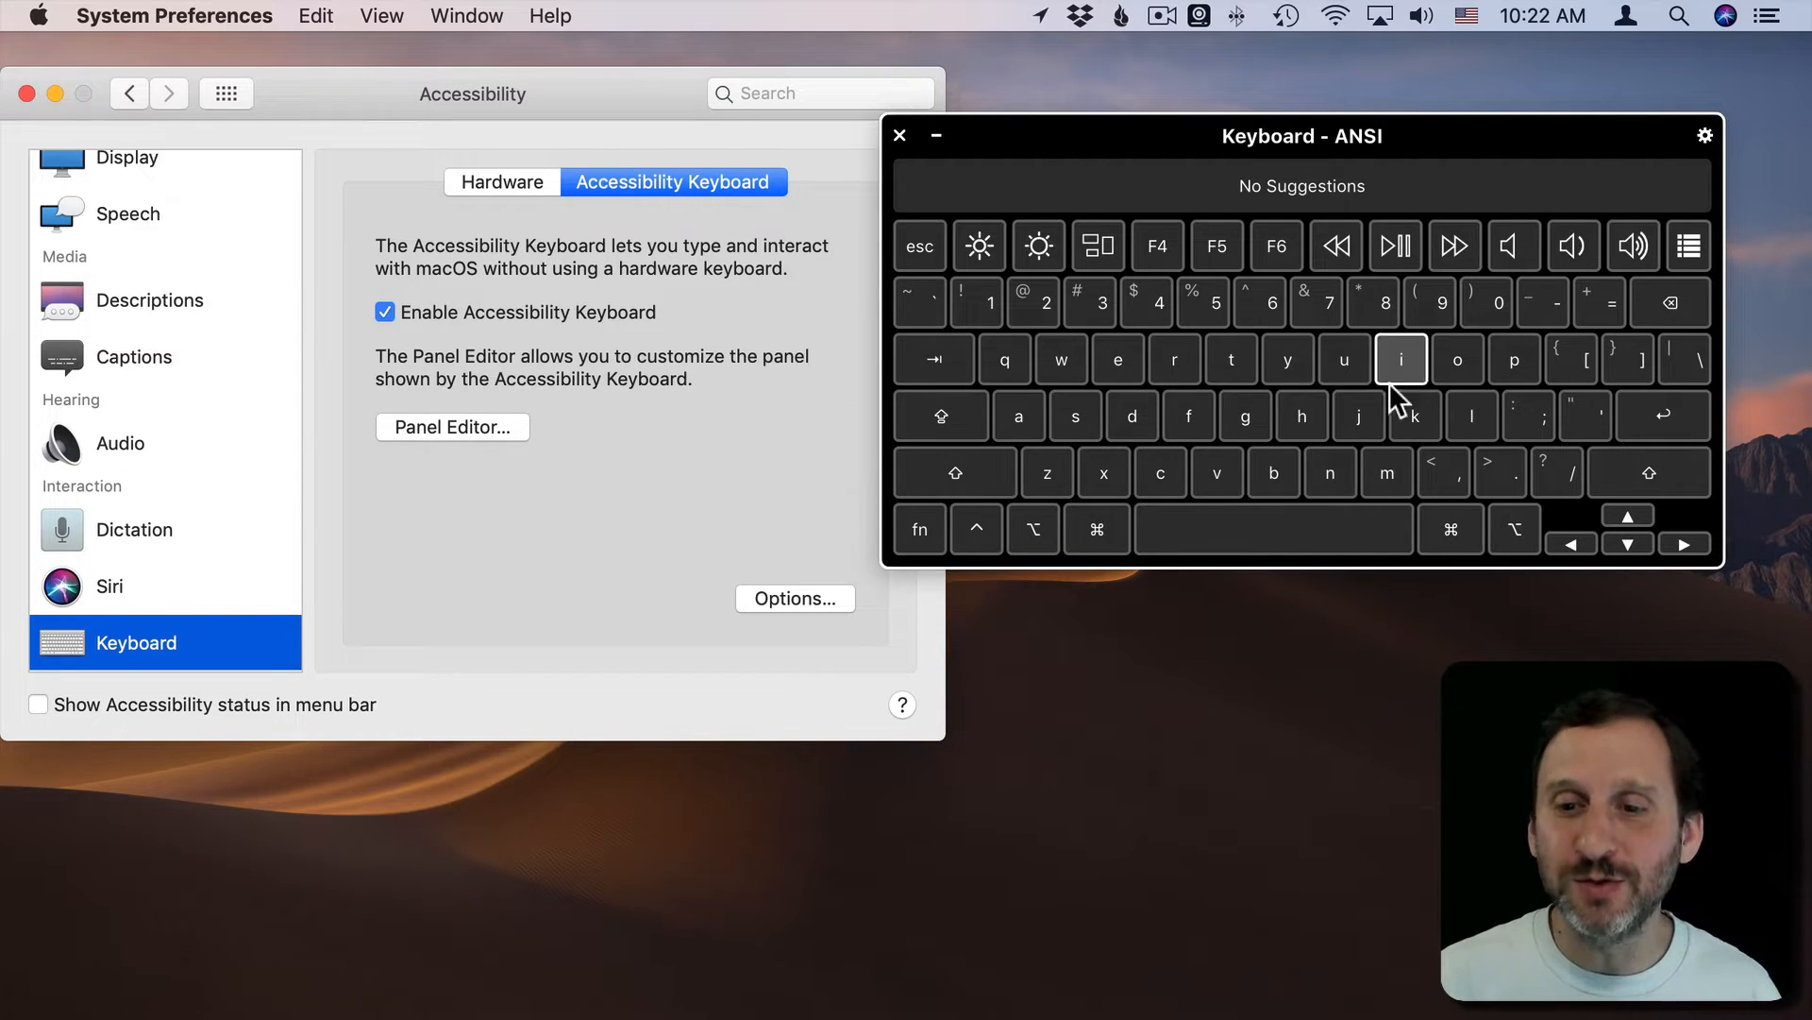
{"action": "mouse_move", "coordinate": [1458, 359]}
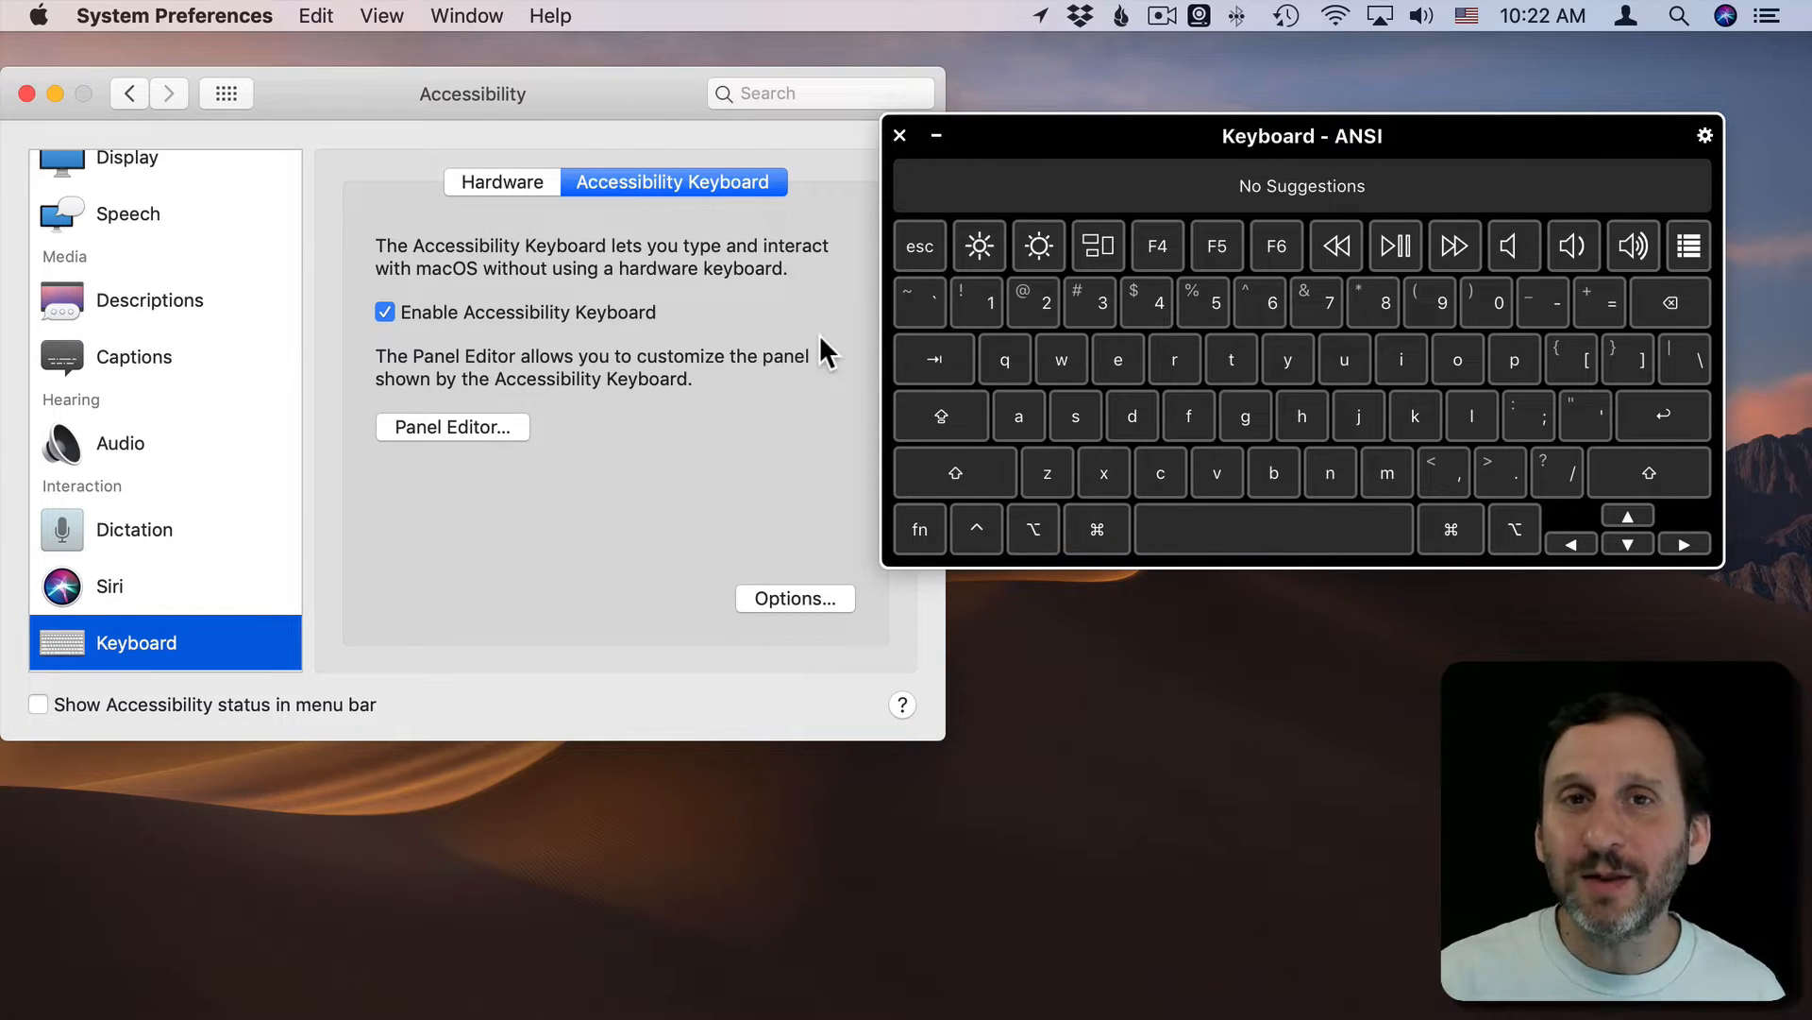
{"action": "mouse_move", "coordinate": [1012, 261]}
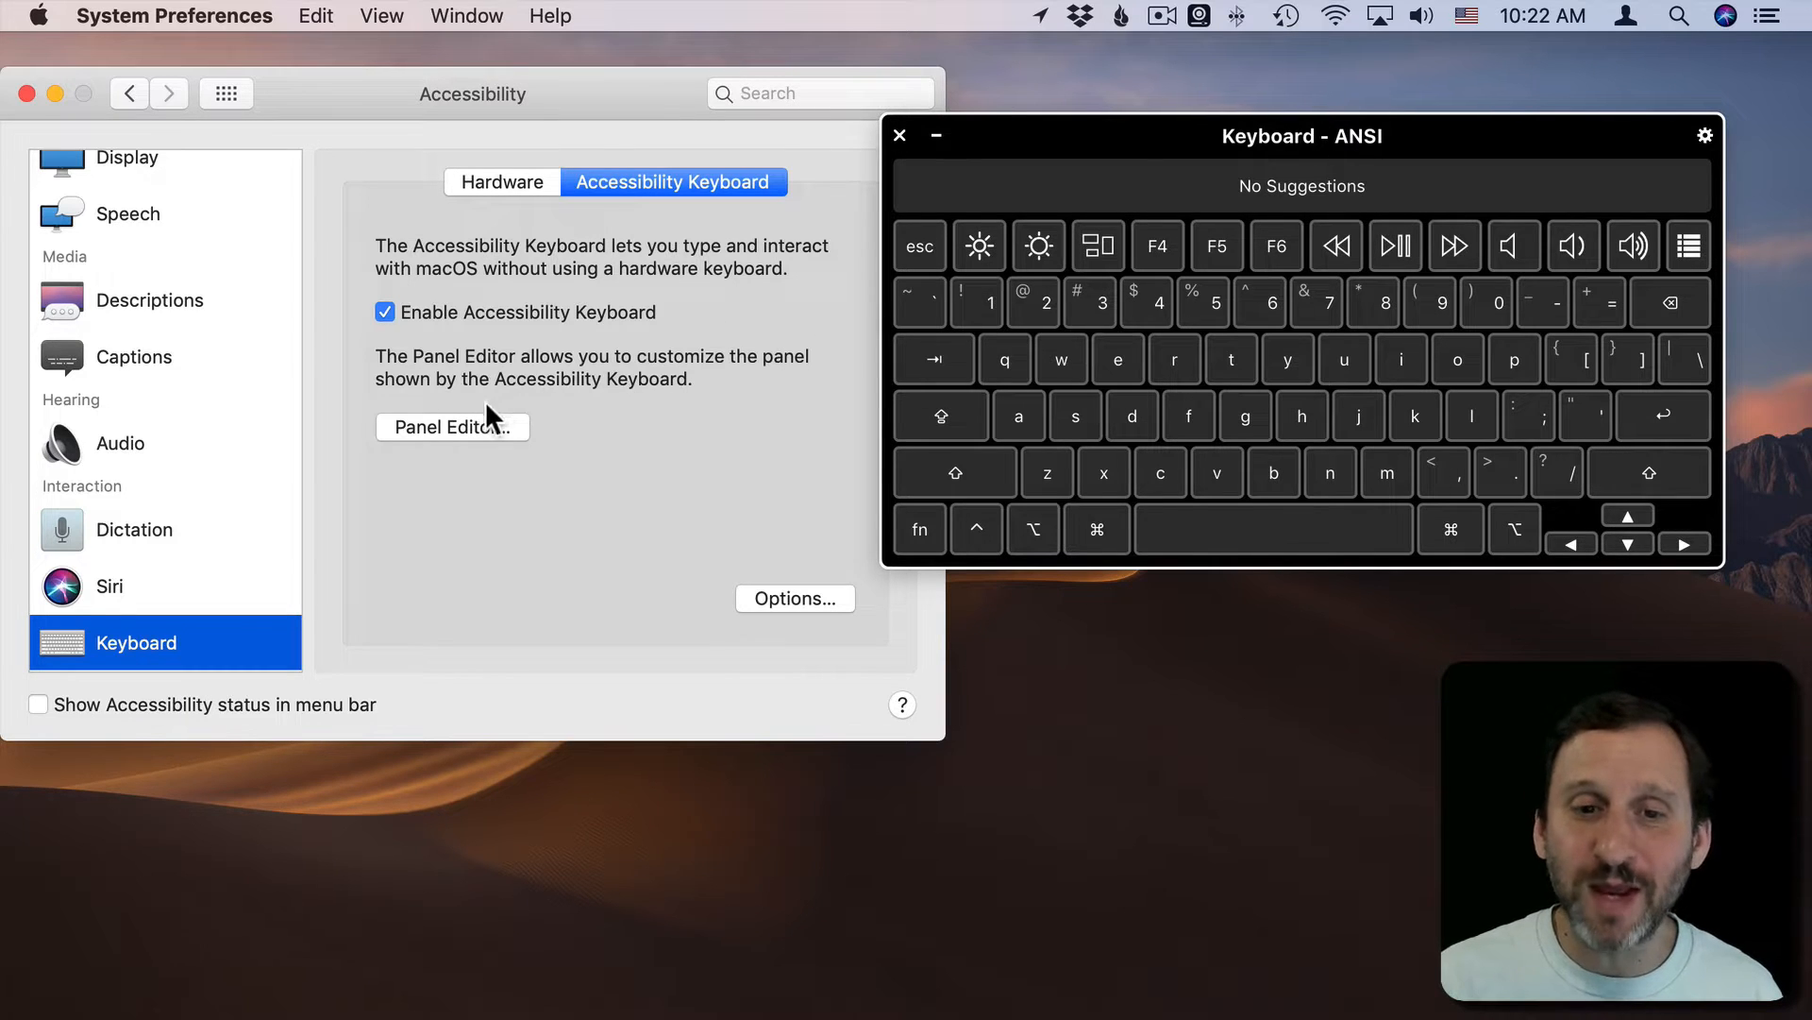
Step: Enter Panel Editor and browse the Keyboard - ANSI and Numeric panels
{"action": "left_click", "coordinate": [451, 427]}
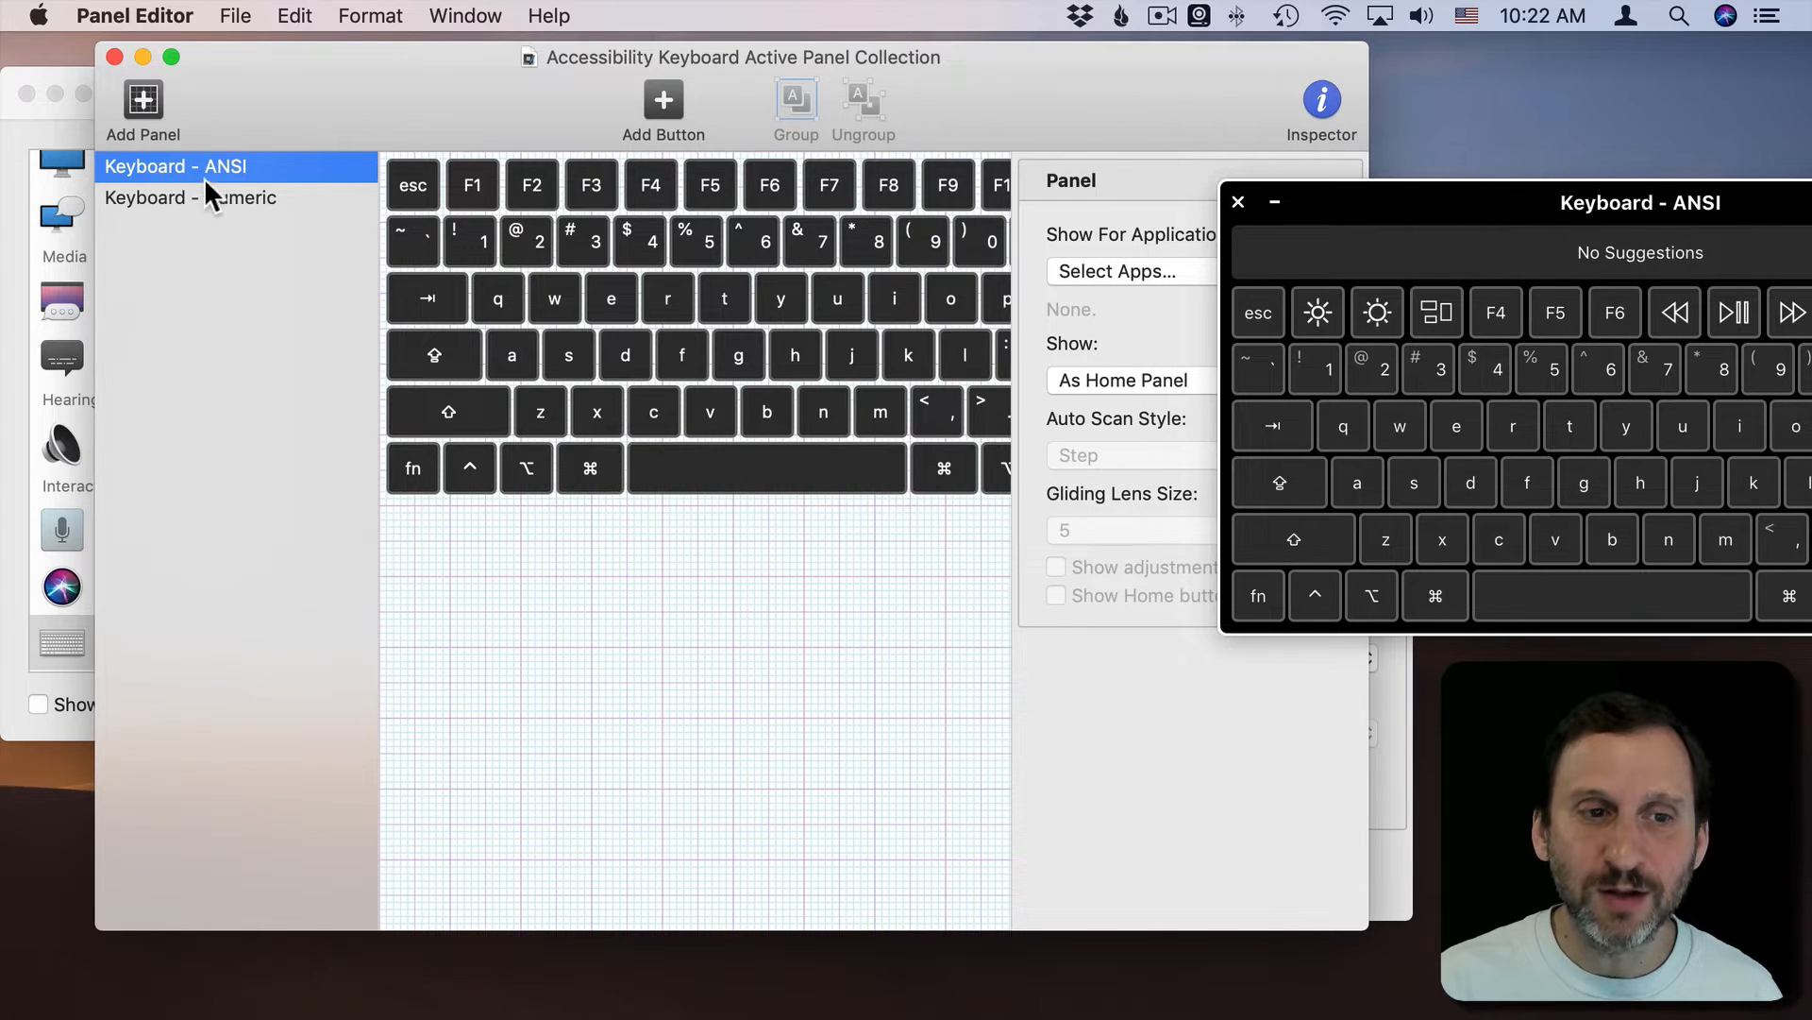
{"action": "left_click", "coordinate": [189, 198]}
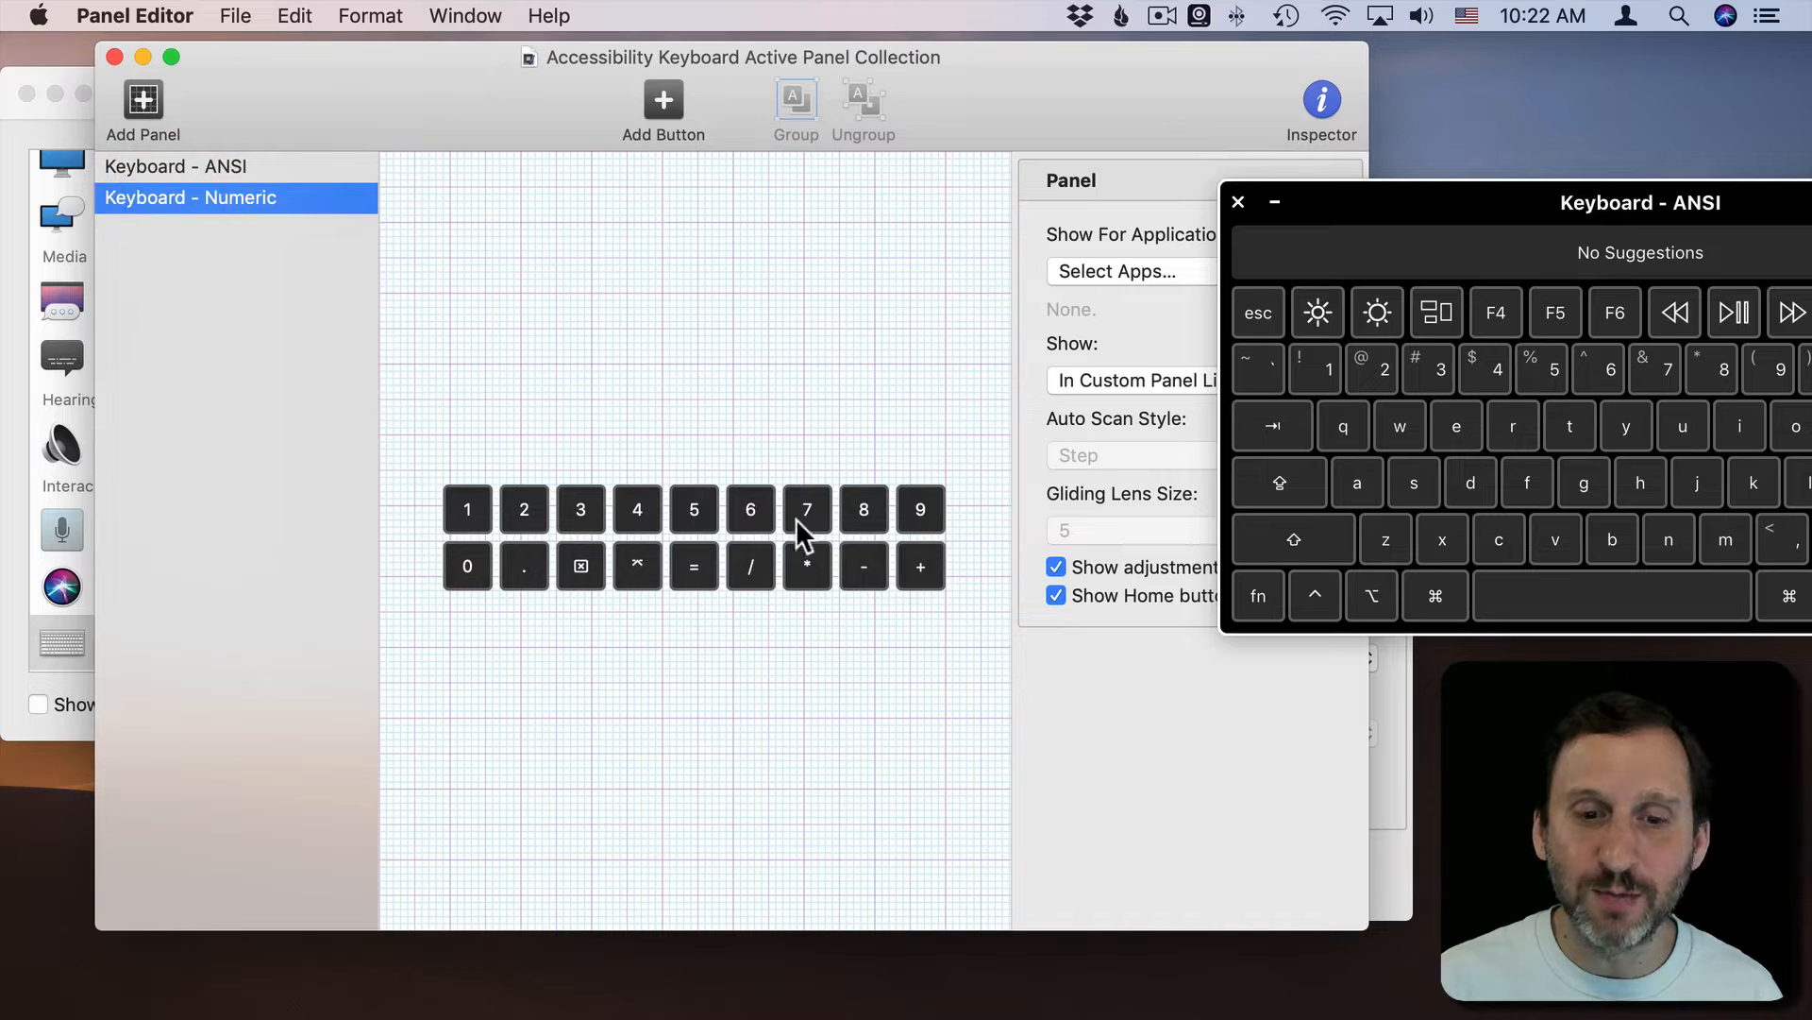
{"action": "left_click", "coordinate": [175, 166]}
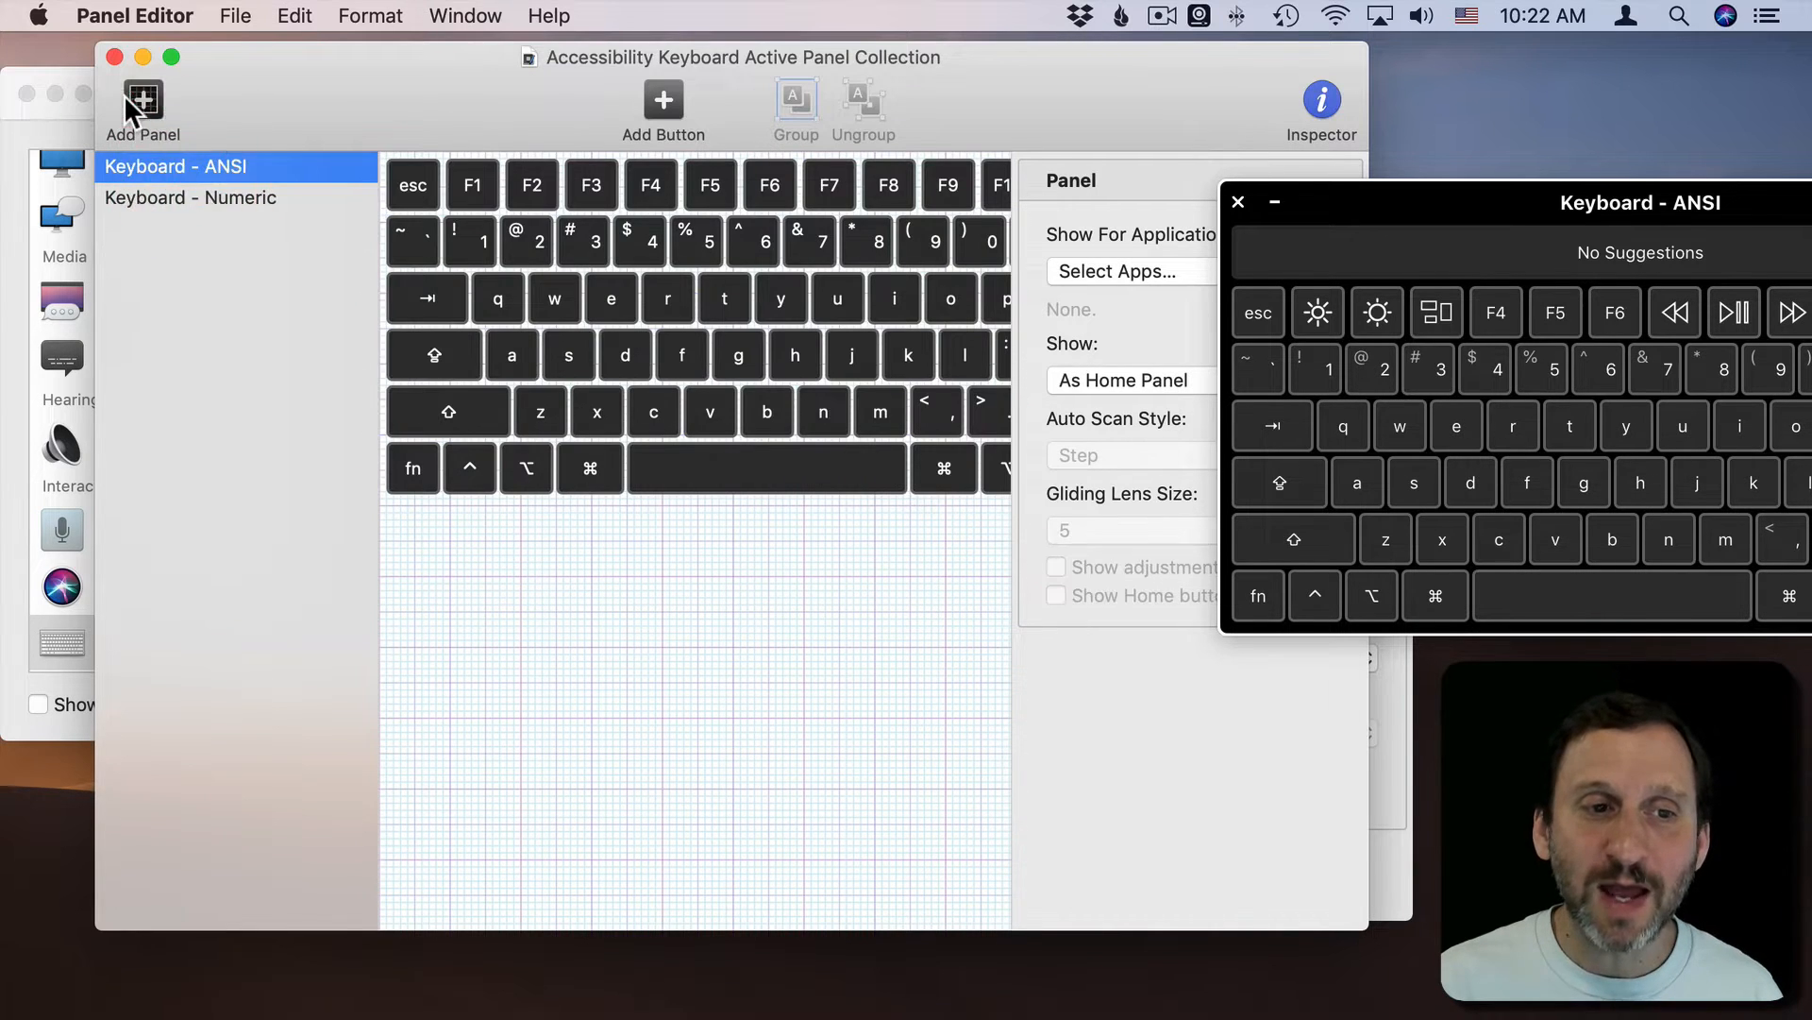
Step: Add a new empty panel named 'My Shortcuts'
{"action": "left_click", "coordinate": [142, 96]}
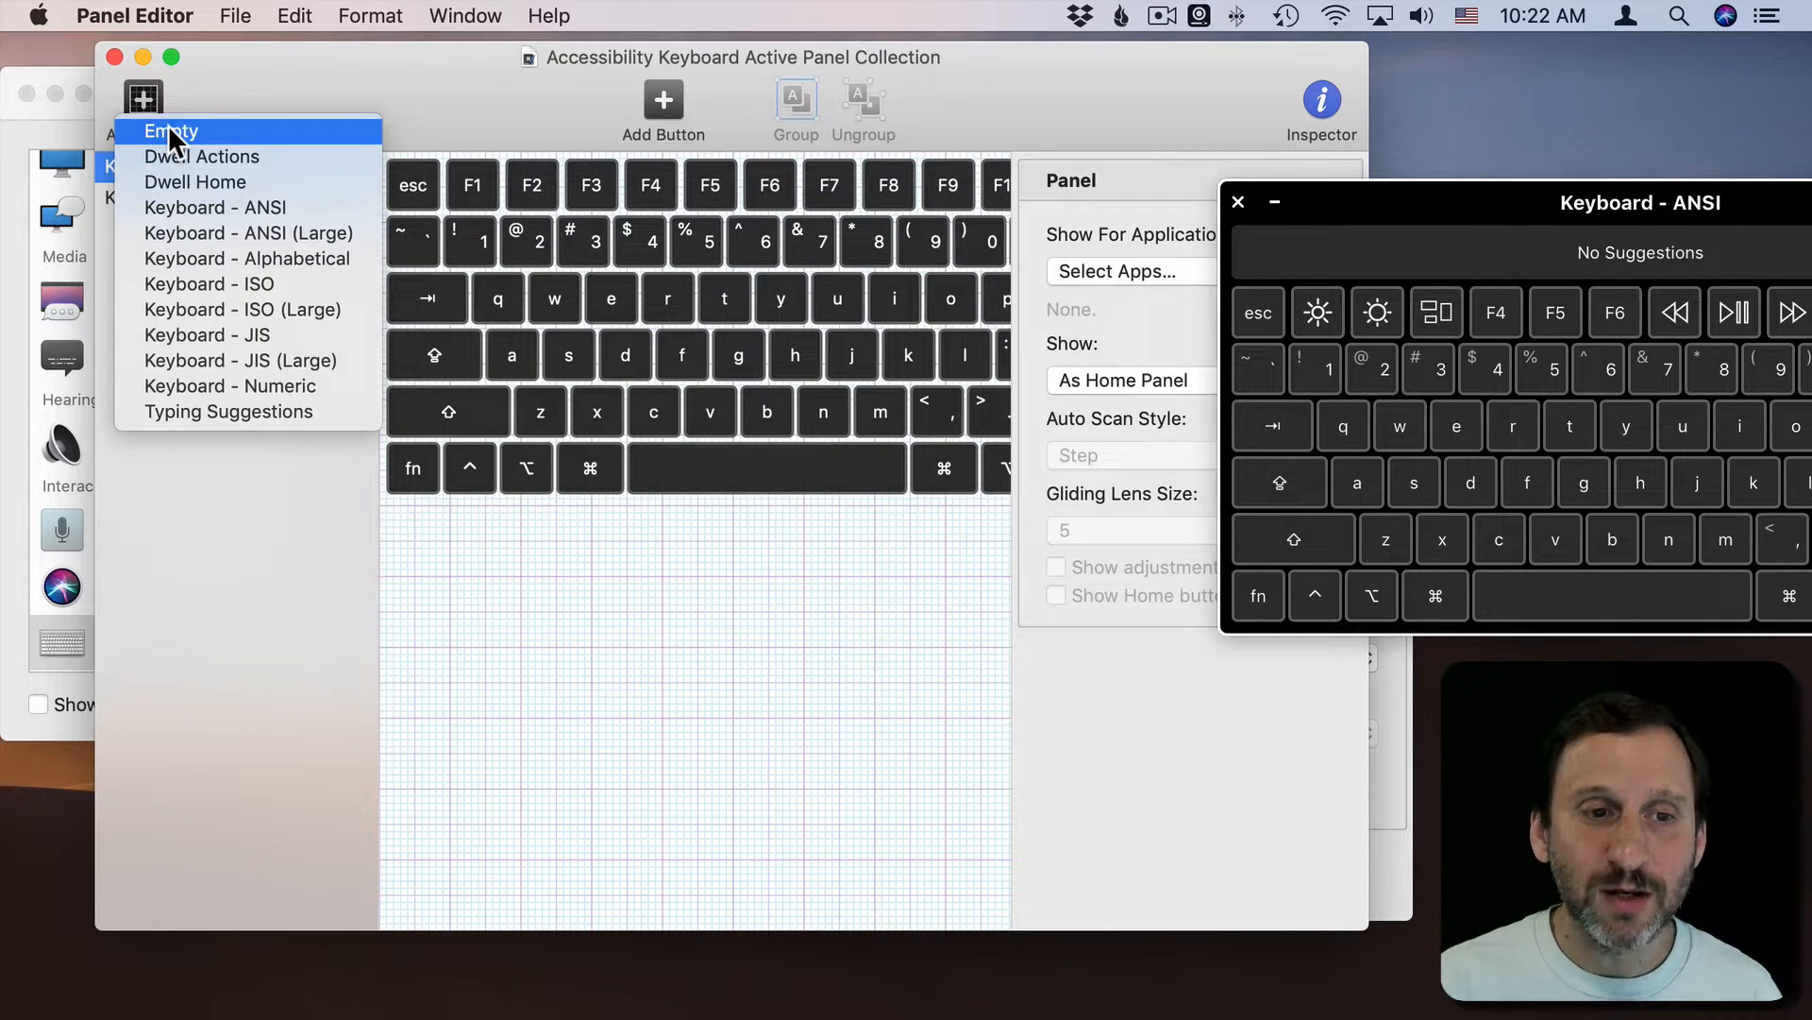
{"action": "left_click", "coordinate": [172, 130]}
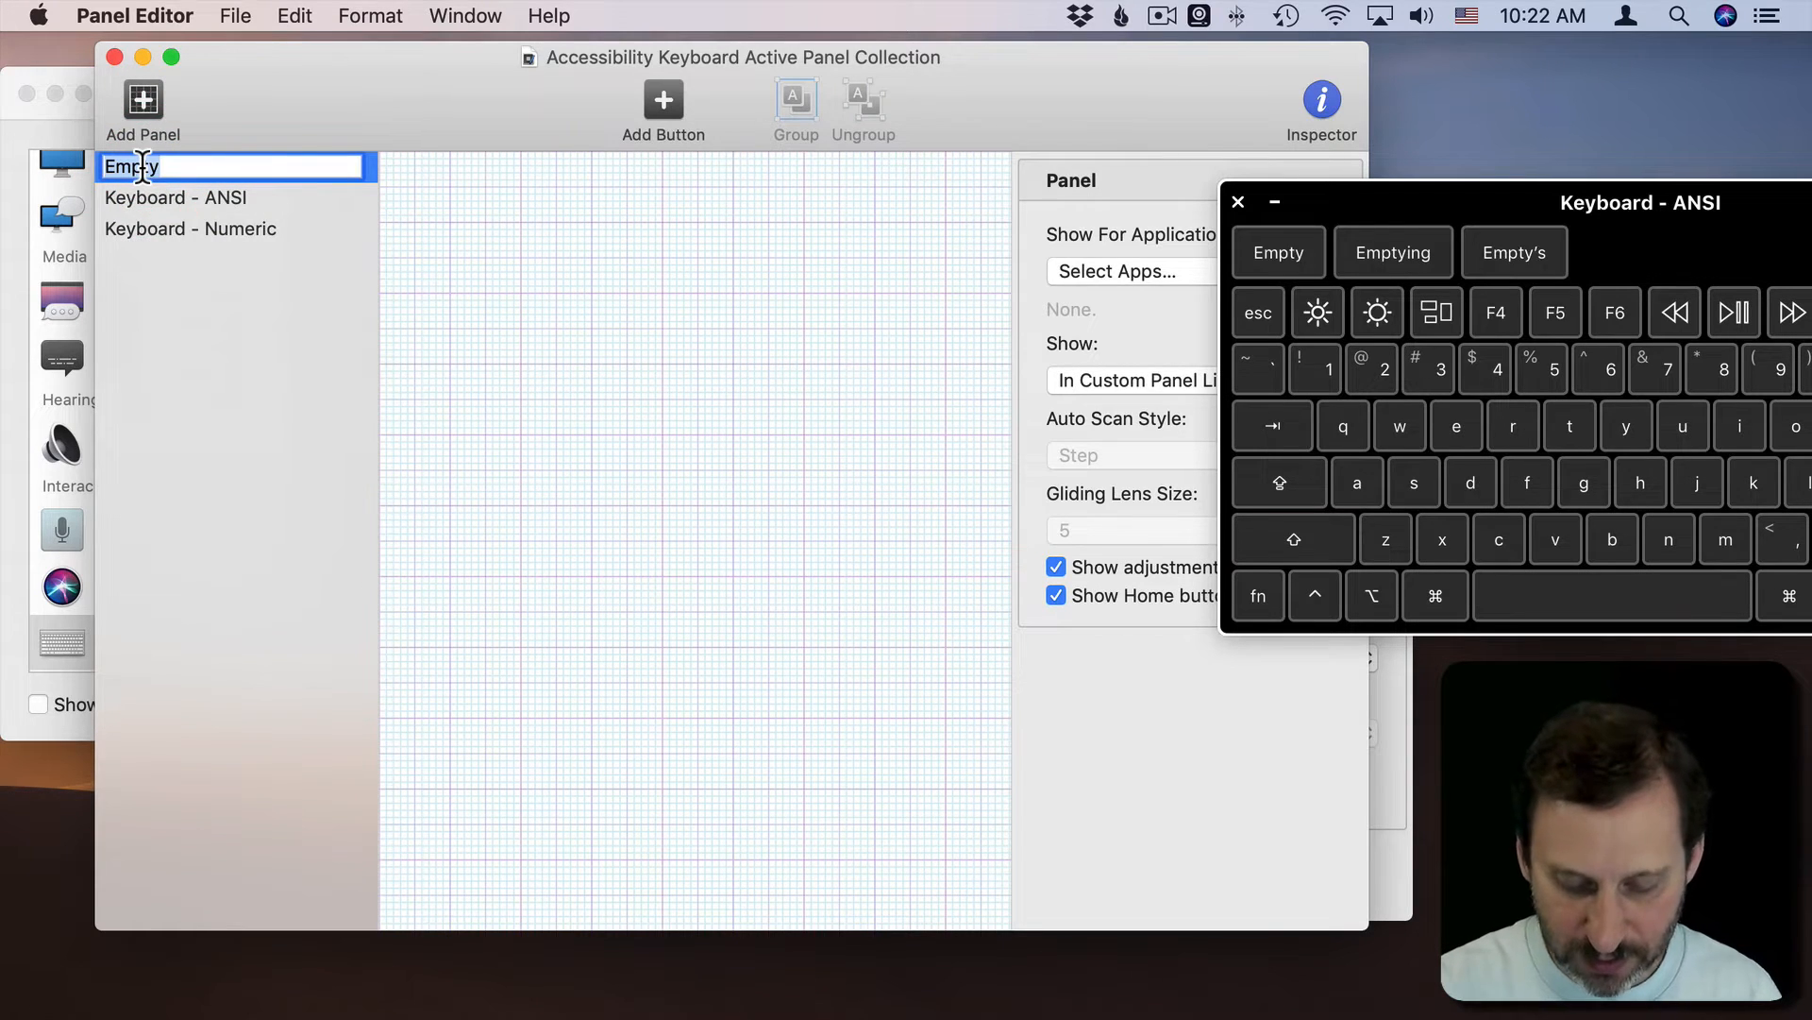
{"action": "type", "text": "My Shortcuts"}
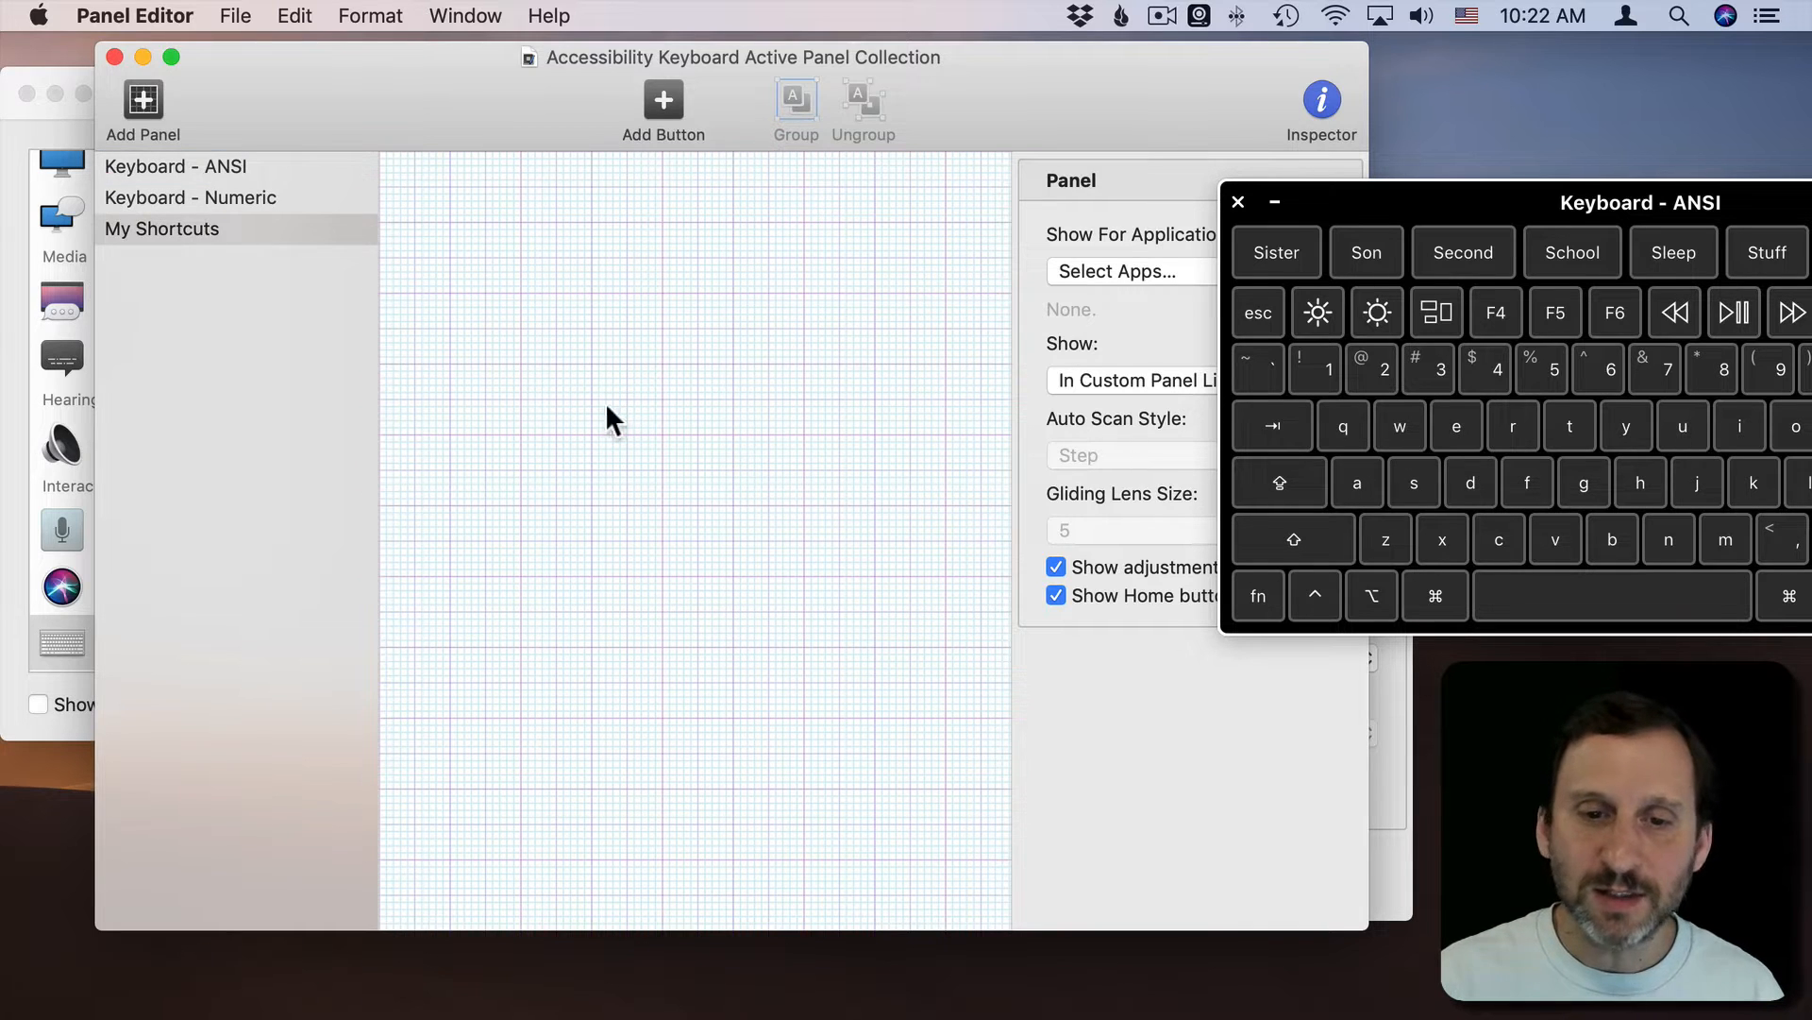
{"action": "mouse_move", "coordinate": [559, 182]}
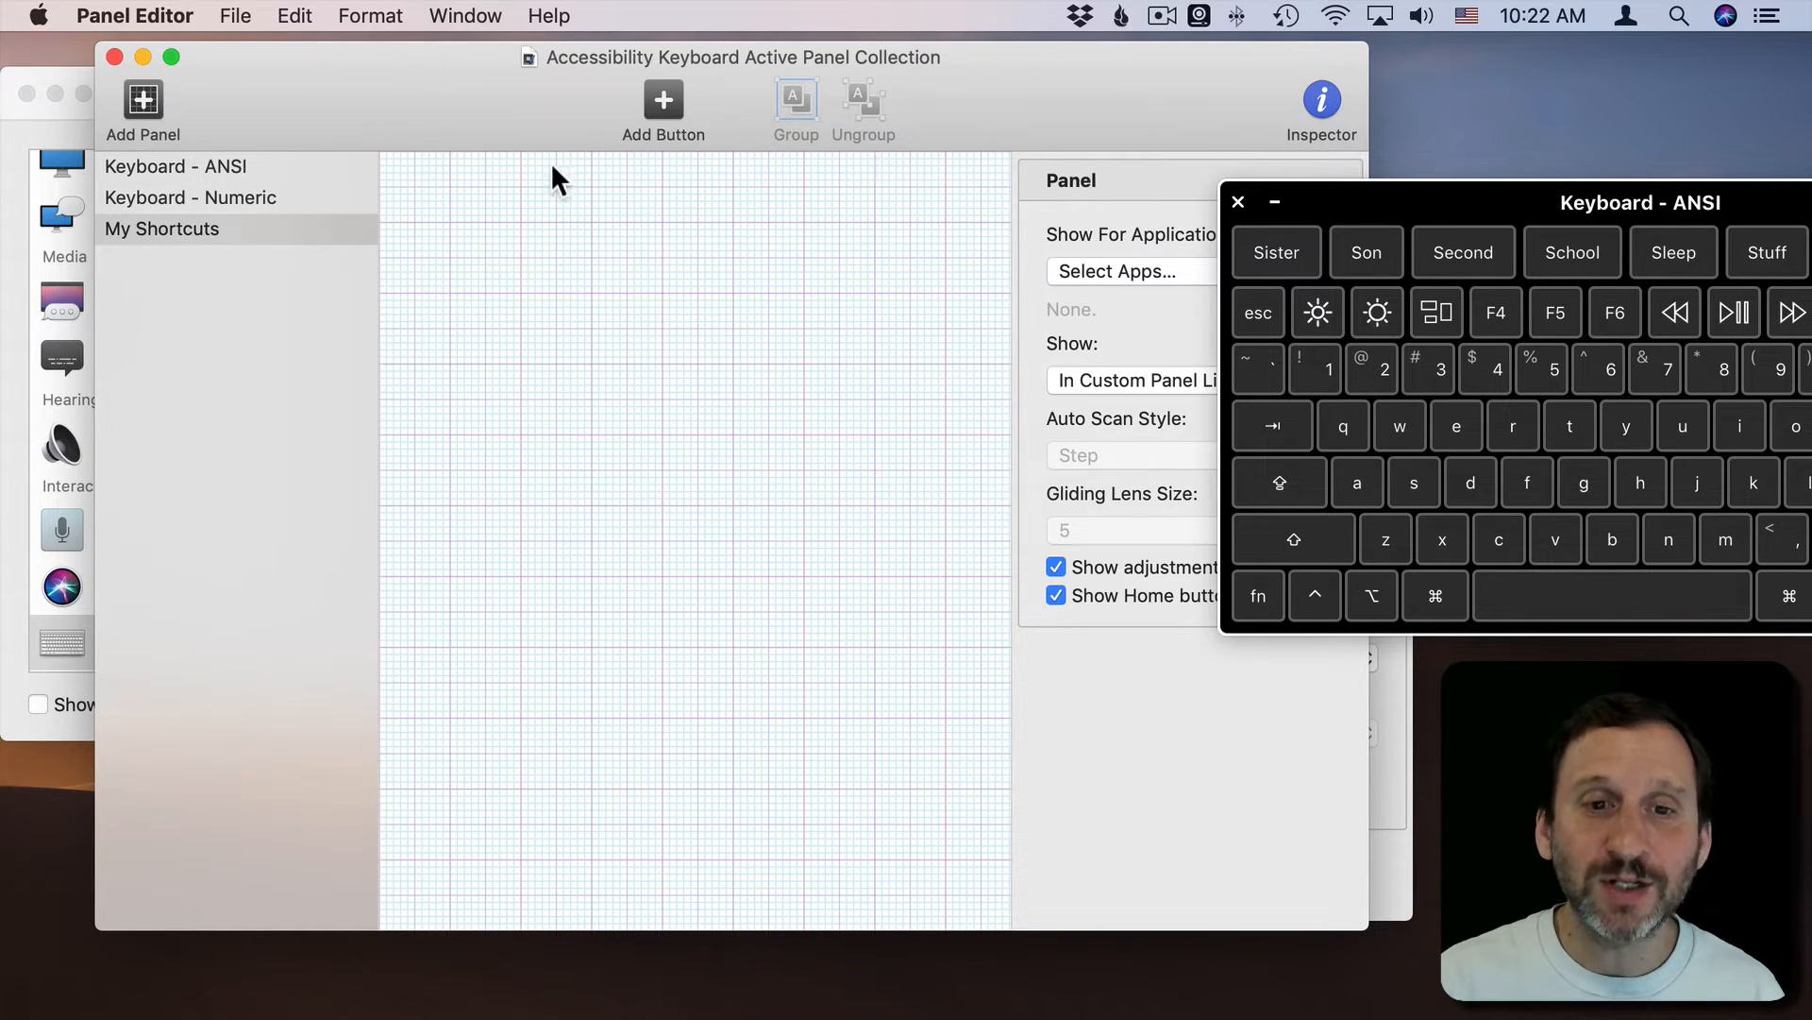
Step: Add a button named 'Test' with medium font size and no image
{"action": "left_click", "coordinate": [663, 103]}
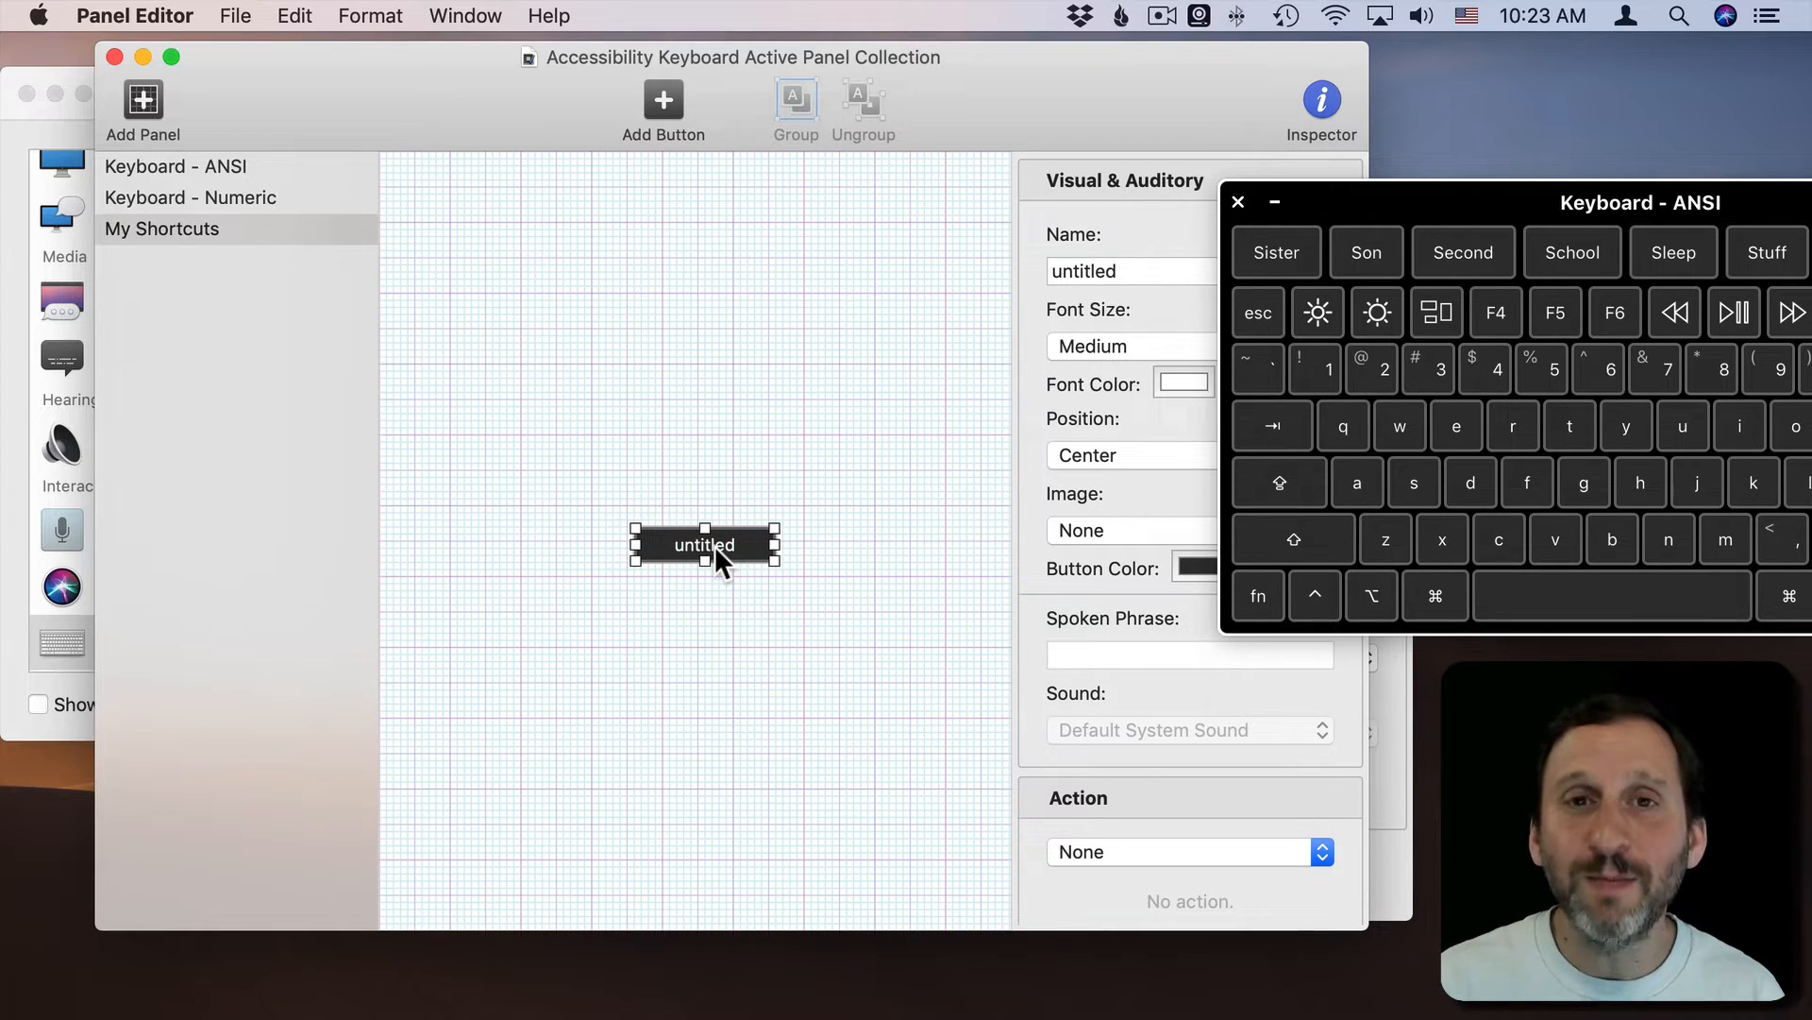
{"action": "mouse_move", "coordinate": [712, 561]}
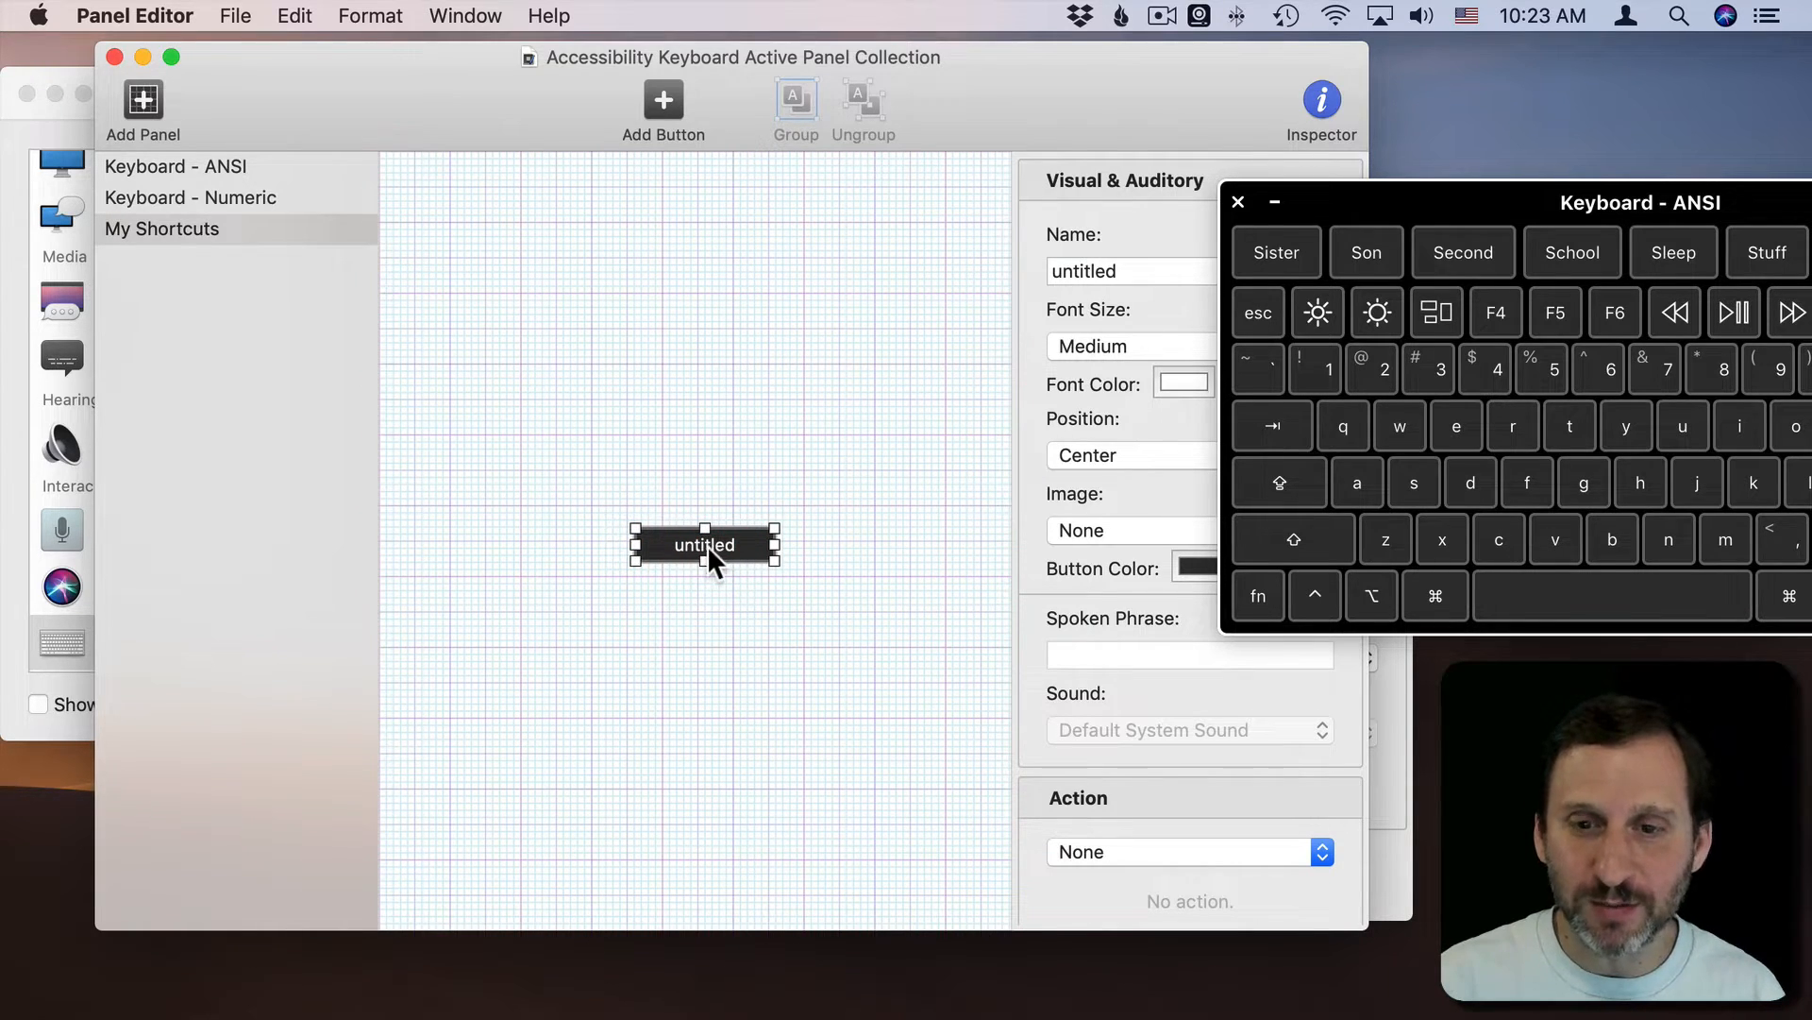
{"action": "mouse_move", "coordinate": [772, 502]}
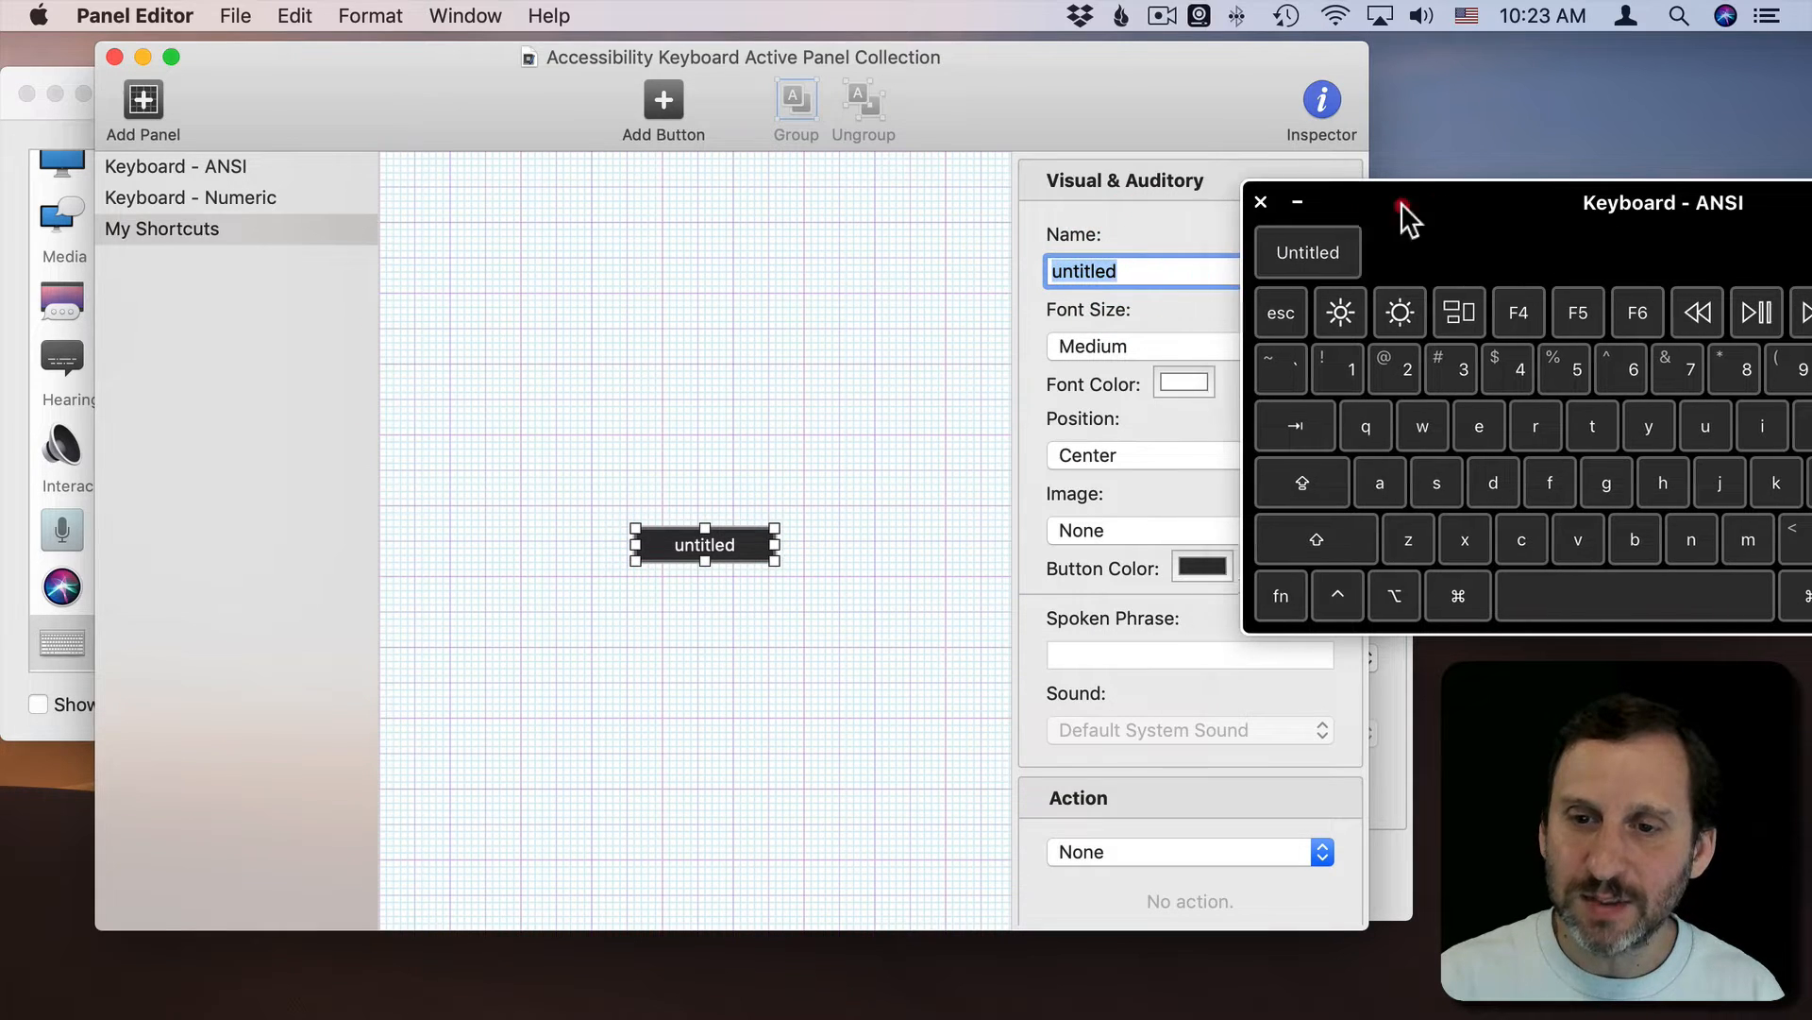
{"action": "type", "text": "Test"}
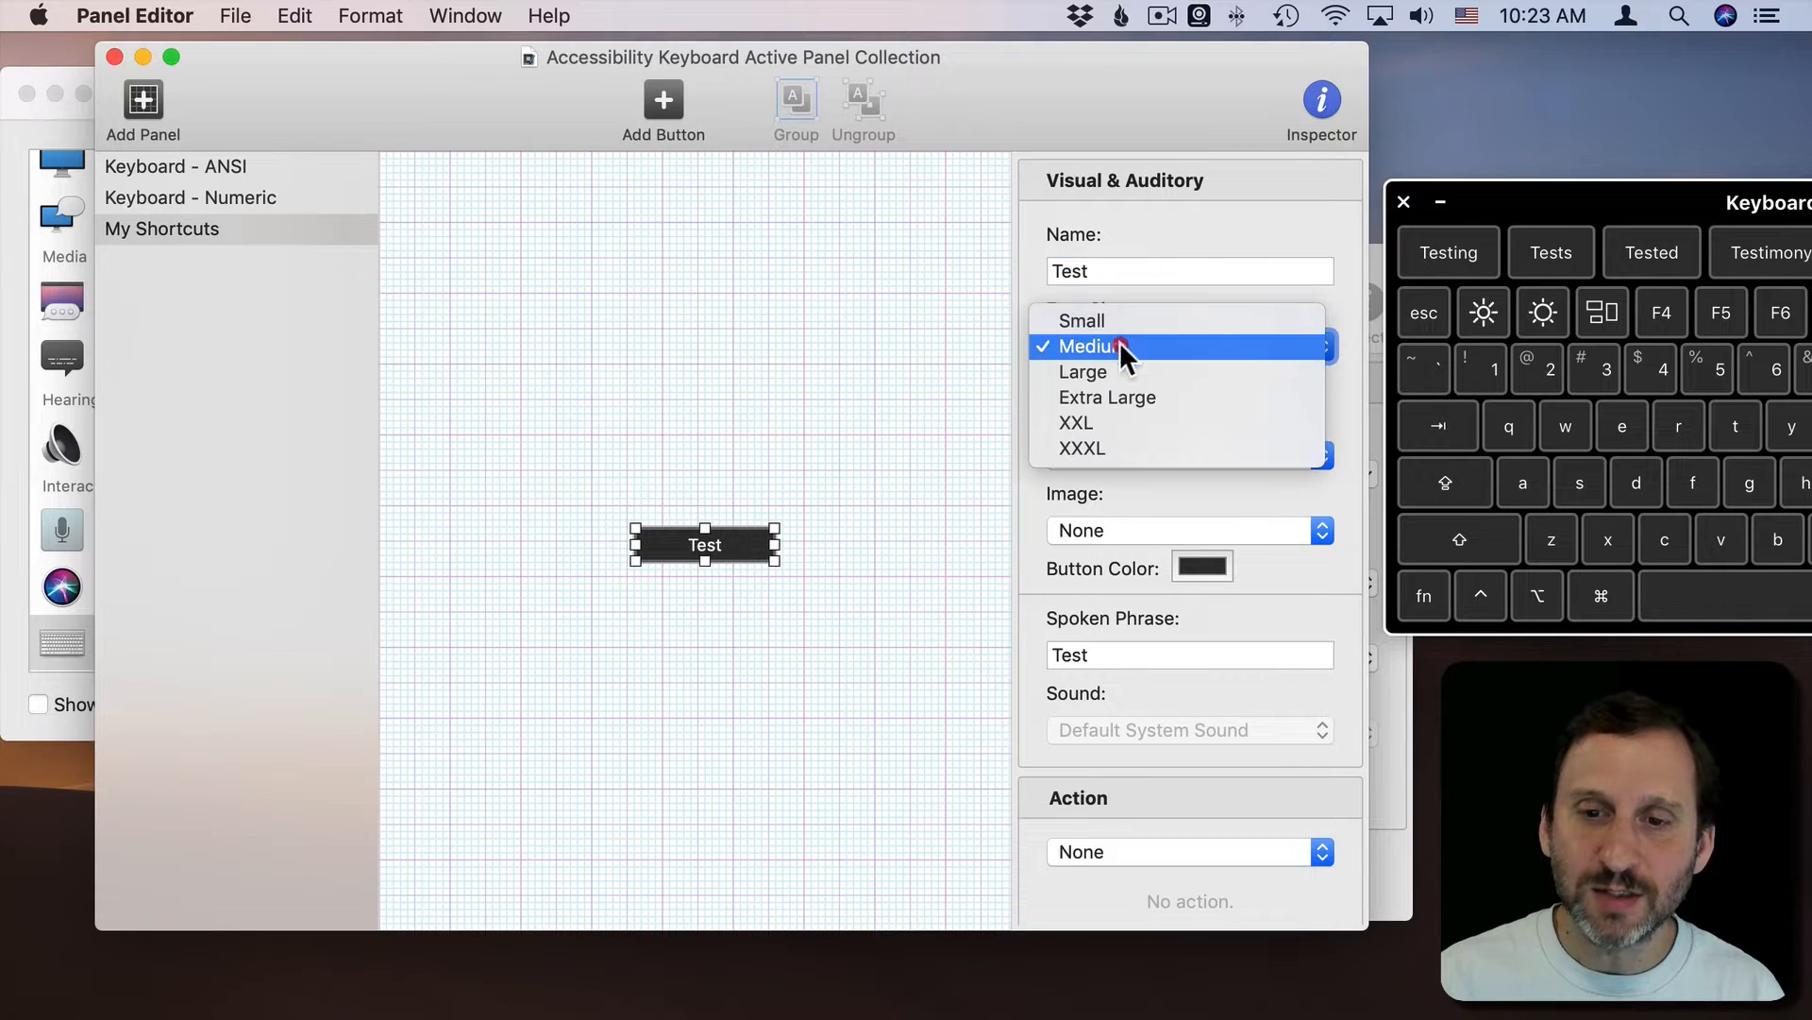
{"action": "left_click", "coordinate": [1120, 345]}
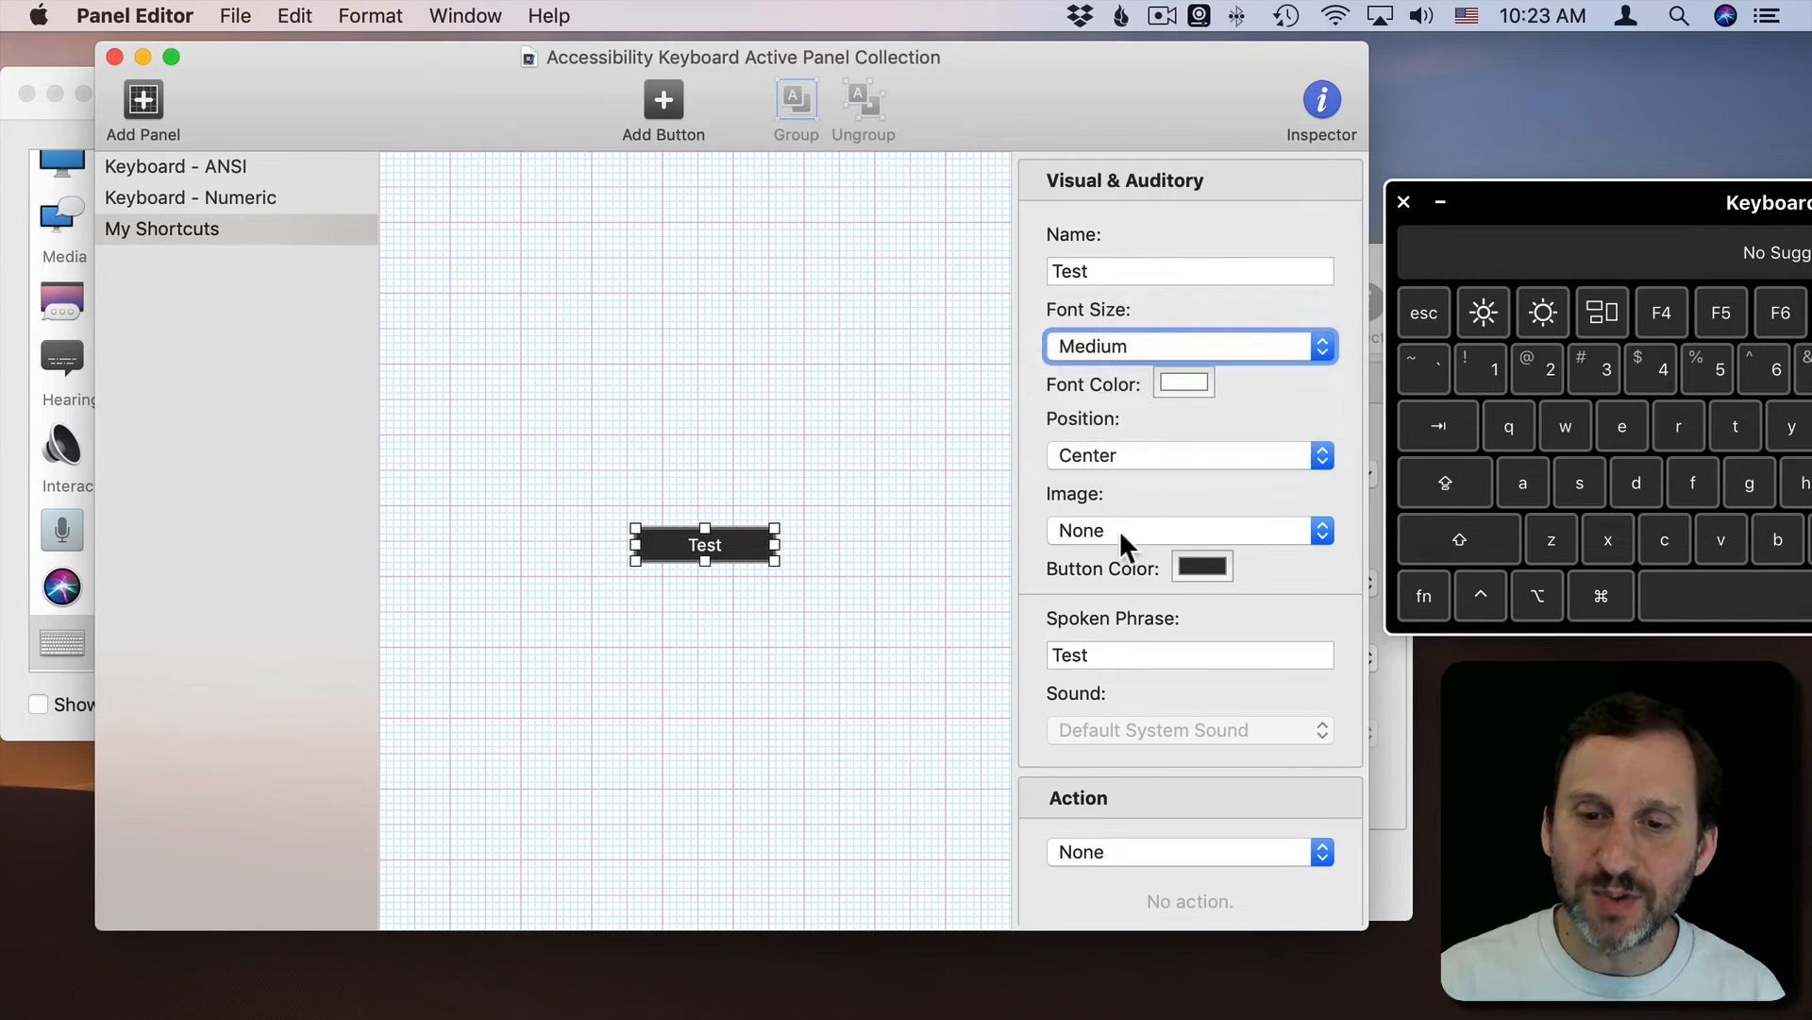
{"action": "left_click", "coordinate": [1190, 529]}
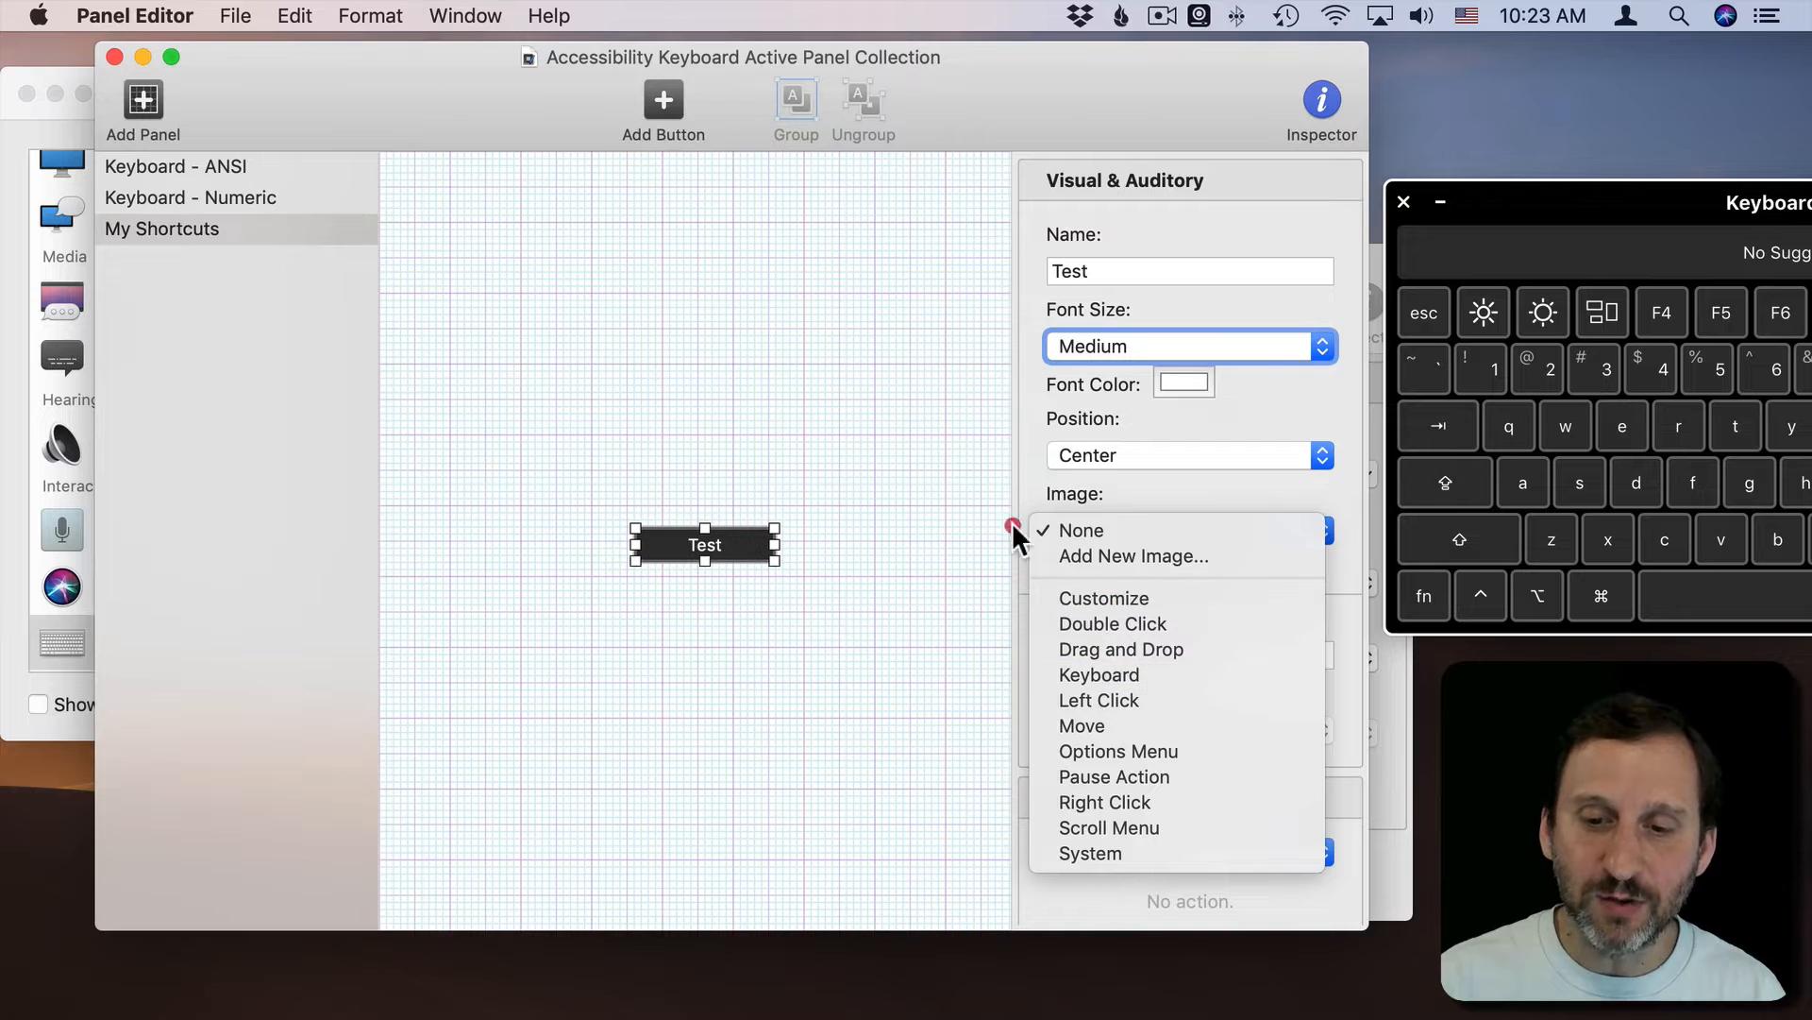
{"action": "left_click", "coordinate": [1078, 529]}
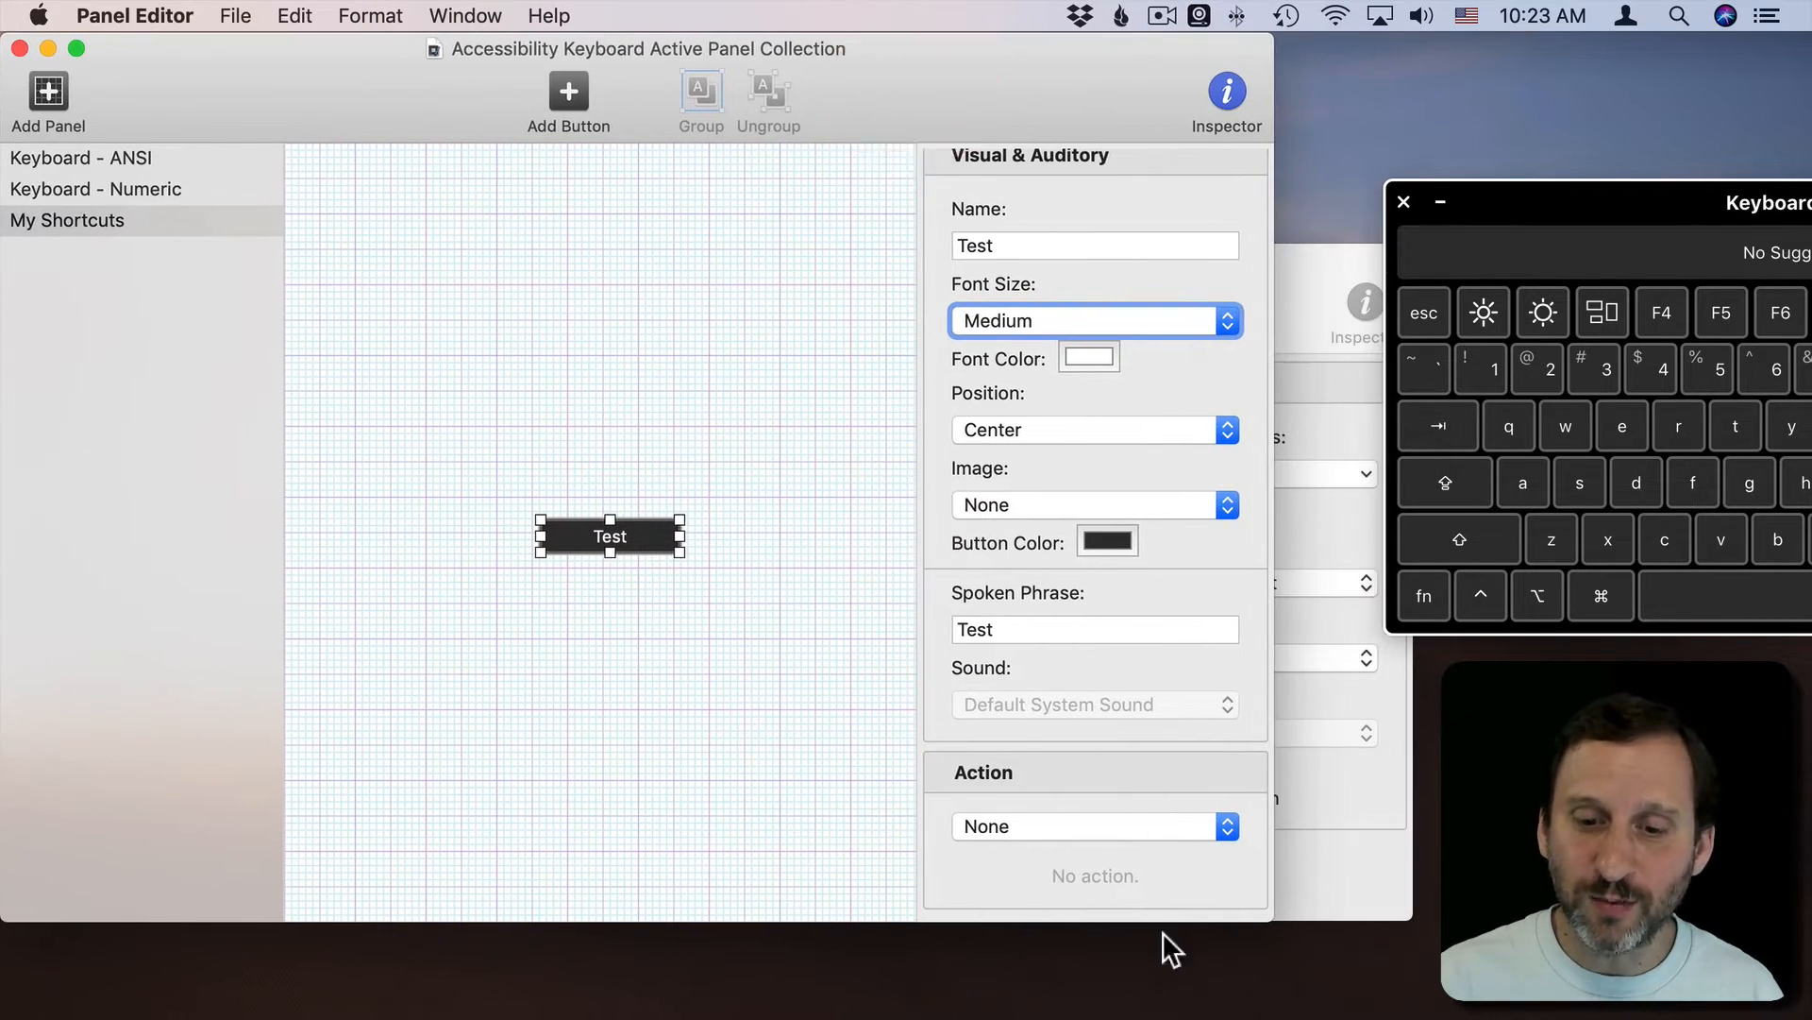
Step: Set the Test button's action to Press Keys, showing its empty Sequence field
{"action": "left_click", "coordinate": [1093, 825]}
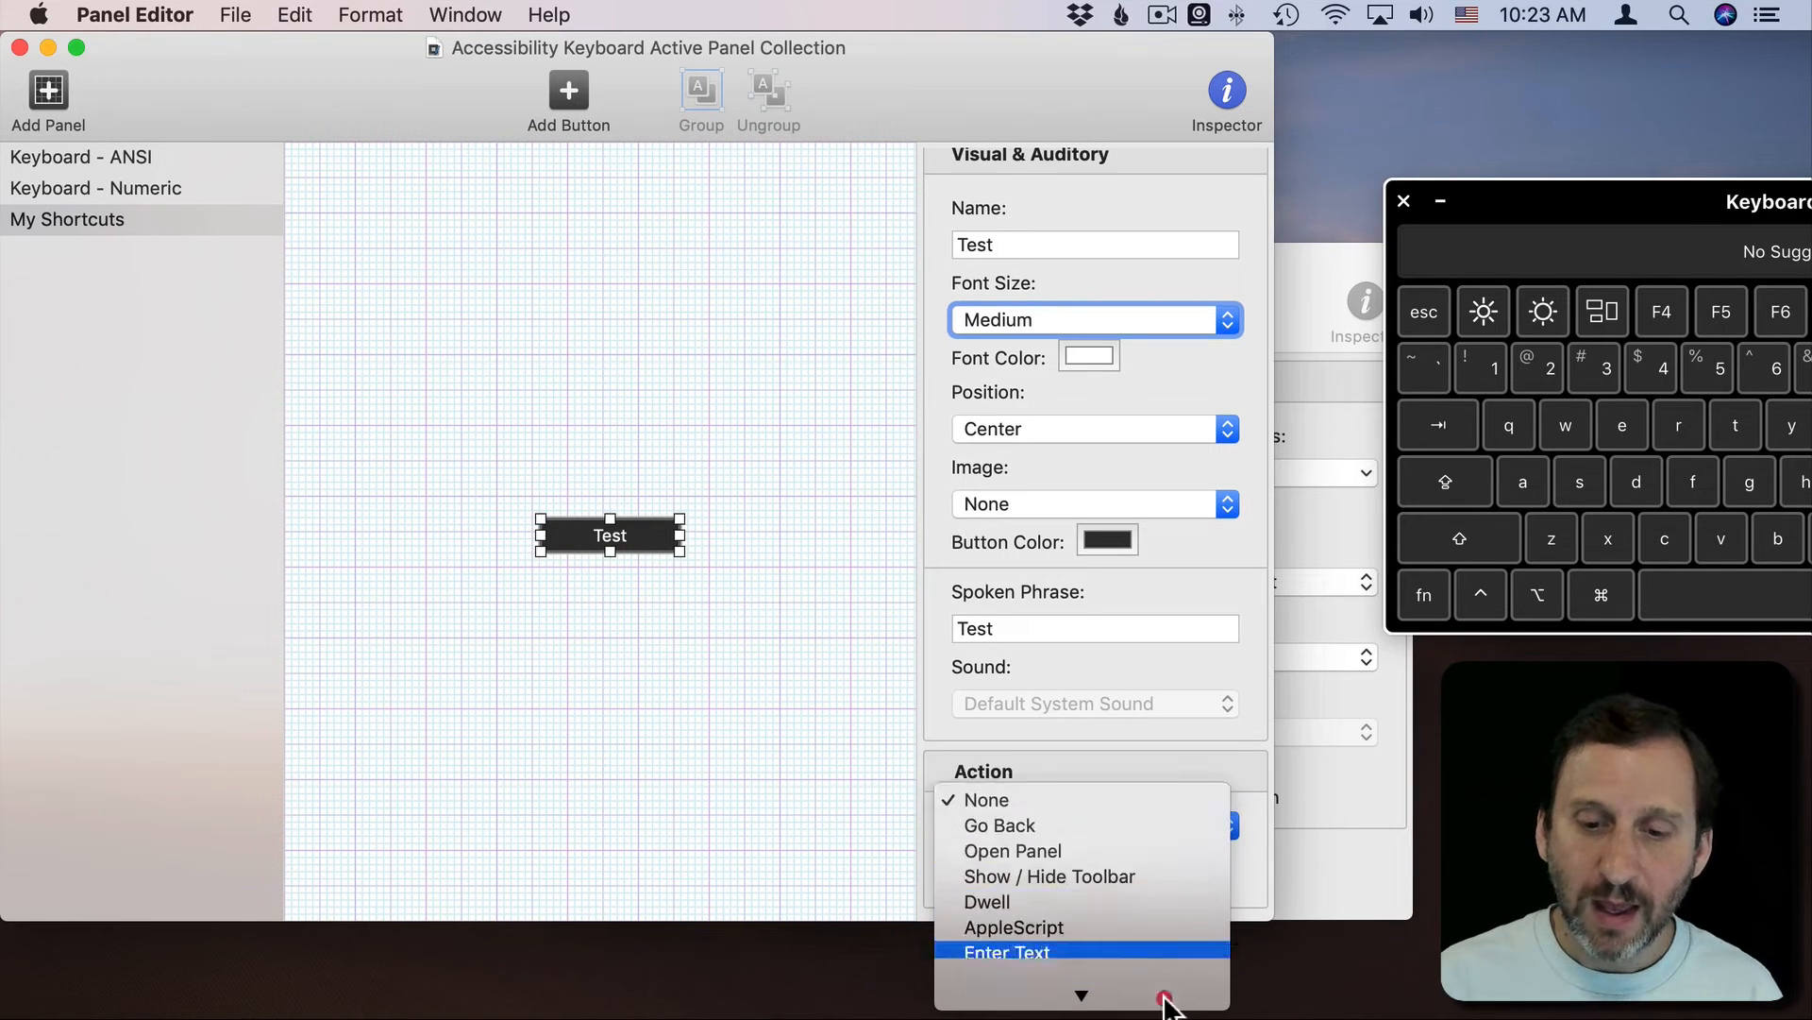
{"action": "mouse_move", "coordinate": [1063, 870]}
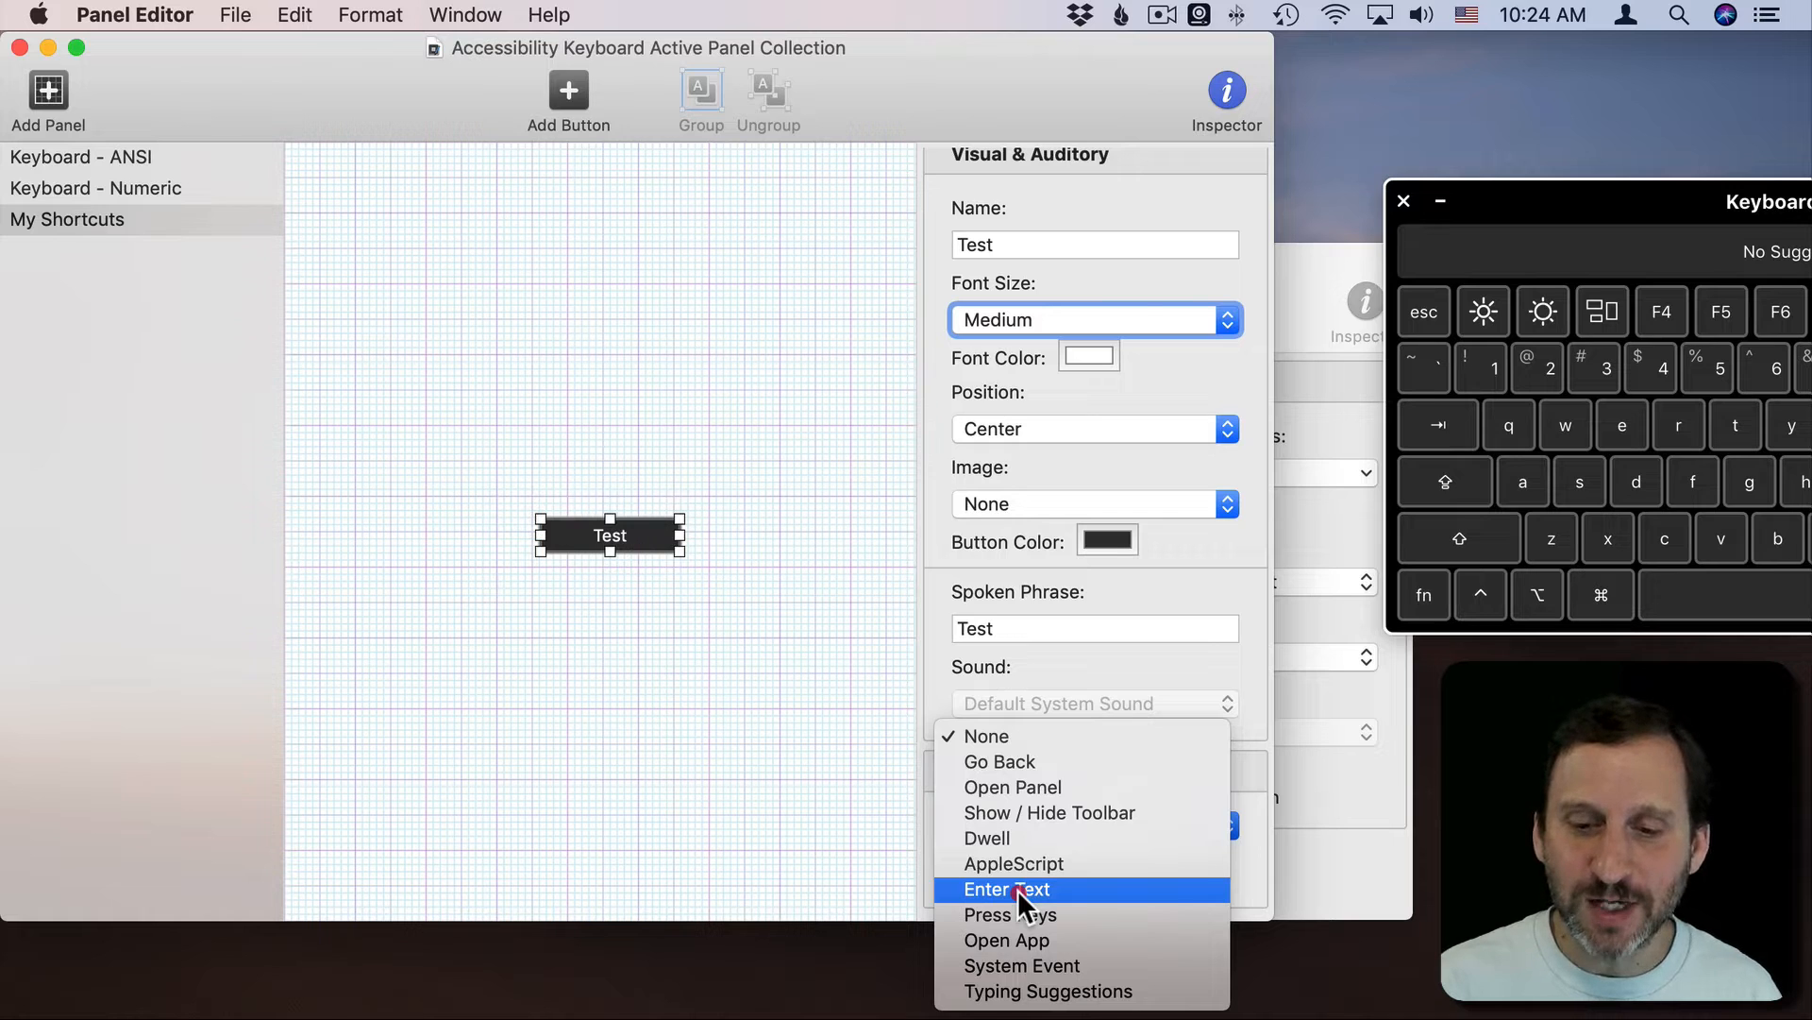
{"action": "mouse_move", "coordinate": [1021, 940]}
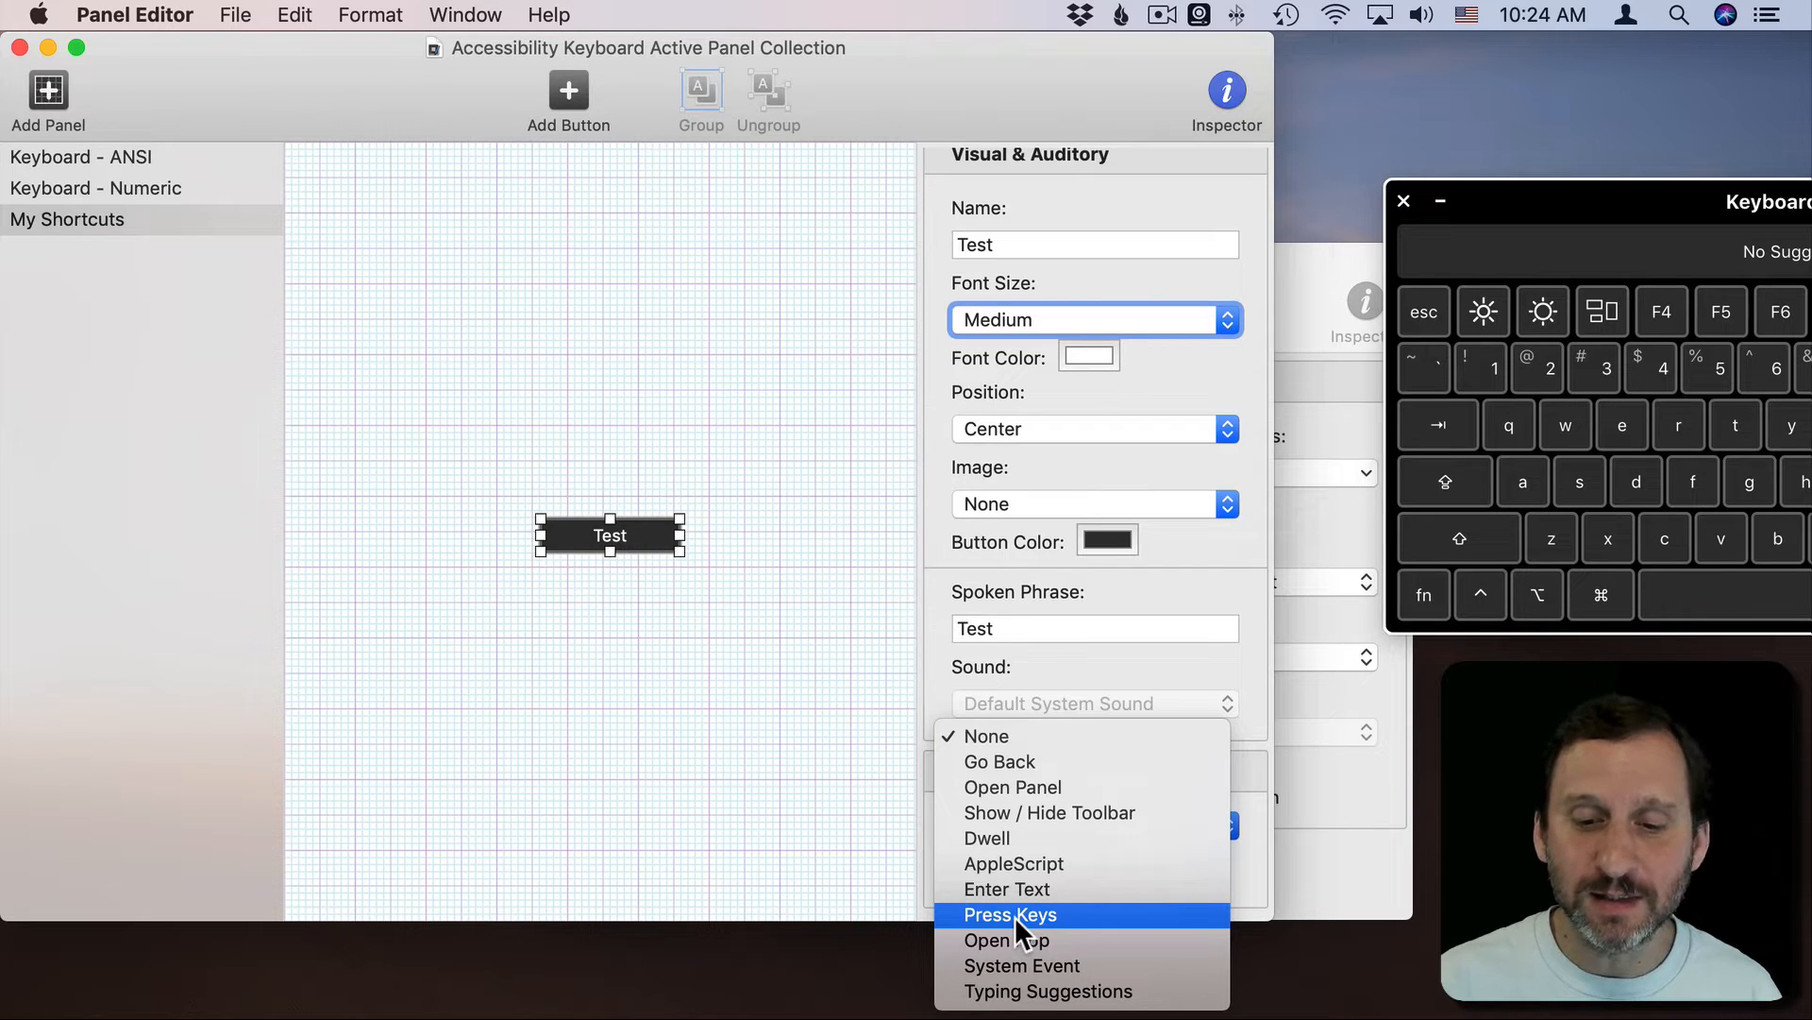
{"action": "left_click", "coordinate": [1008, 914]}
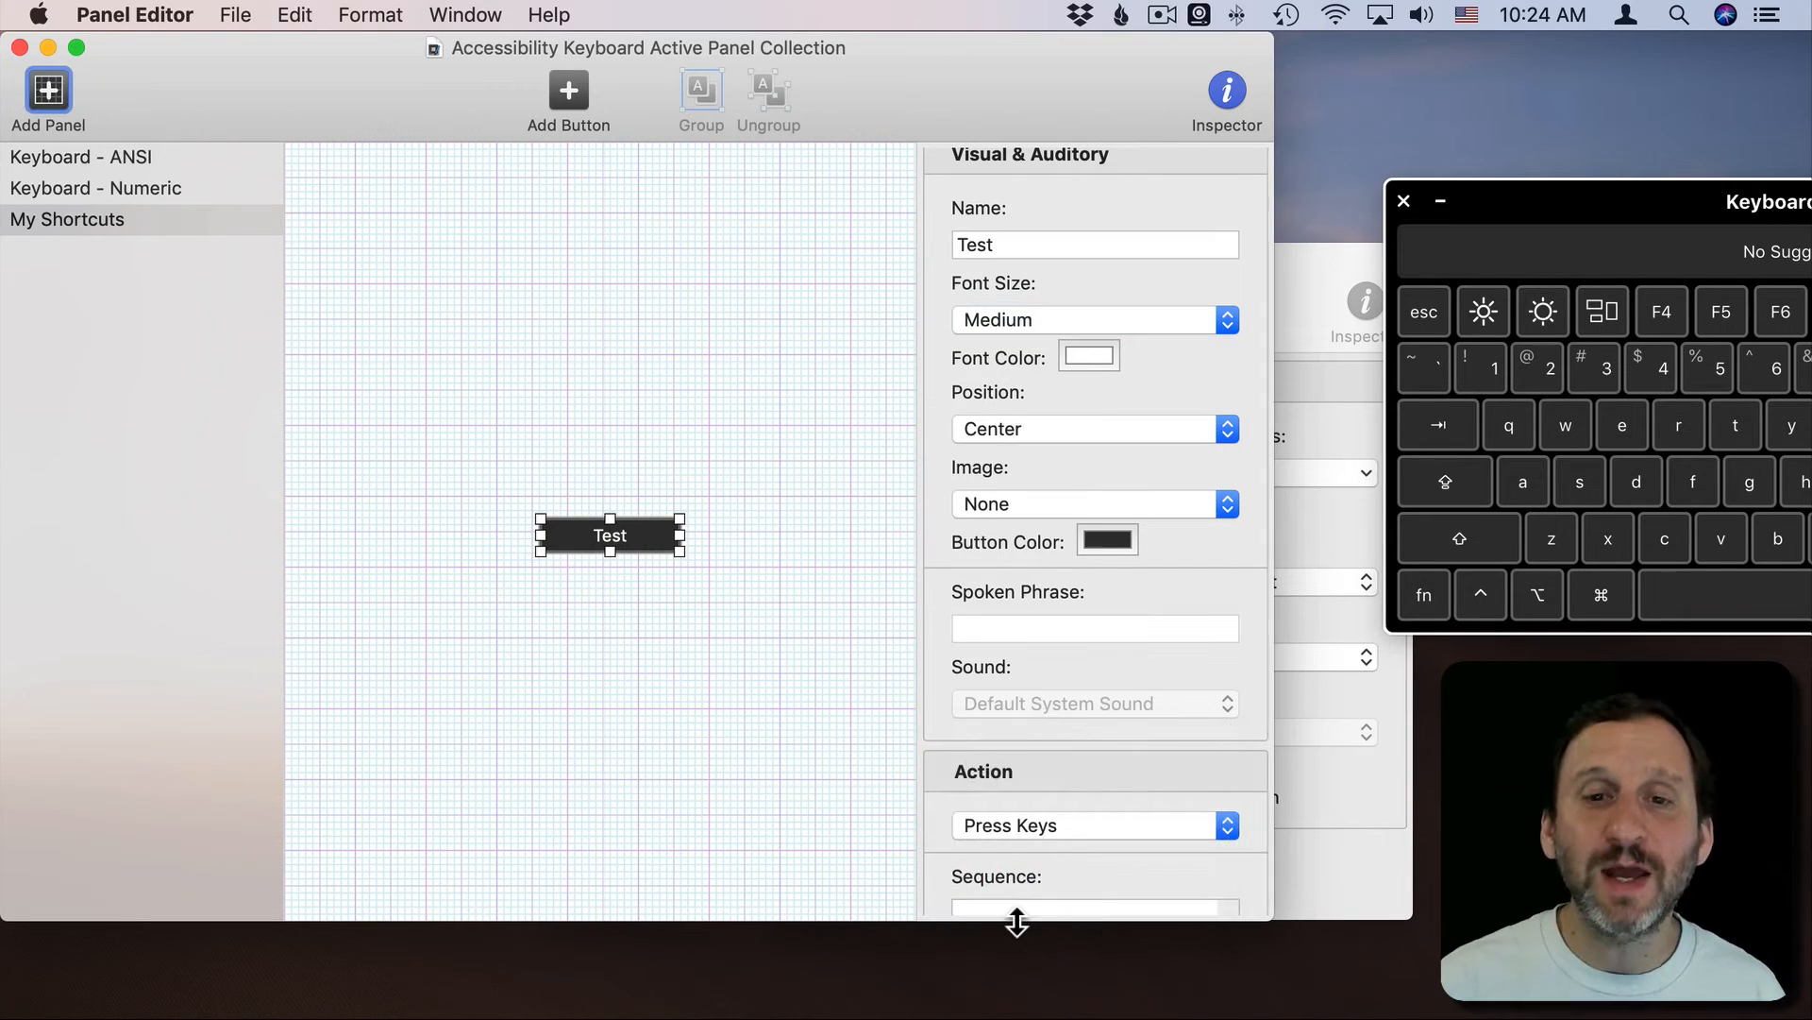
{"action": "scroll", "scroll_direction": "down", "scroll_amount": 3}
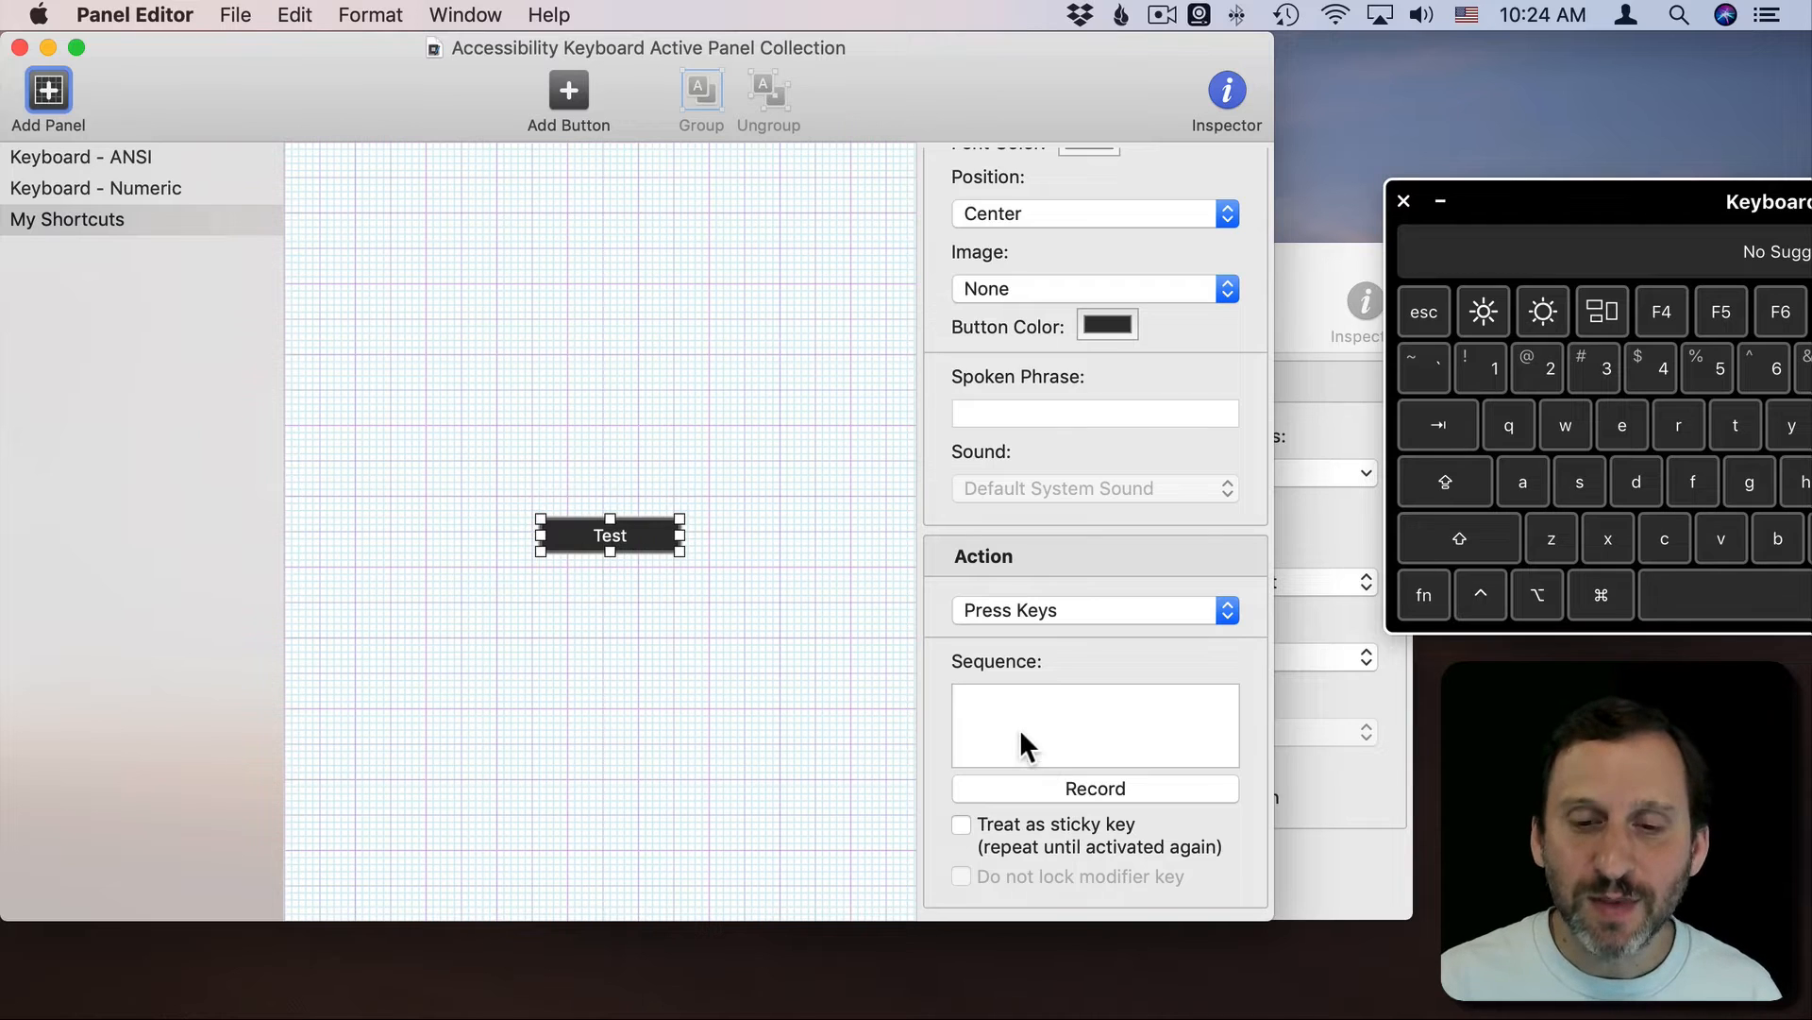
{"action": "mouse_move", "coordinate": [1012, 739]}
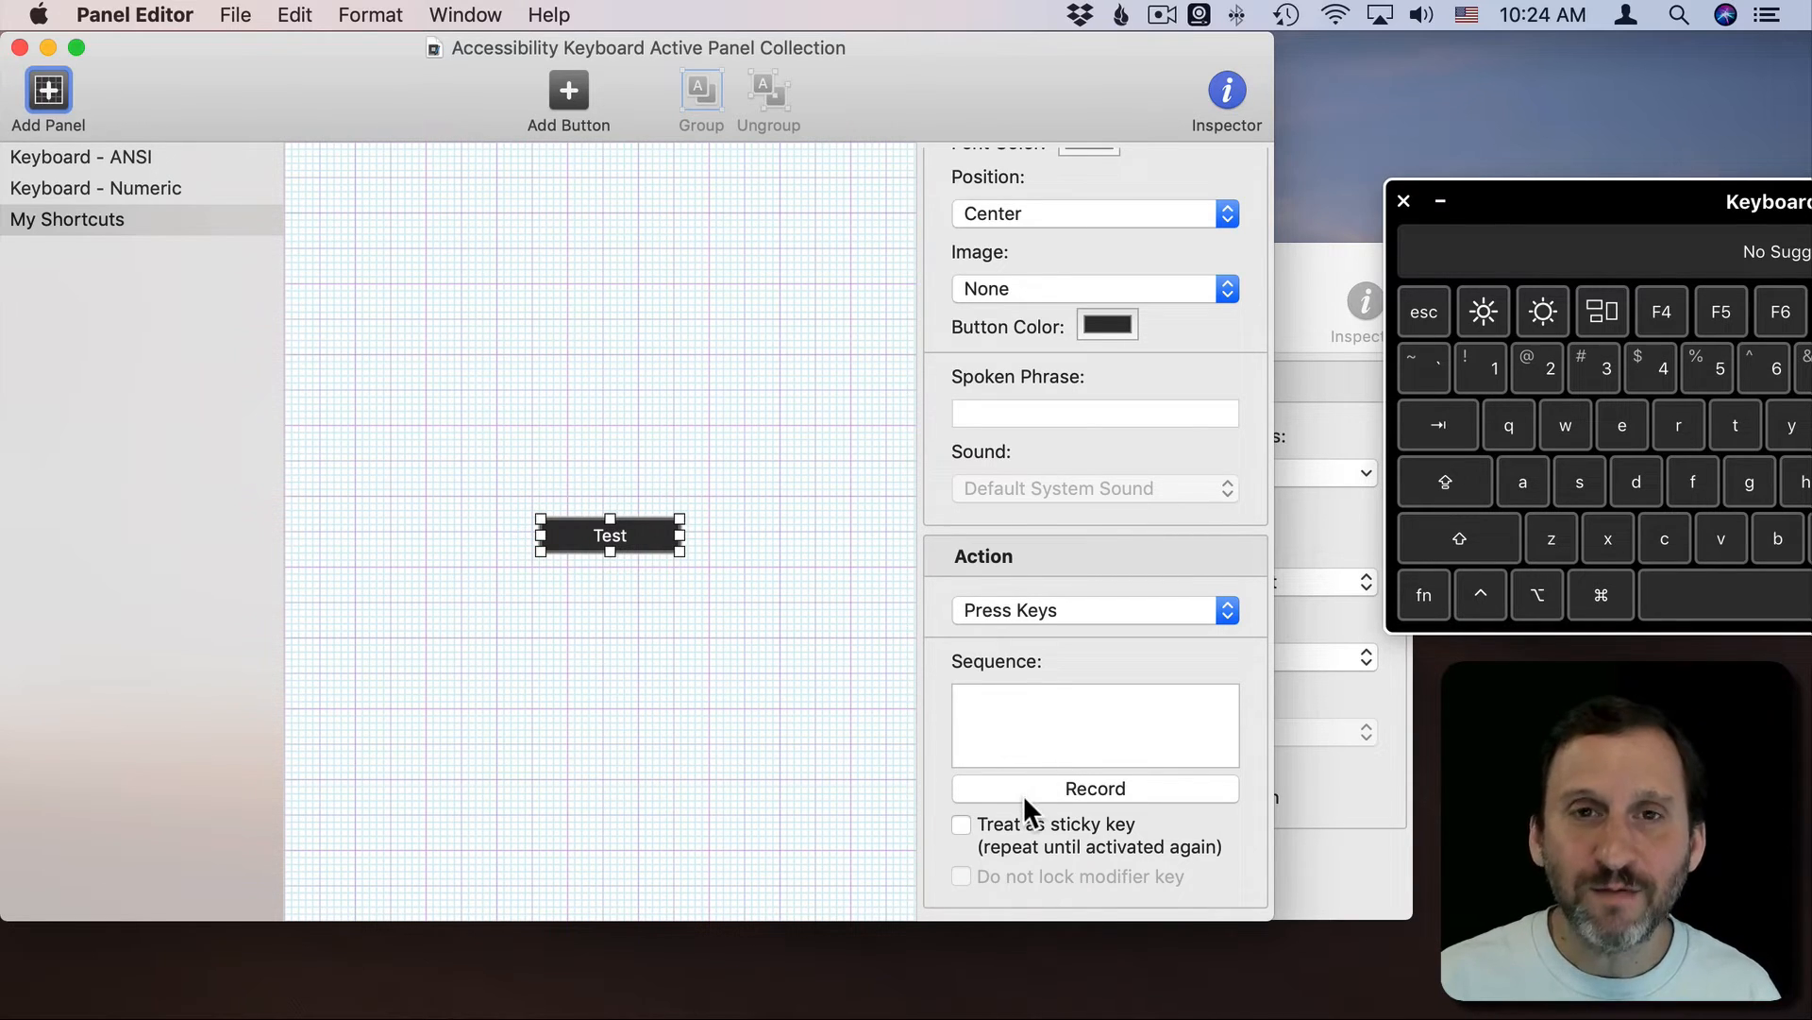
Step: Record the button's key sequence and rename it 'Period At End'
{"action": "left_click", "coordinate": [1093, 789]}
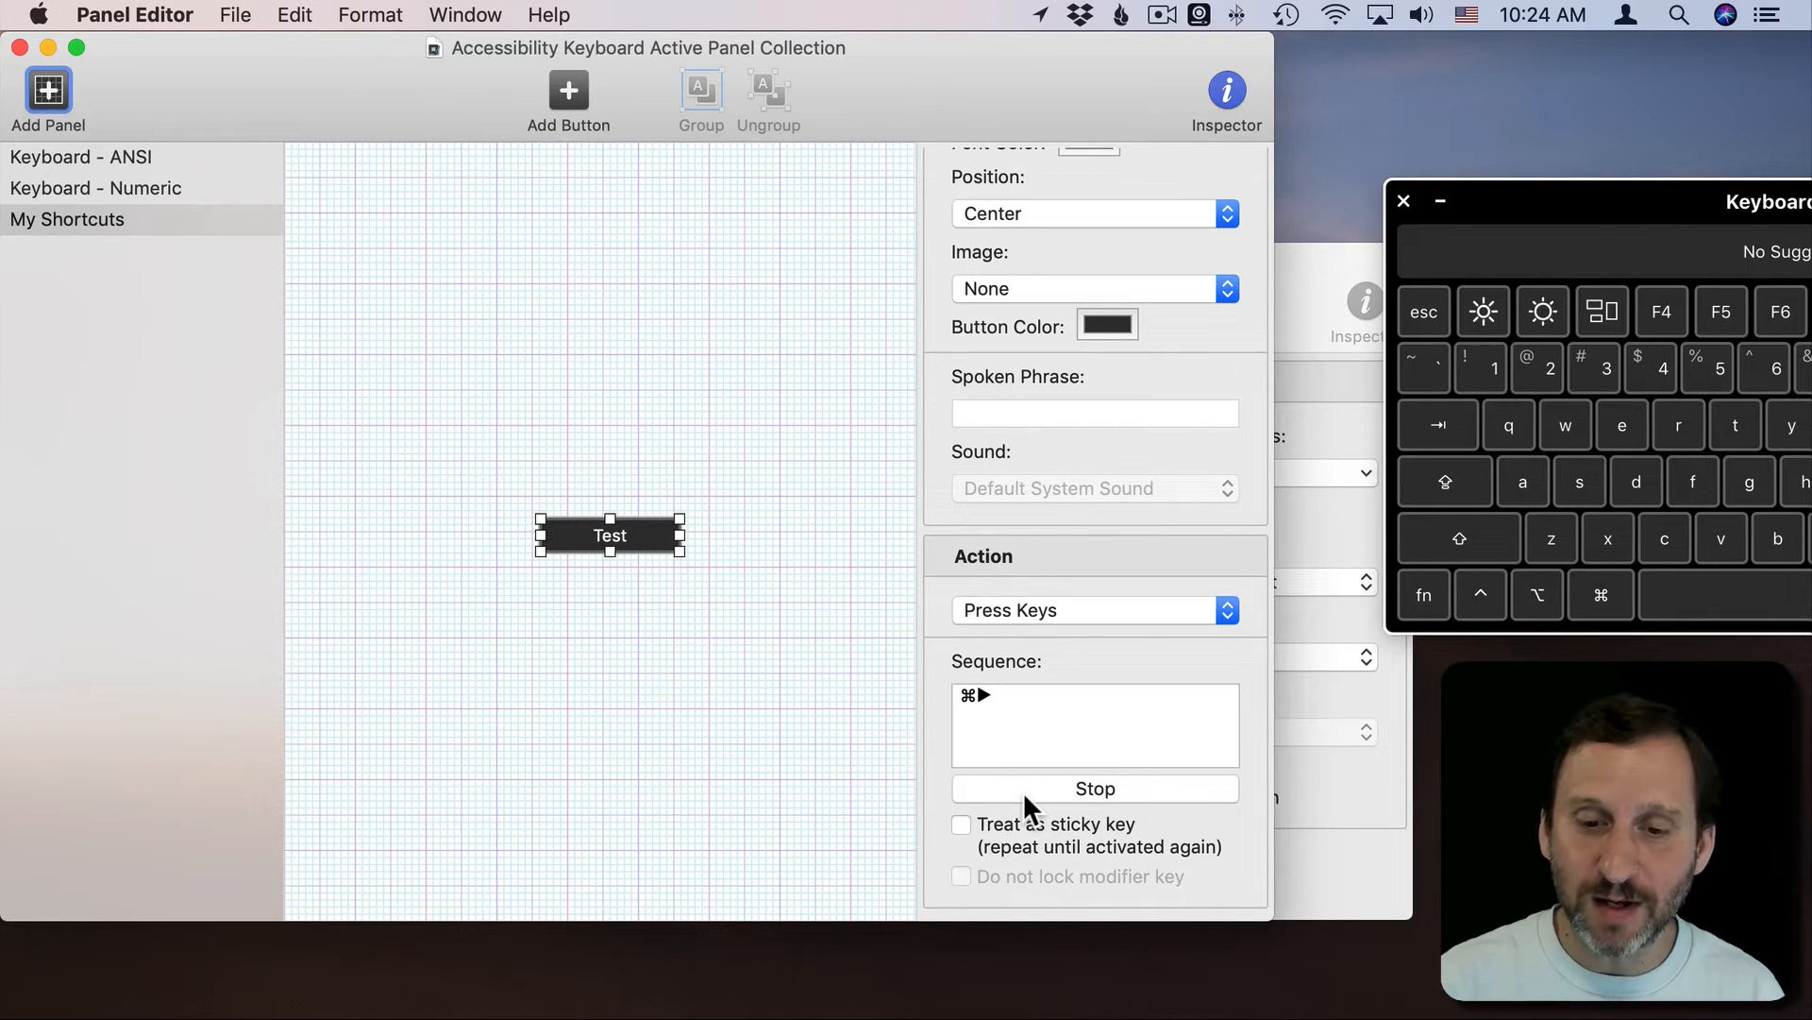
{"action": "mouse_move", "coordinate": [1002, 718]}
{"action": "type", "text": "."}
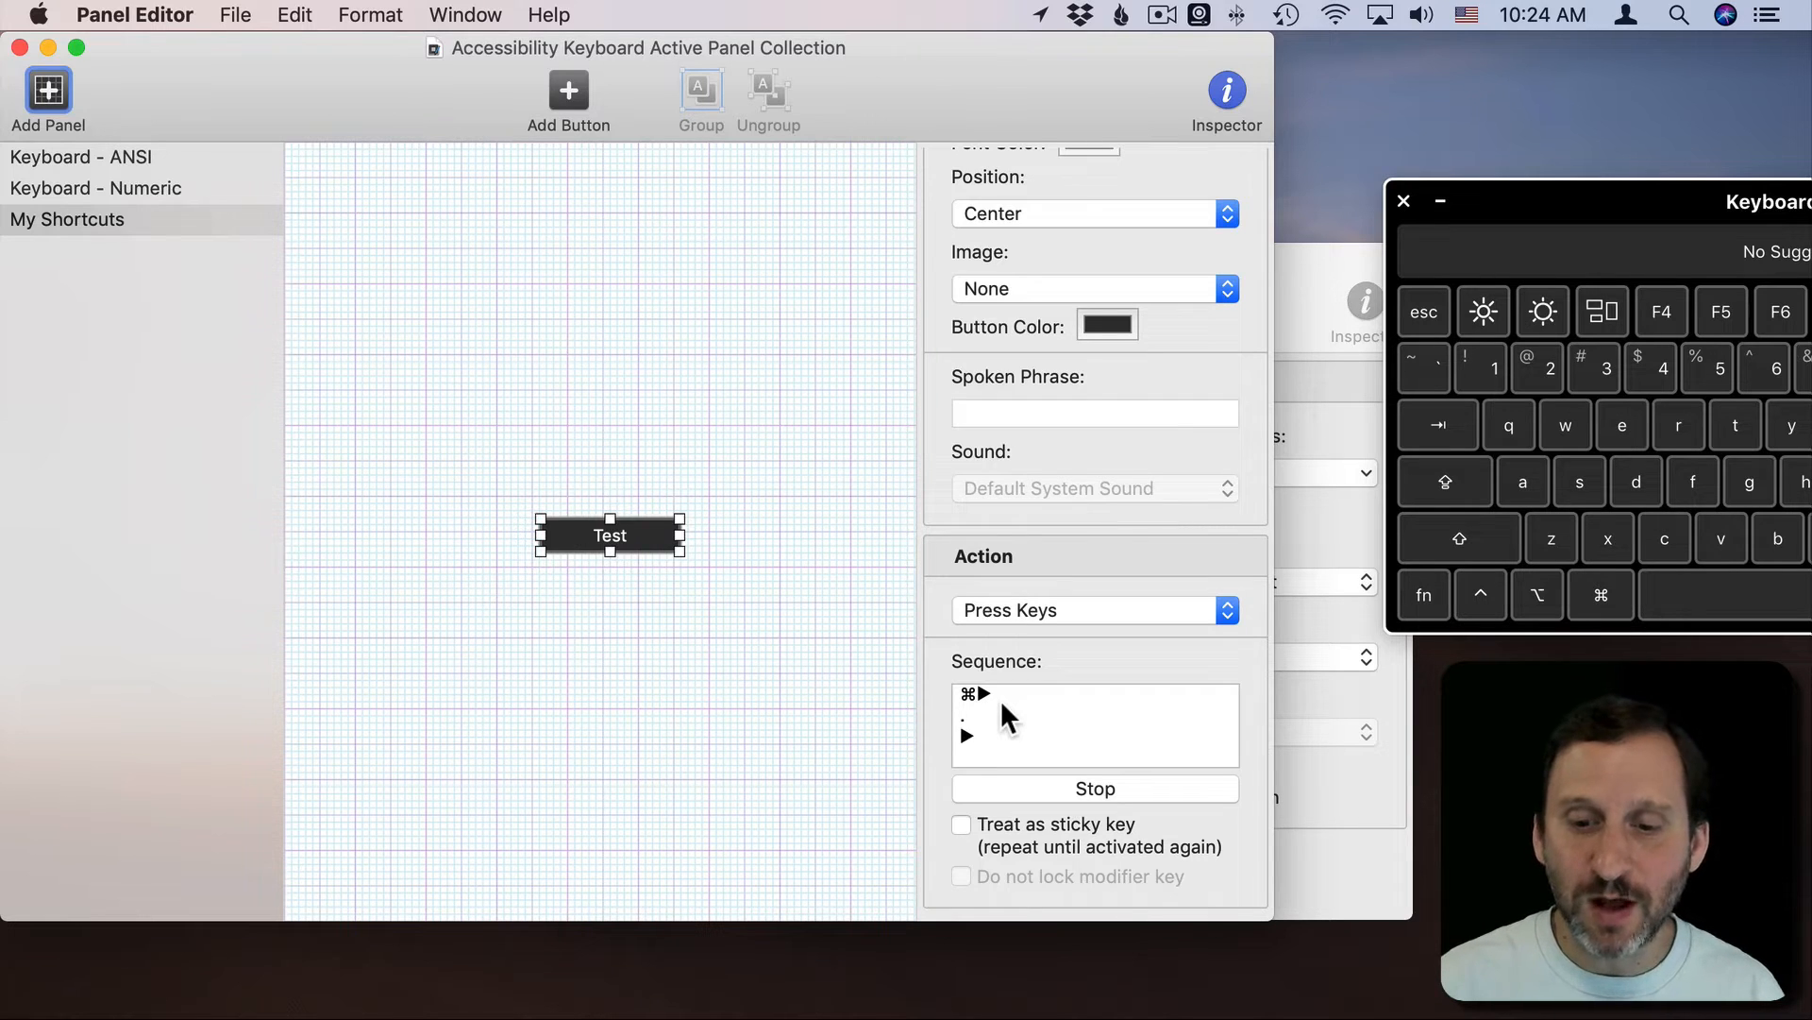
{"action": "left_click", "coordinate": [1093, 789]}
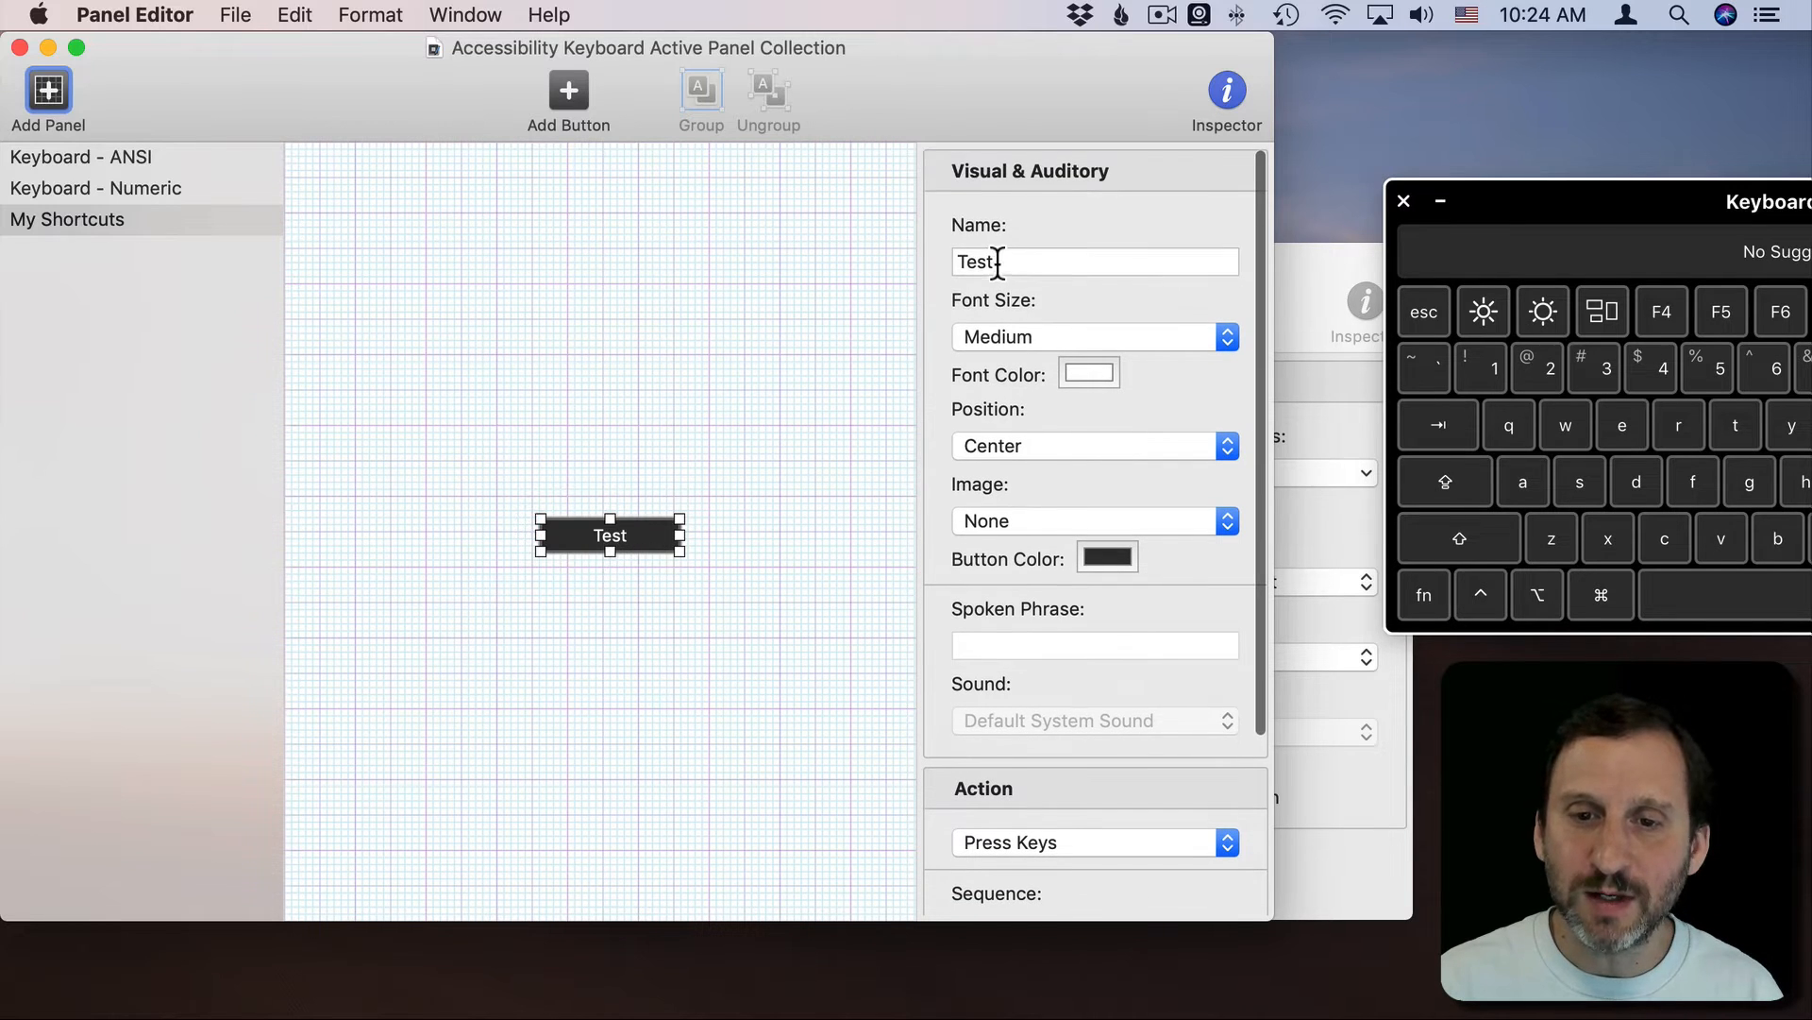
{"action": "type", "text": "Period"}
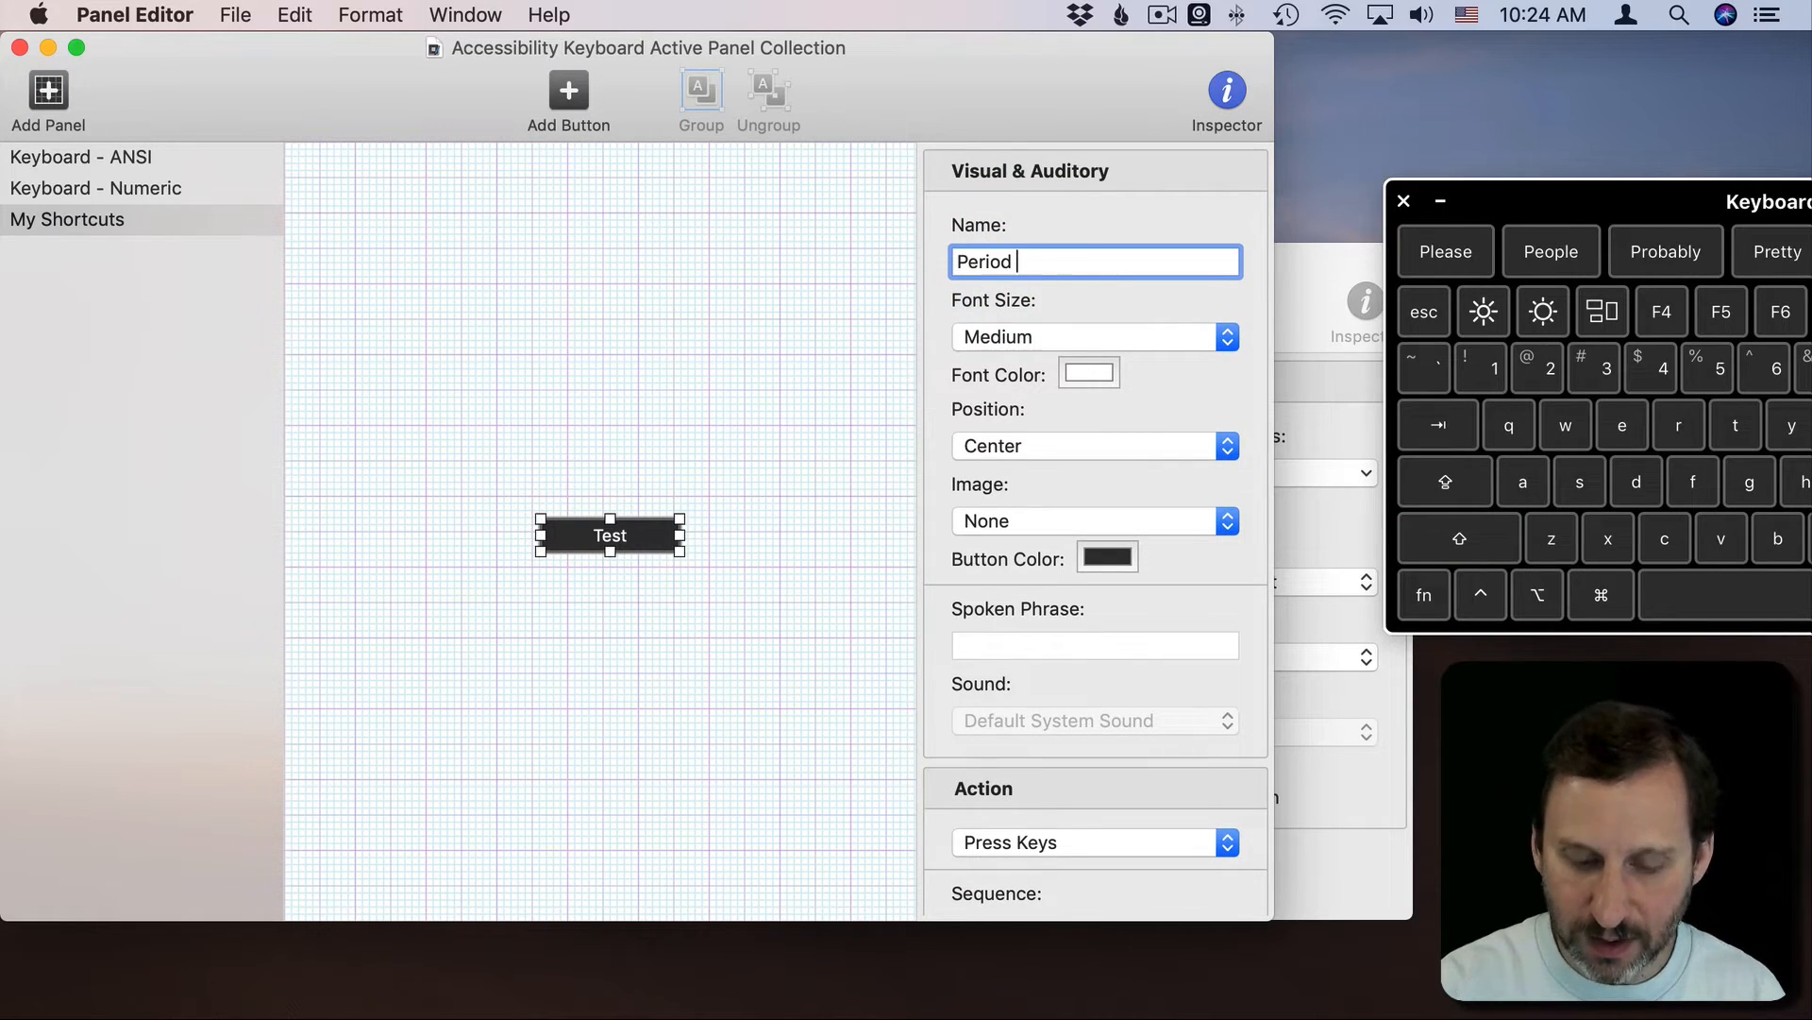
{"action": "type", "text": "At End"}
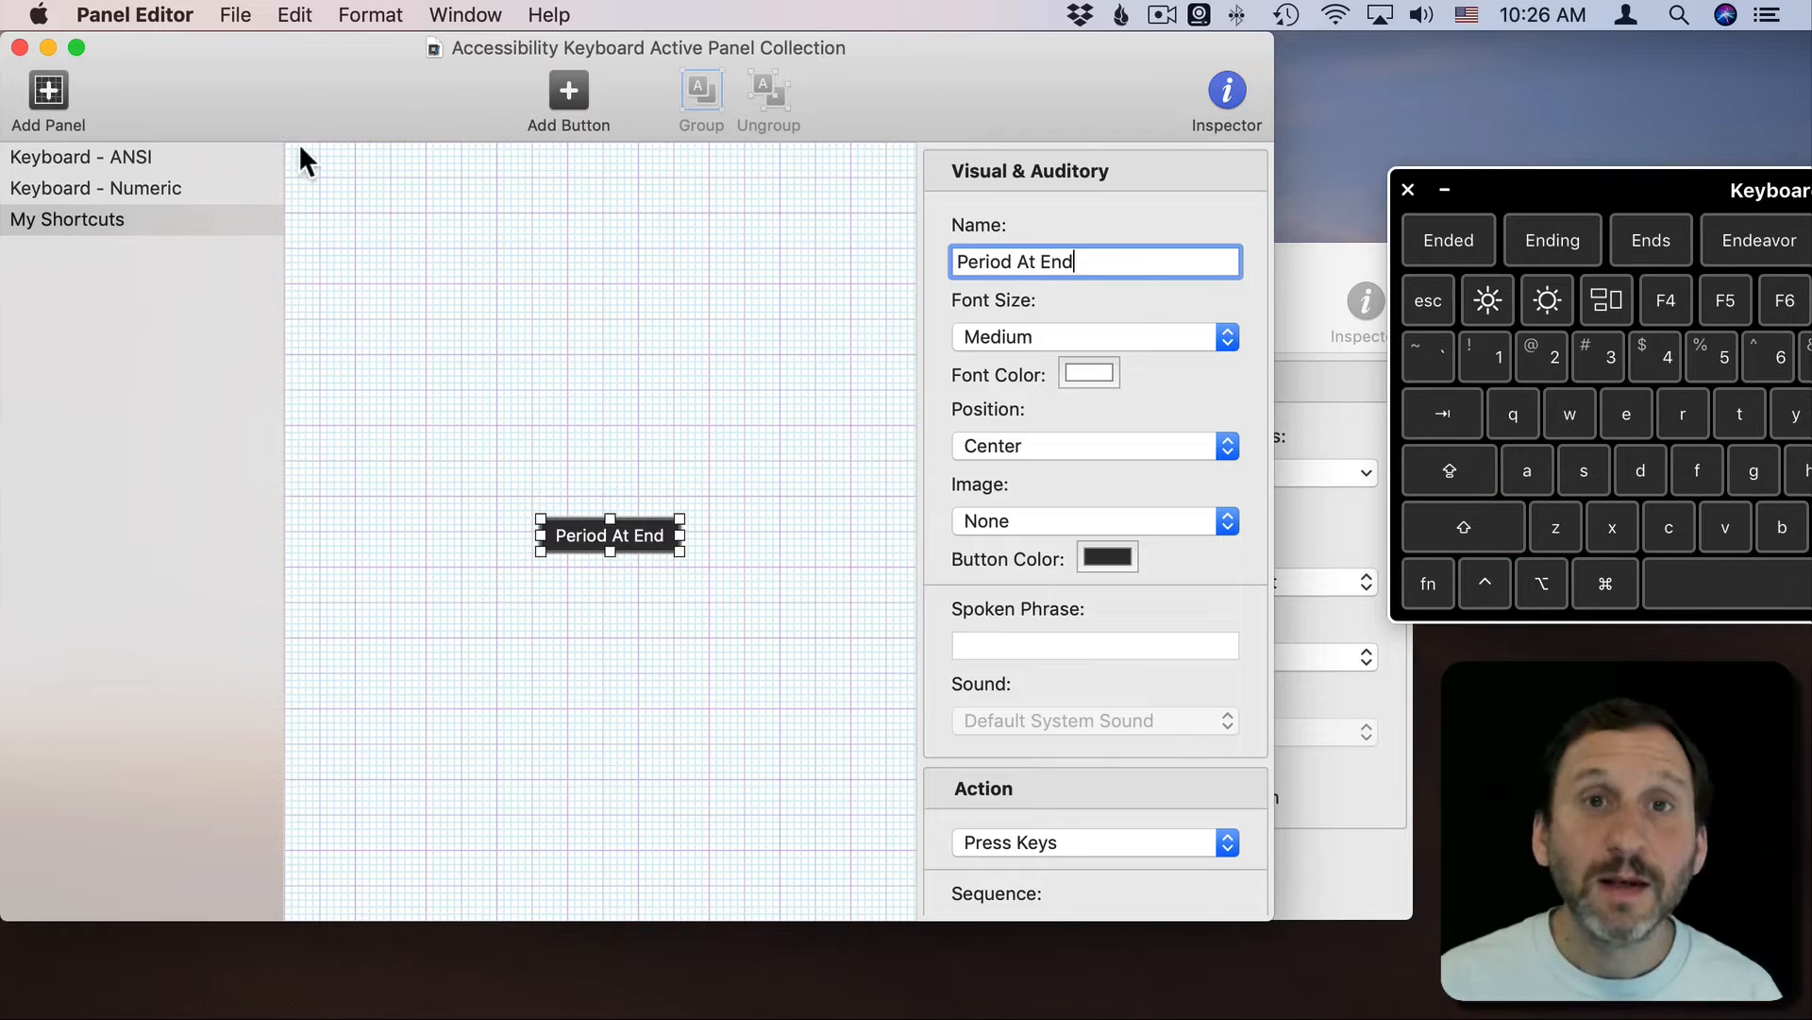
Step: Commit the name and select the My Shortcuts panel settings
{"action": "left_click", "coordinate": [68, 219]}
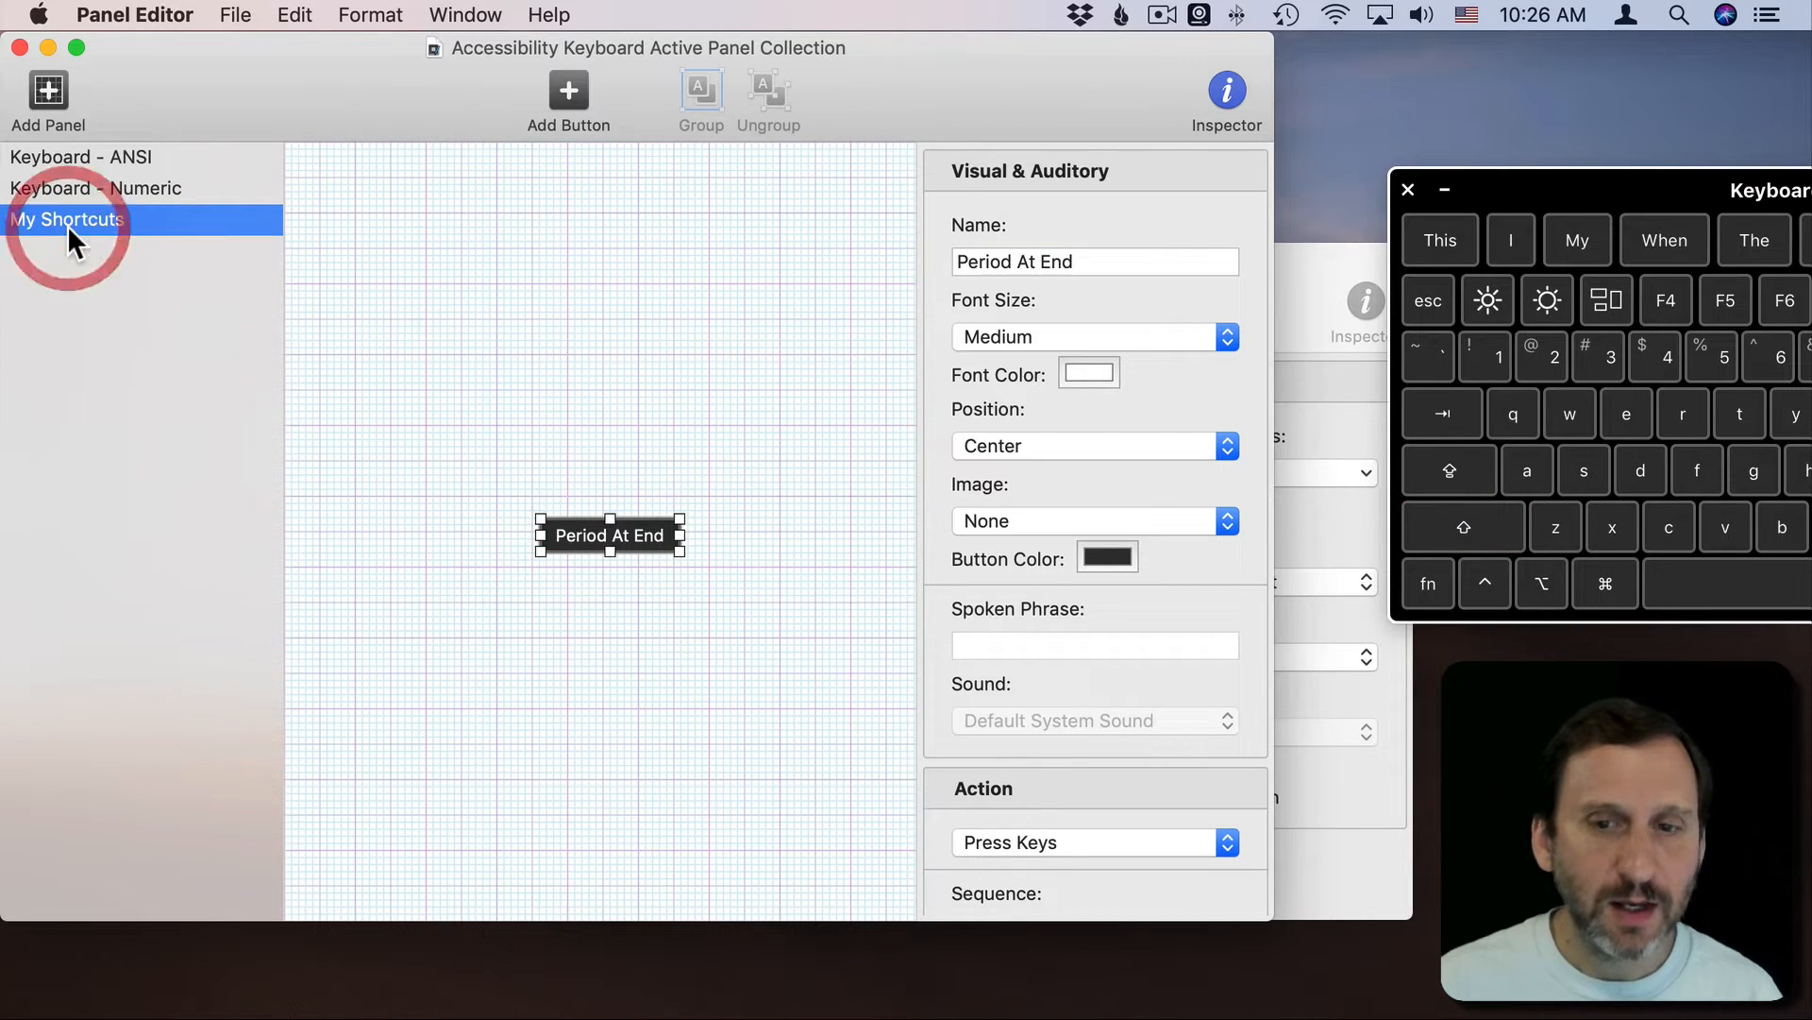
{"action": "left_click", "coordinate": [81, 157]}
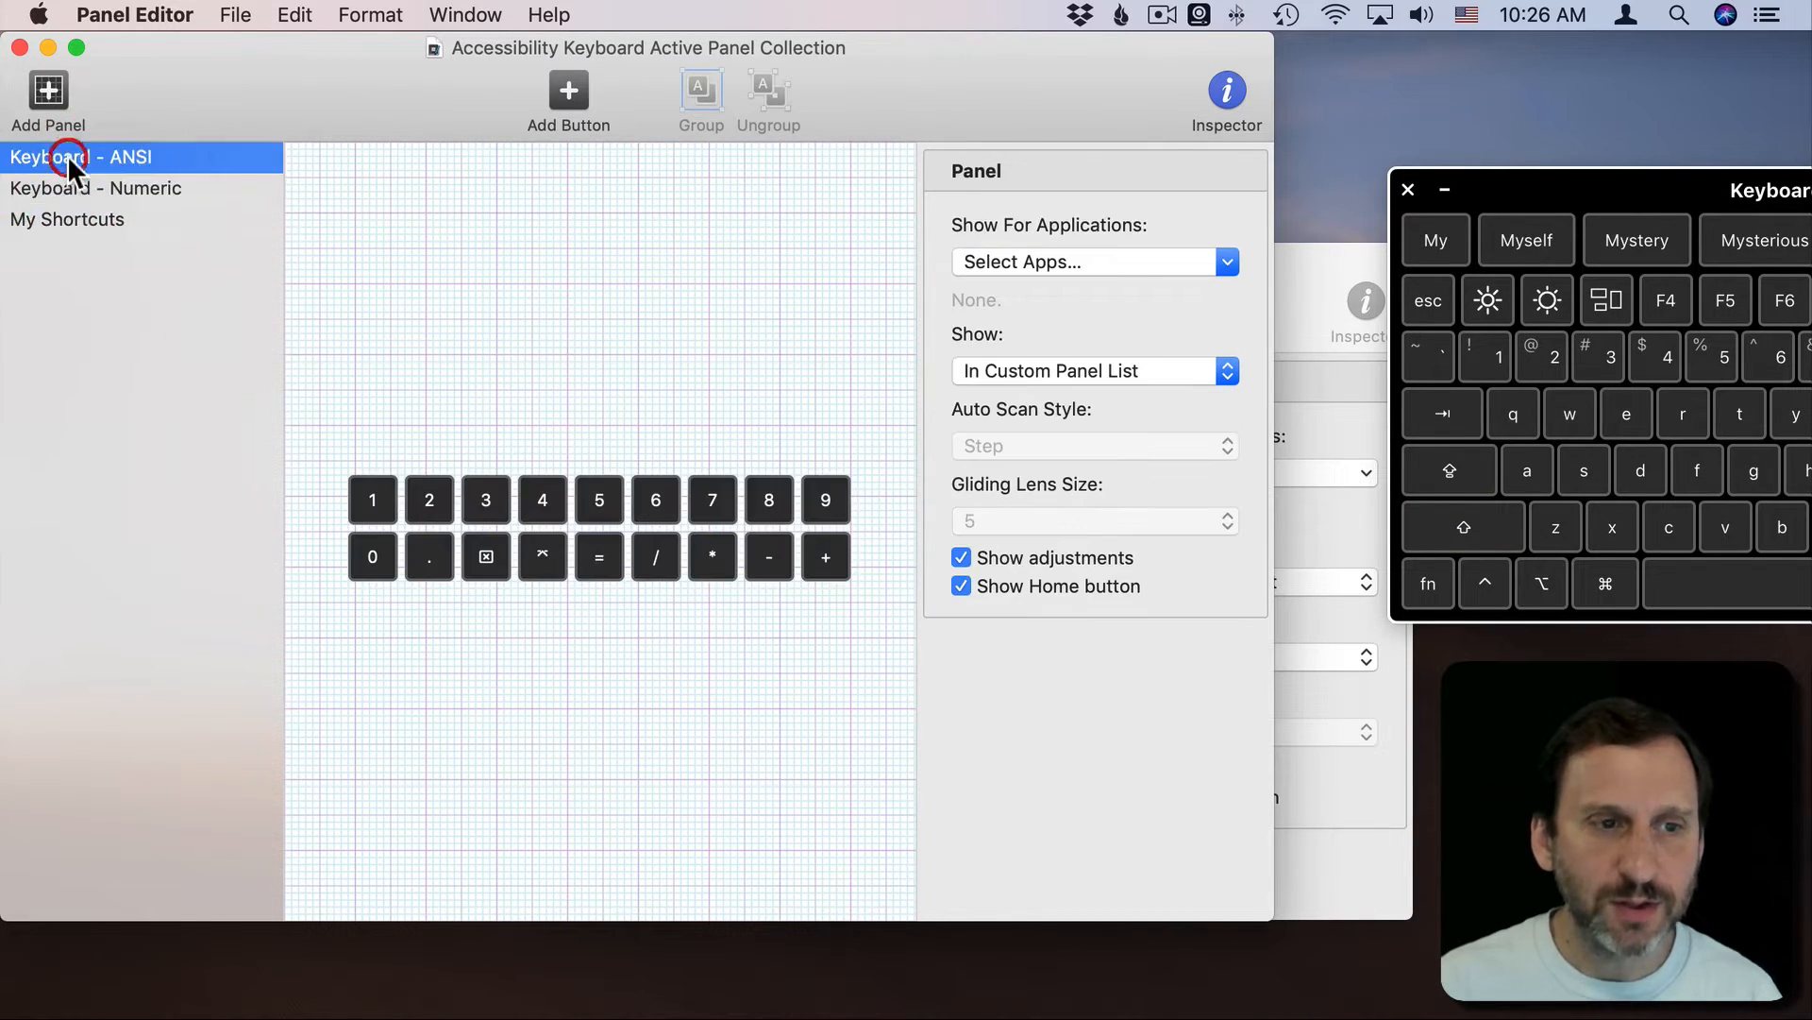
{"action": "left_click", "coordinate": [66, 219]}
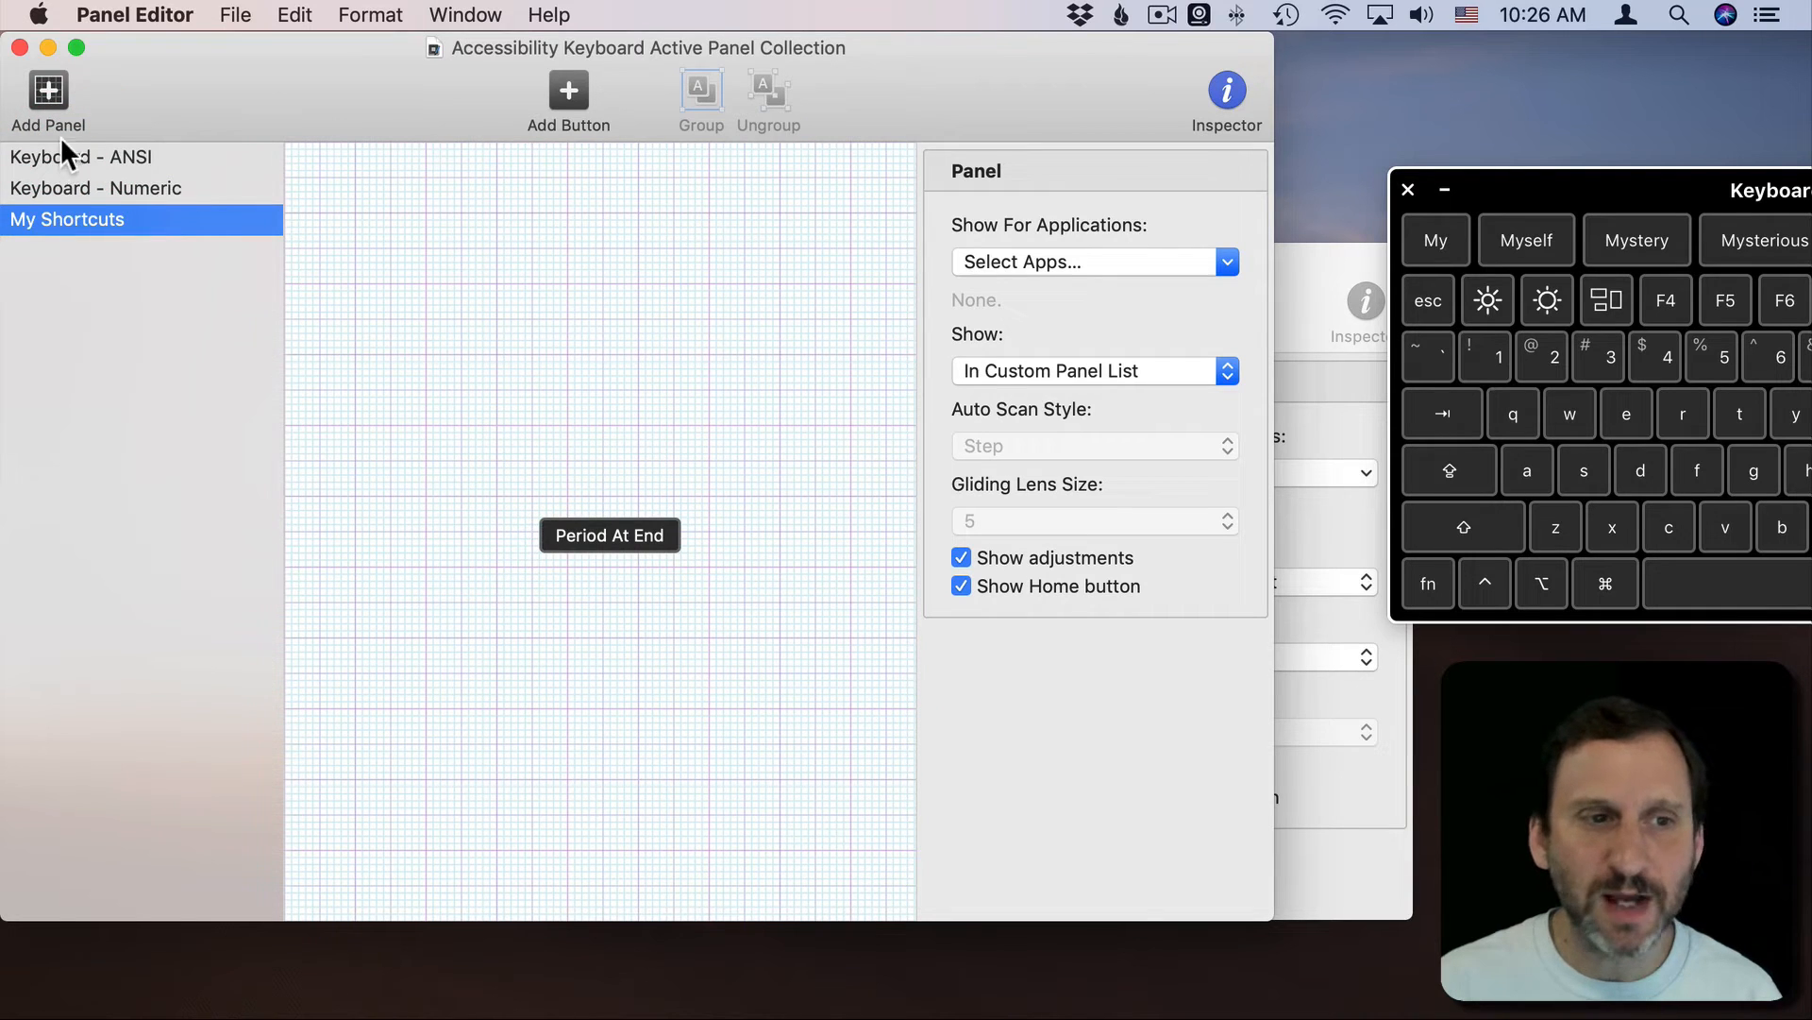
{"action": "mouse_move", "coordinate": [1131, 234]}
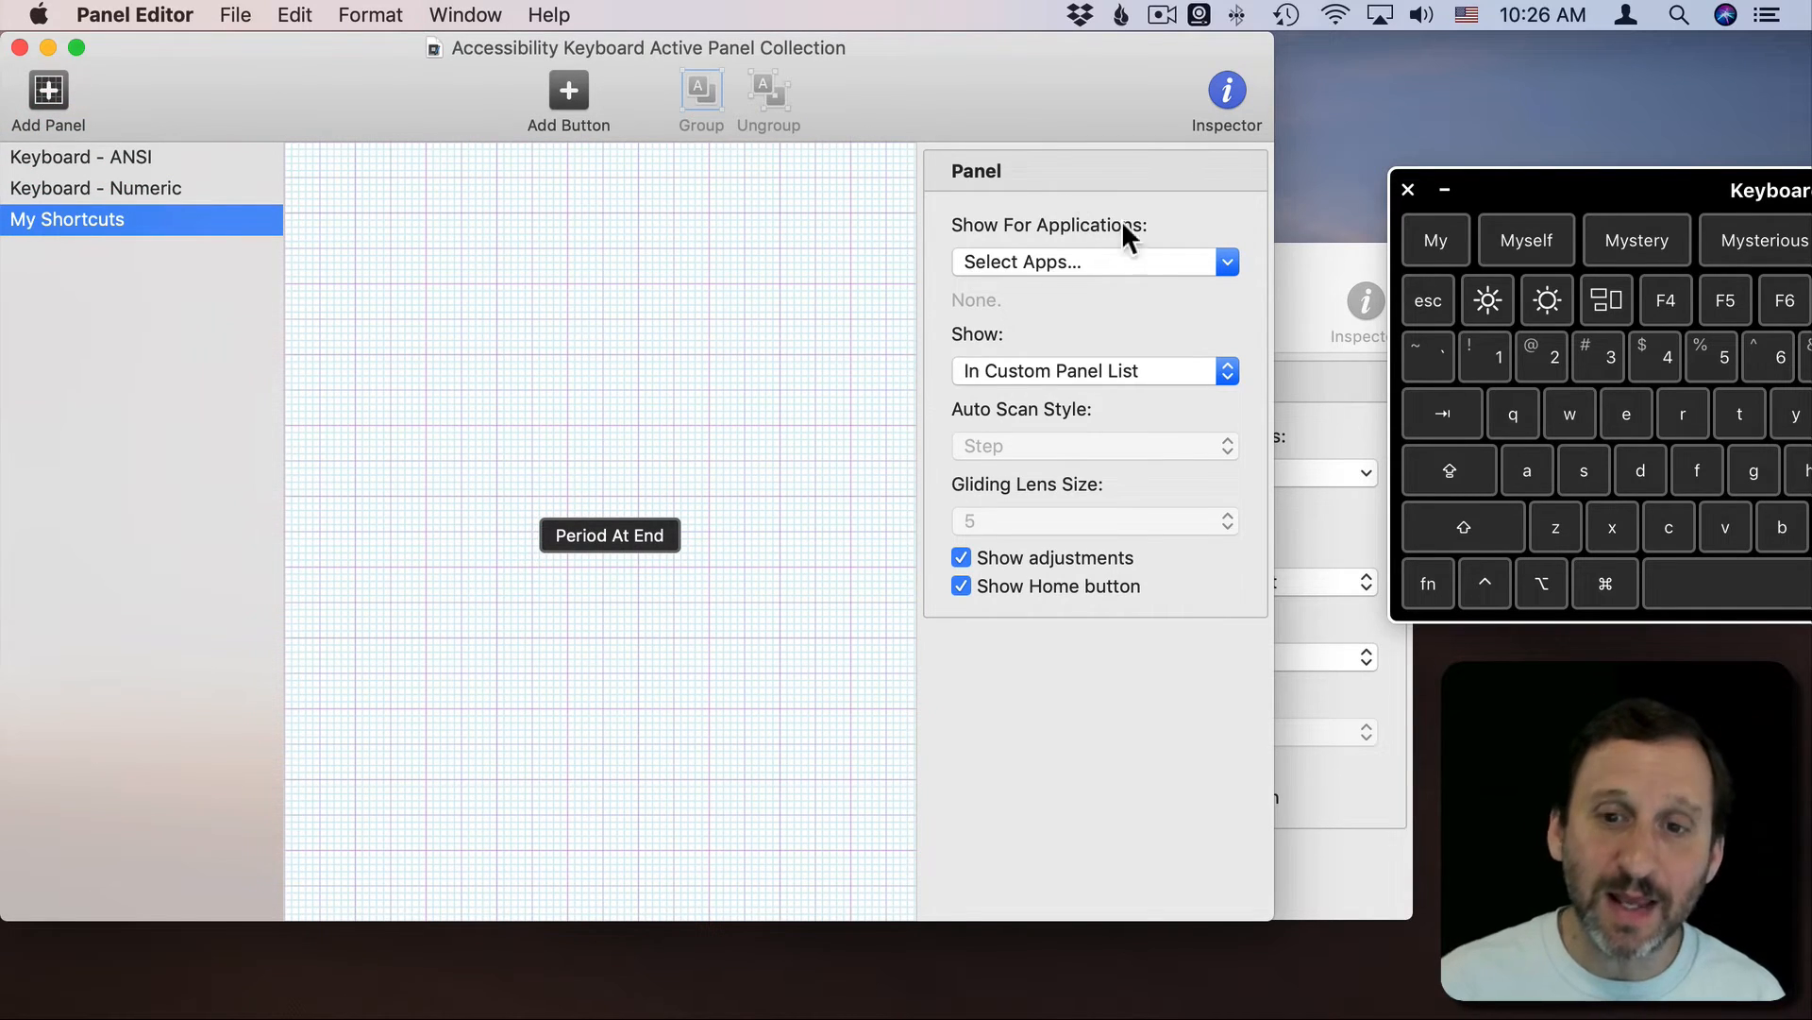
{"action": "mouse_move", "coordinate": [1023, 285]}
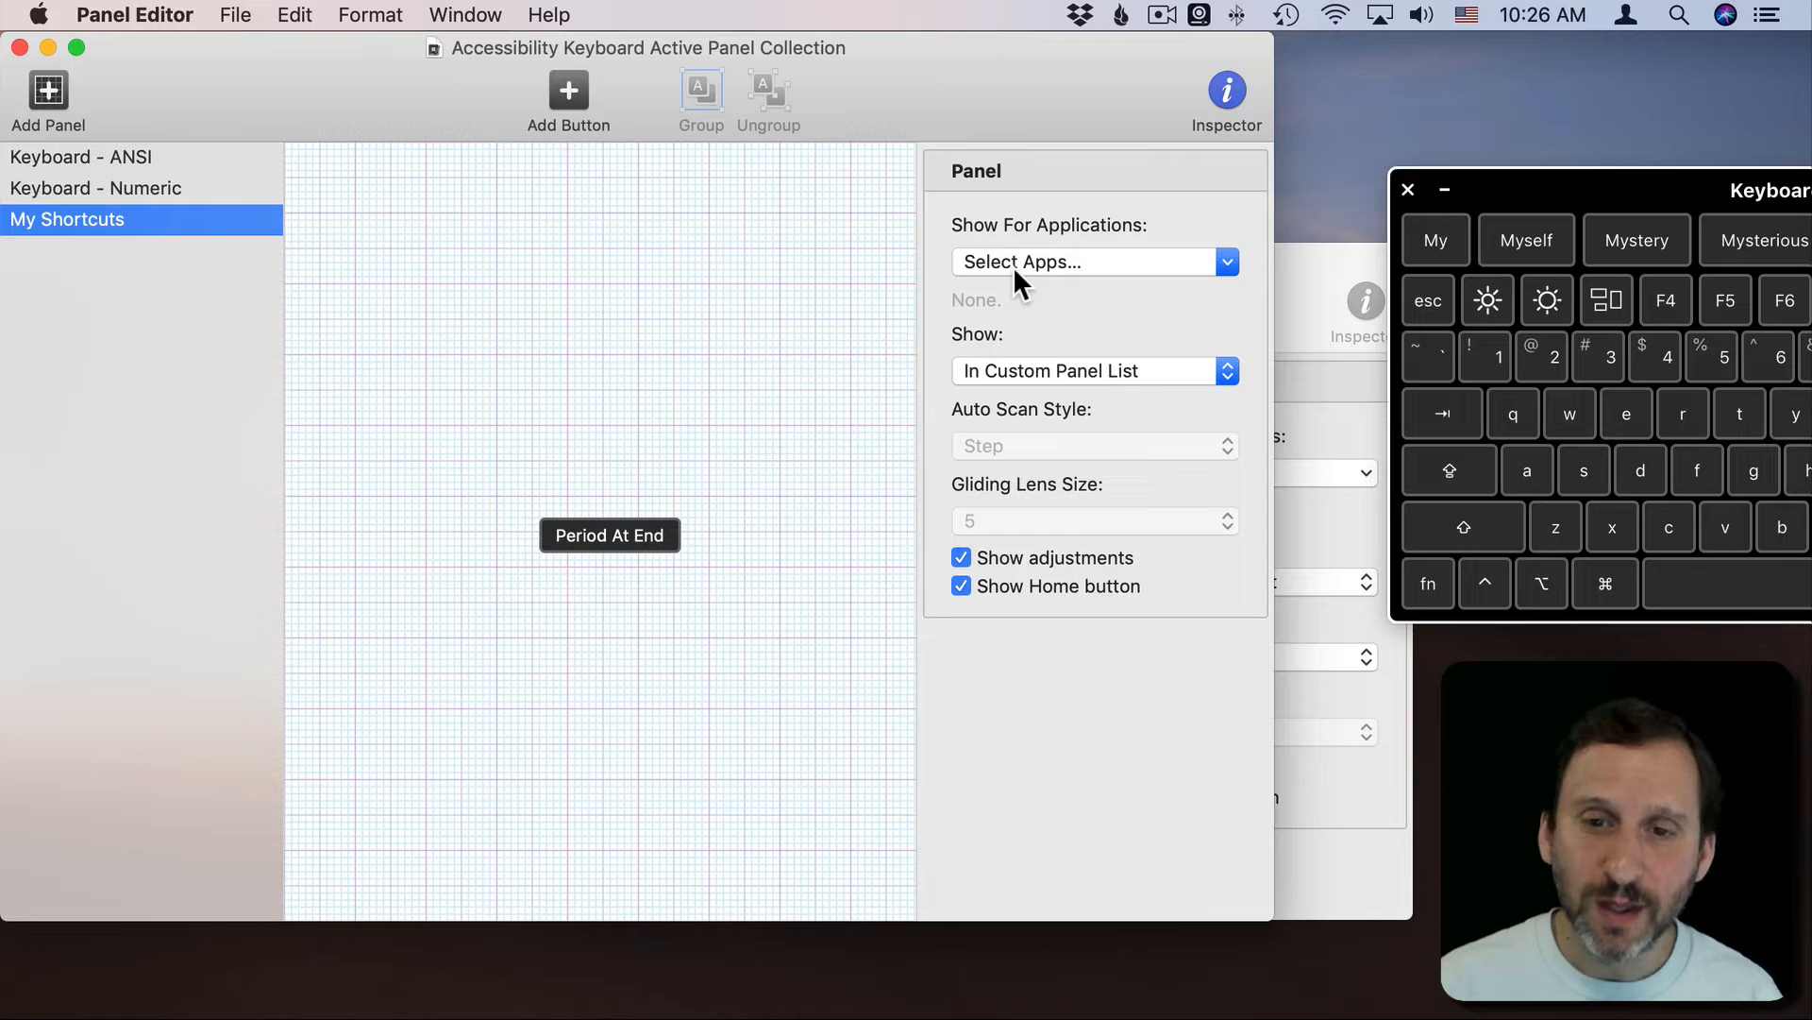
Step: Show My Shortcuts as the home panel and restart the Accessibility Keyboard
{"action": "left_click", "coordinate": [1093, 261]}
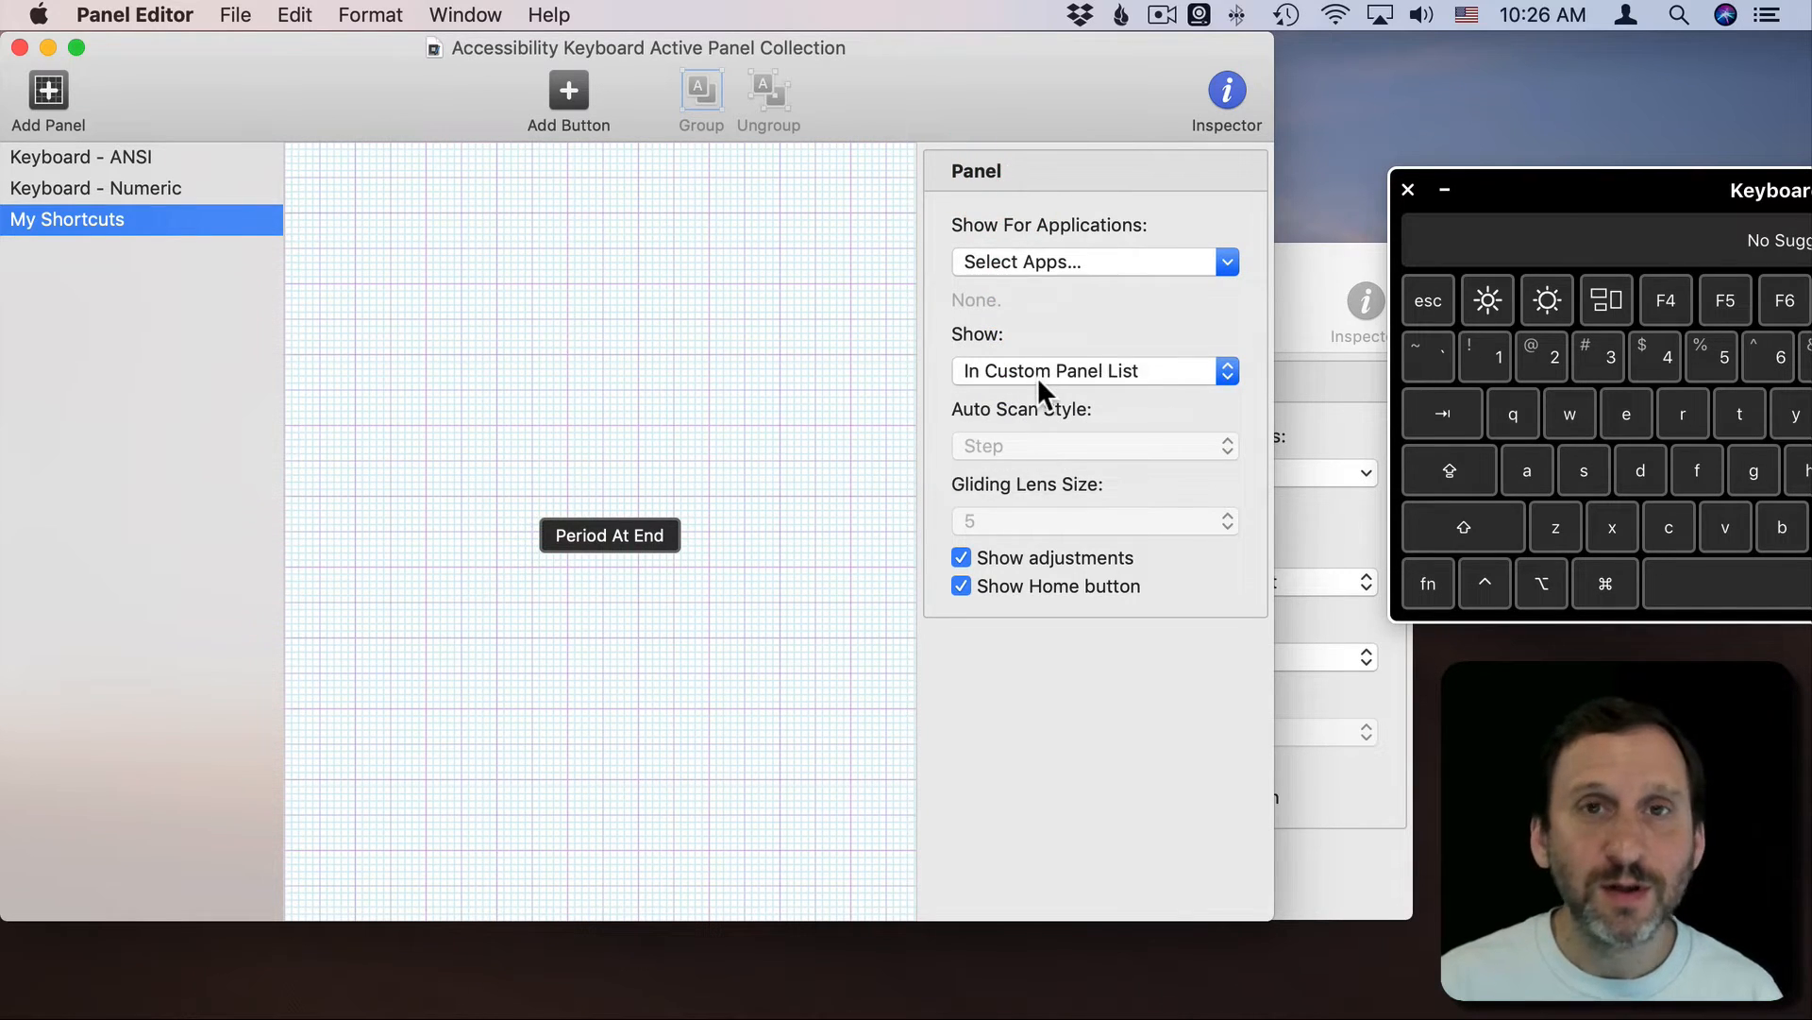
{"action": "mouse_move", "coordinate": [1021, 399]}
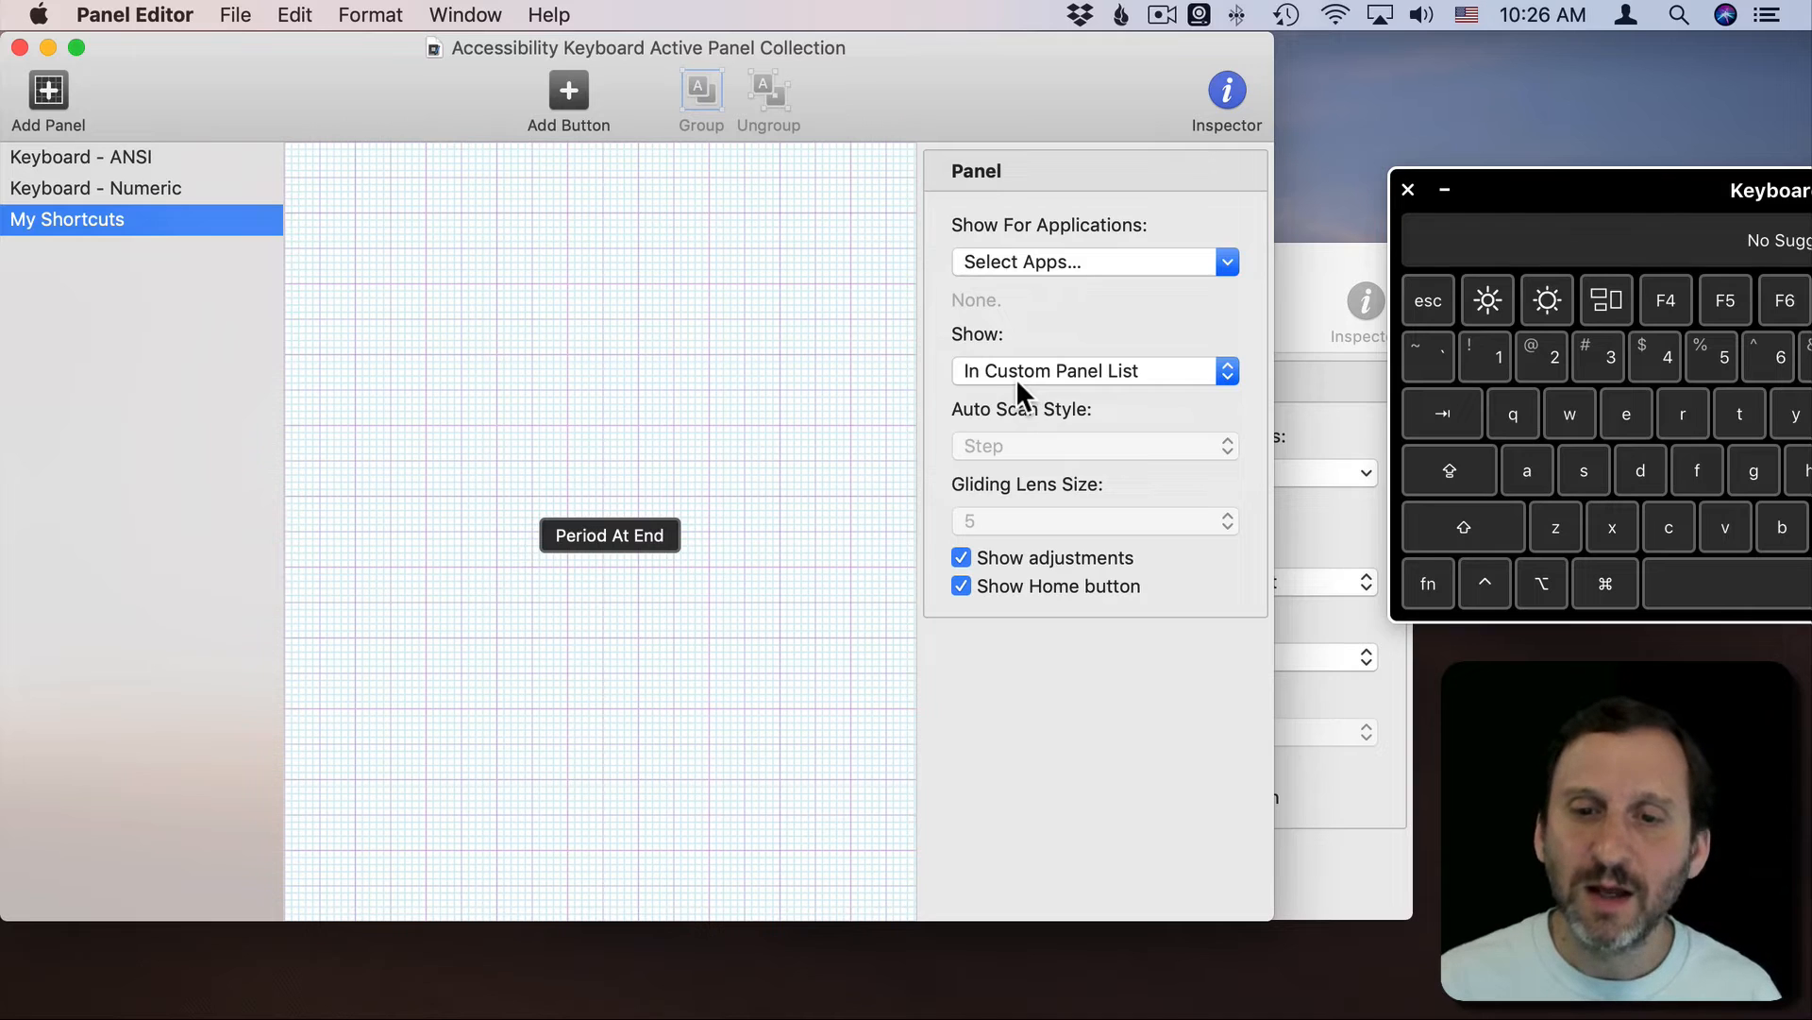
{"action": "left_click", "coordinate": [1093, 370]}
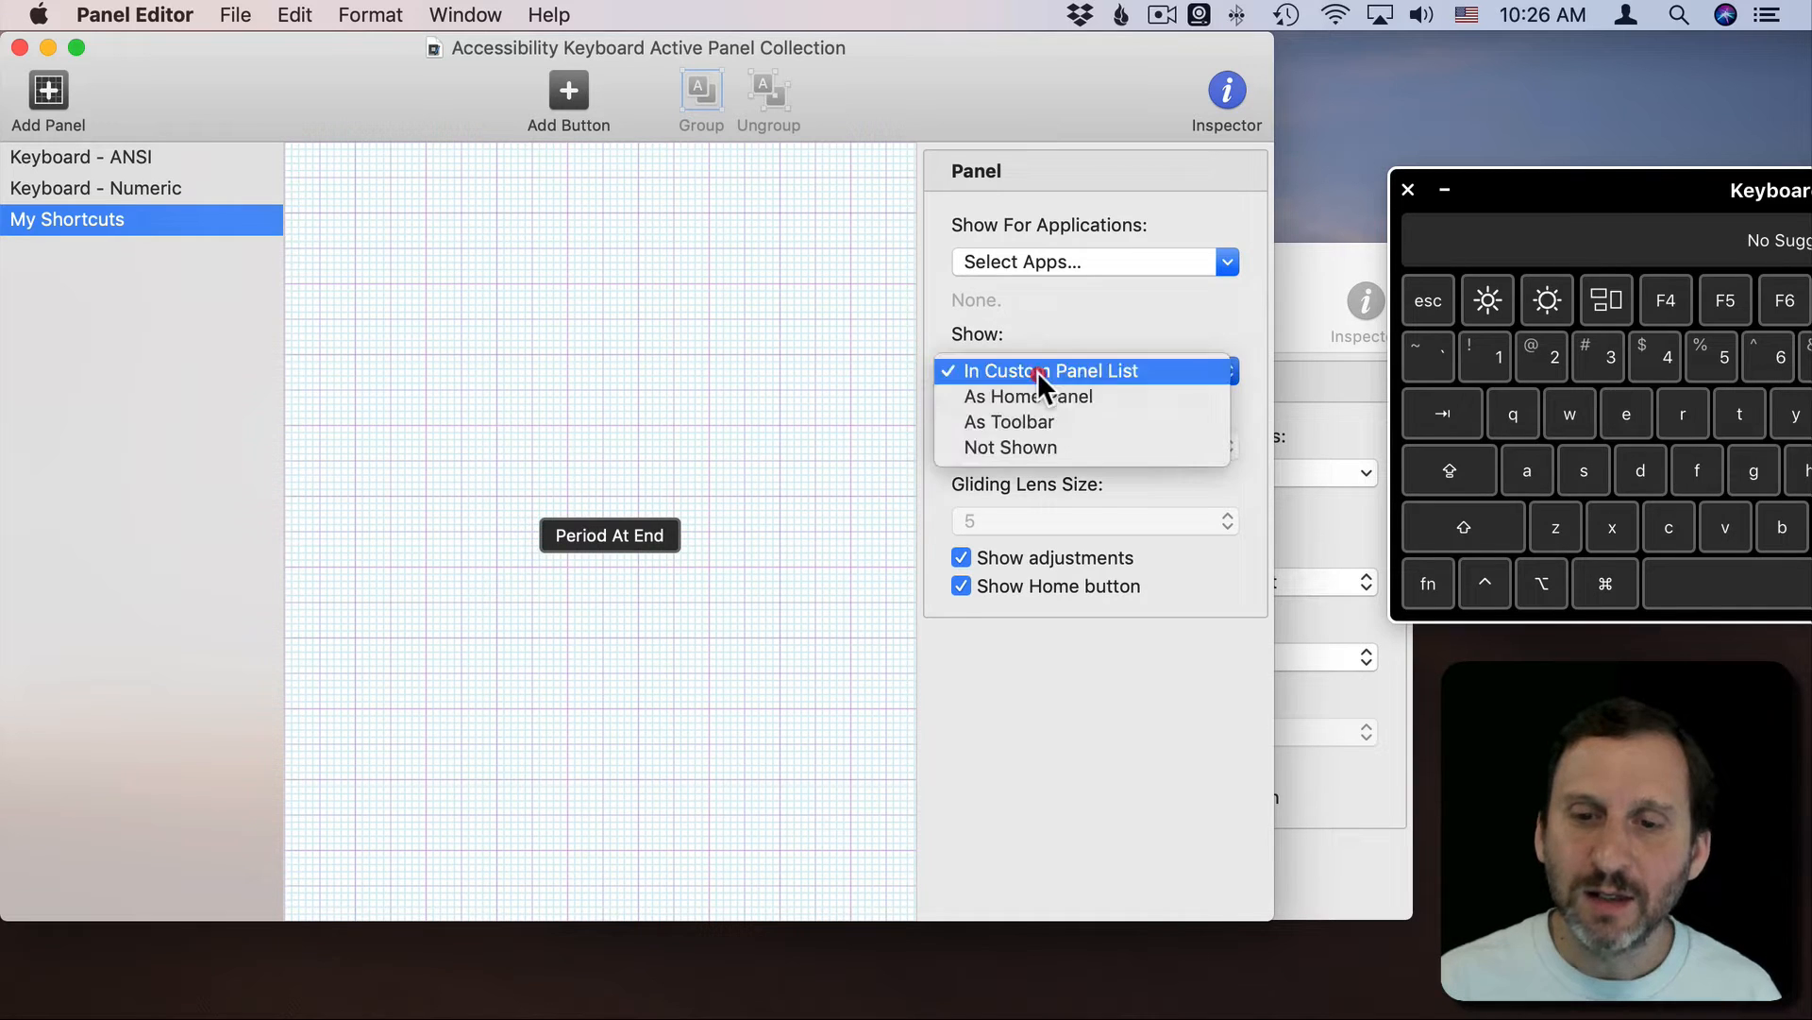
{"action": "mouse_move", "coordinate": [1029, 396]}
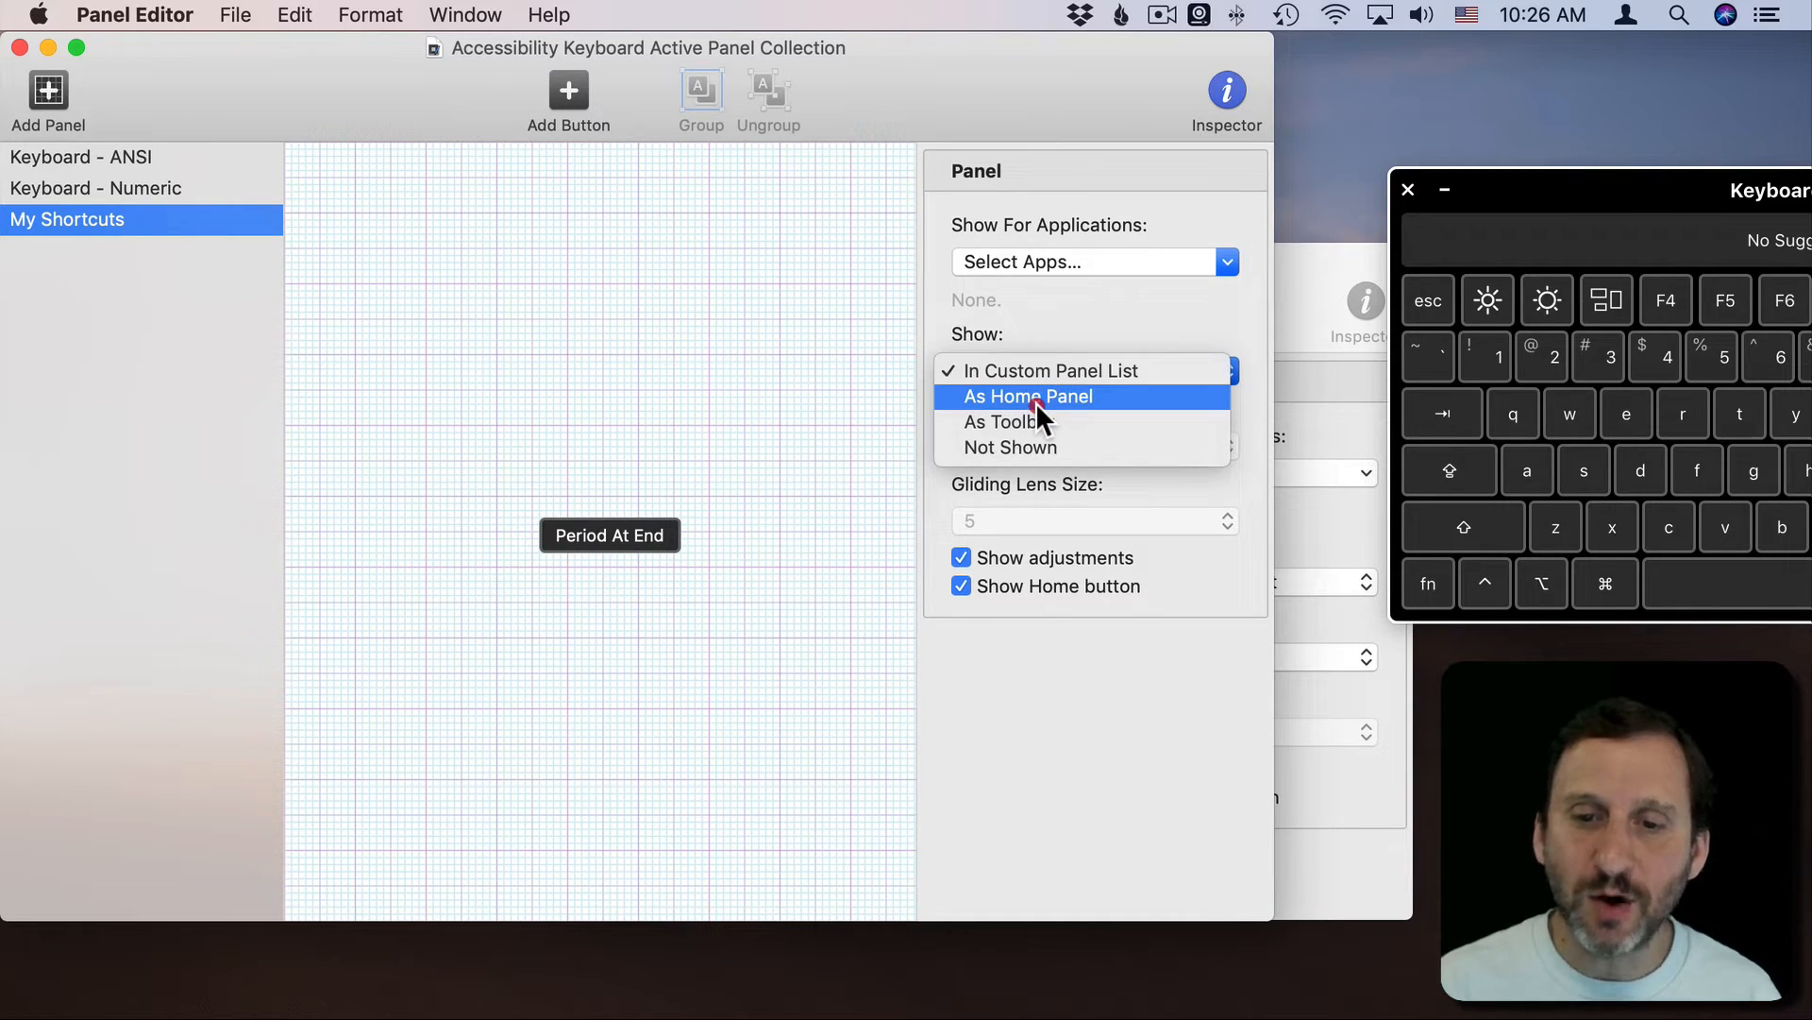
{"action": "left_click", "coordinate": [1027, 397]}
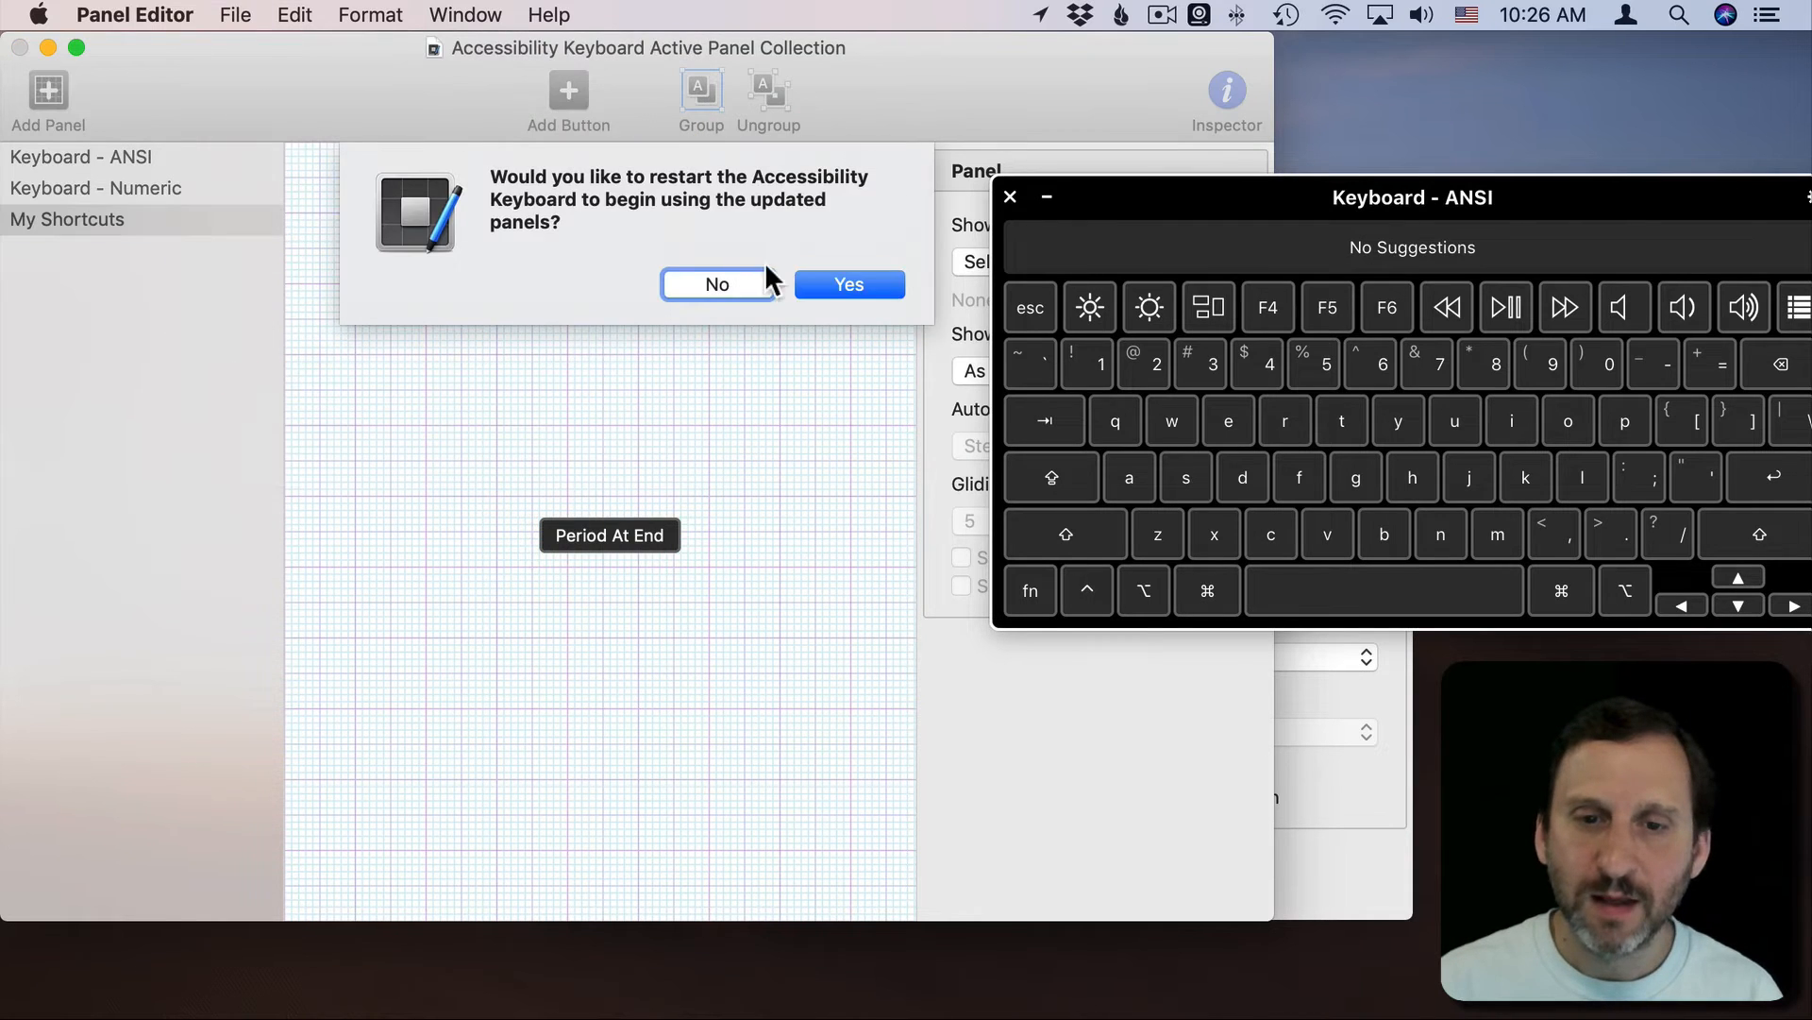
{"action": "left_click", "coordinate": [716, 285]}
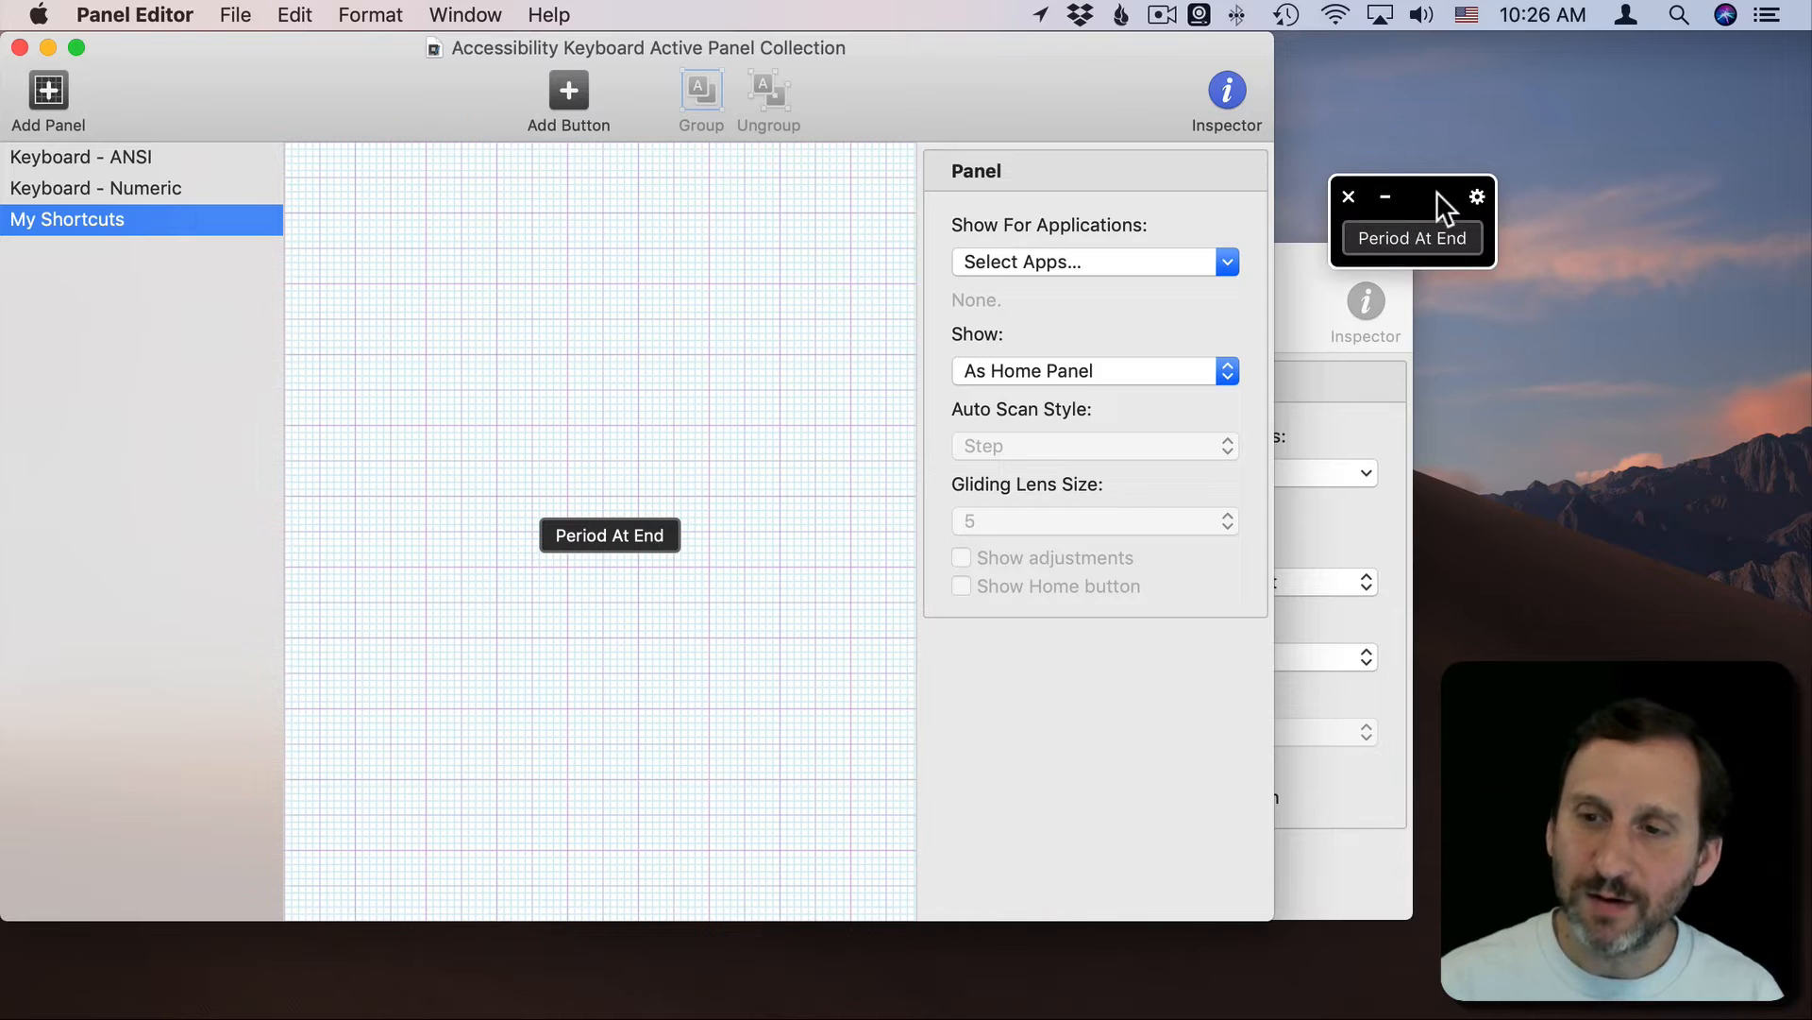
{"action": "mouse_move", "coordinate": [642, 310]}
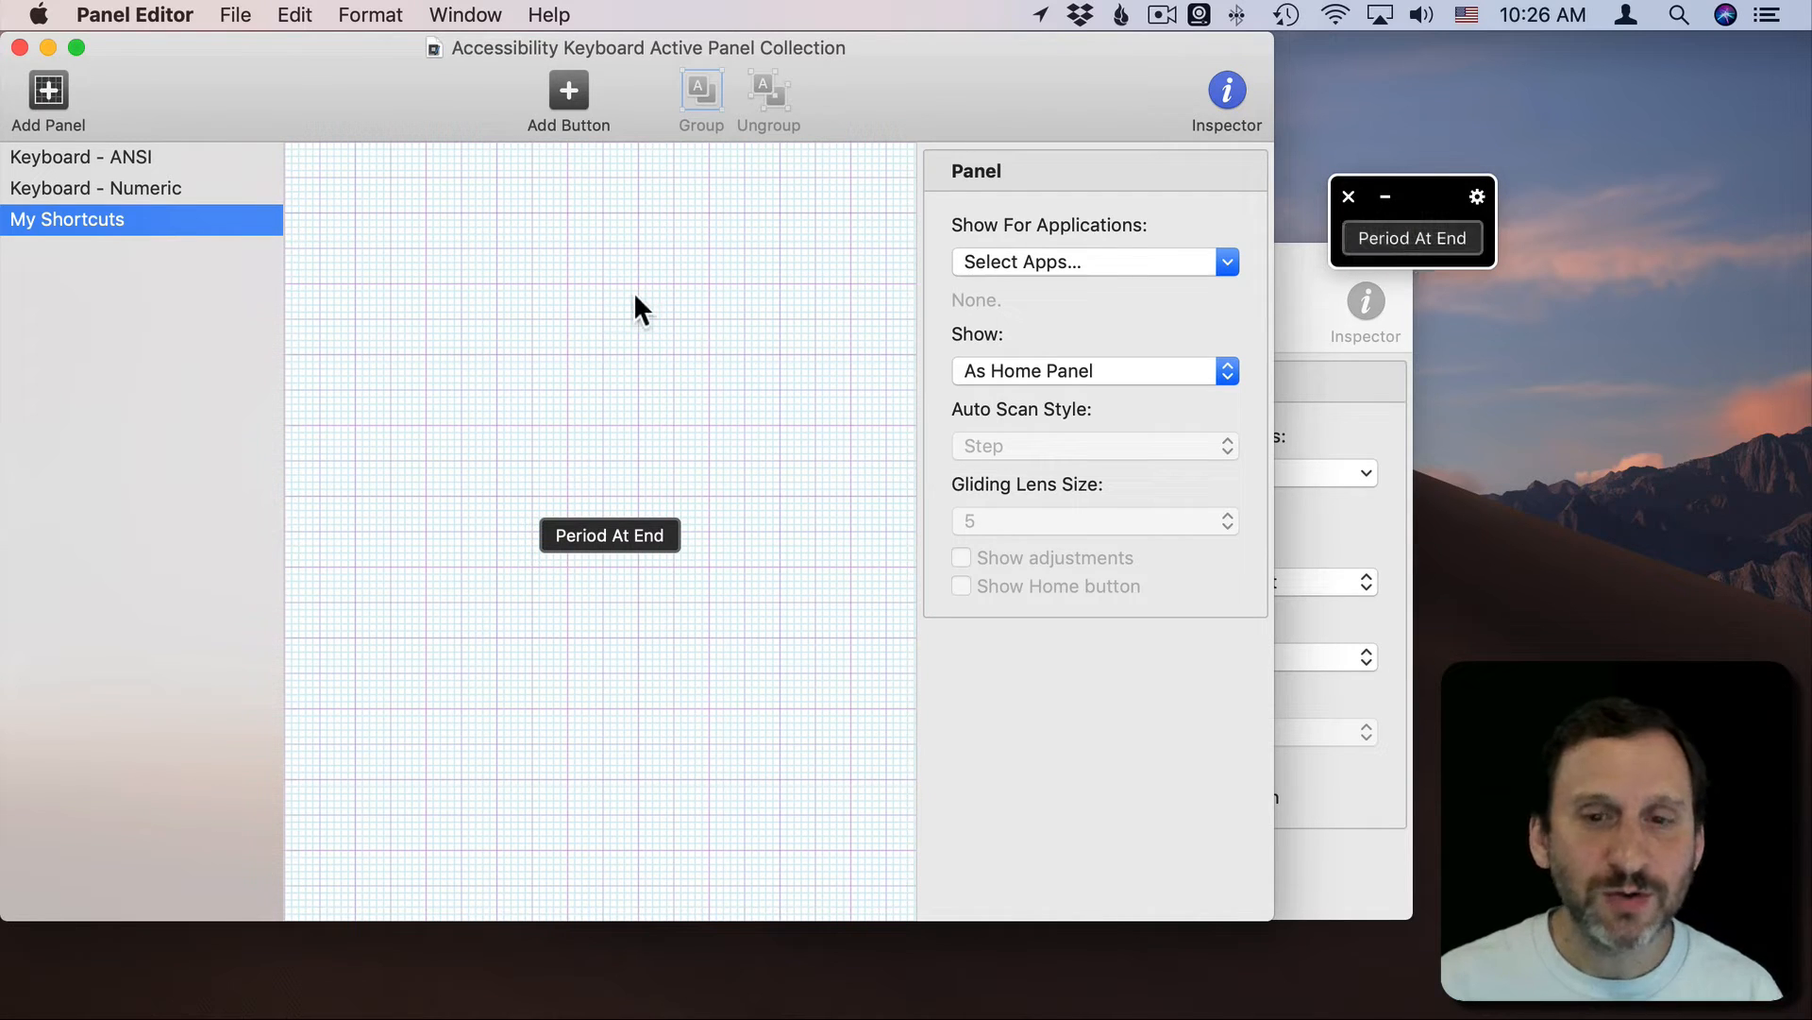
{"action": "mouse_move", "coordinate": [881, 986]}
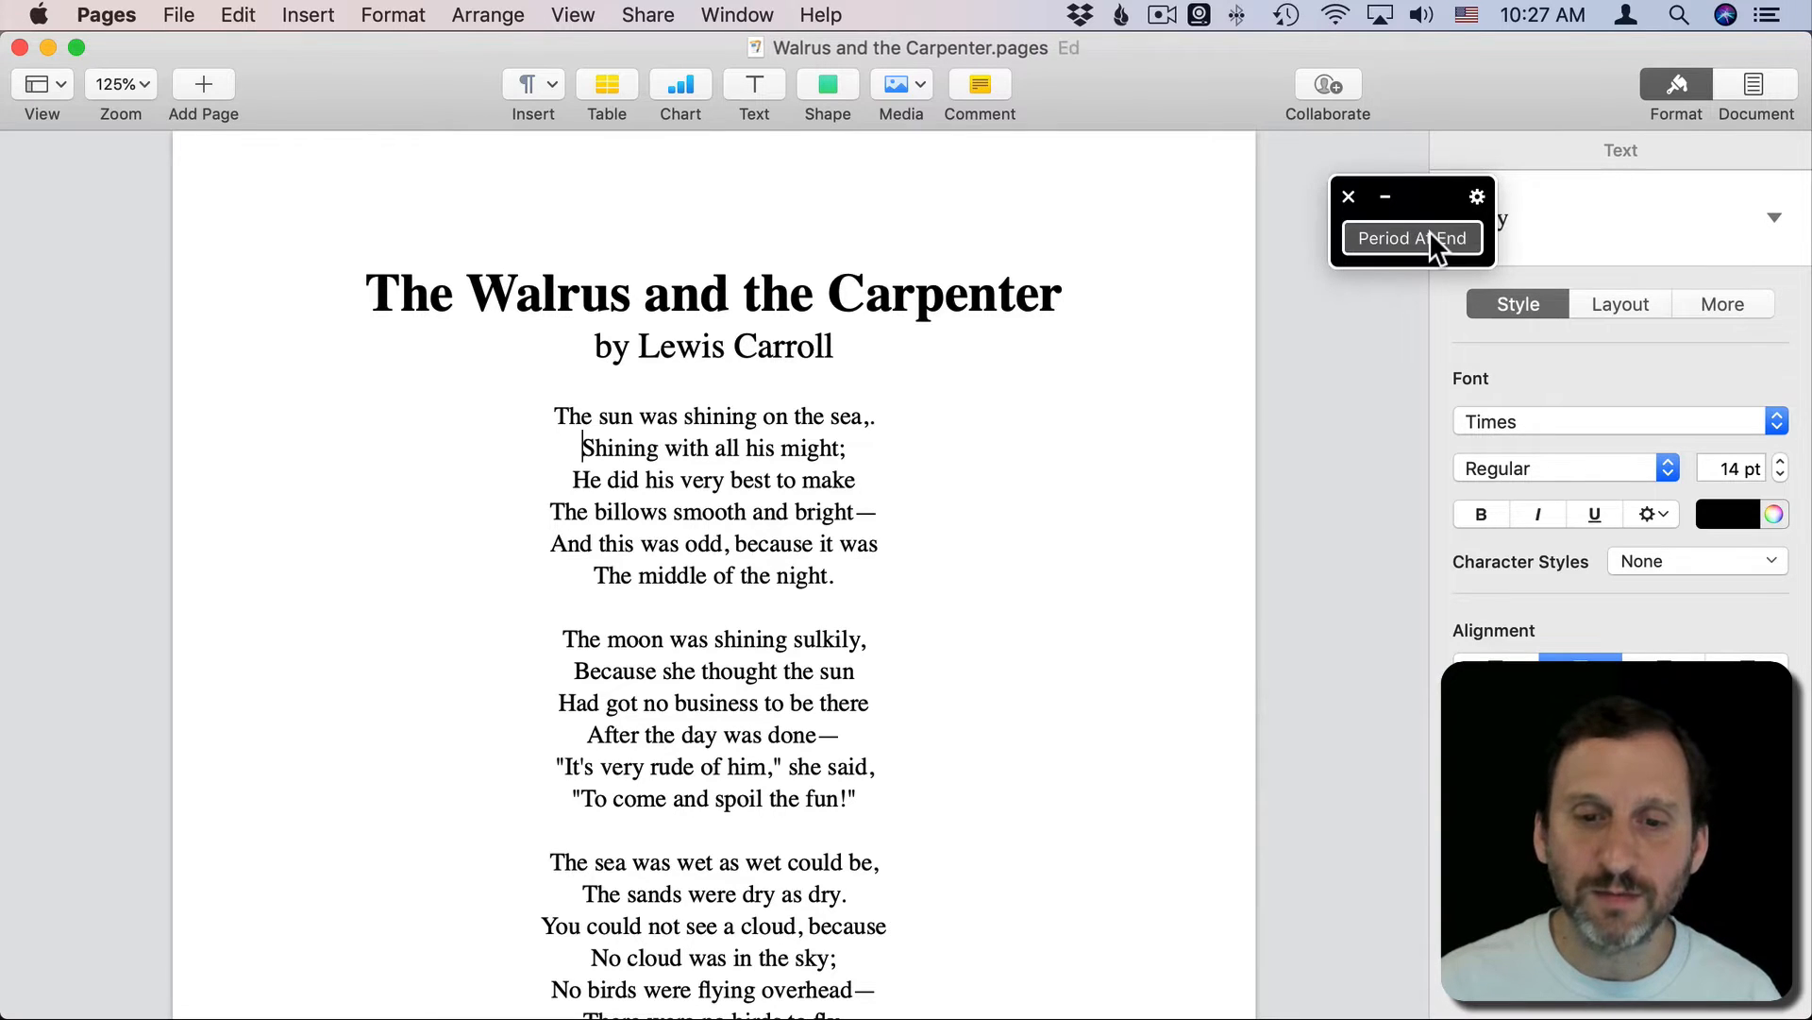
Step: Run Period At End on the Pages poem, appending a period to its first line
{"action": "left_click", "coordinate": [1412, 238]}
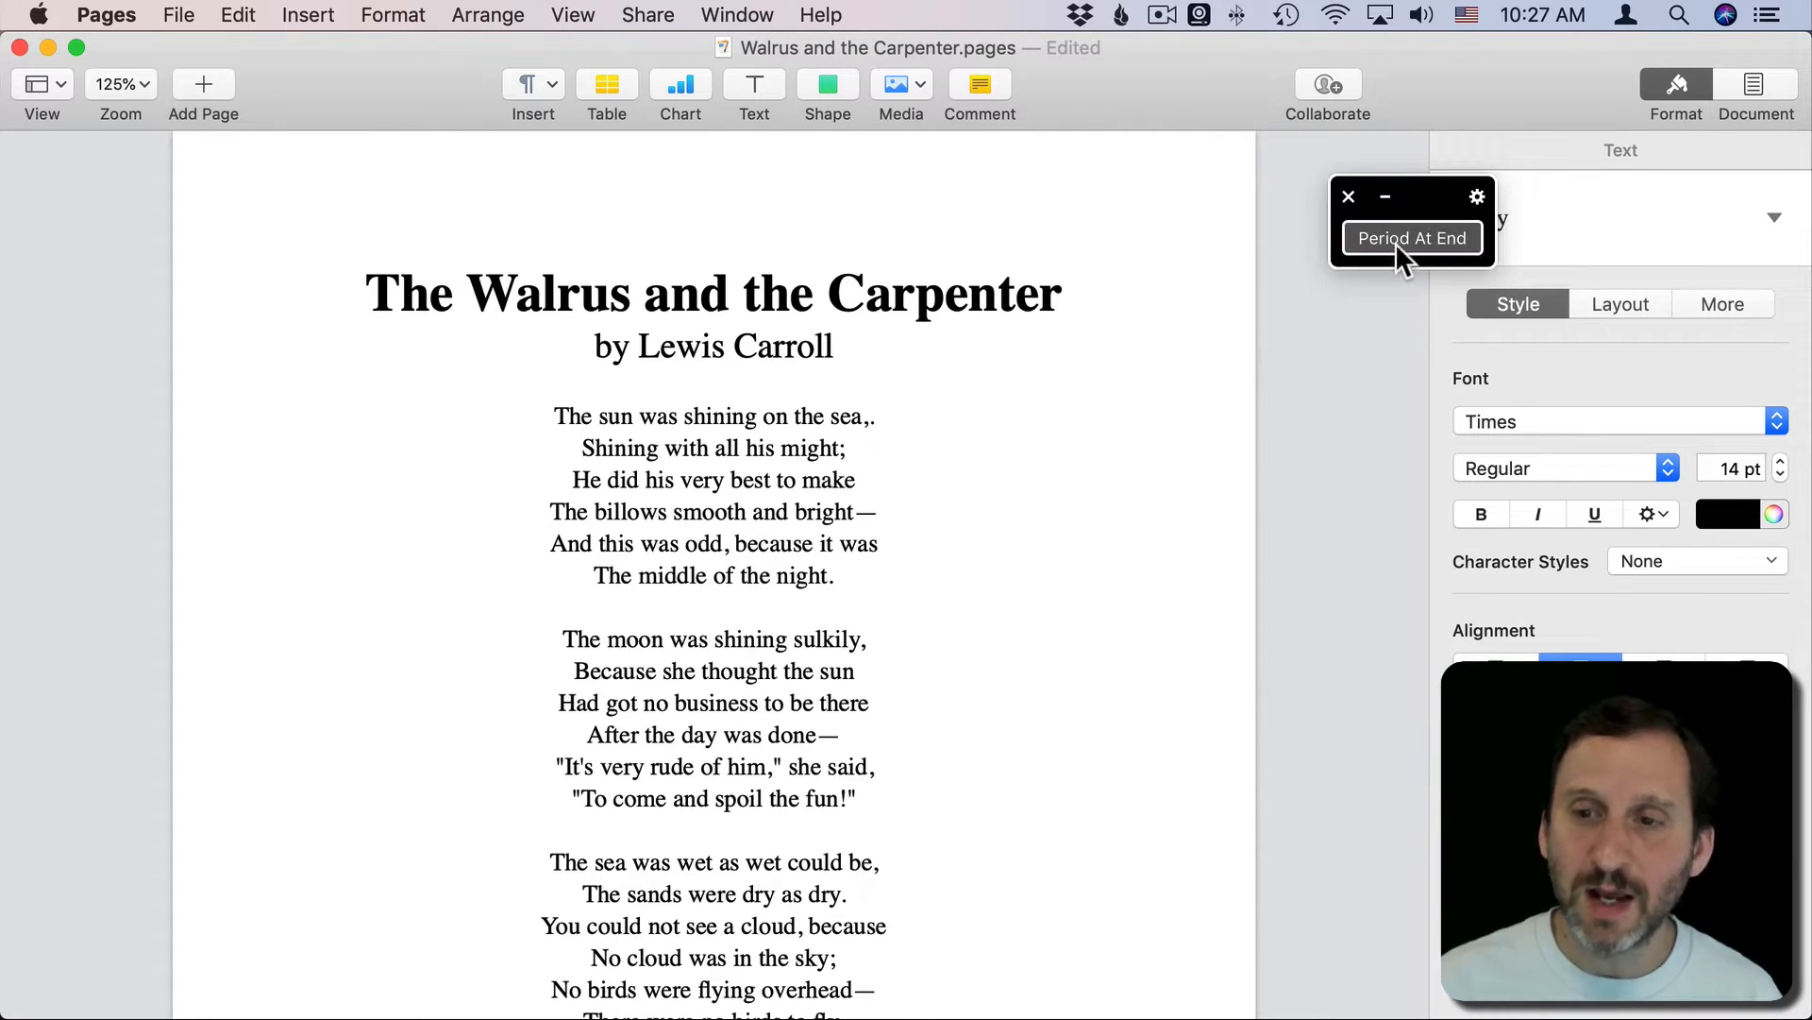
{"action": "left_click", "coordinate": [1410, 238]}
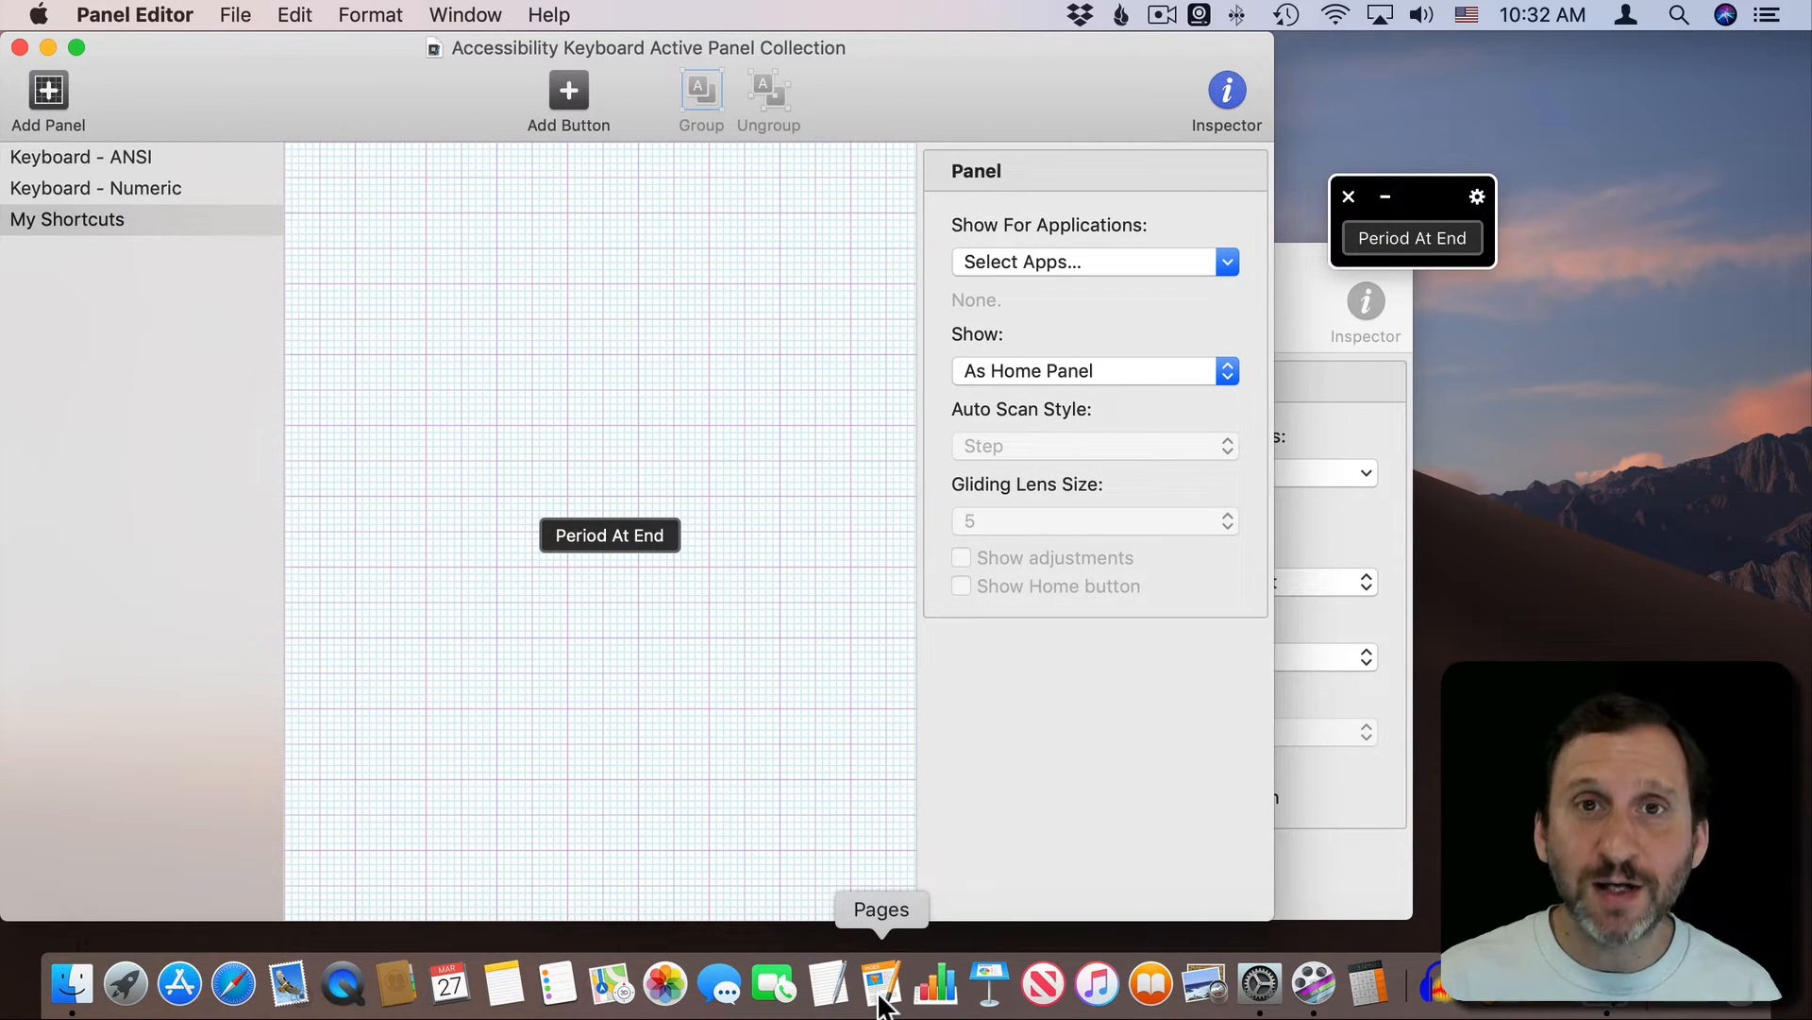
Step: Return to the Pages poem and review the Find & Replace search mode options
{"action": "left_click", "coordinate": [881, 986]}
{"action": "type", "text": "b"}
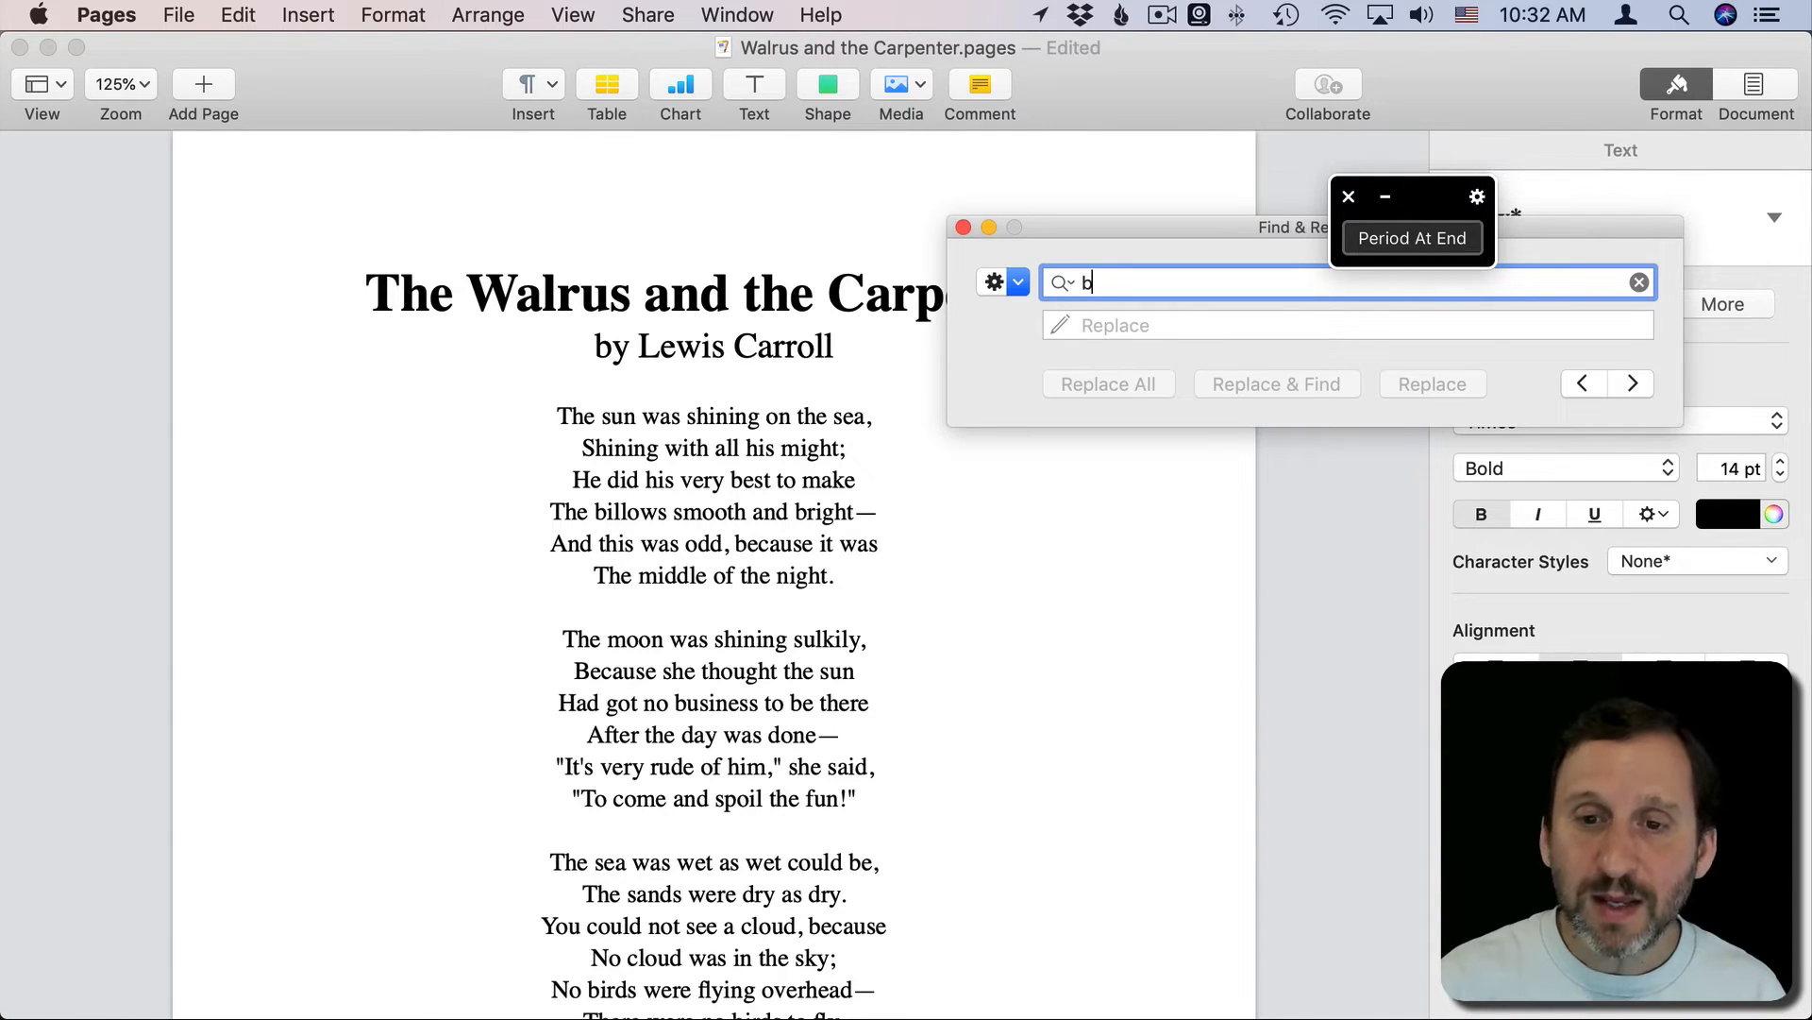
{"action": "left_click", "coordinate": [1000, 281]}
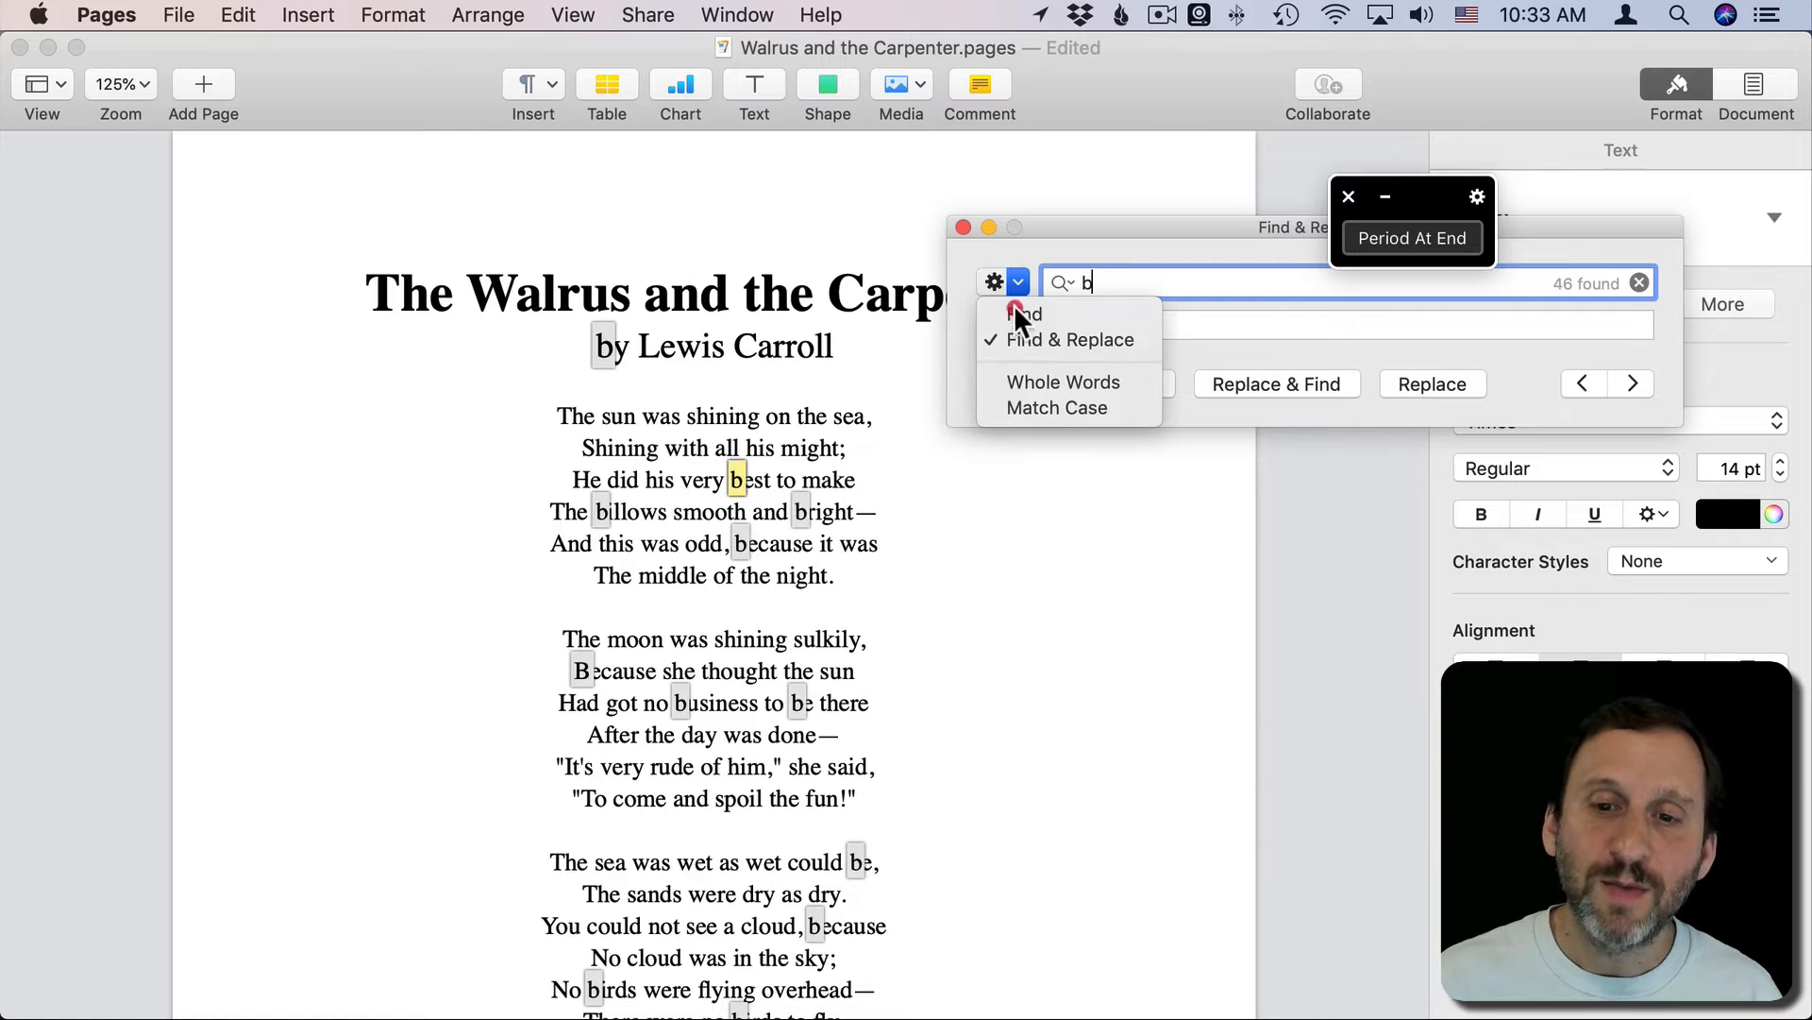
{"action": "mouse_move", "coordinate": [1094, 191]}
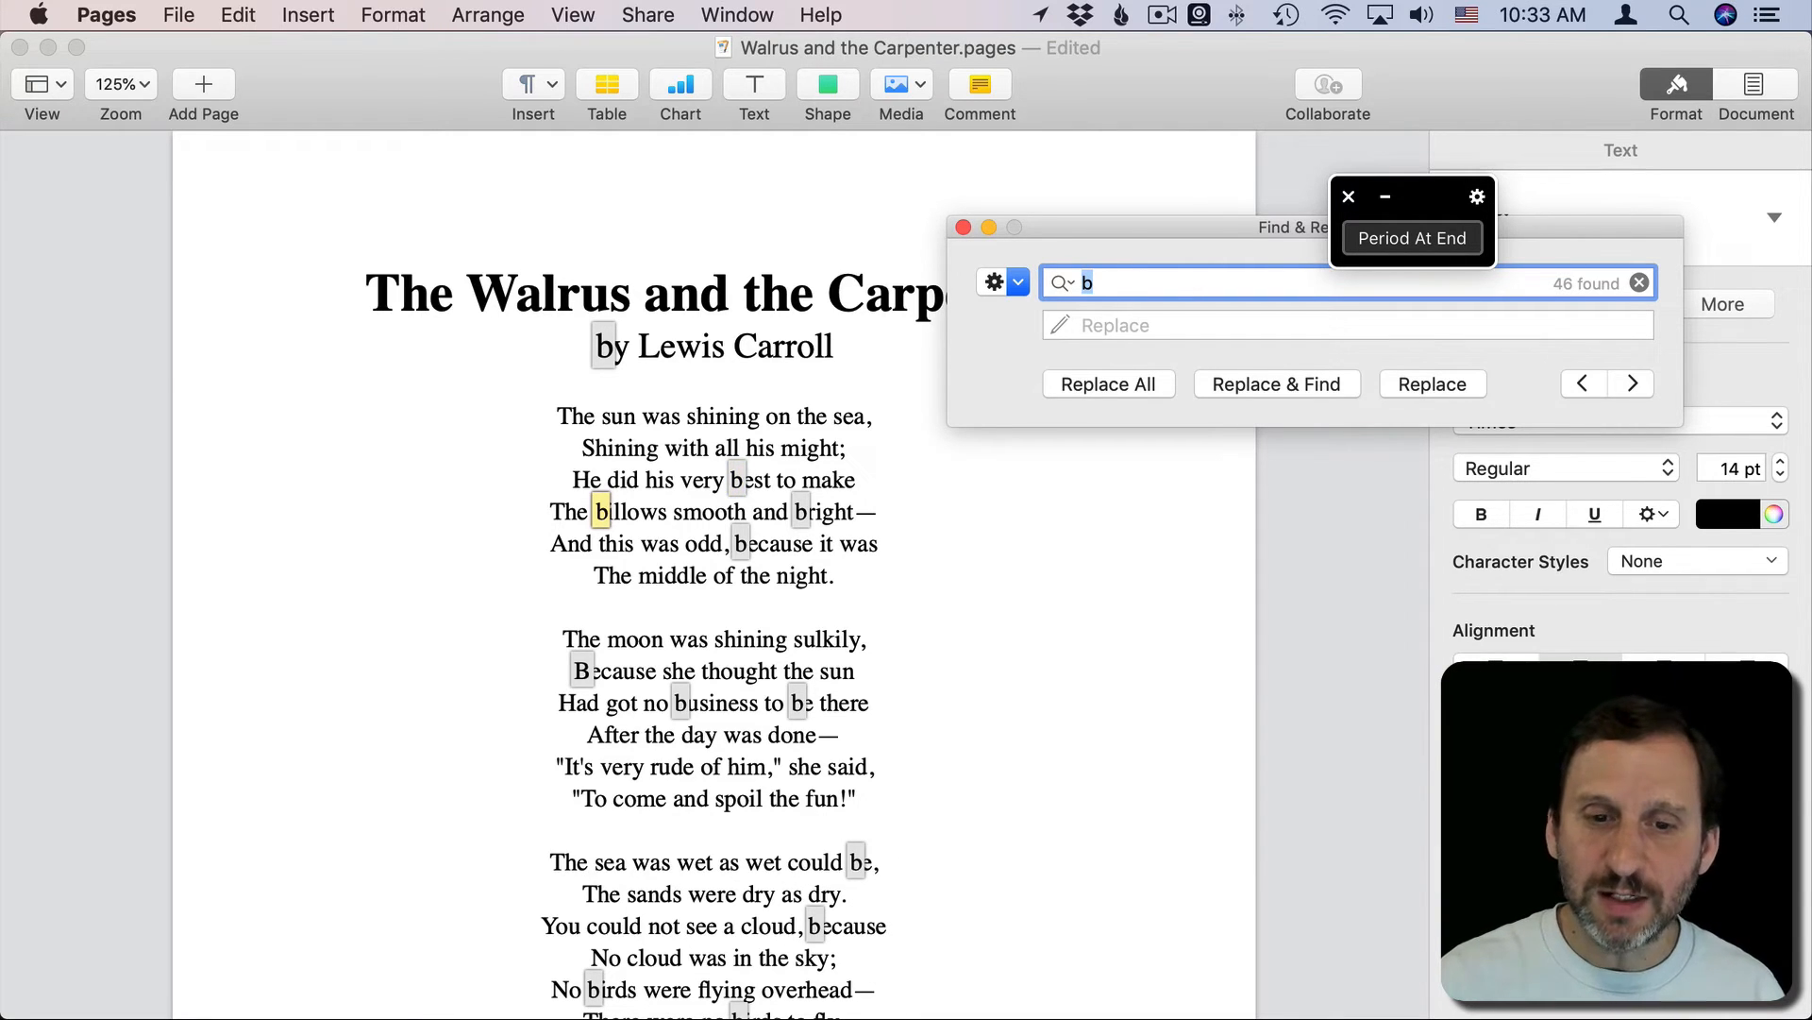
{"action": "mouse_move", "coordinate": [1065, 372]}
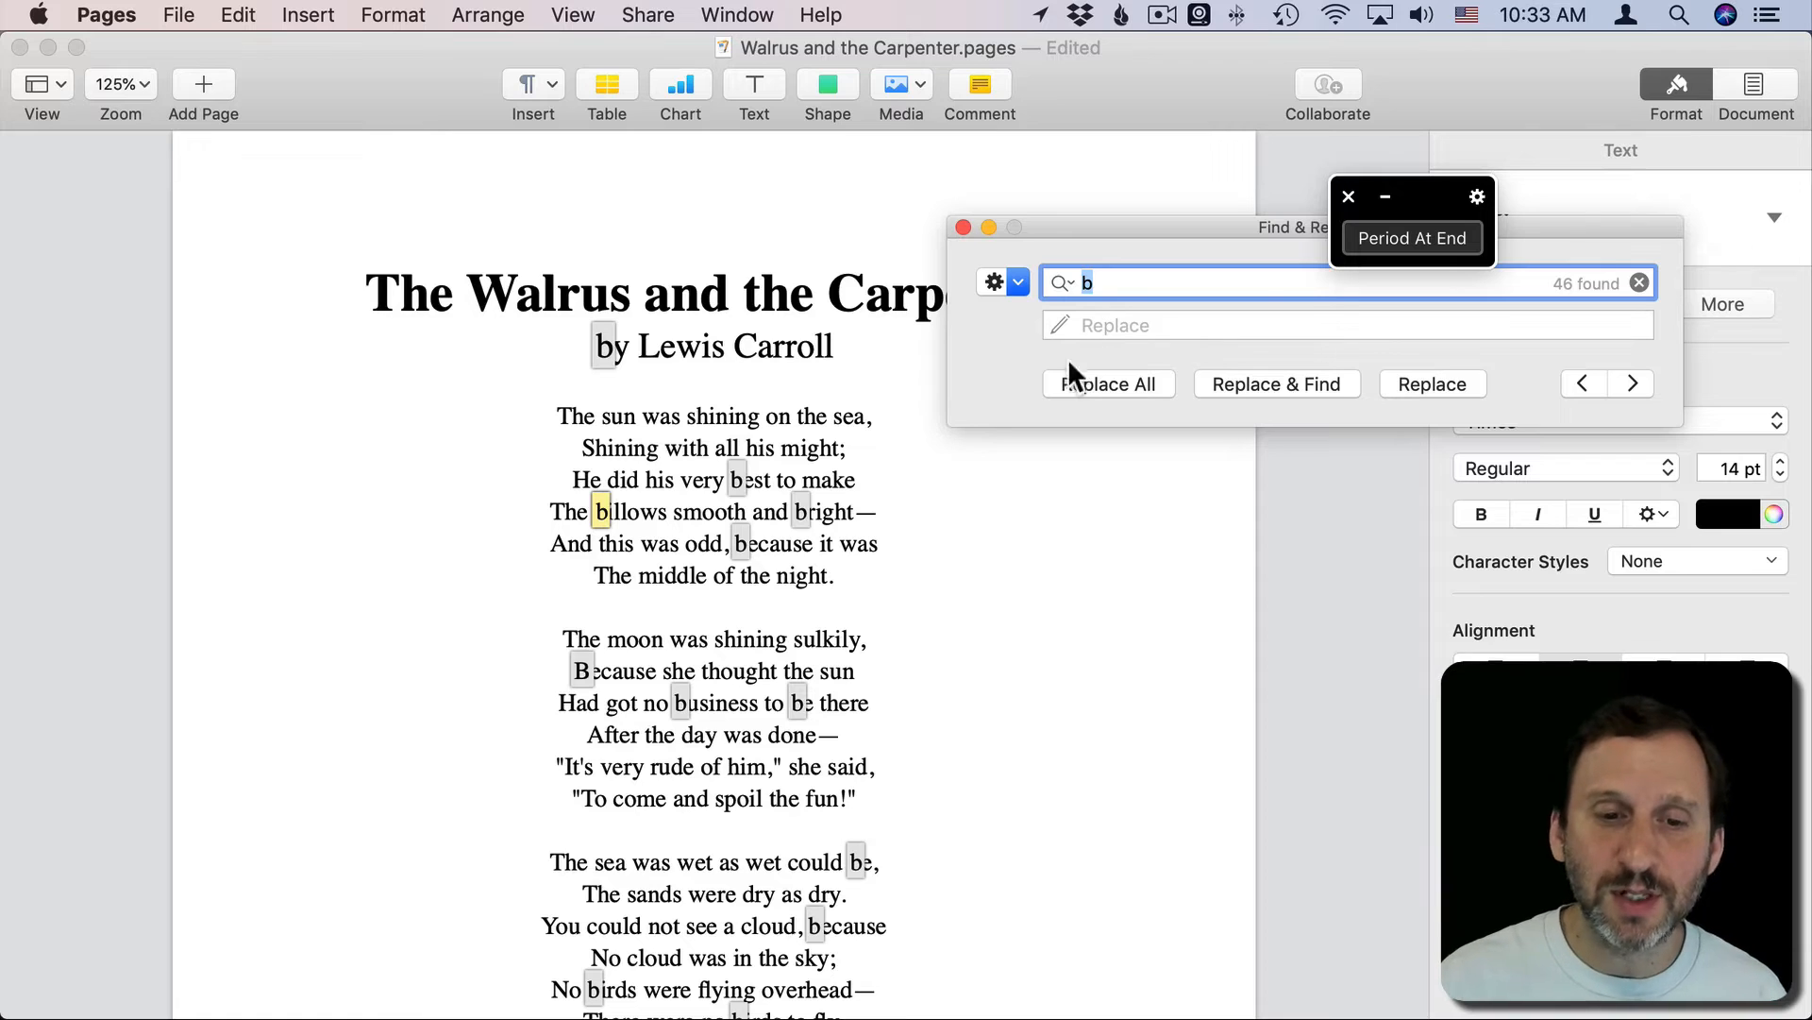
{"action": "mouse_move", "coordinate": [1006, 332]}
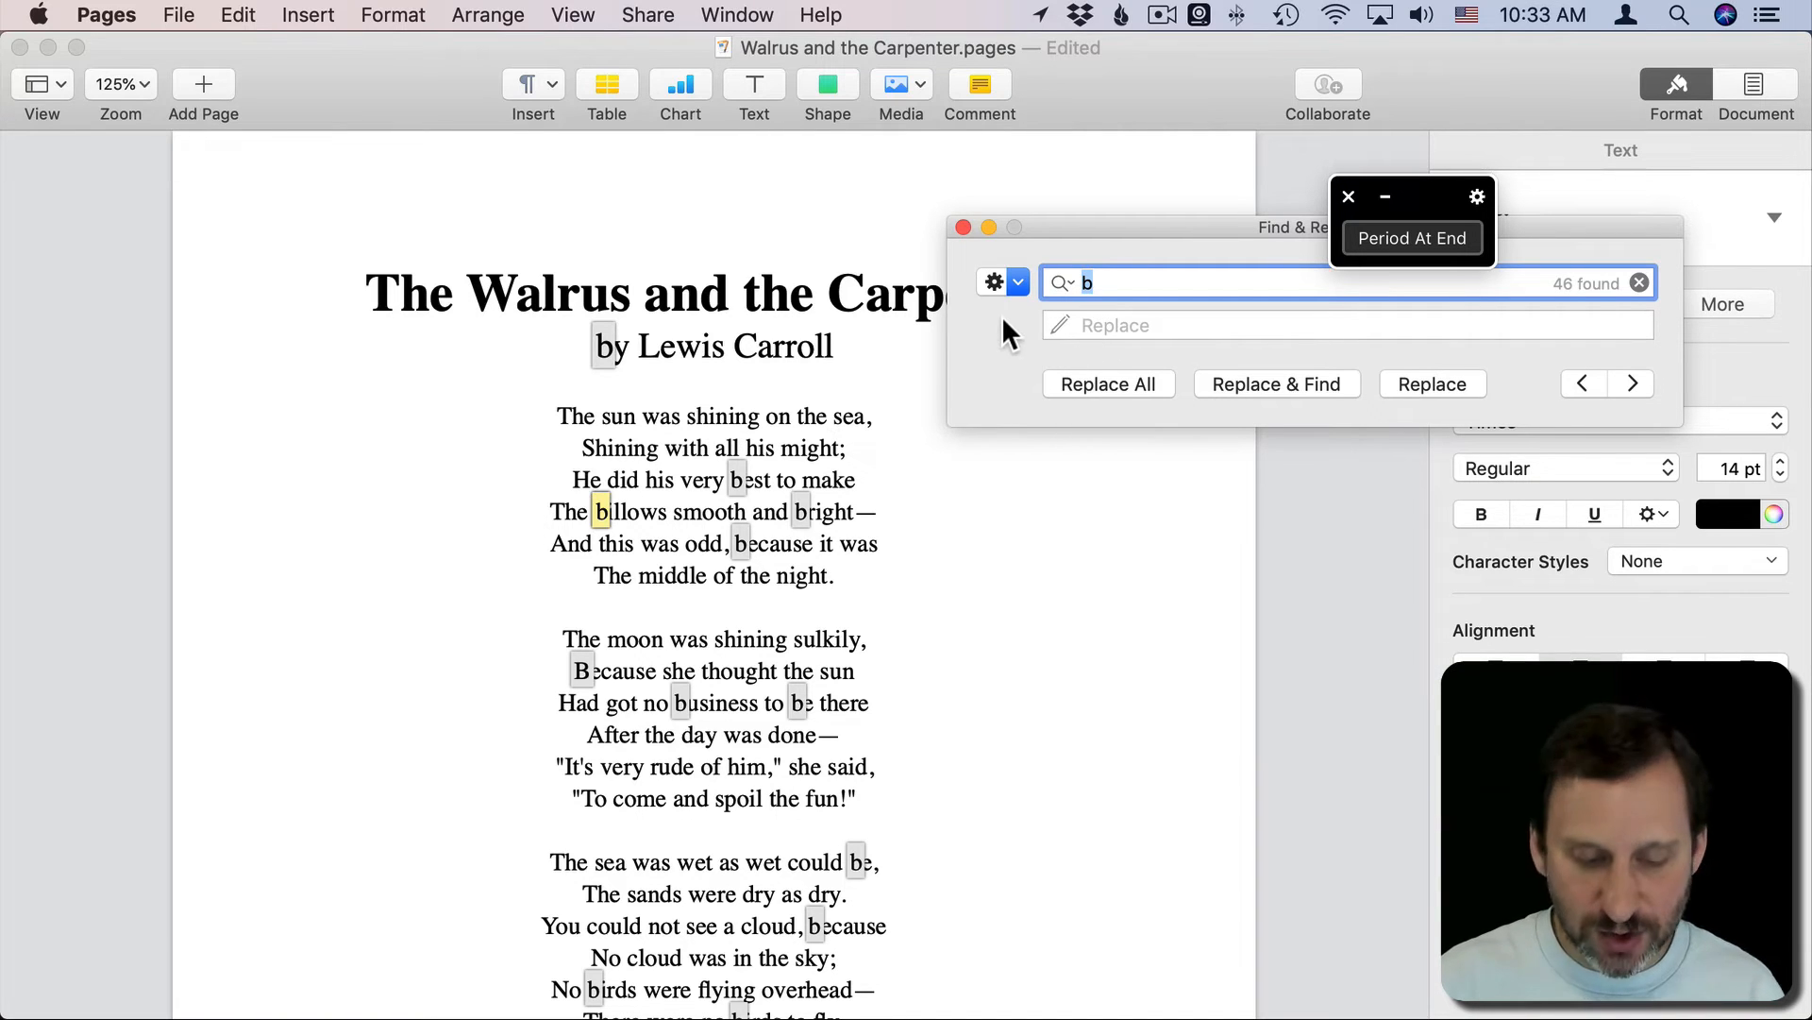
{"action": "mouse_move", "coordinate": [1041, 355]}
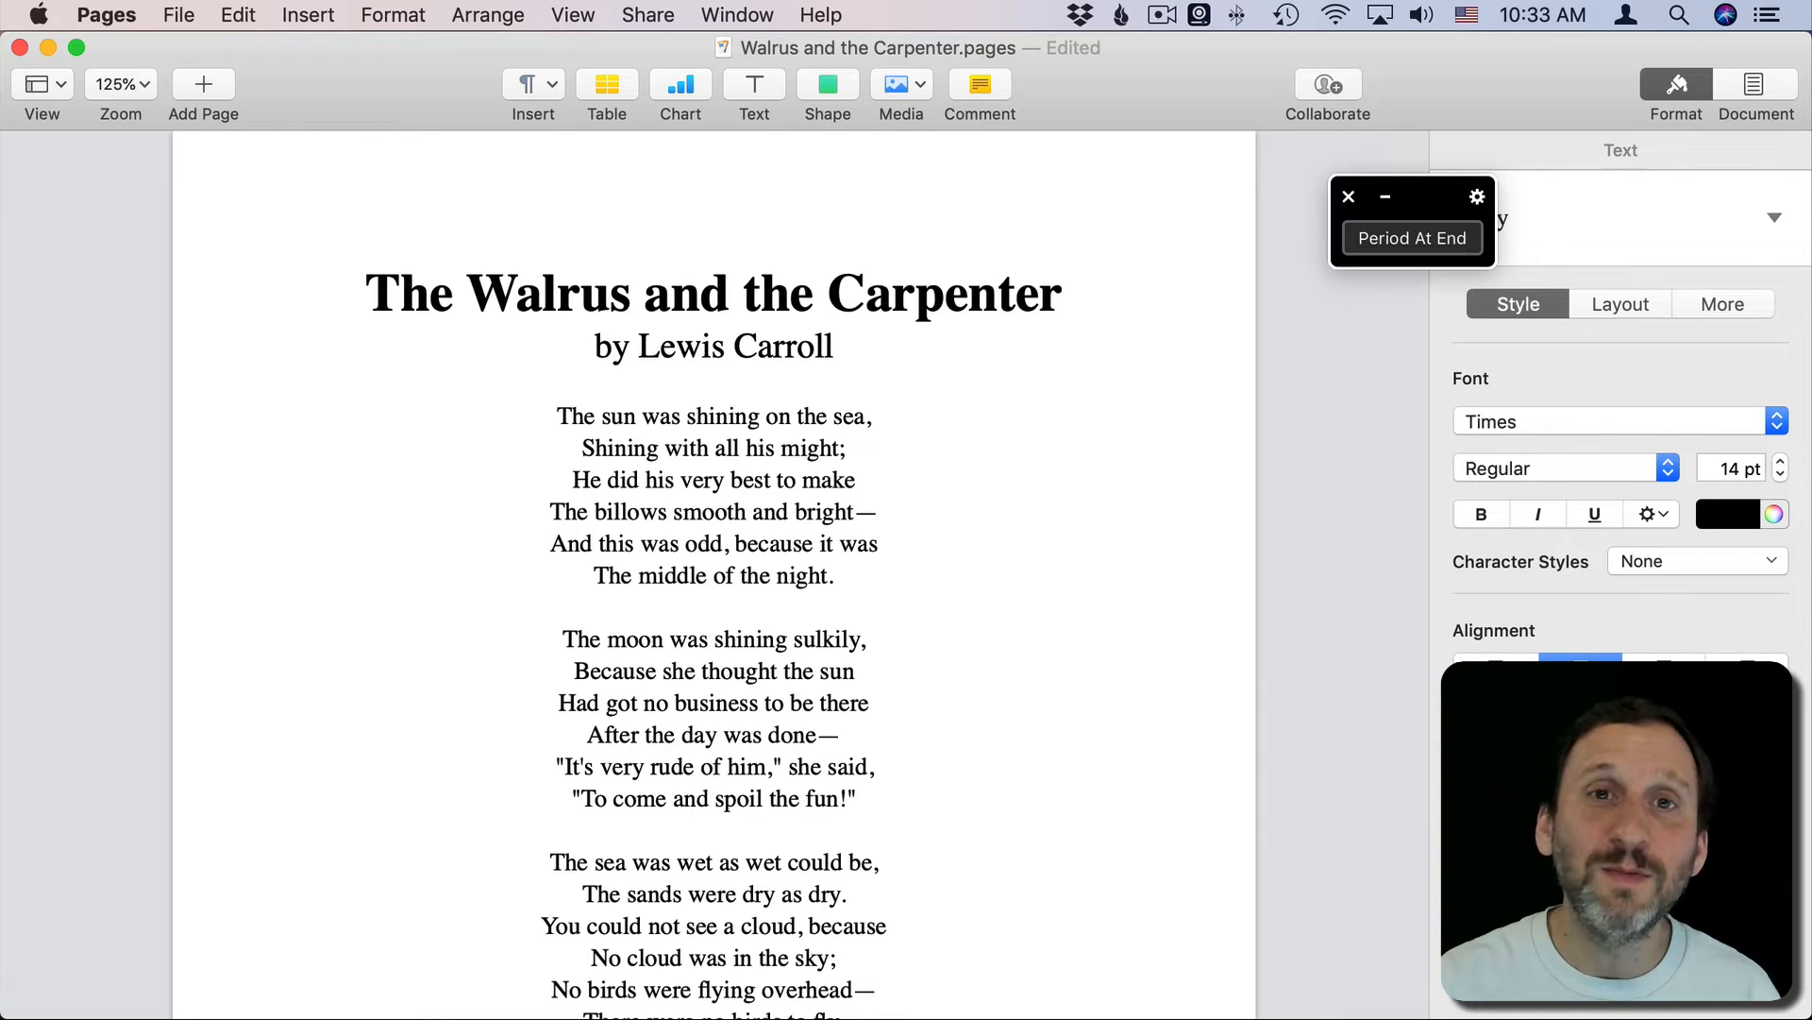
Step: Make the word 'billows' in the poem bold
{"action": "left_click", "coordinate": [593, 511]}
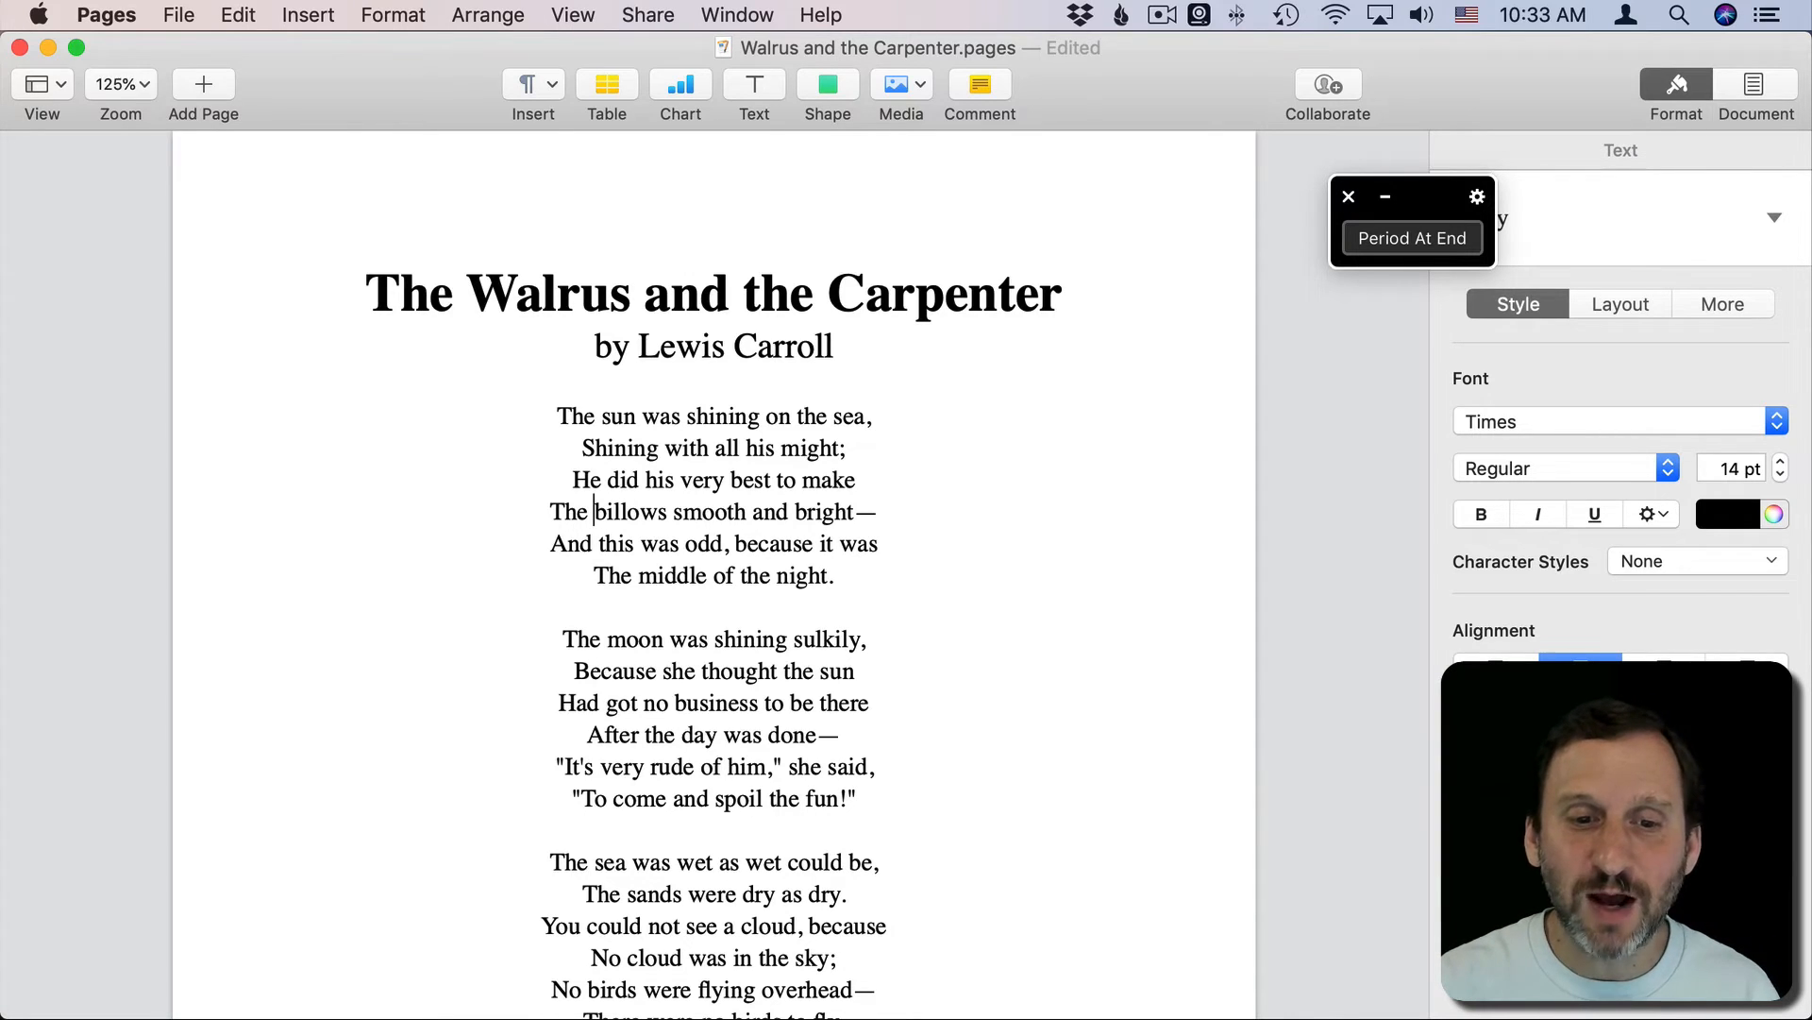
{"action": "double_click", "coordinate": [629, 511]}
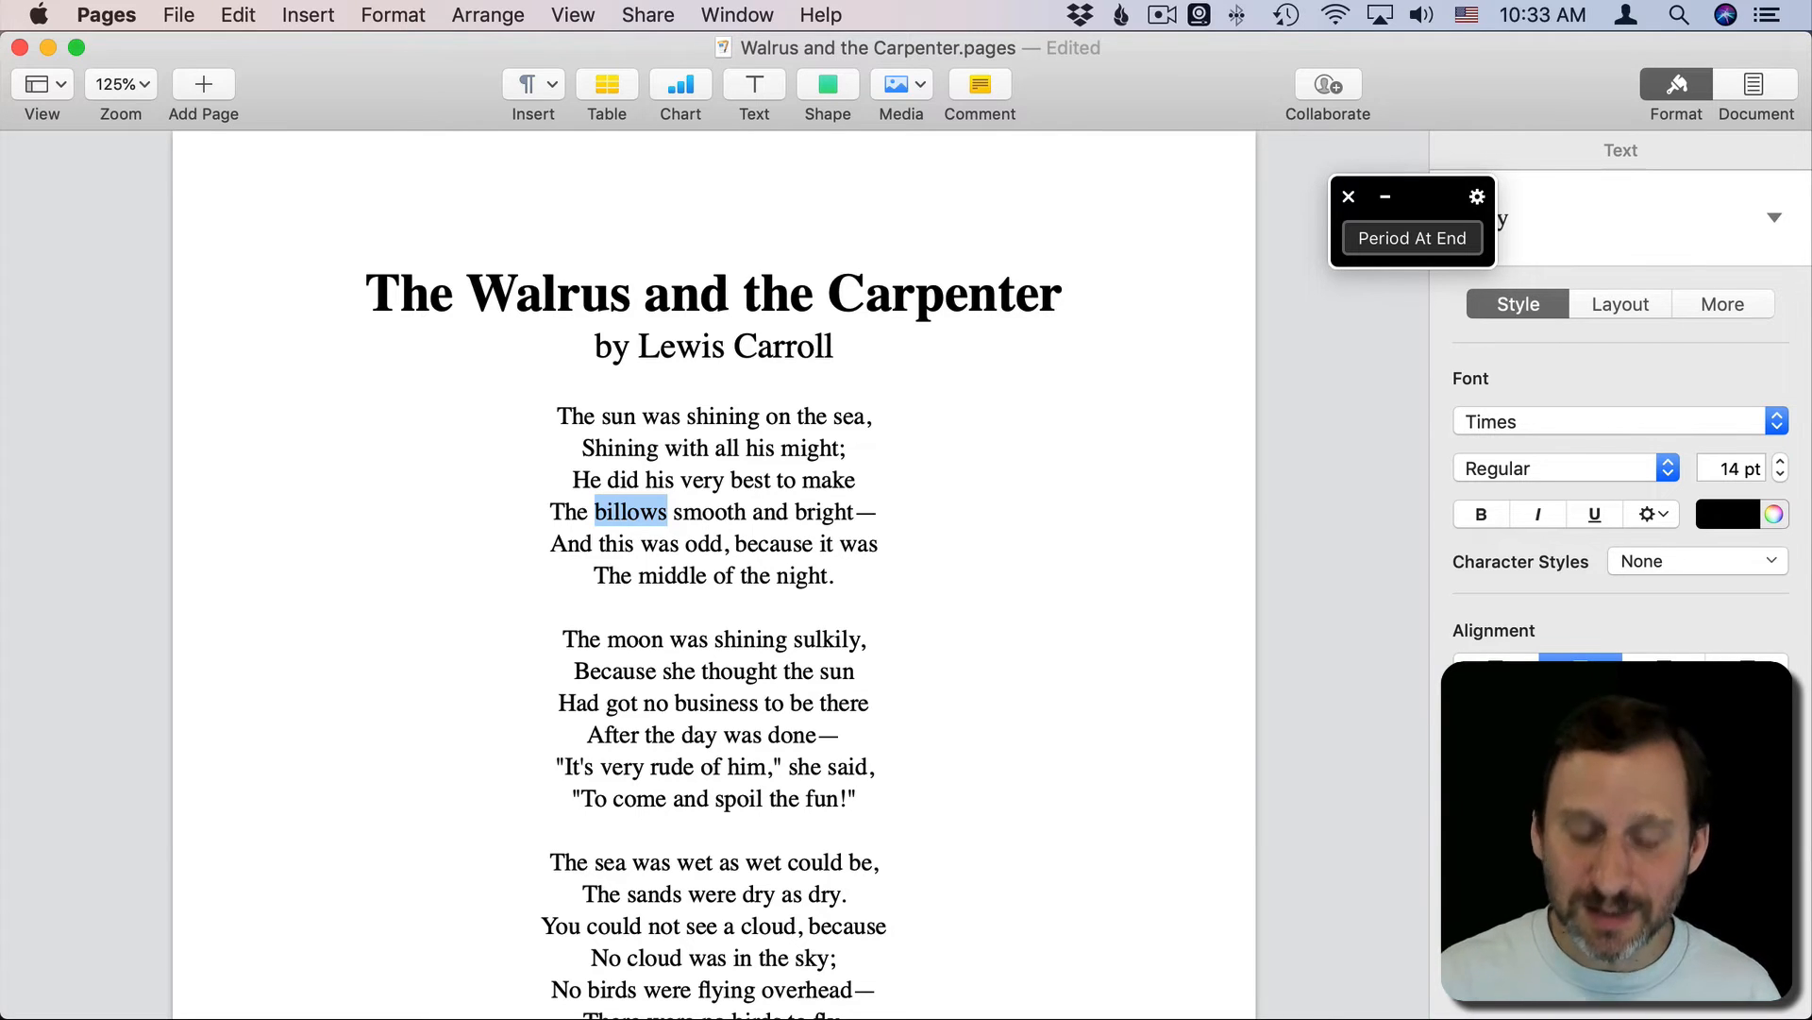
{"action": "left_click", "coordinate": [1480, 514]}
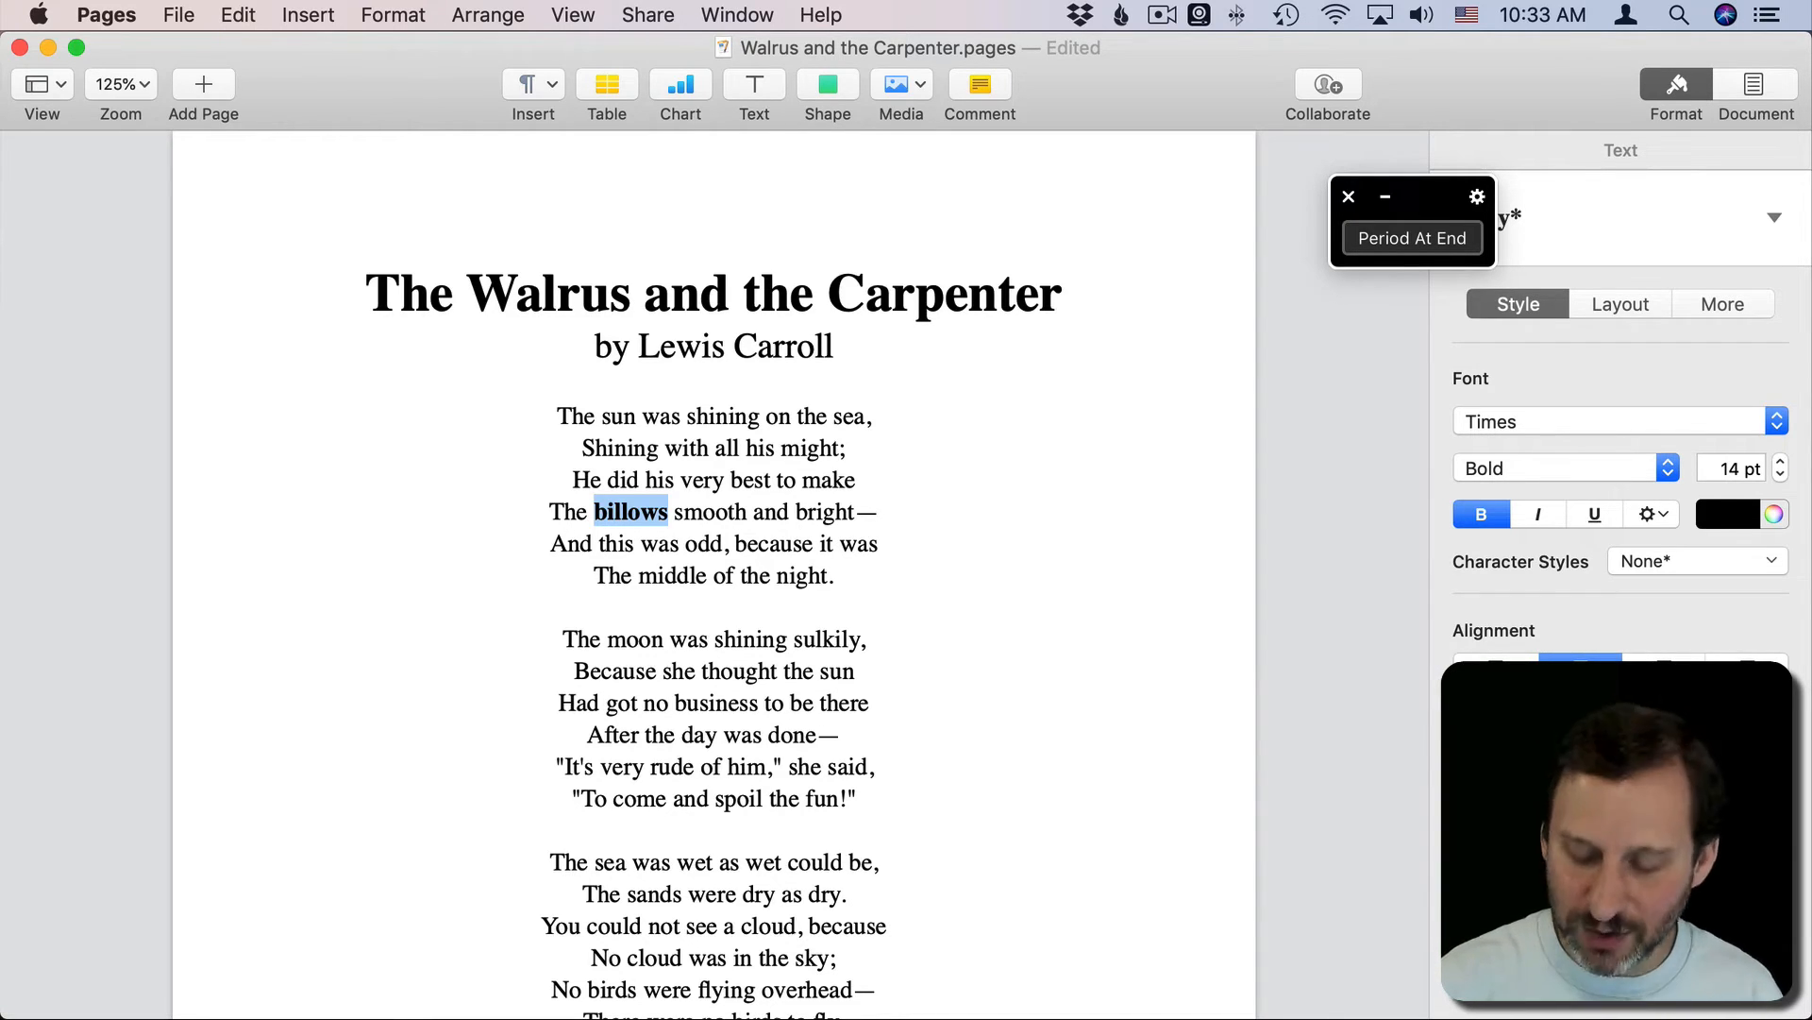
{"action": "left_click", "coordinate": [666, 512]}
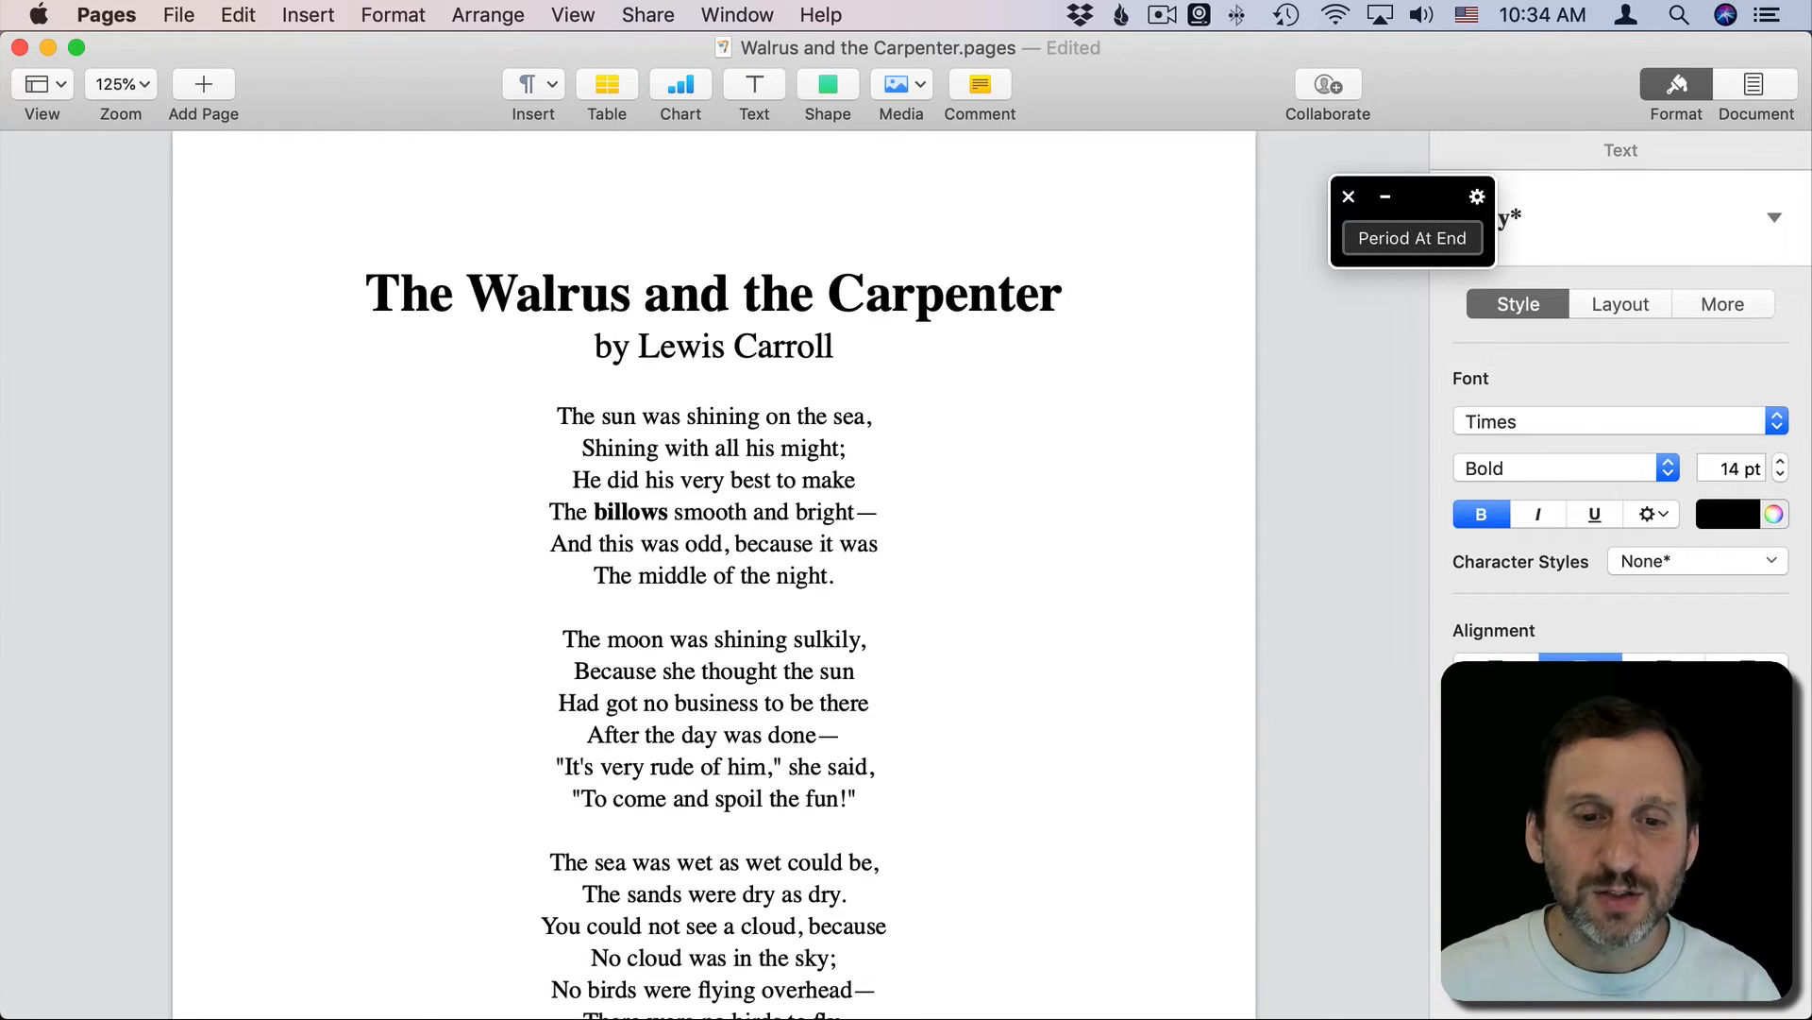
Step: Bring Panel Editor back to the front
{"action": "left_click", "coordinate": [1480, 513]}
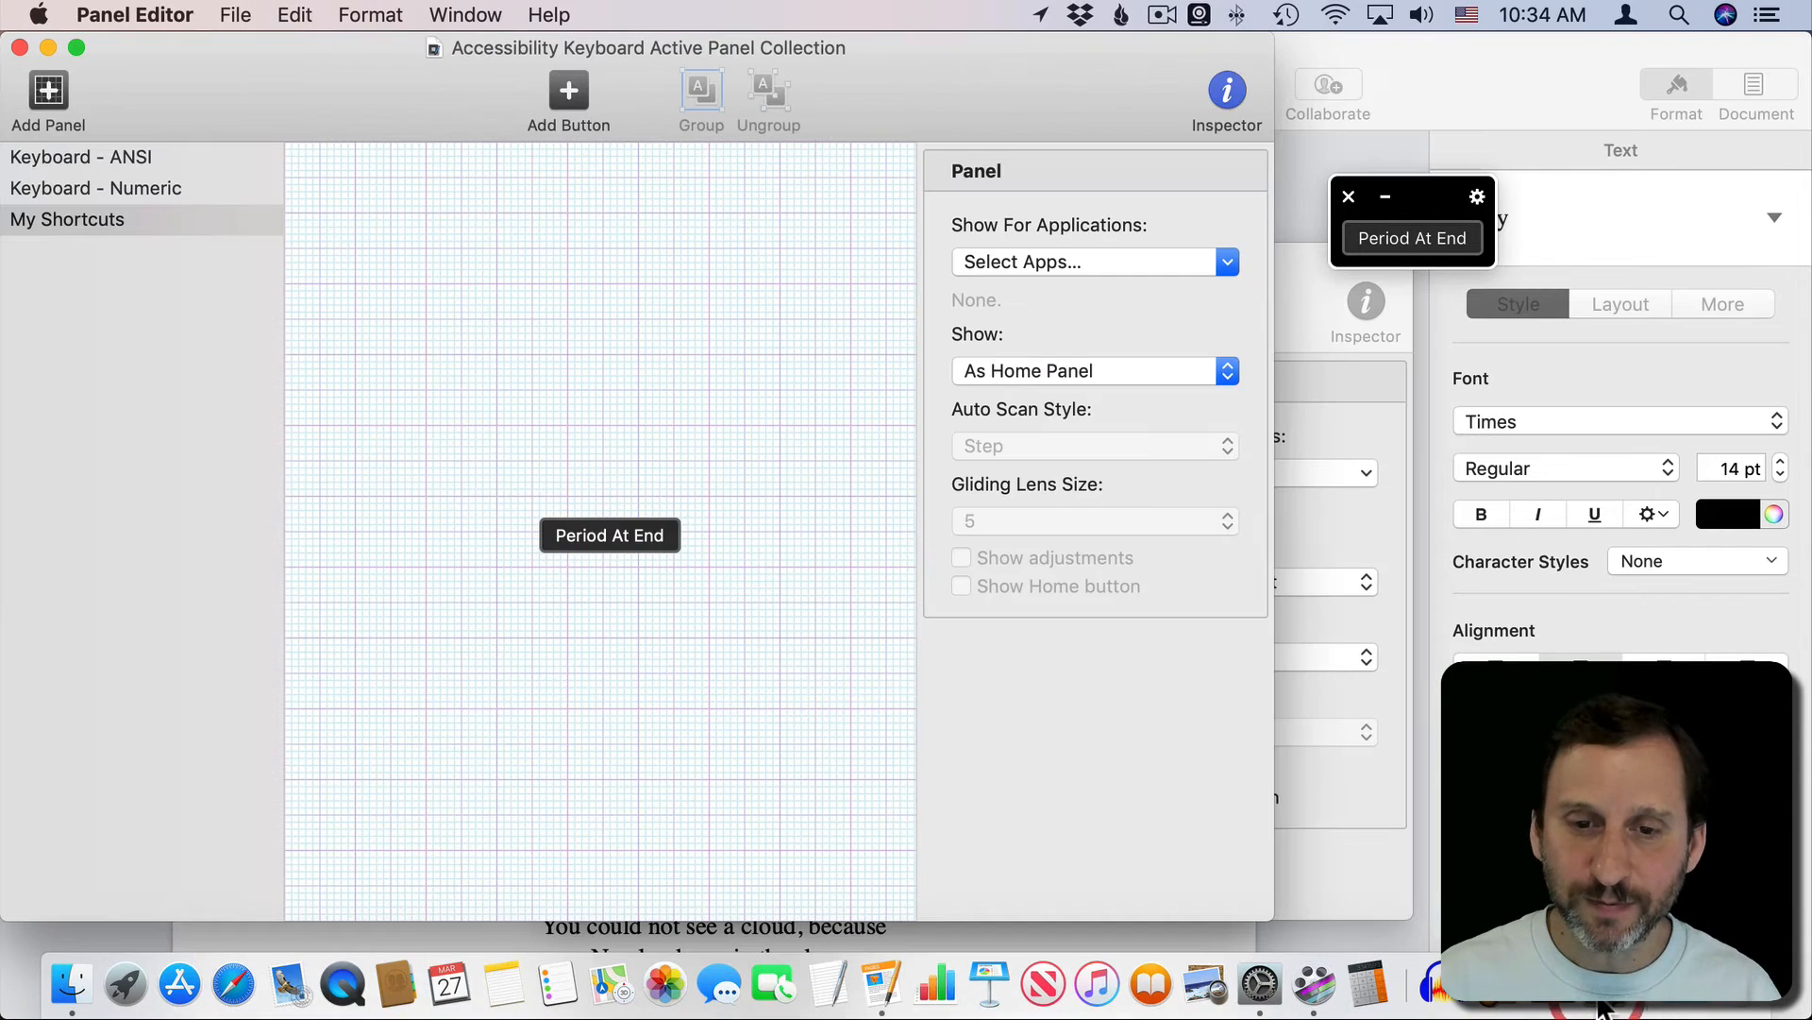
Step: Add a button named 'Words With B' with the Press Keys action
{"action": "left_click", "coordinate": [568, 88]}
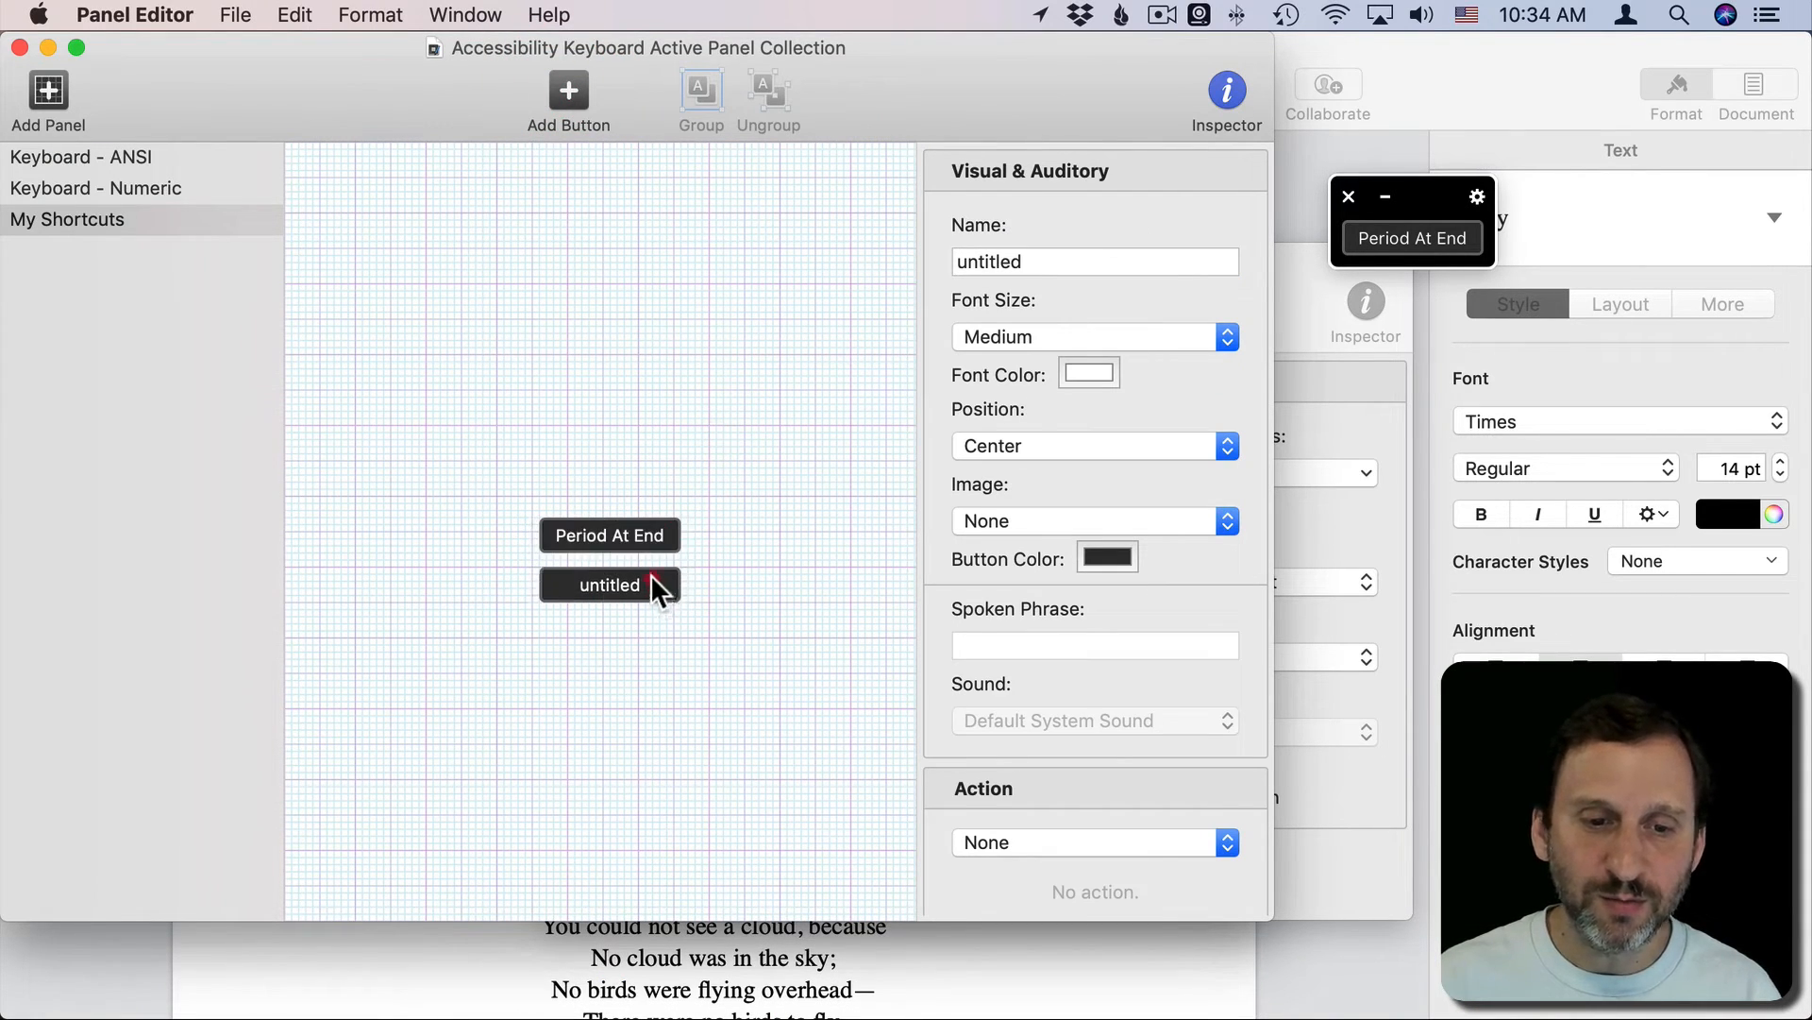
{"action": "left_click", "coordinate": [610, 584]}
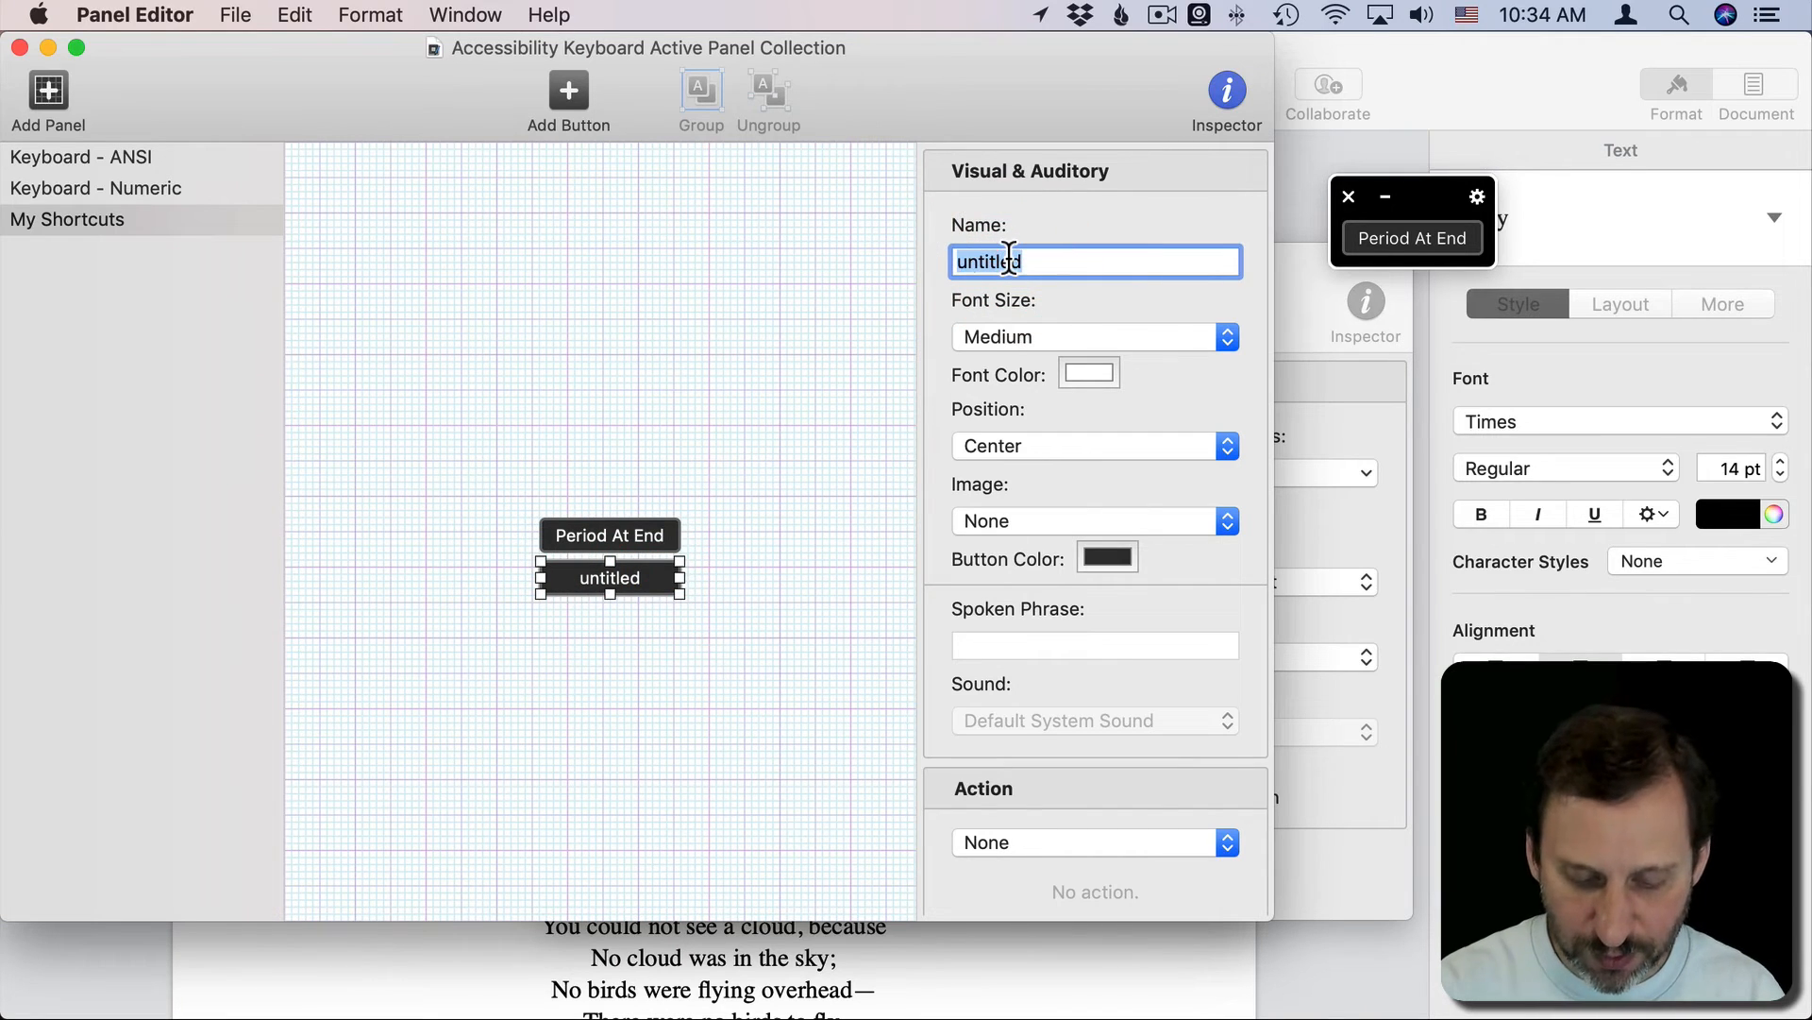
{"action": "type", "text": "Words With B"}
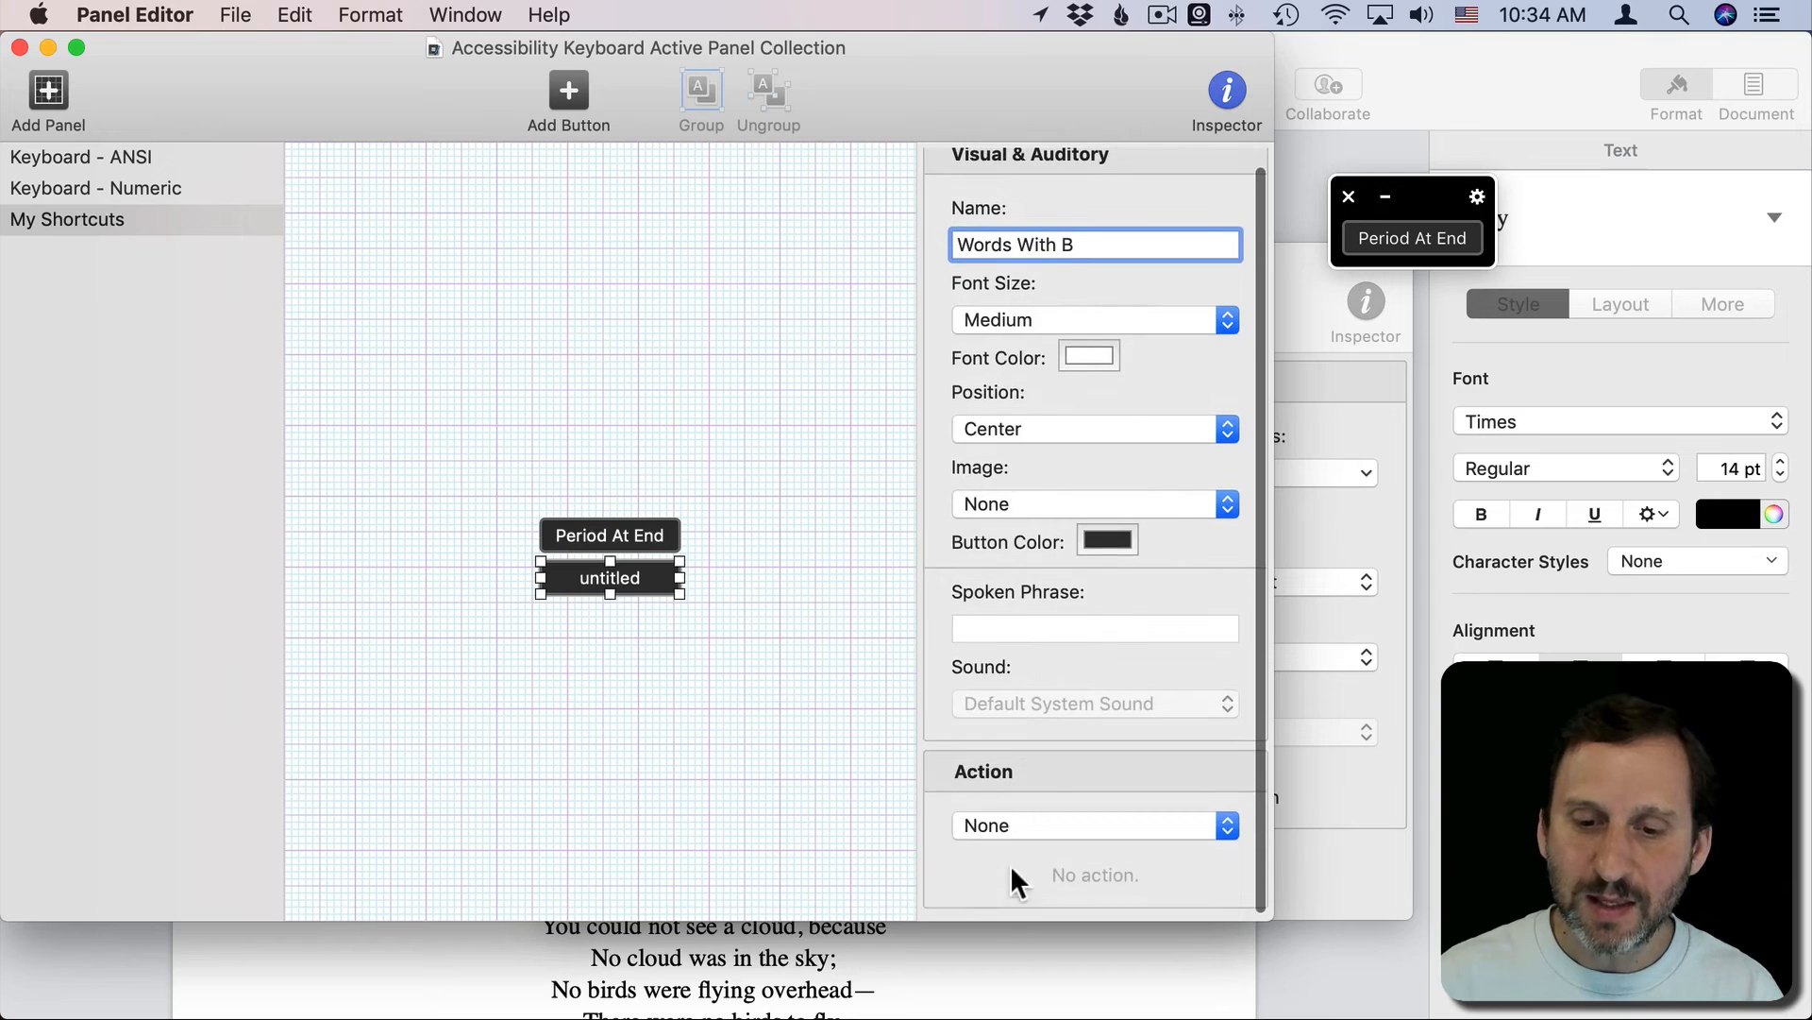
{"action": "left_click", "coordinate": [1093, 825]}
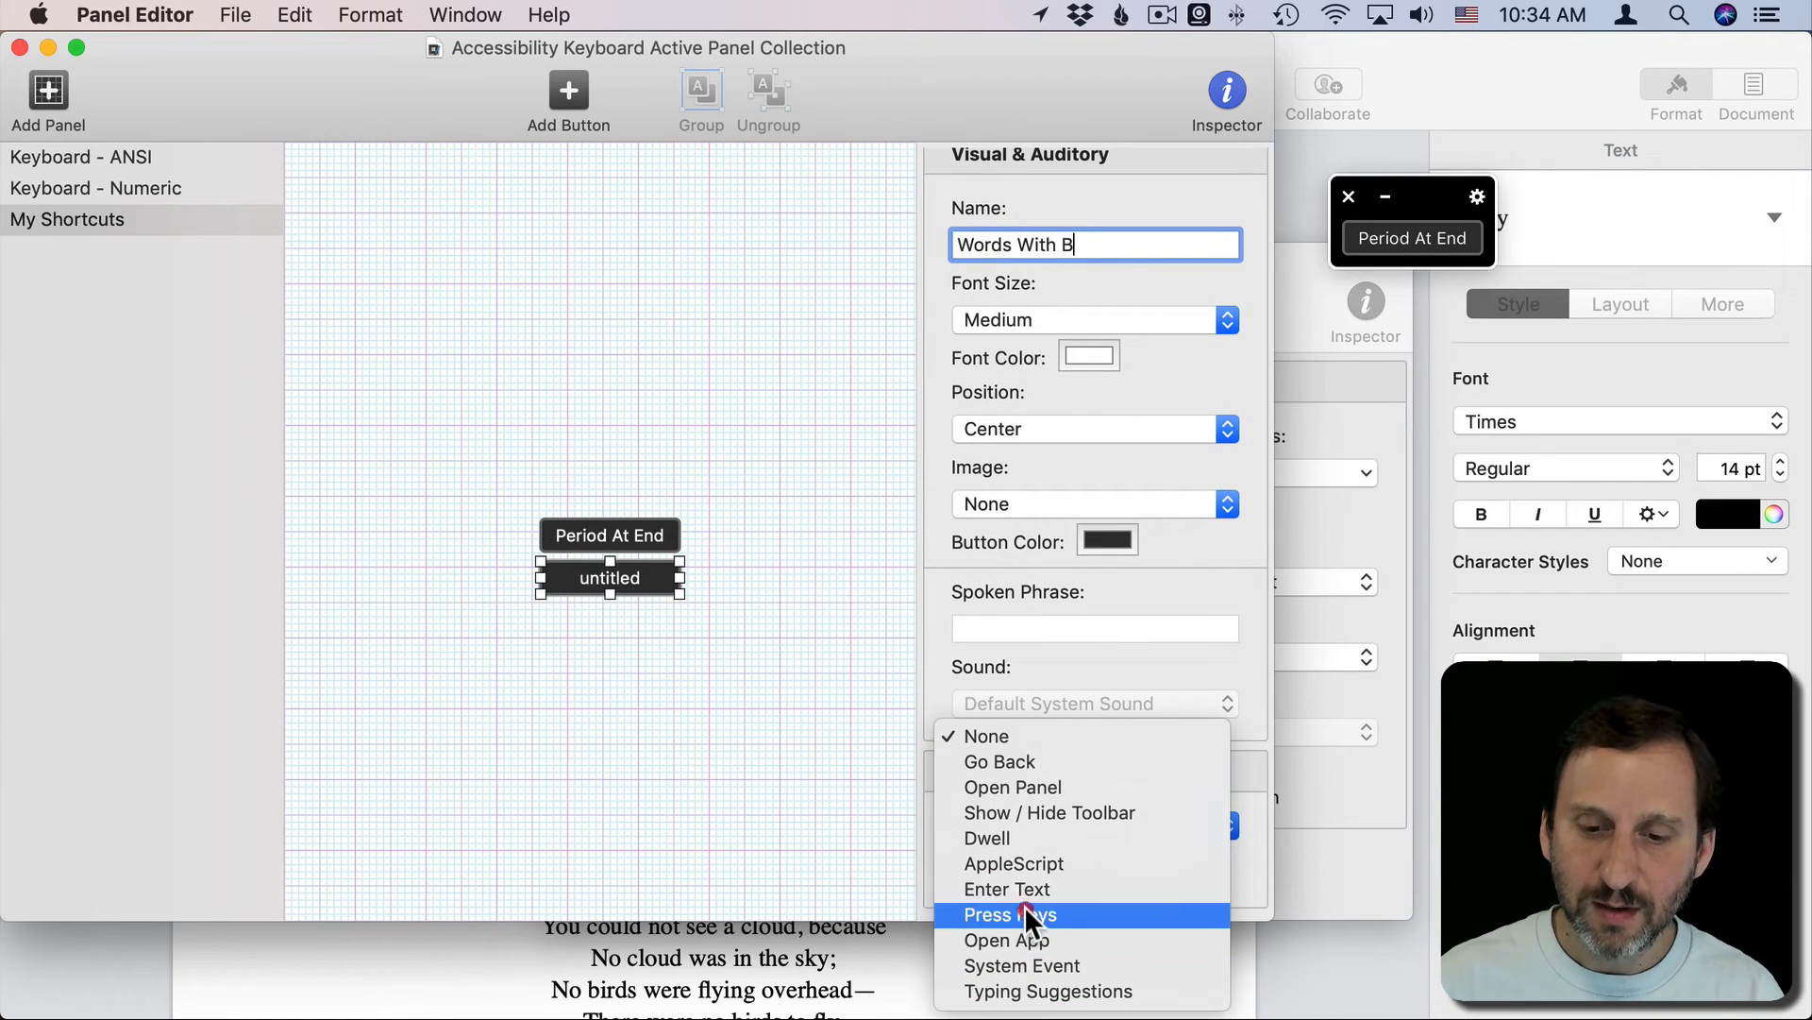
{"action": "left_click", "coordinate": [1008, 914]}
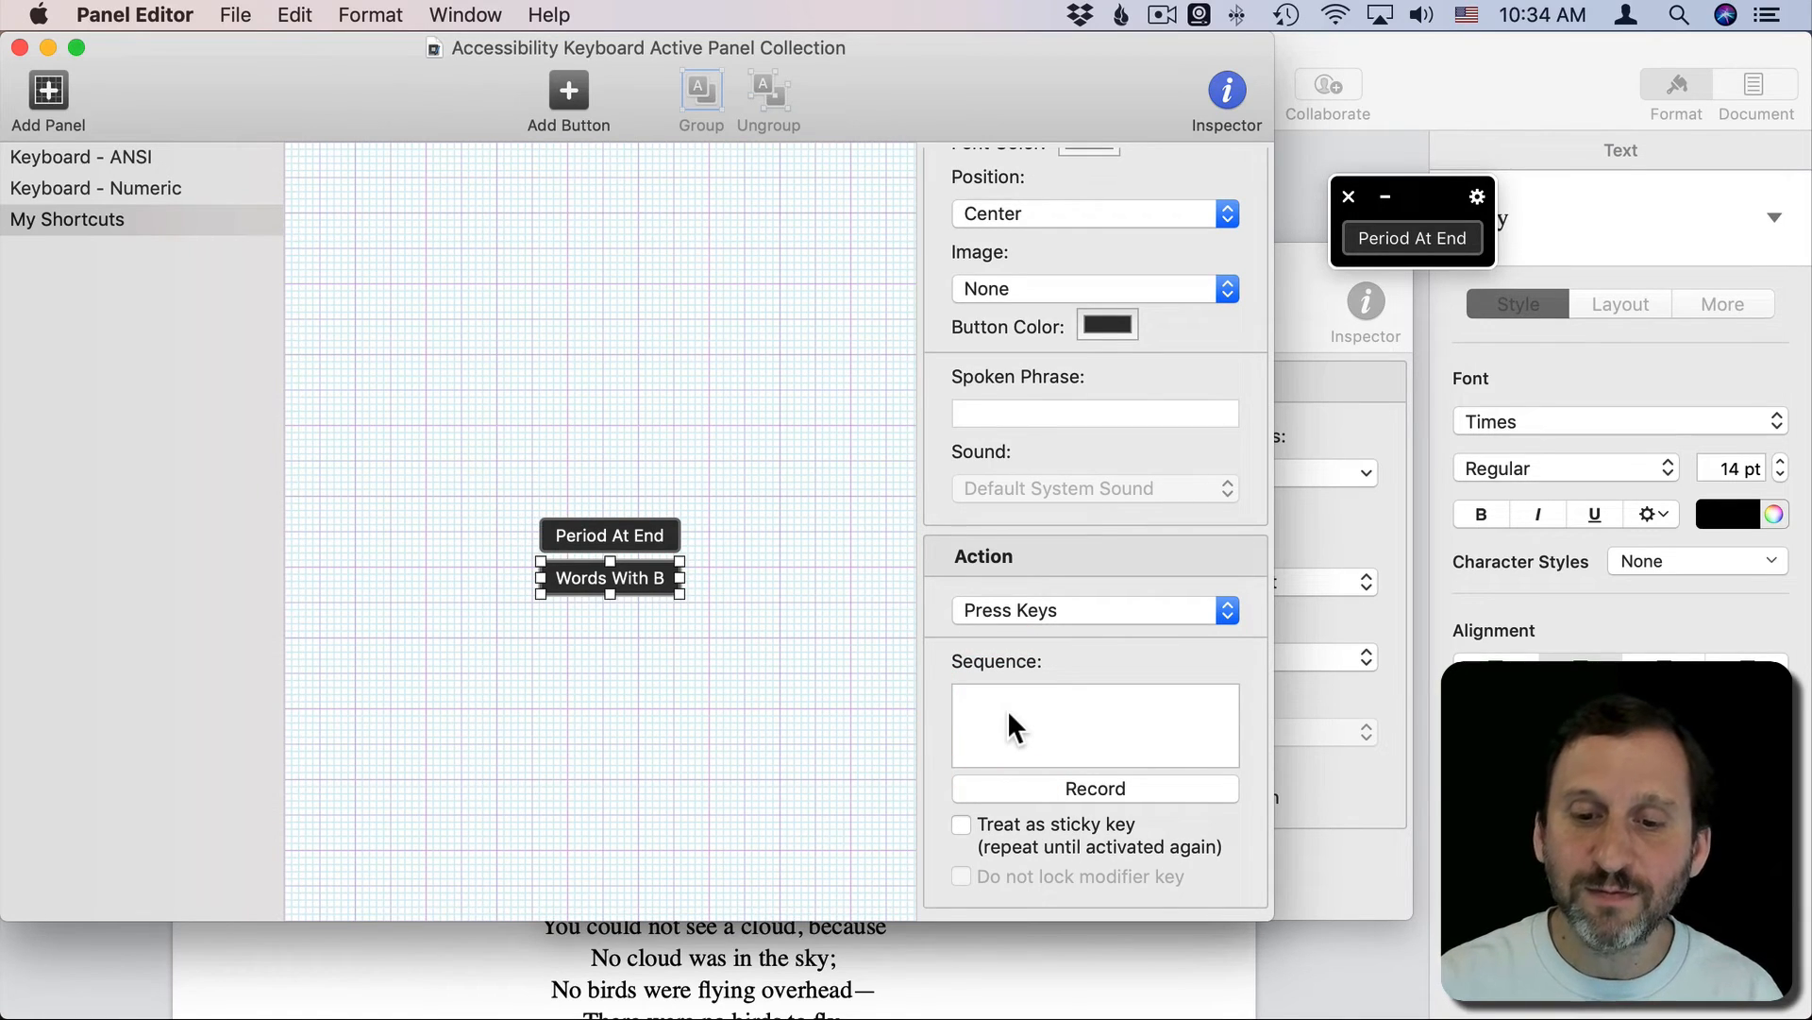
Step: Record the sequence Cmd-F, b, Return, Cmd-W, Option-Shift-Right, Cmd-B, Right, then restart the keyboard
{"action": "left_click", "coordinate": [1094, 789]}
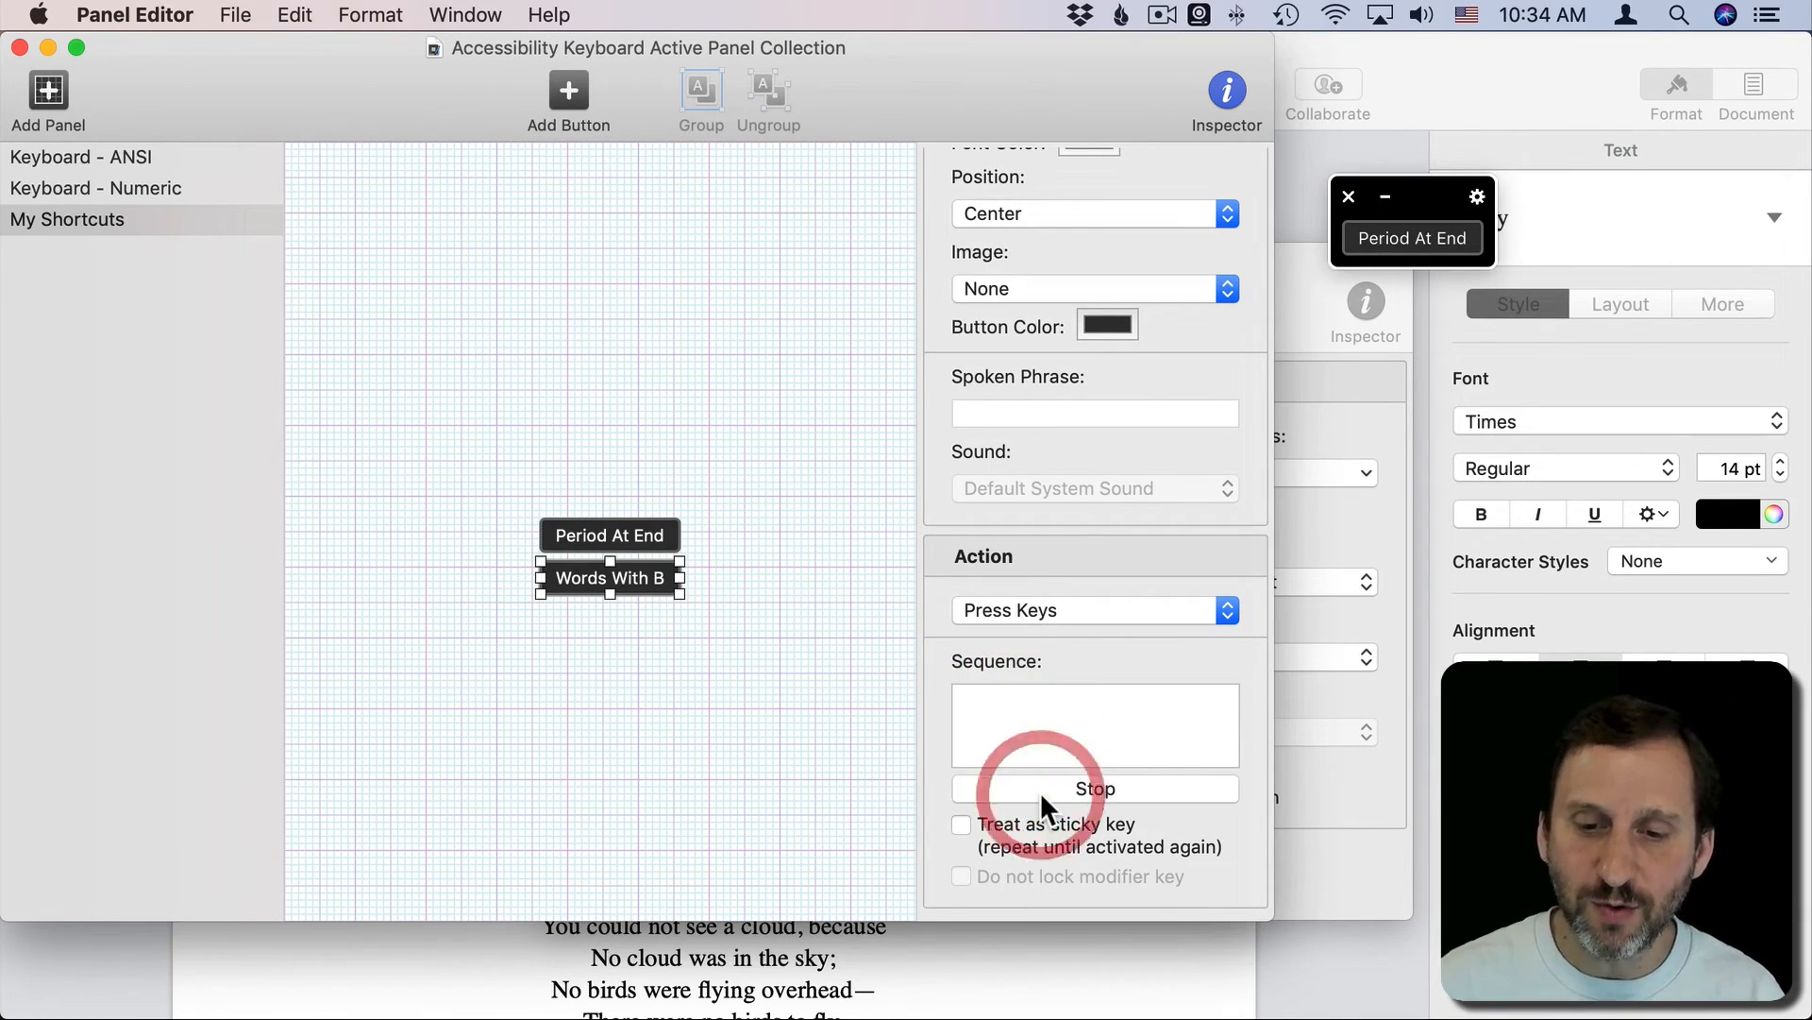
{"action": "type", "text": "⌘f"}
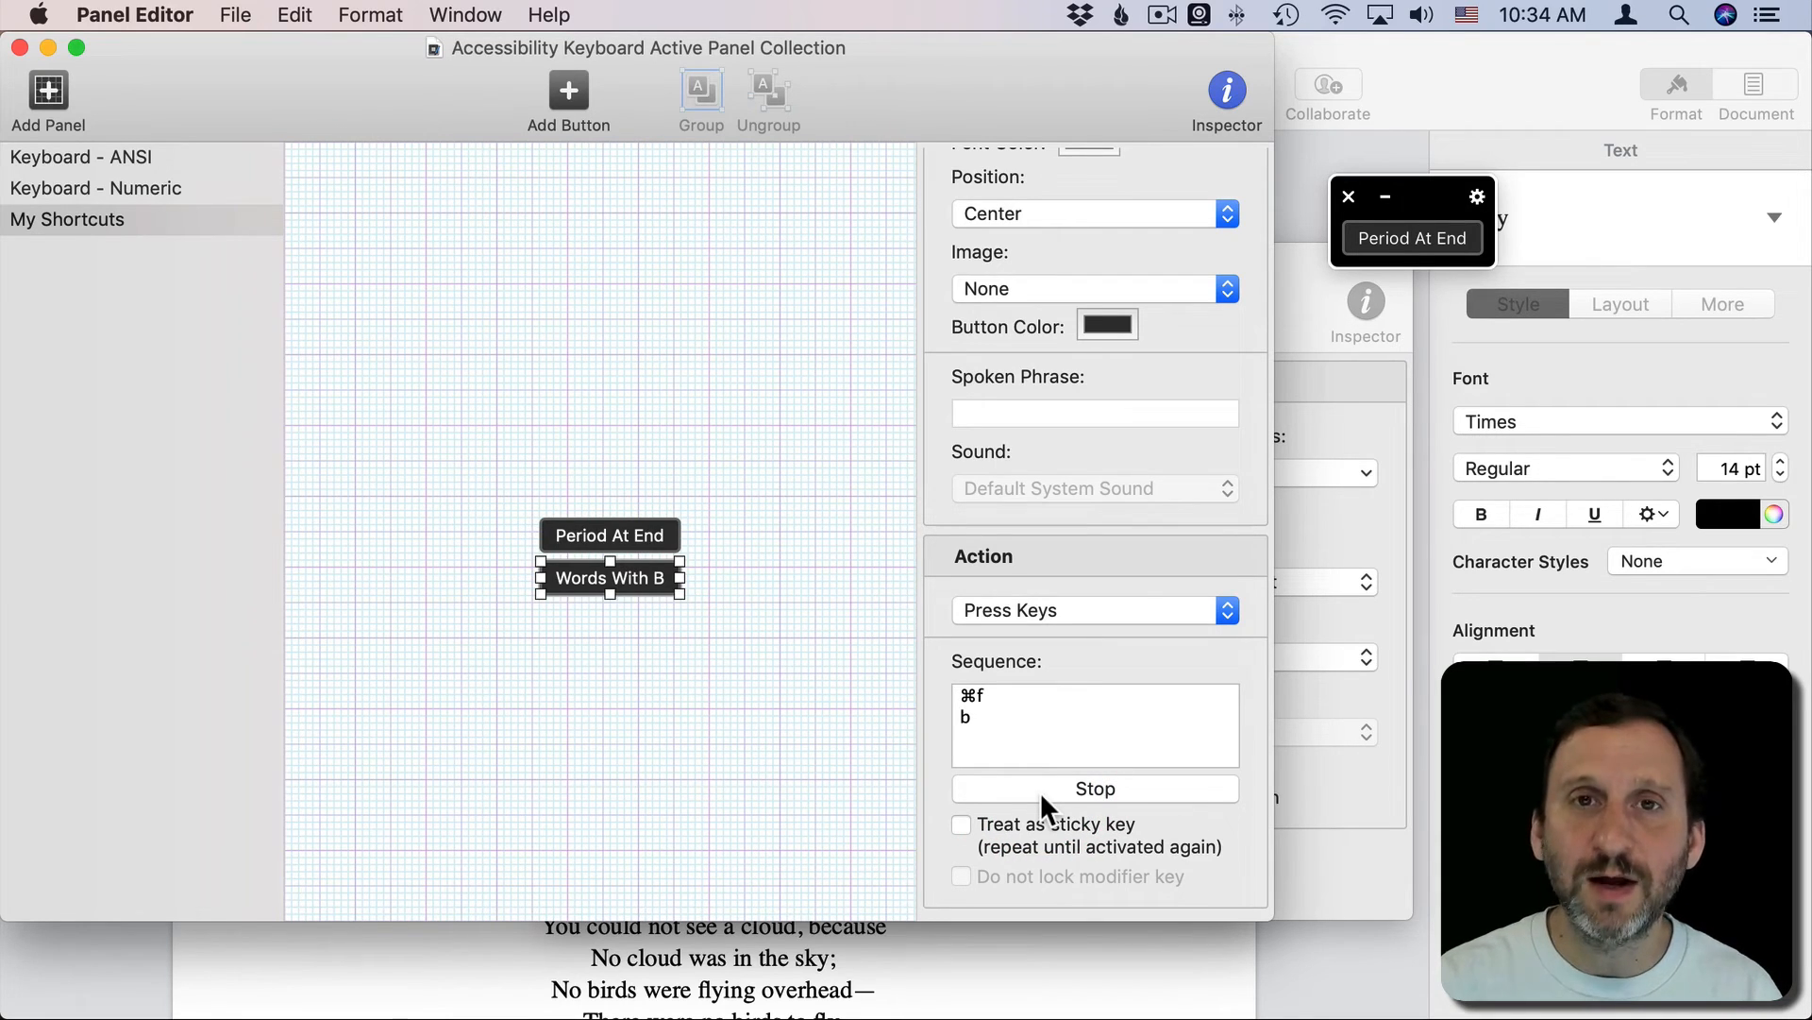
{"action": "key", "text": "return"}
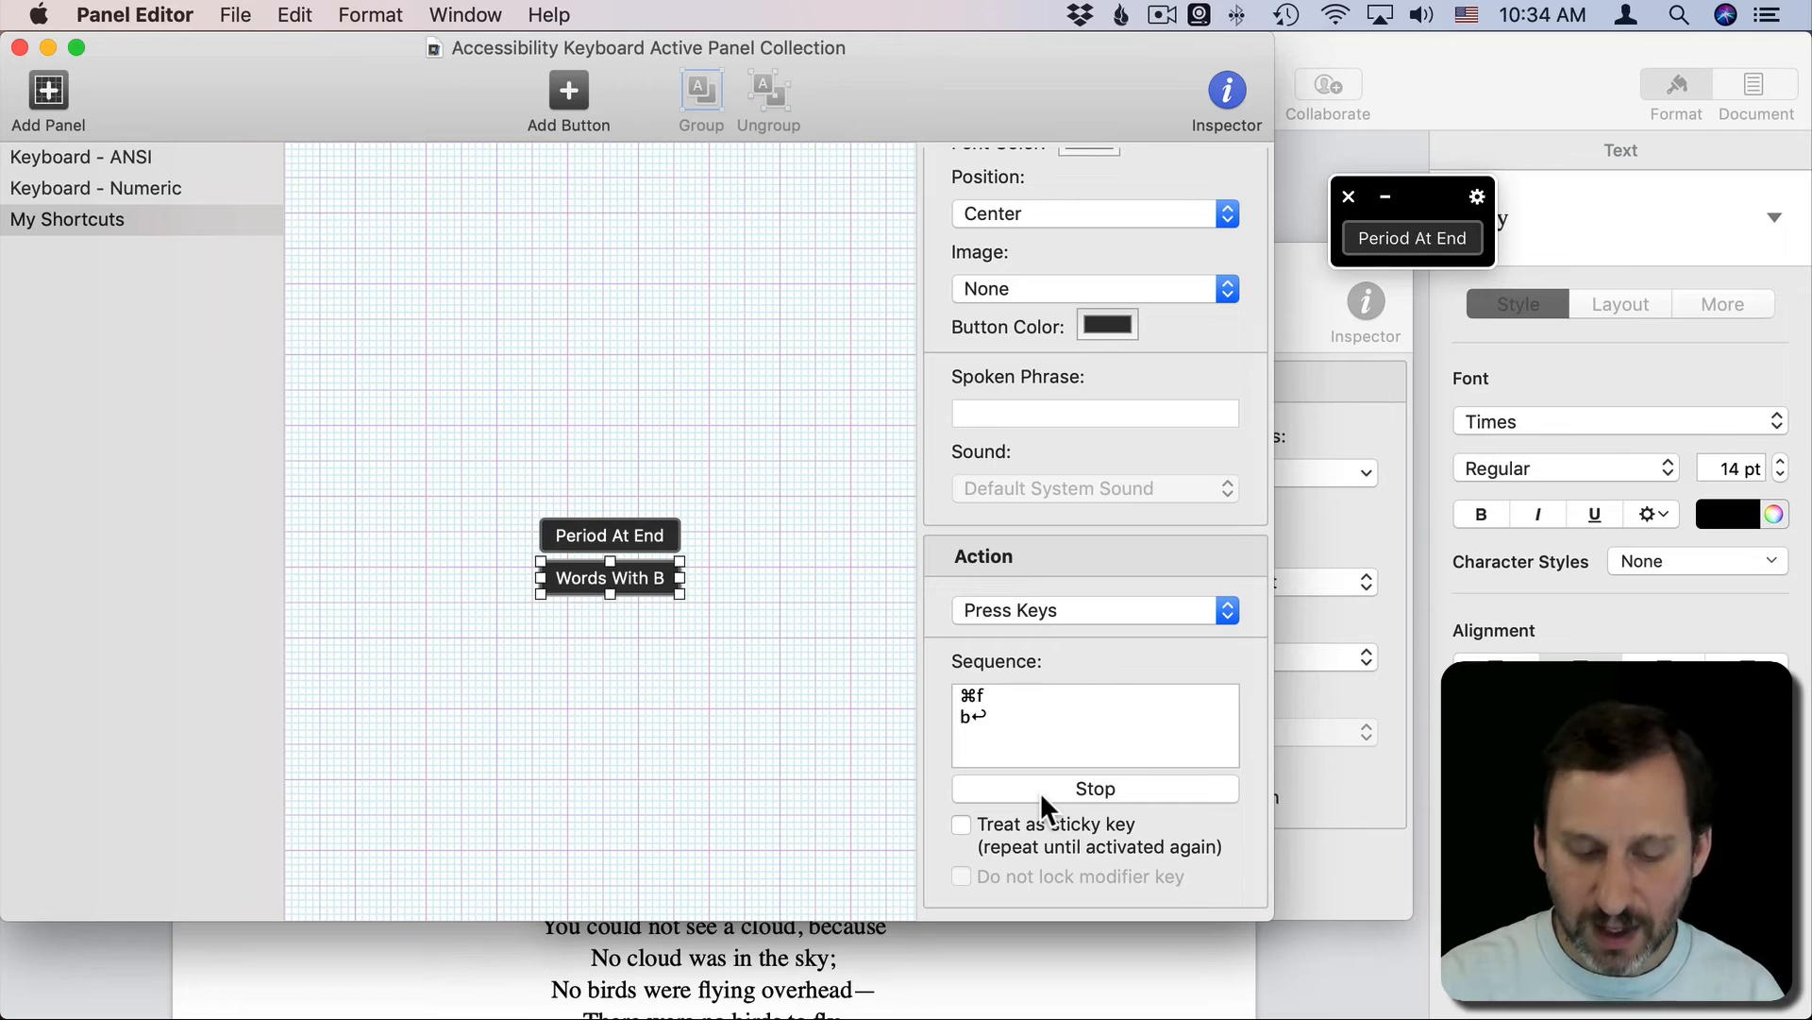
{"action": "type", "text": "⌘w"}
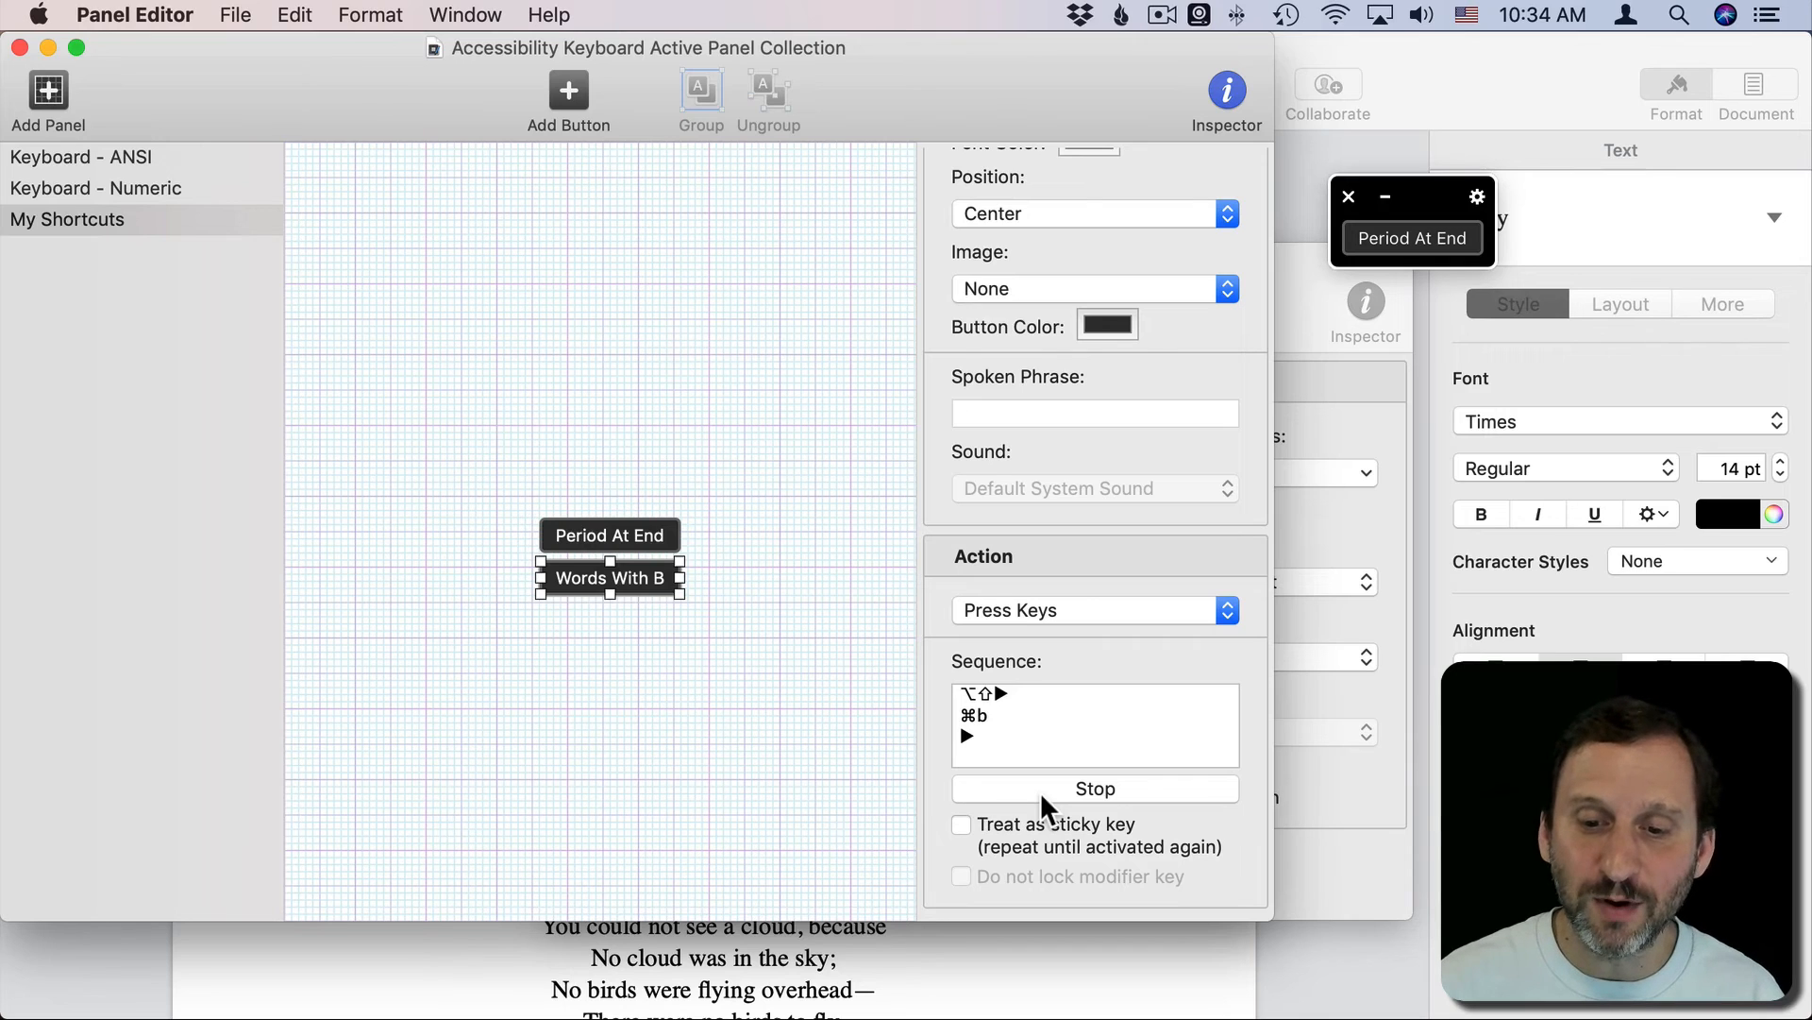
{"action": "left_click", "coordinate": [1093, 789]}
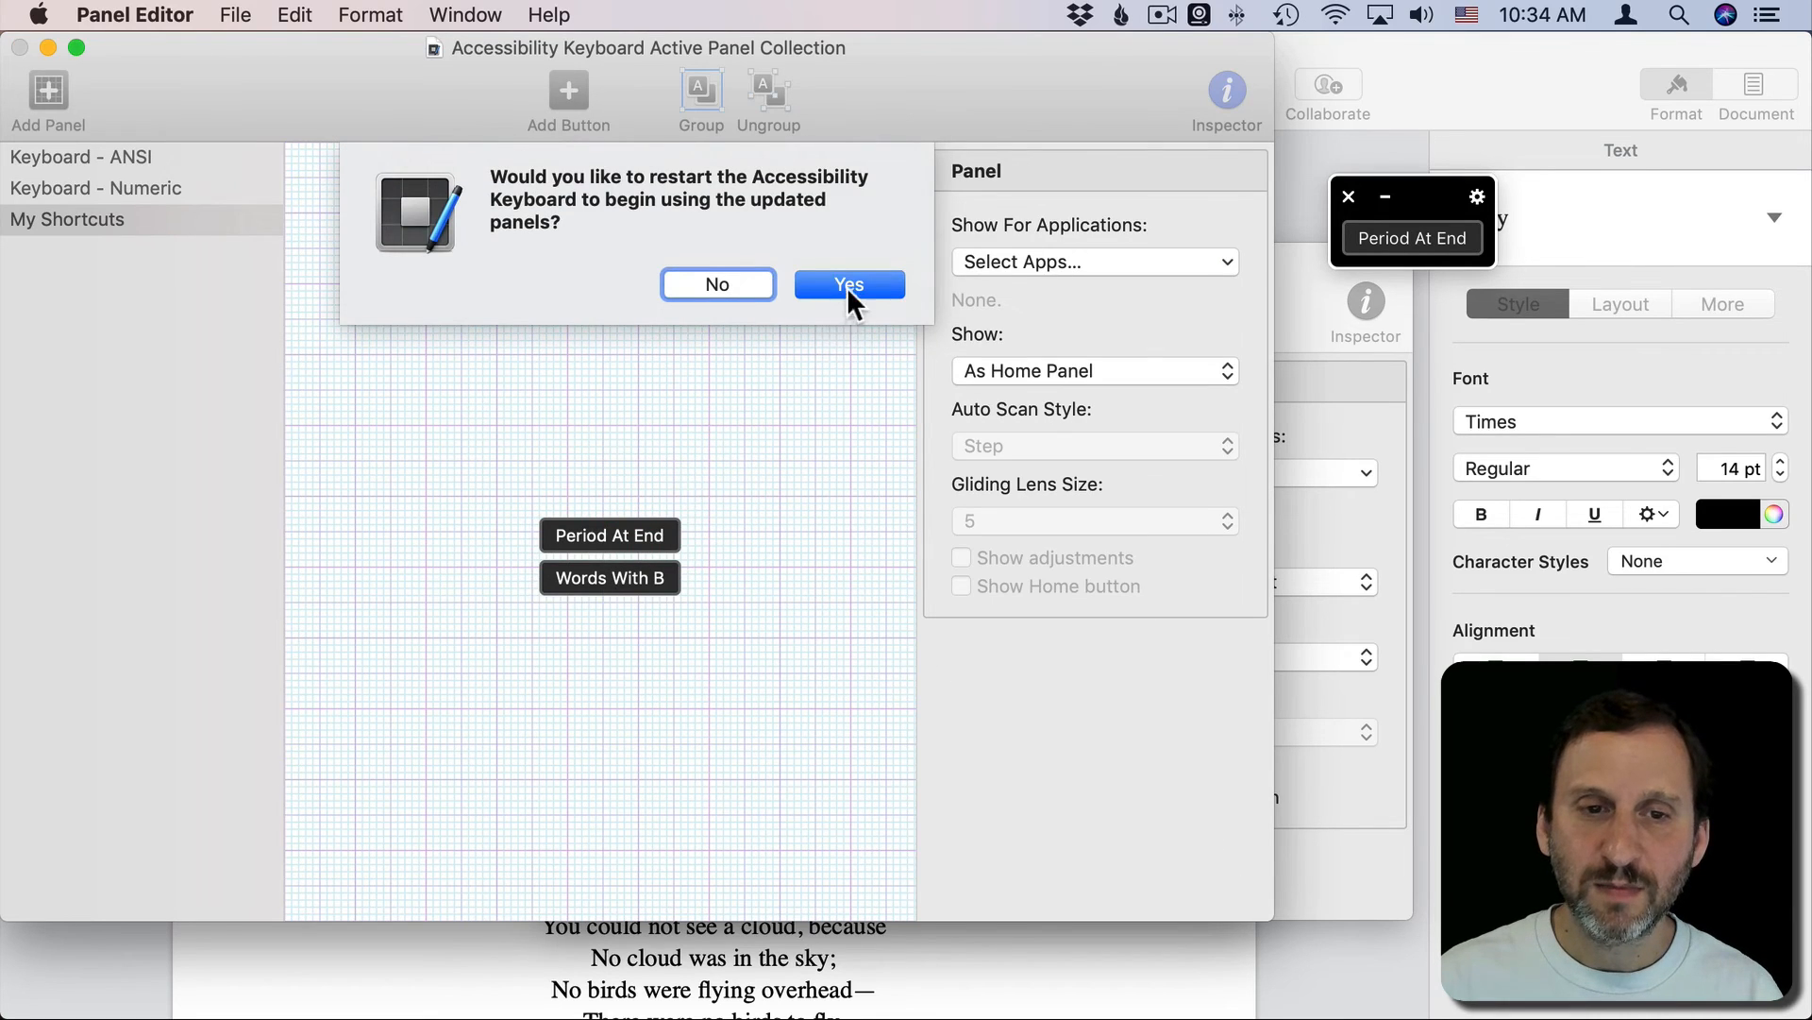
{"action": "left_click", "coordinate": [848, 285]}
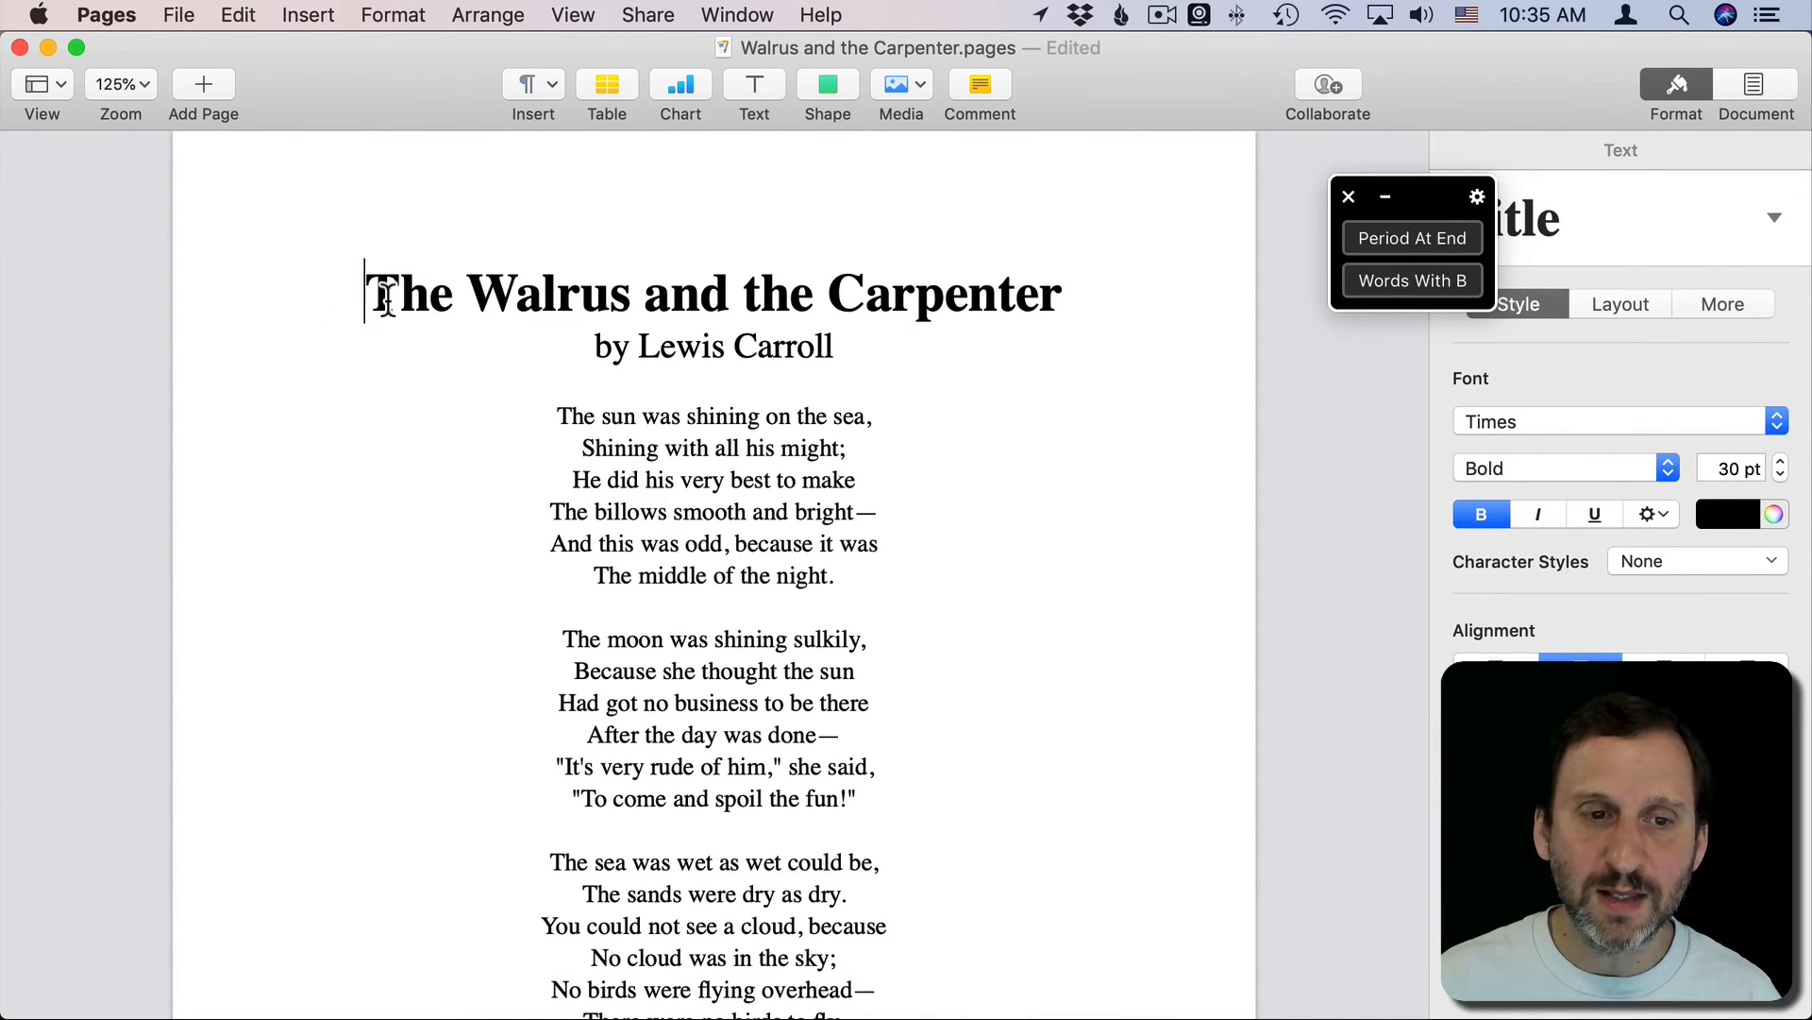
Step: From the poem's start, use Words With B to bold by, best, bright and because
{"action": "left_click", "coordinate": [1410, 279]}
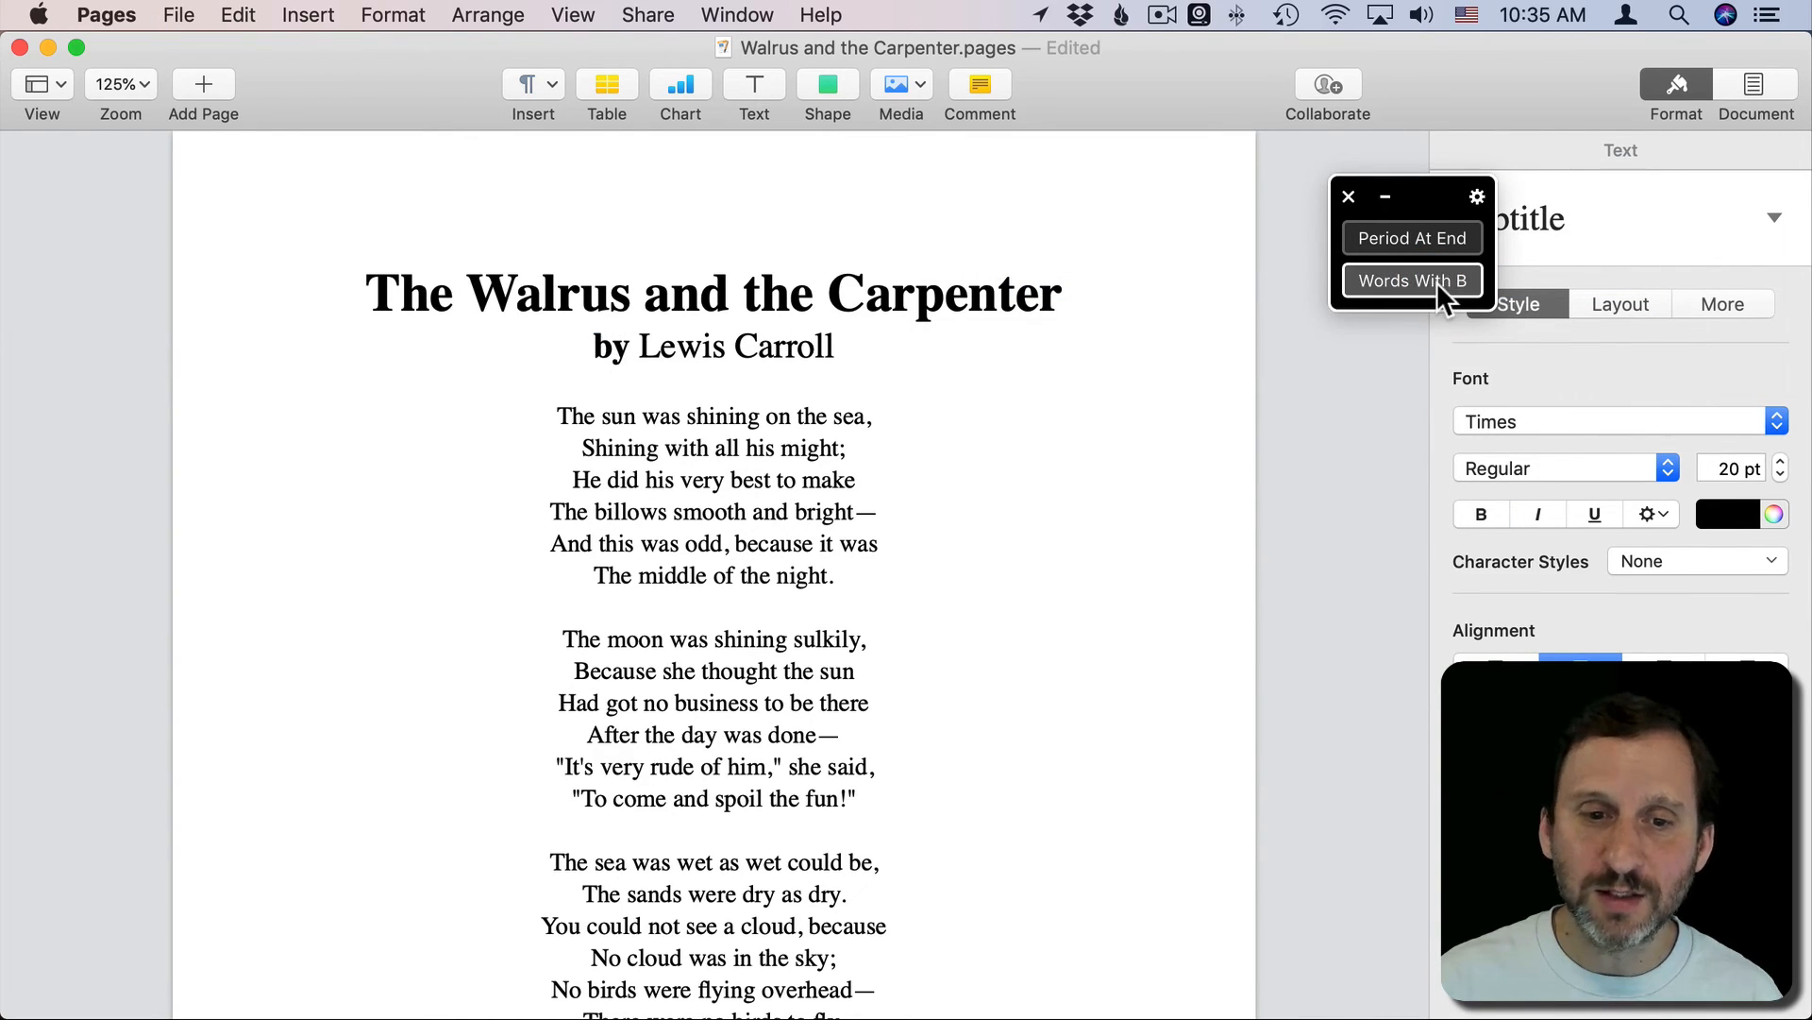
{"action": "left_click", "coordinate": [1411, 282]}
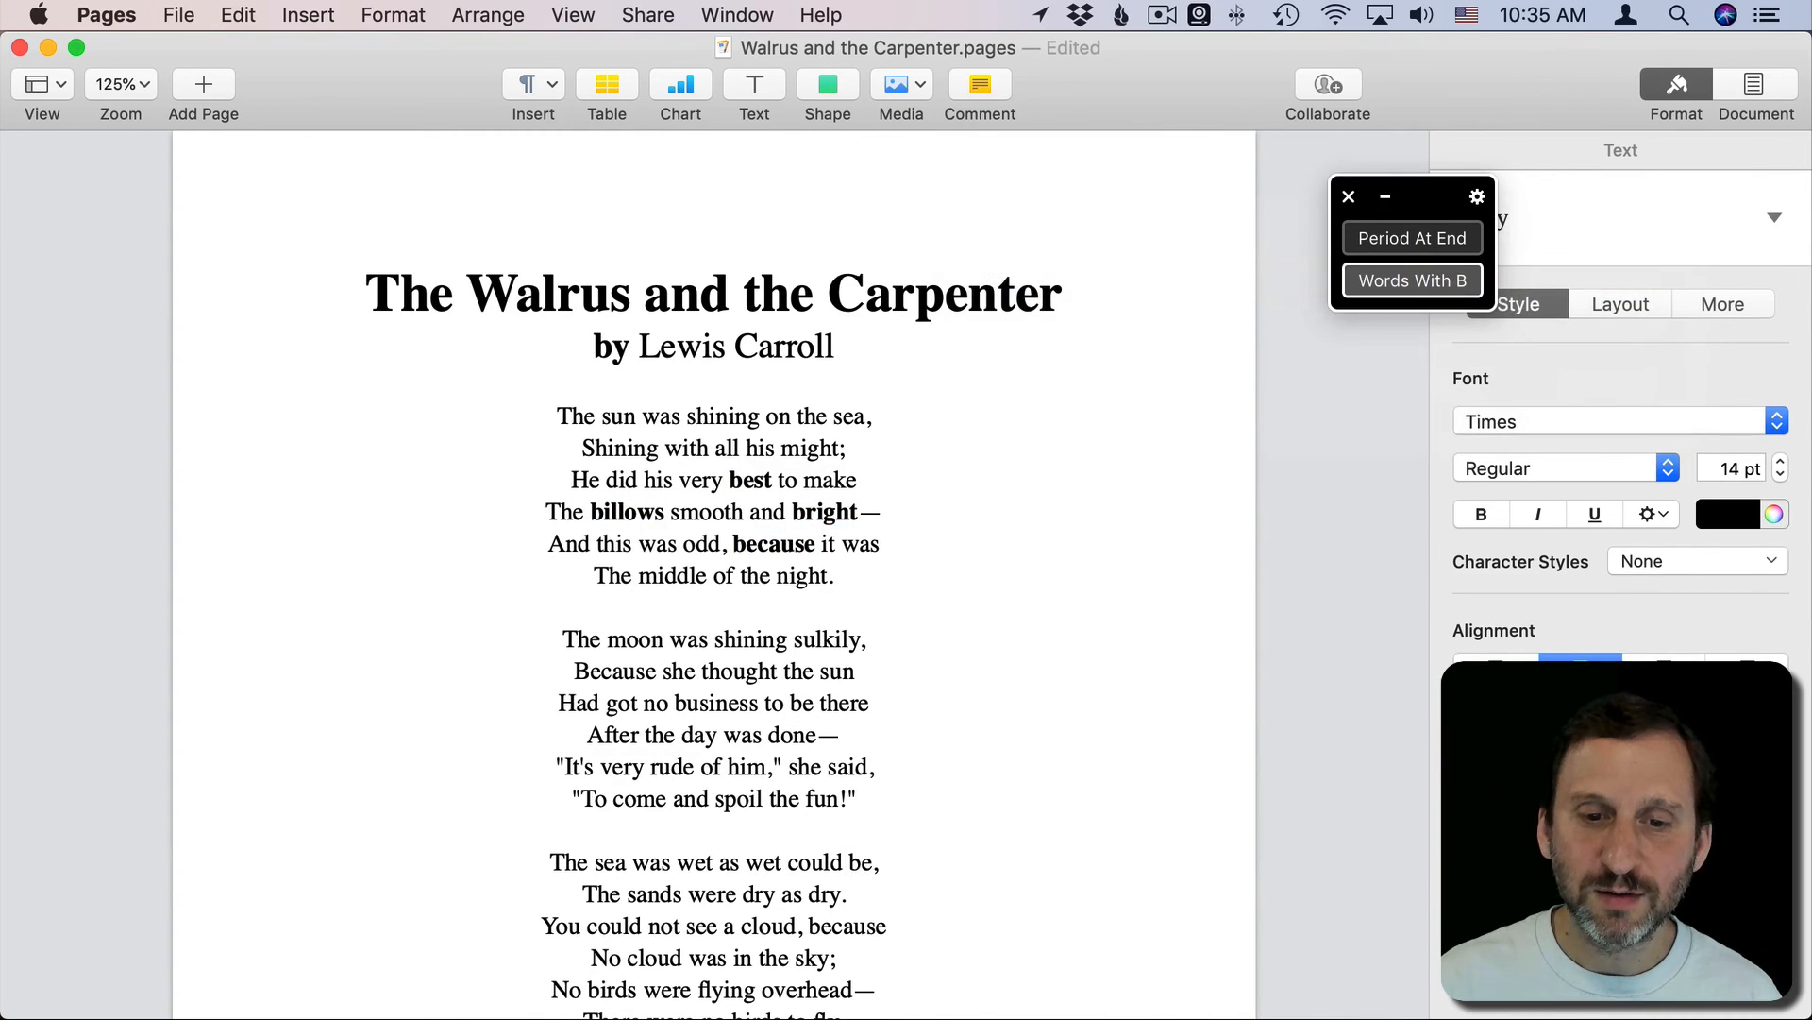
{"action": "left_click", "coordinate": [818, 543]}
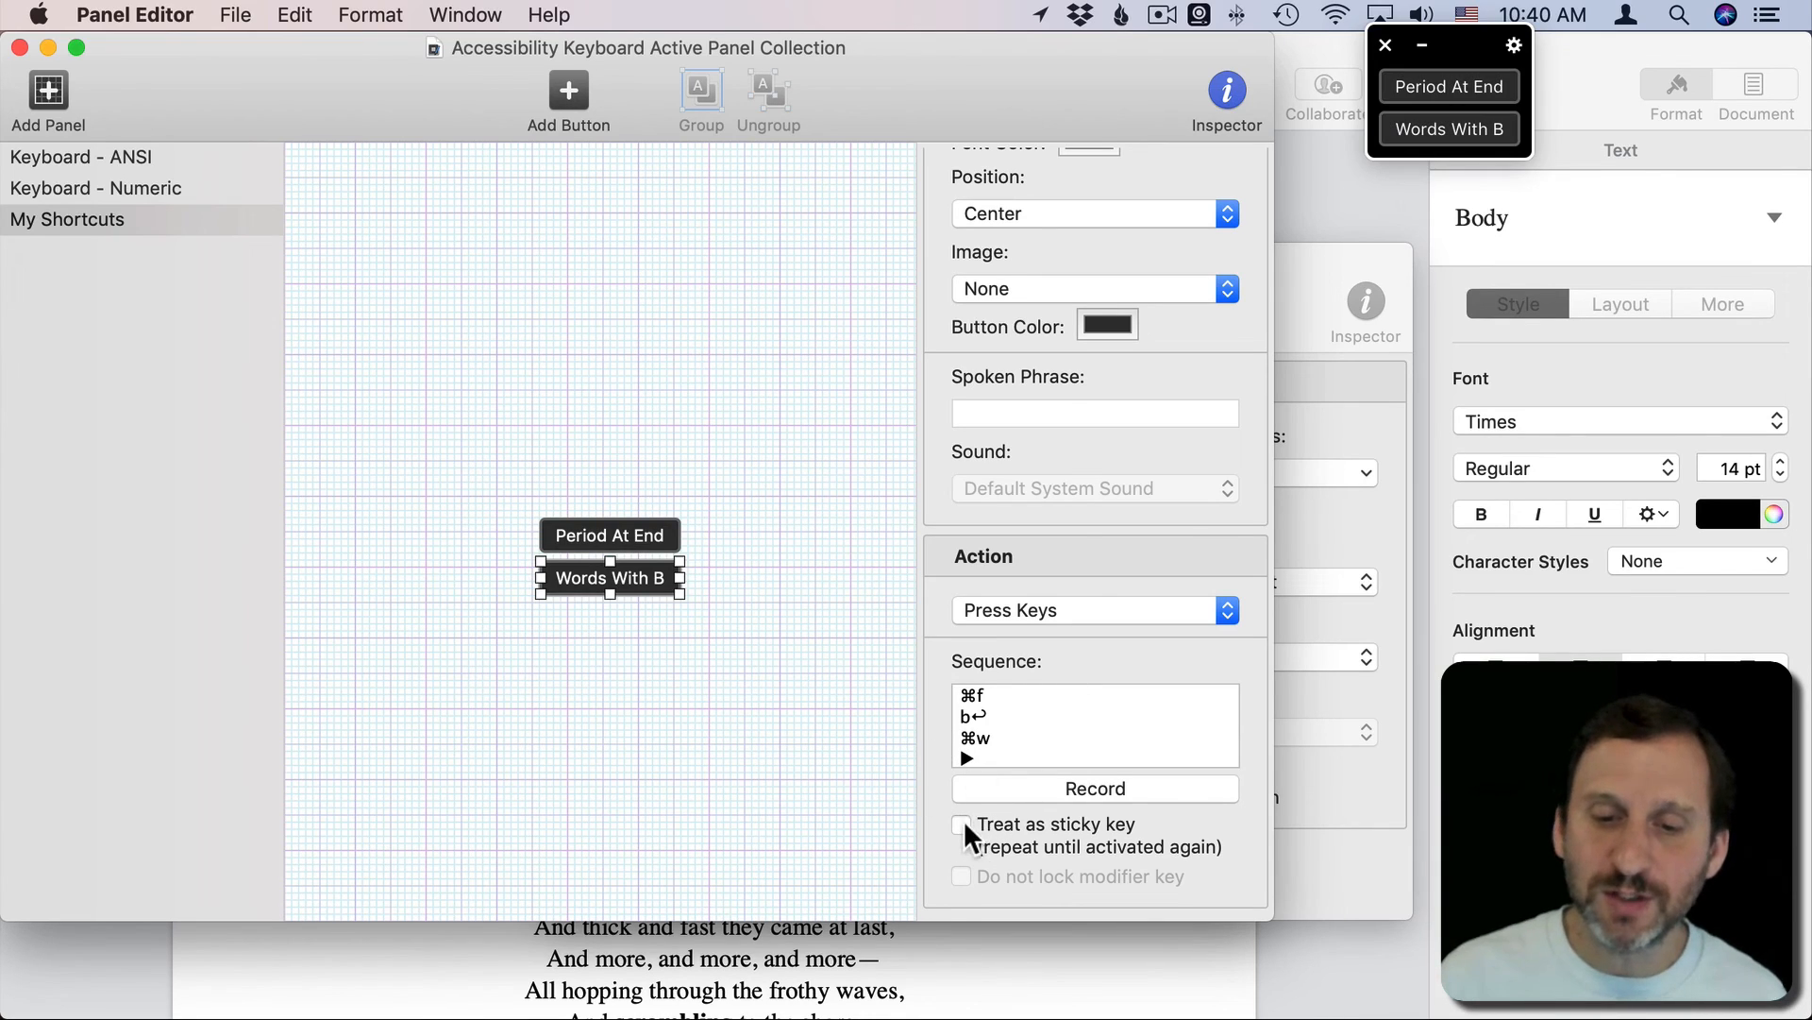
Step: Enable 'Treat as sticky key' so Words With B repeats until activated again
{"action": "left_click", "coordinate": [961, 825]}
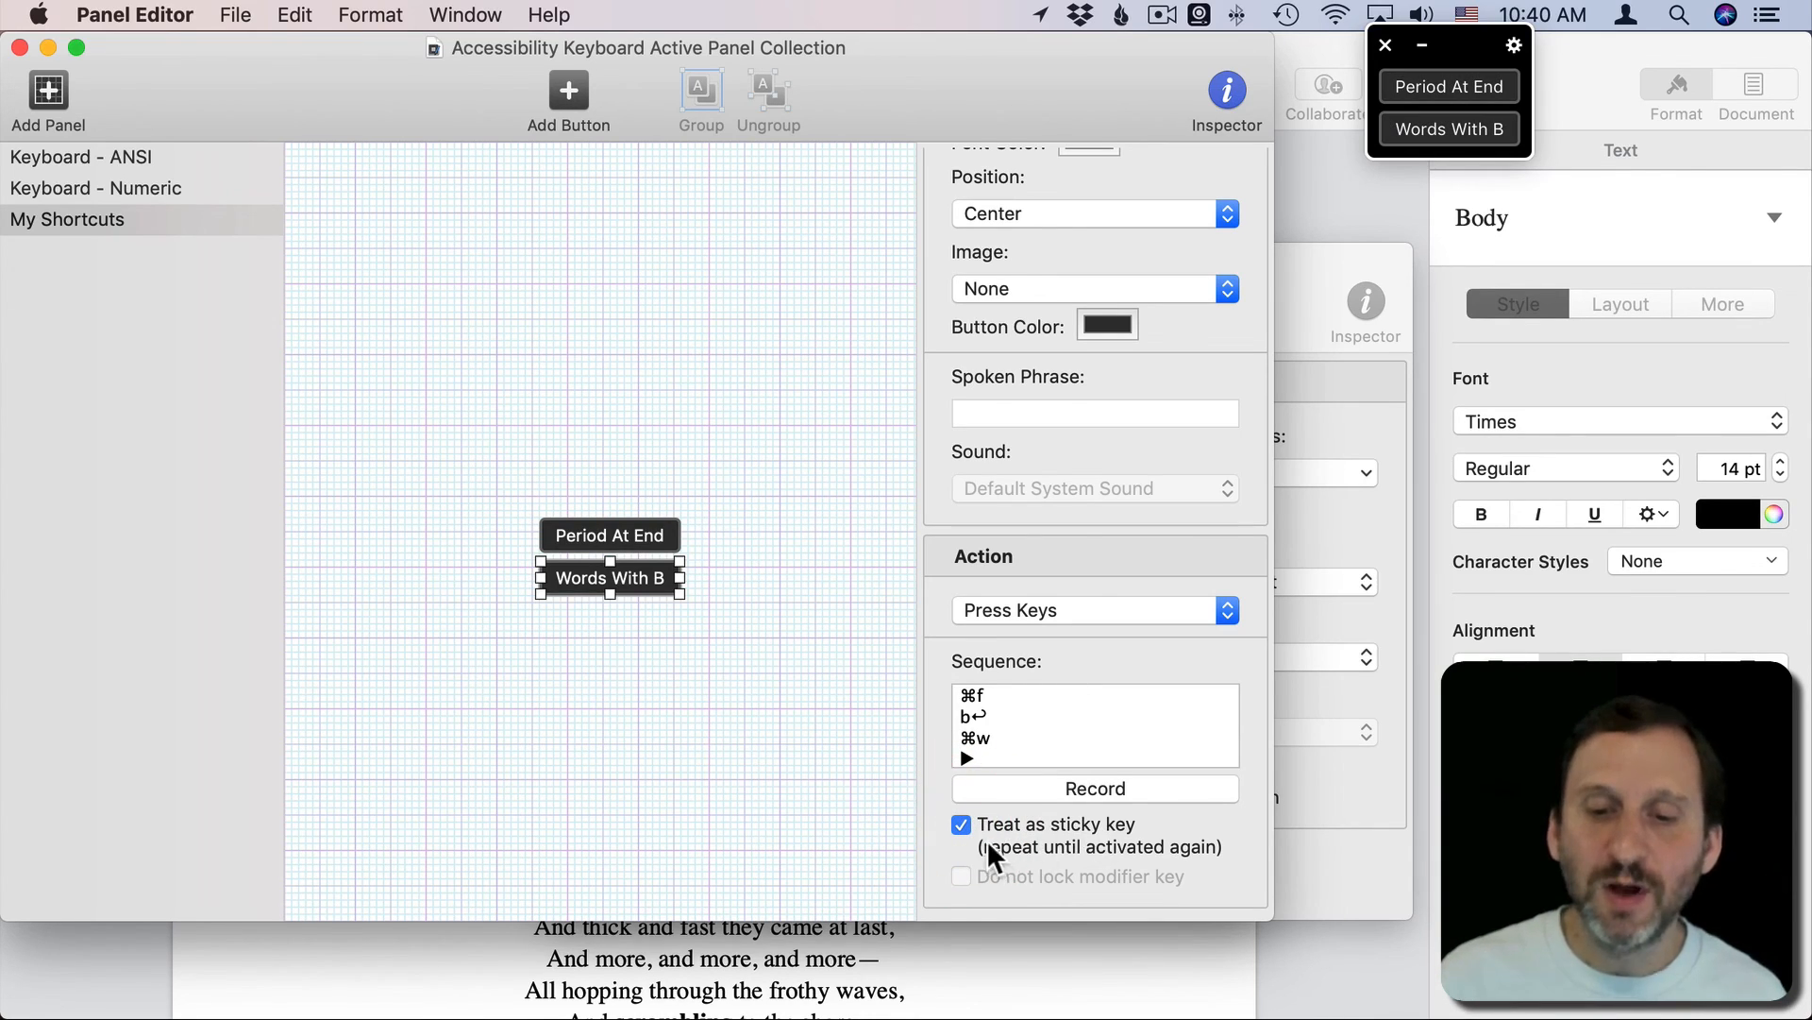
{"action": "mouse_move", "coordinate": [1099, 865]}
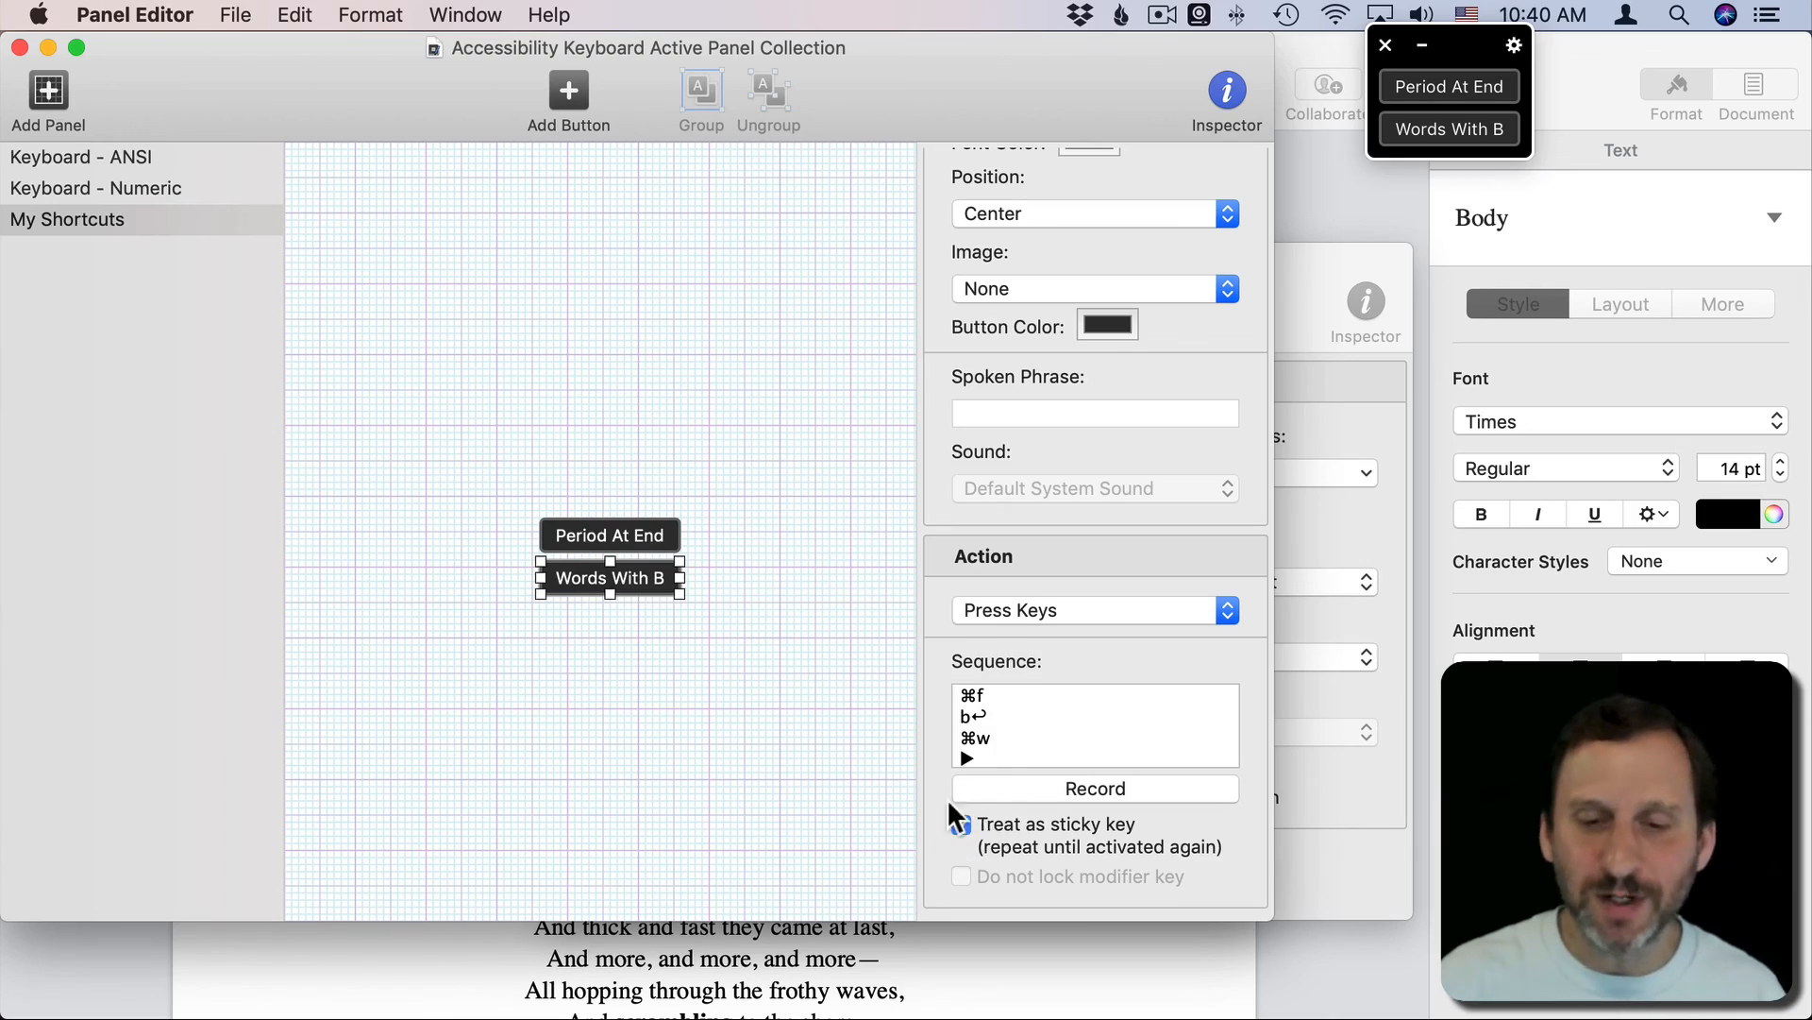
{"action": "left_click", "coordinate": [961, 825]}
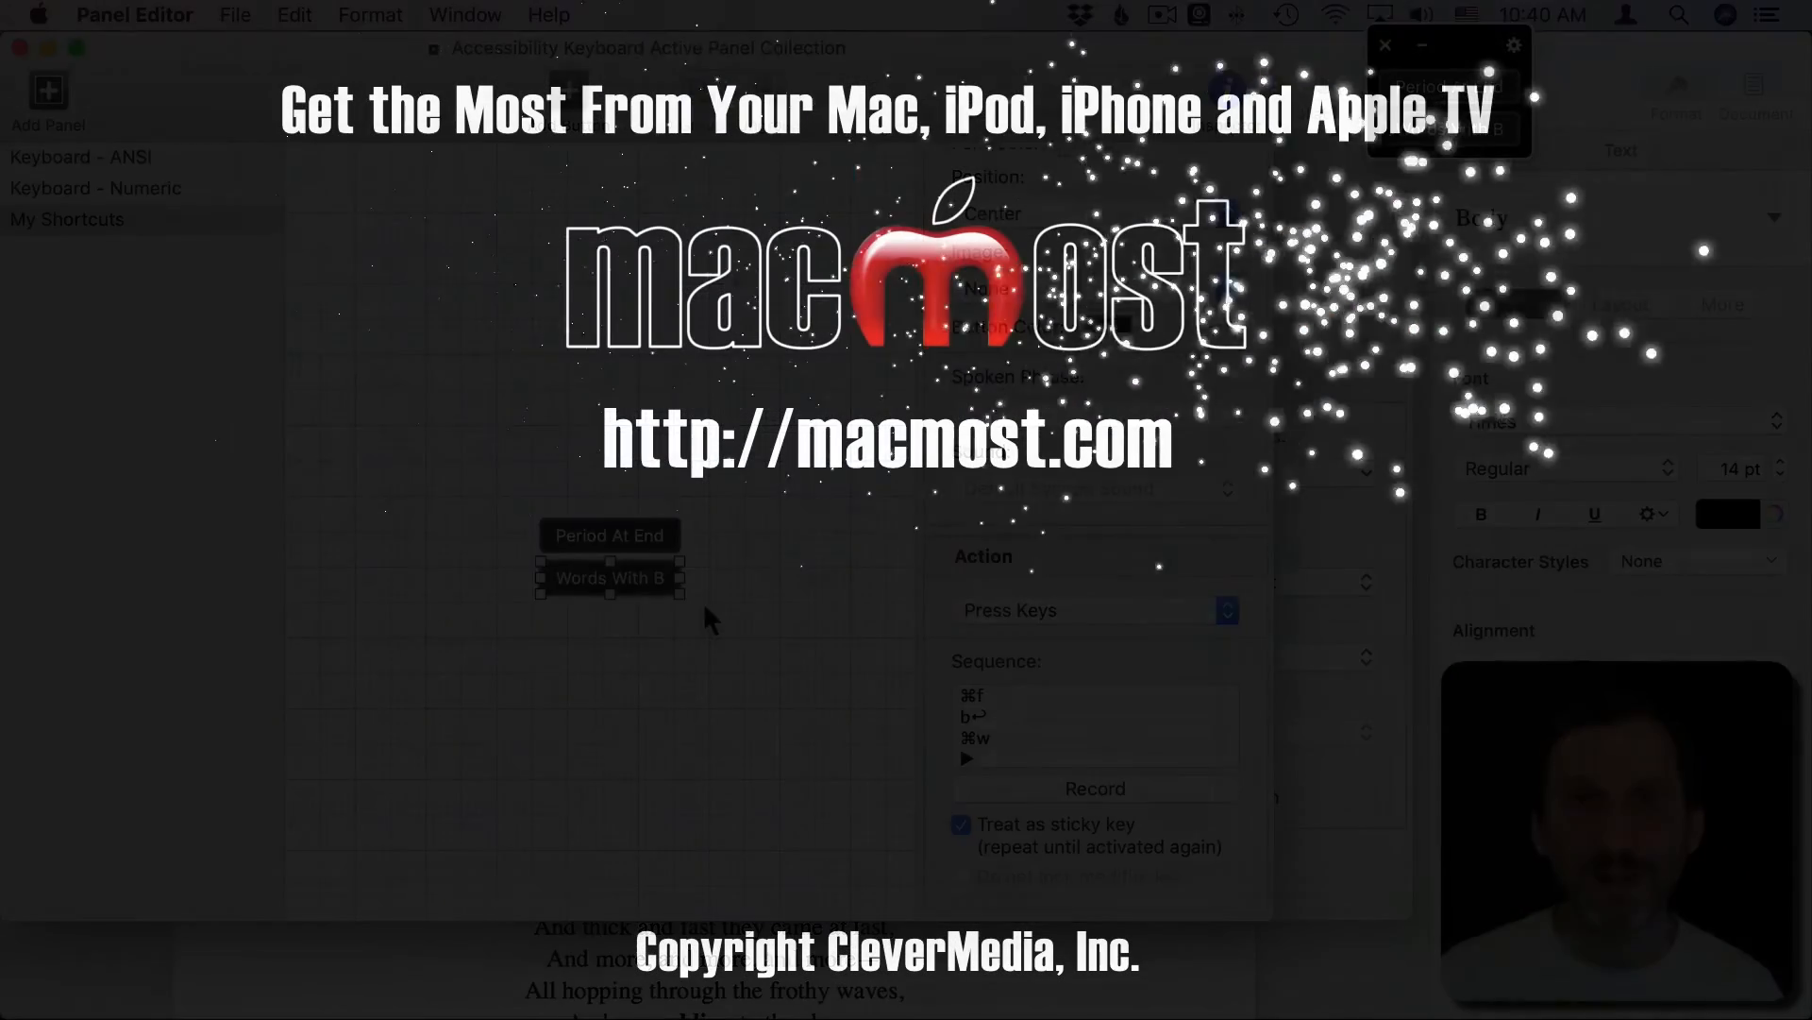